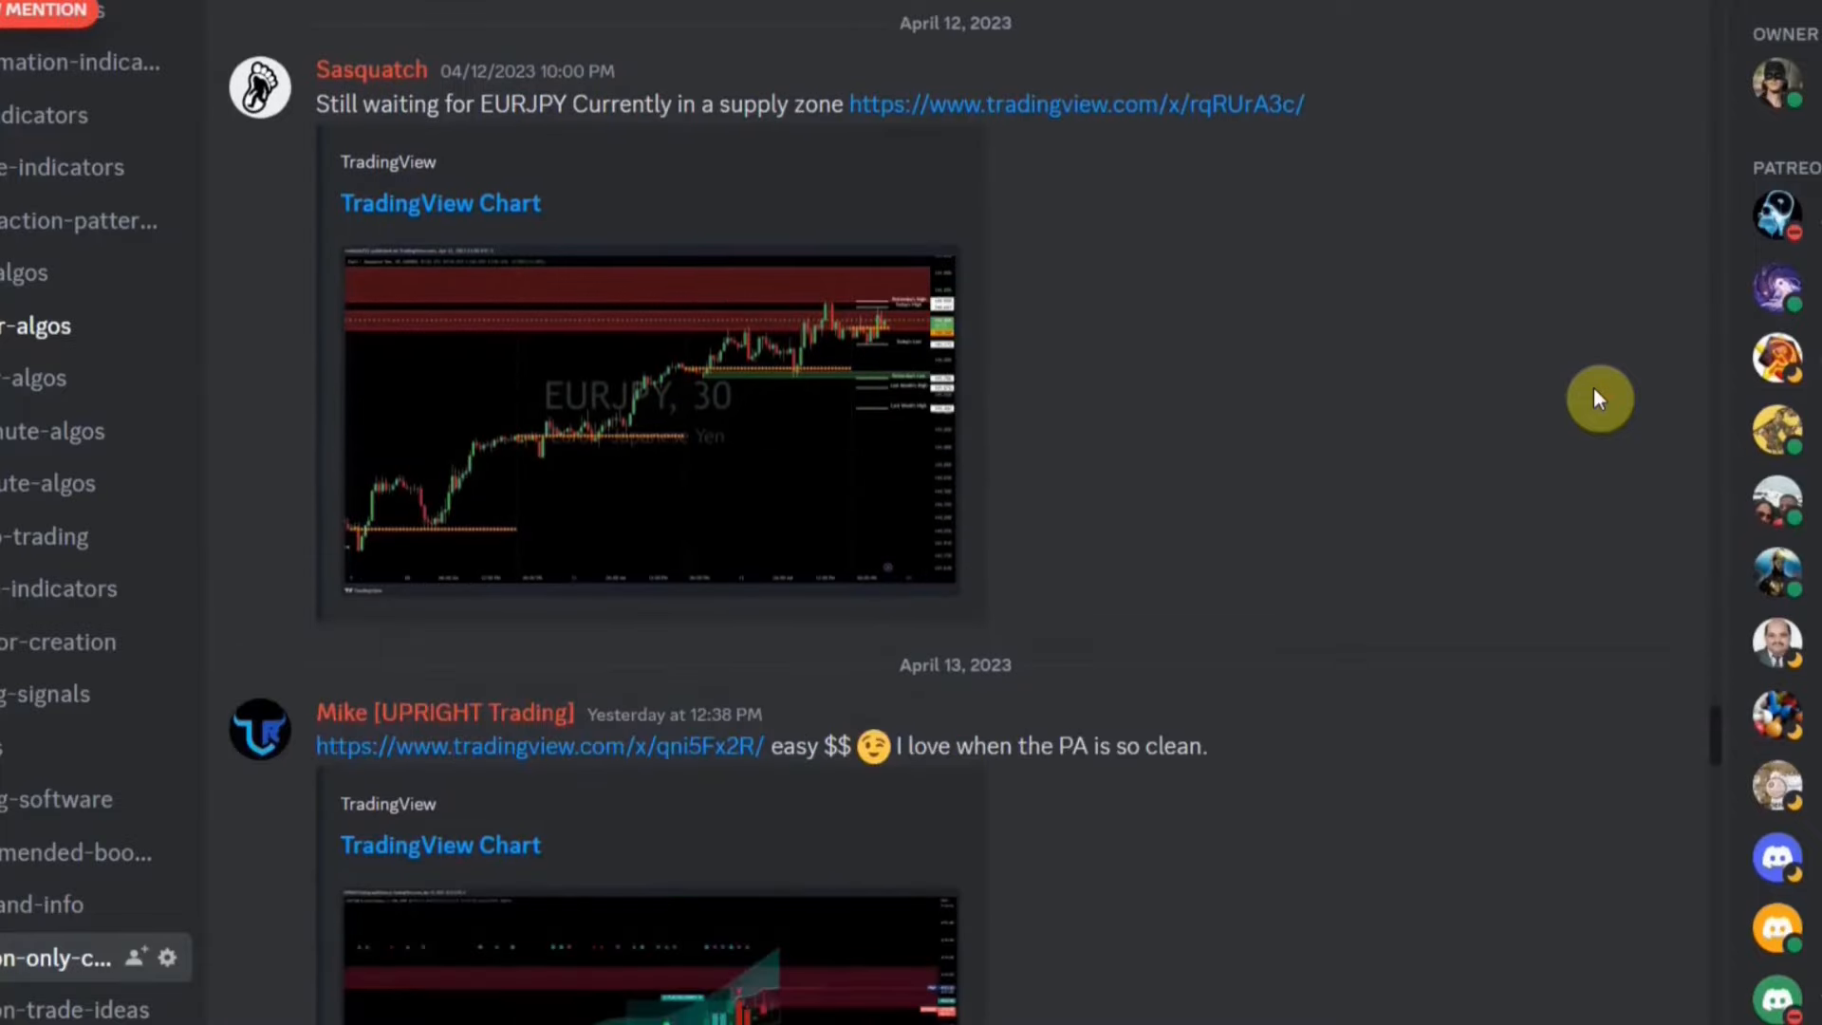
# Scroll down the Google Docs list of tested strategies, indicators, winners and win rates
pyautogui.scroll(-3)
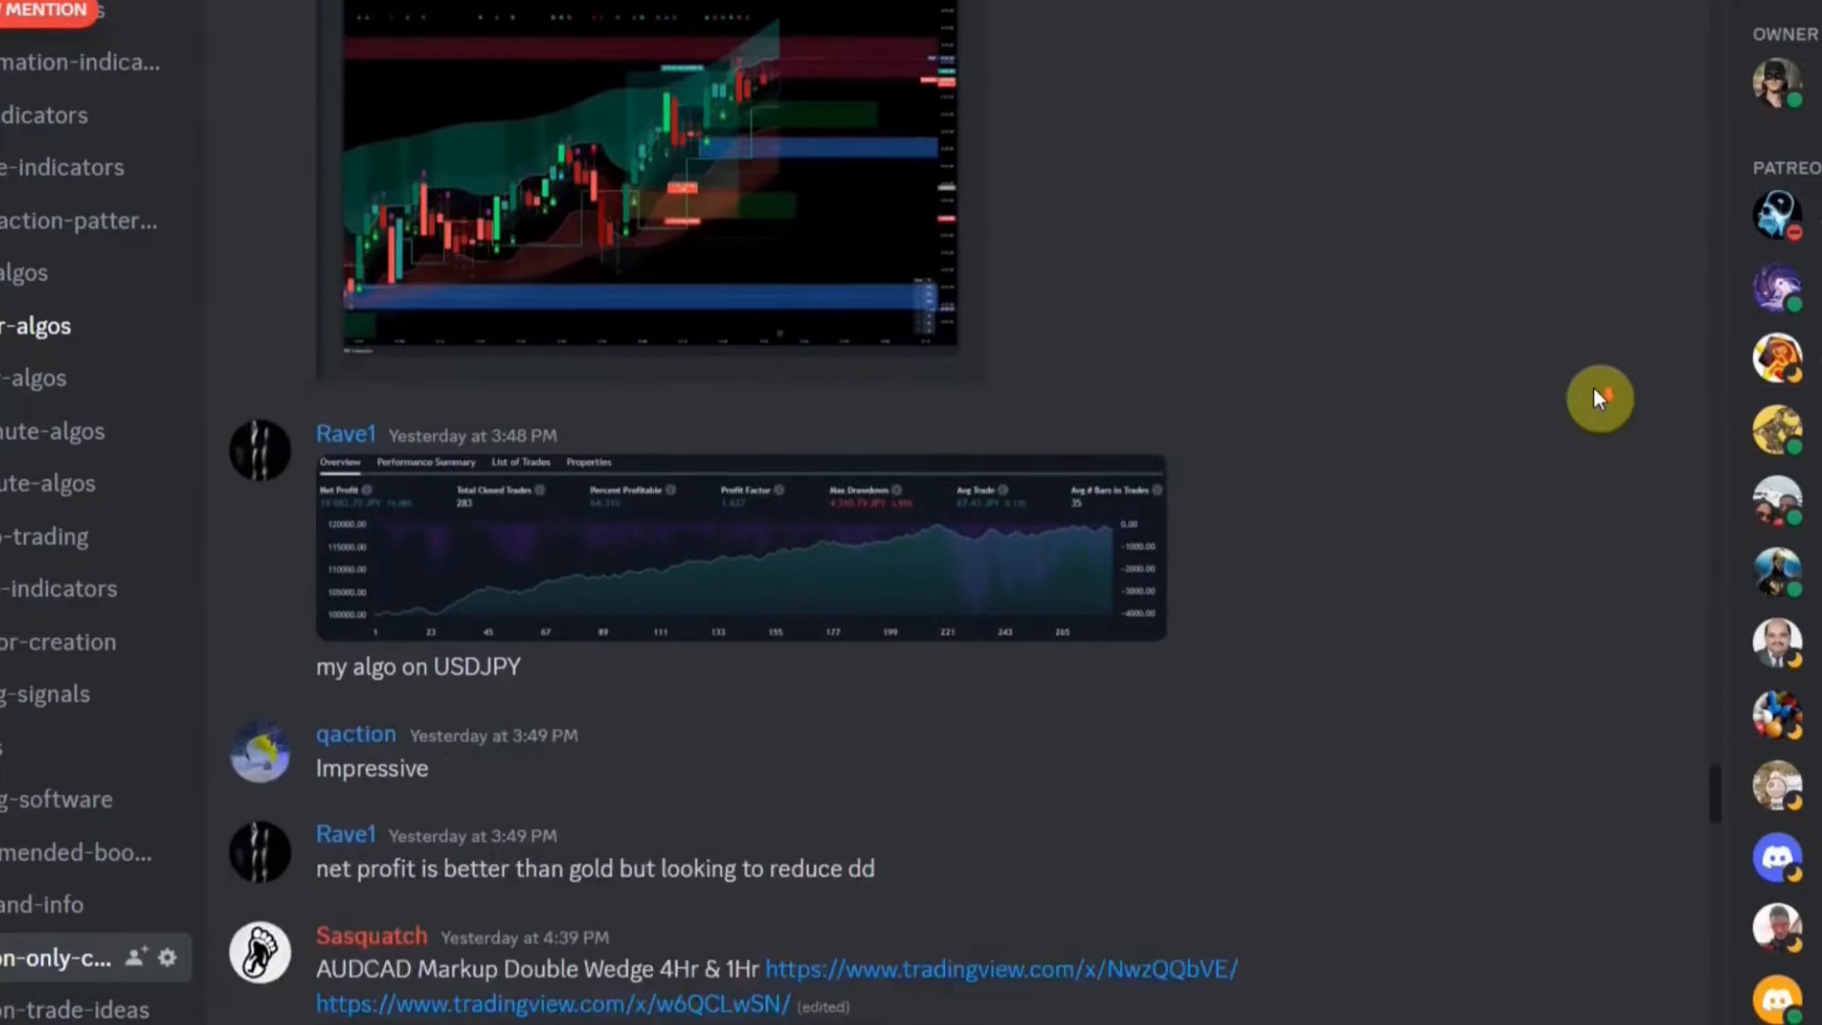
pyautogui.scroll(-3)
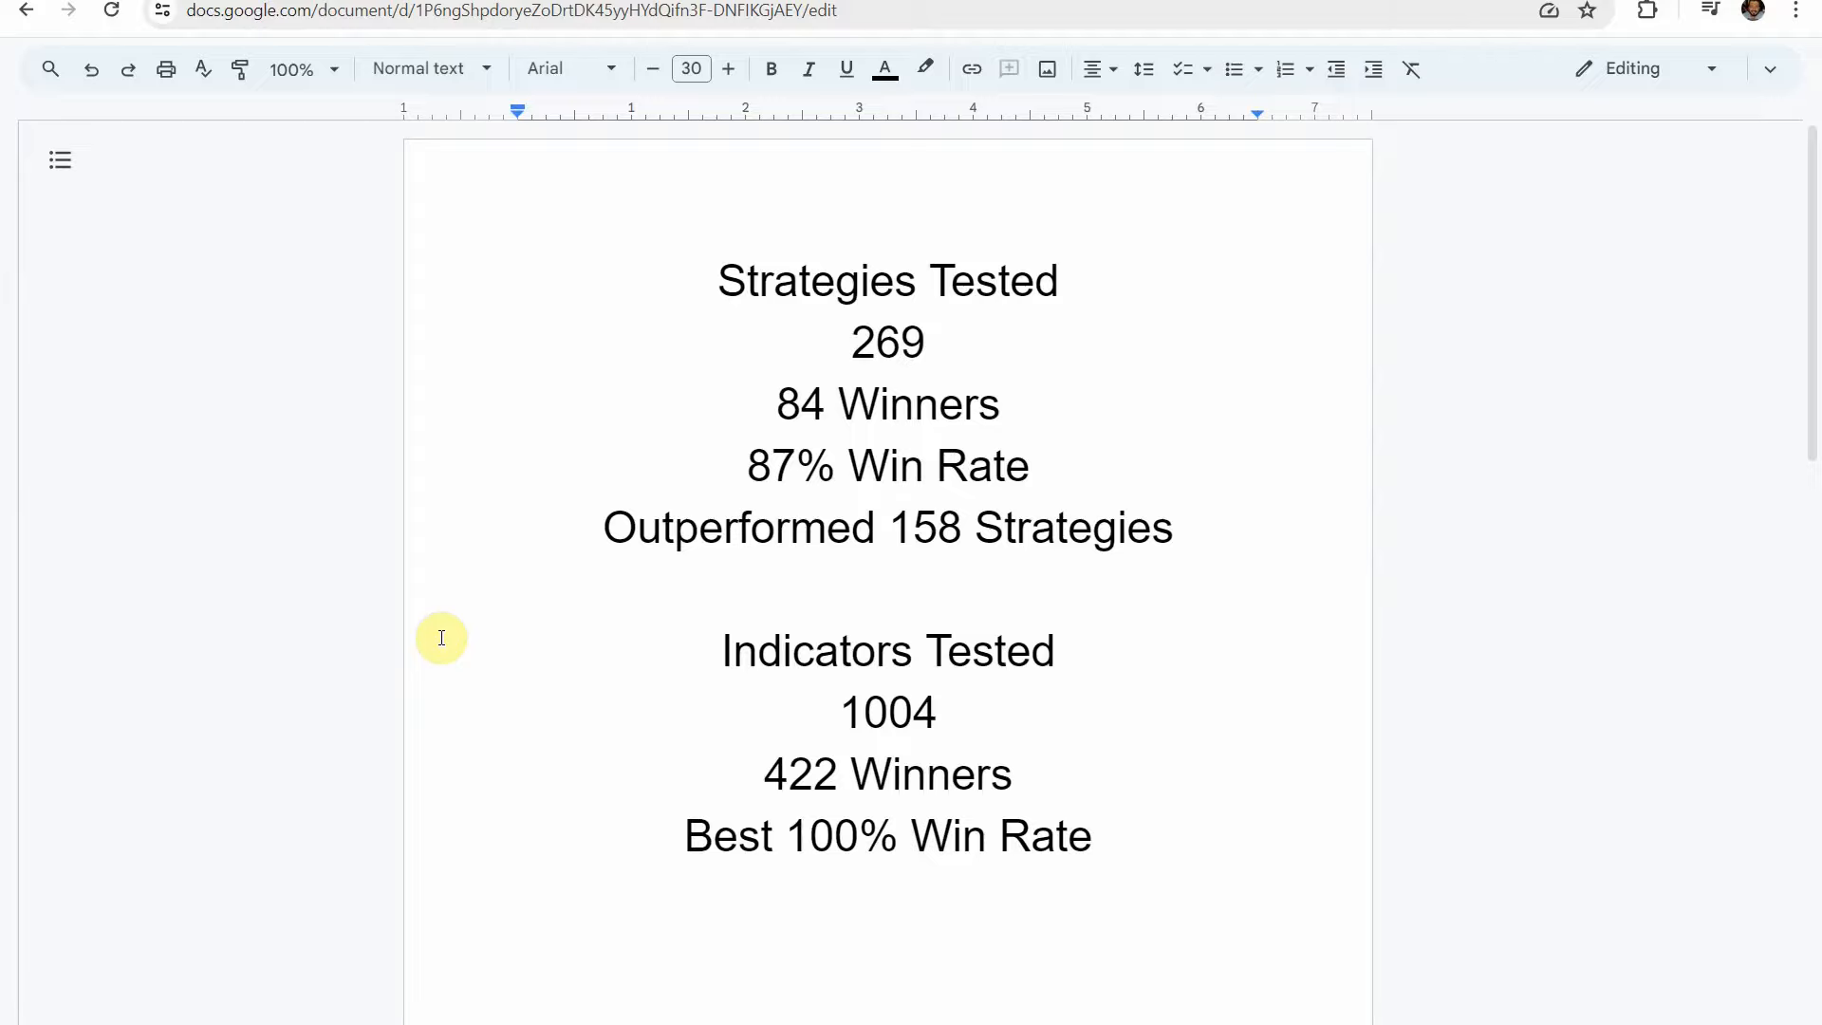
pyautogui.moveTo(498, 607)
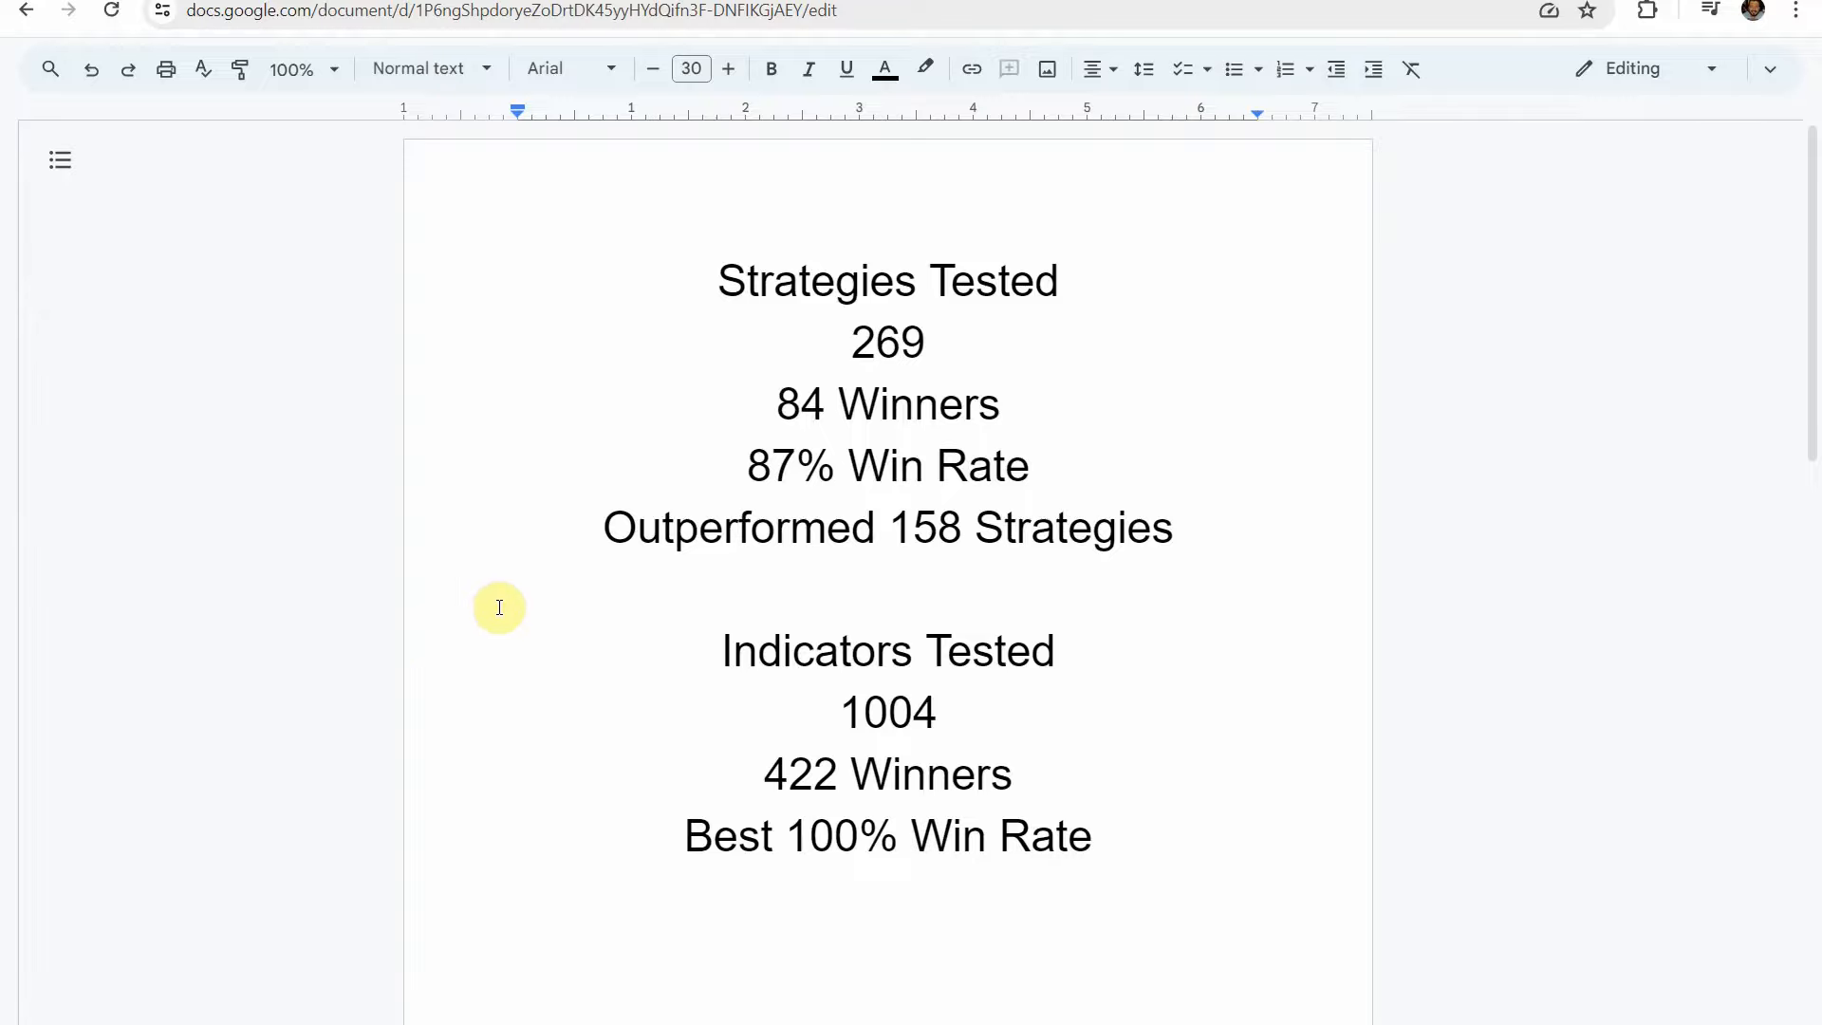
pyautogui.moveTo(526, 587)
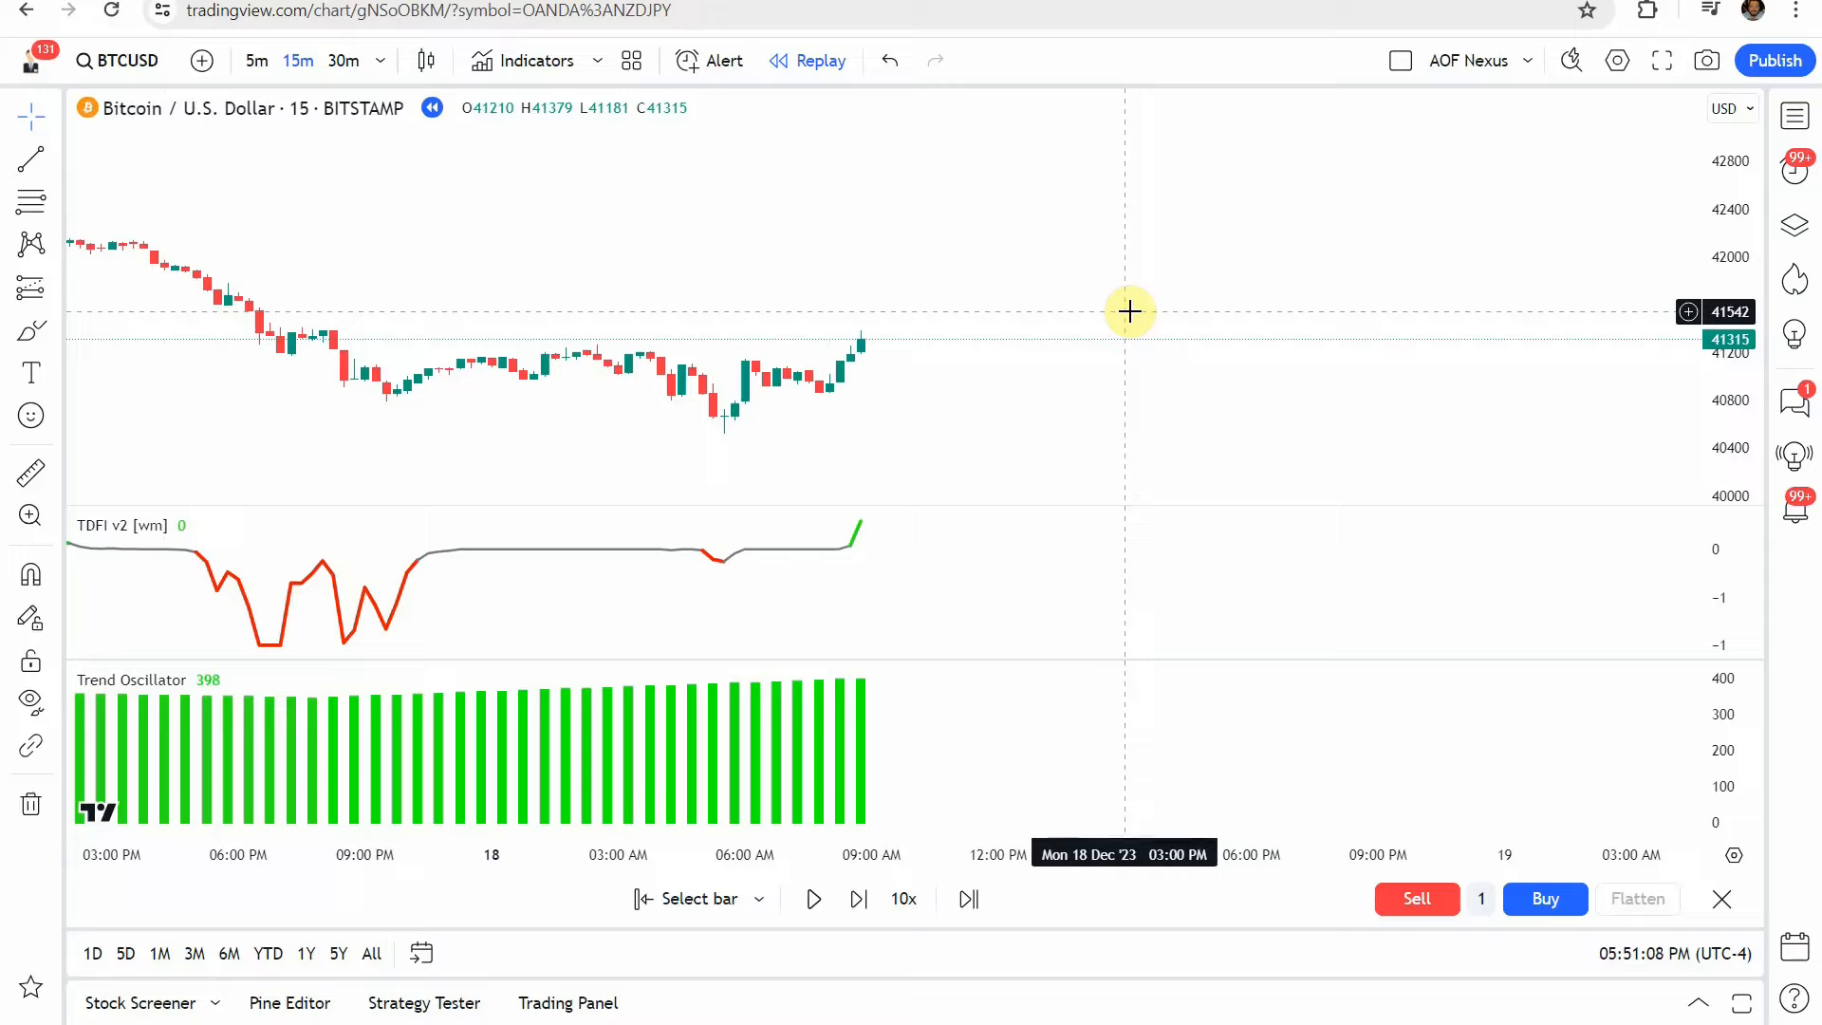
pyautogui.moveTo(1090, 275)
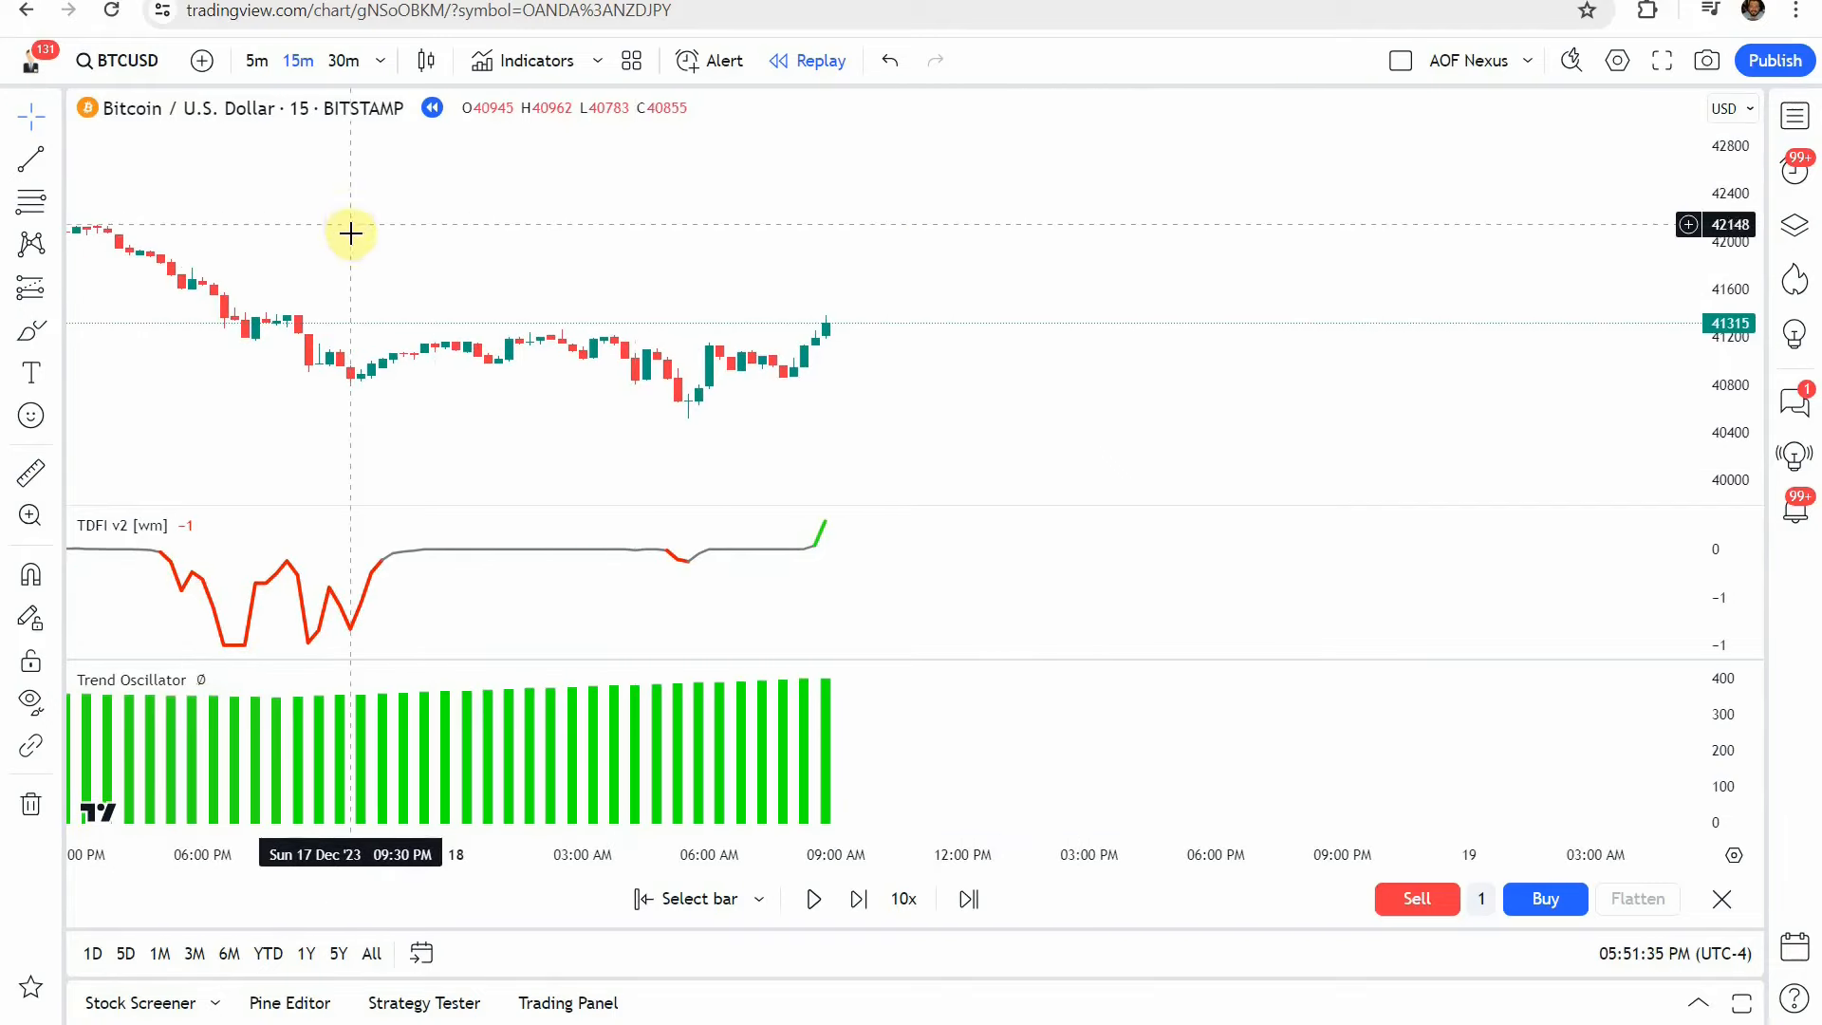
pyautogui.moveTo(350, 211)
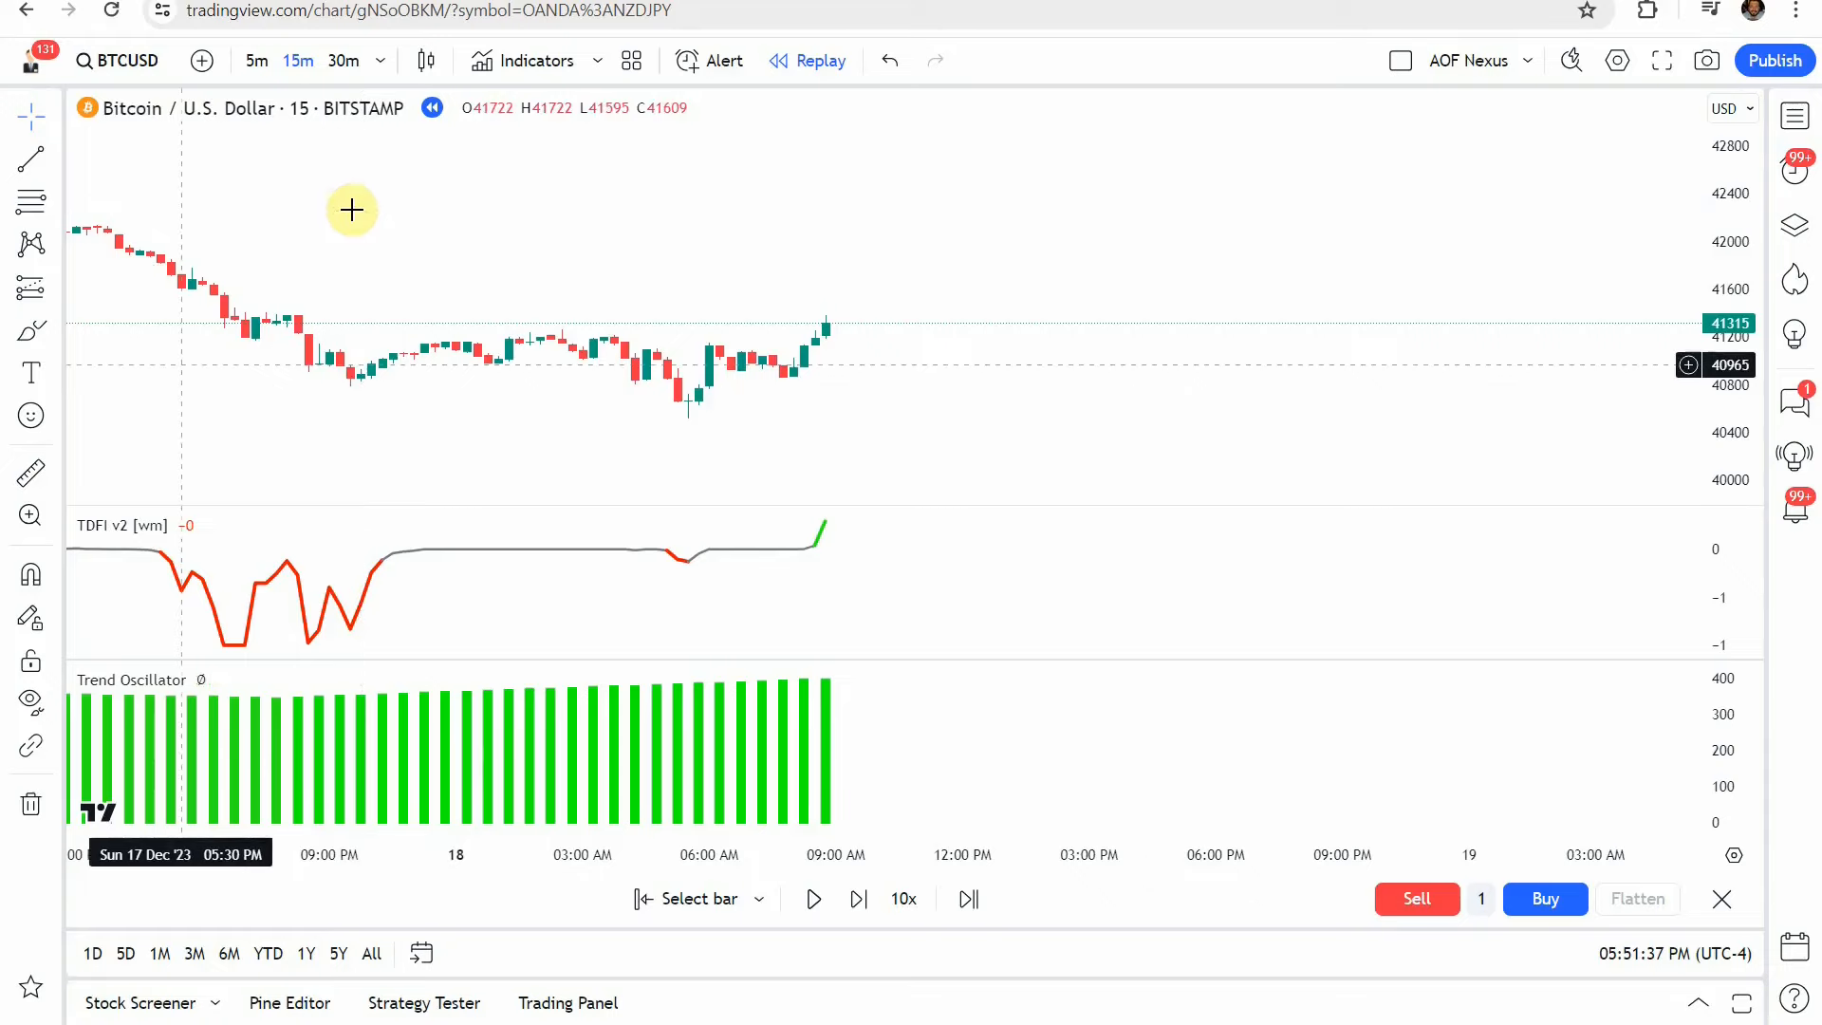
pyautogui.moveTo(997, 342)
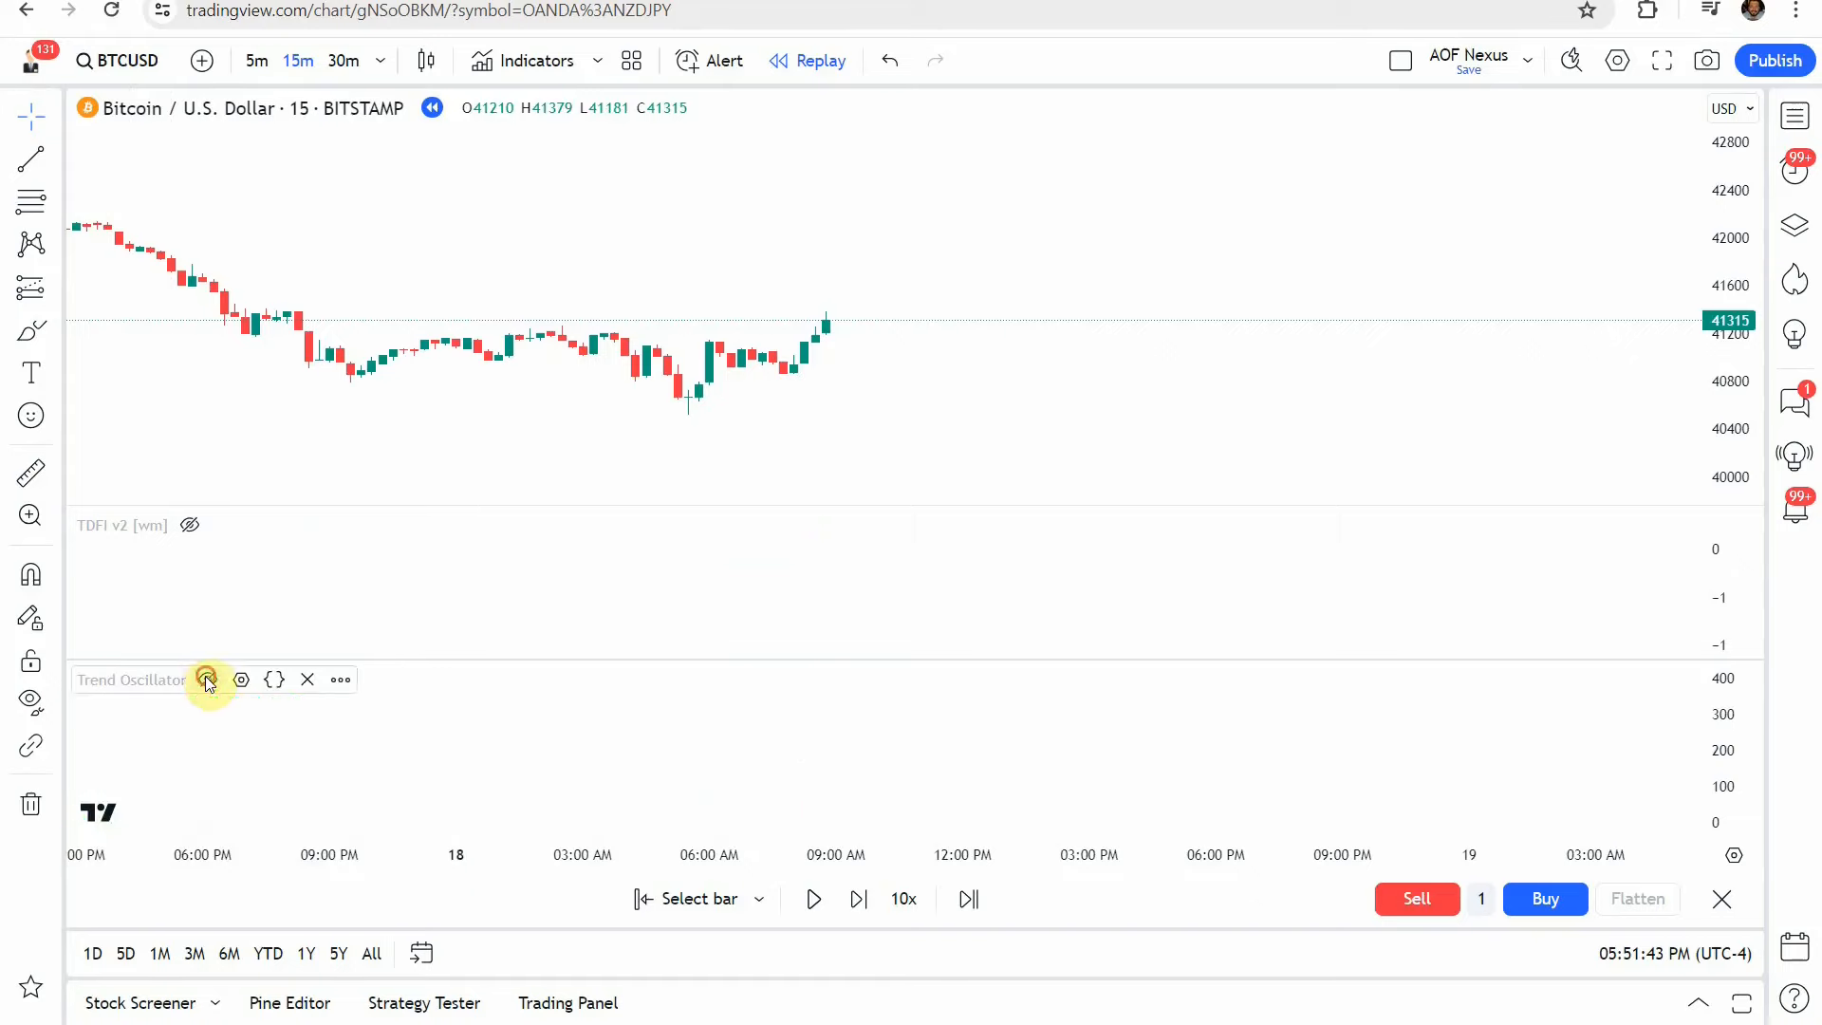
# Search indicators for Trend Direction Force Index v2, close the search, and unhide TDFI v2
pyautogui.click(535, 61)
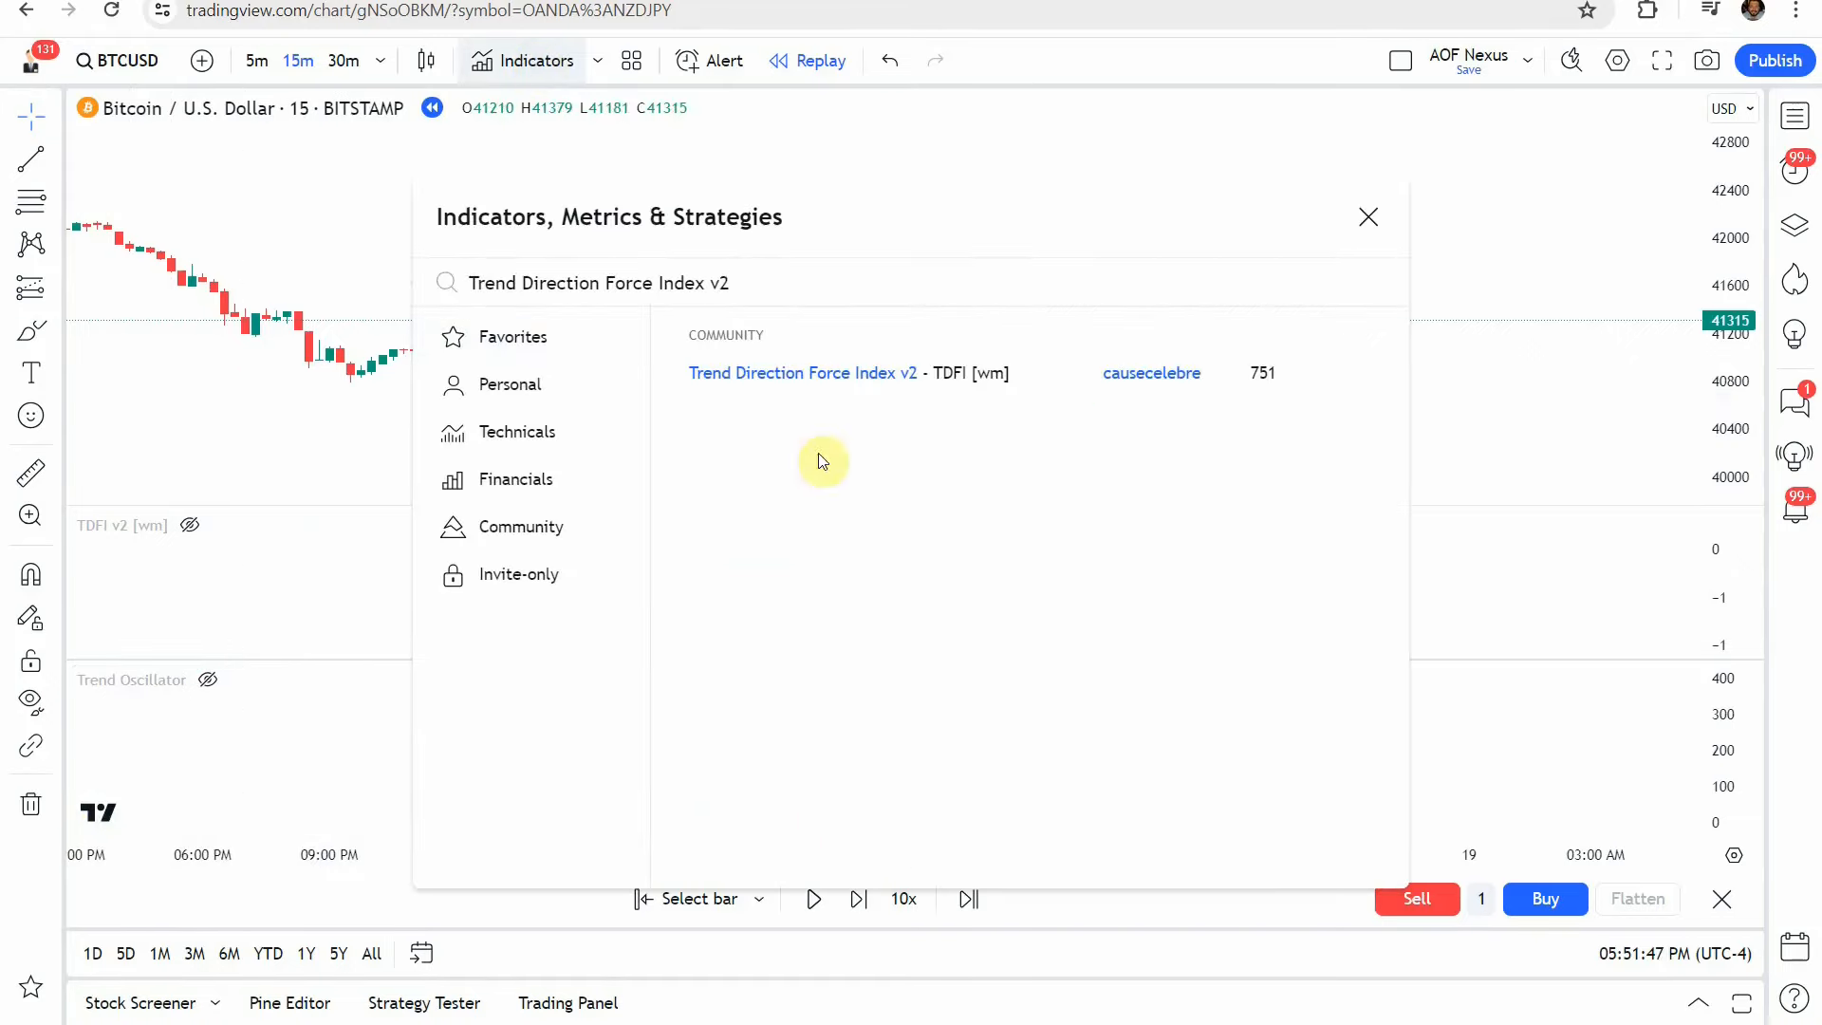
pyautogui.moveTo(987, 400)
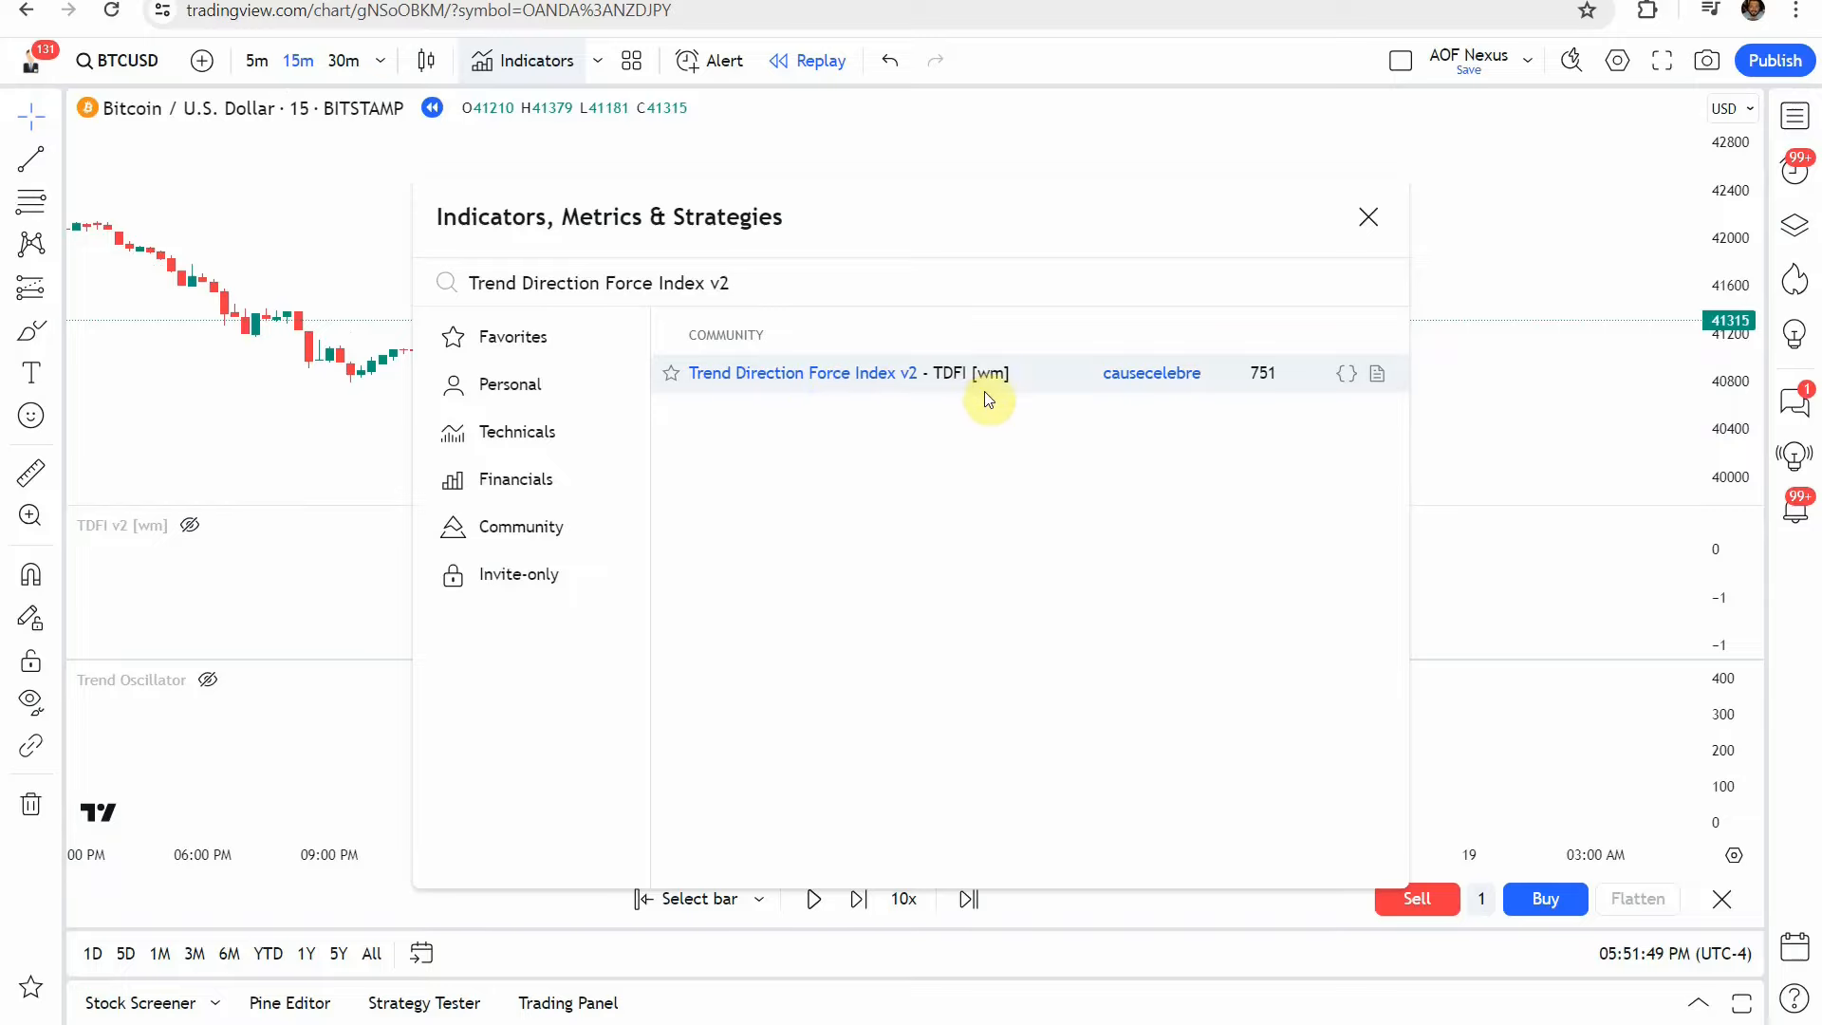
pyautogui.moveTo(862, 373)
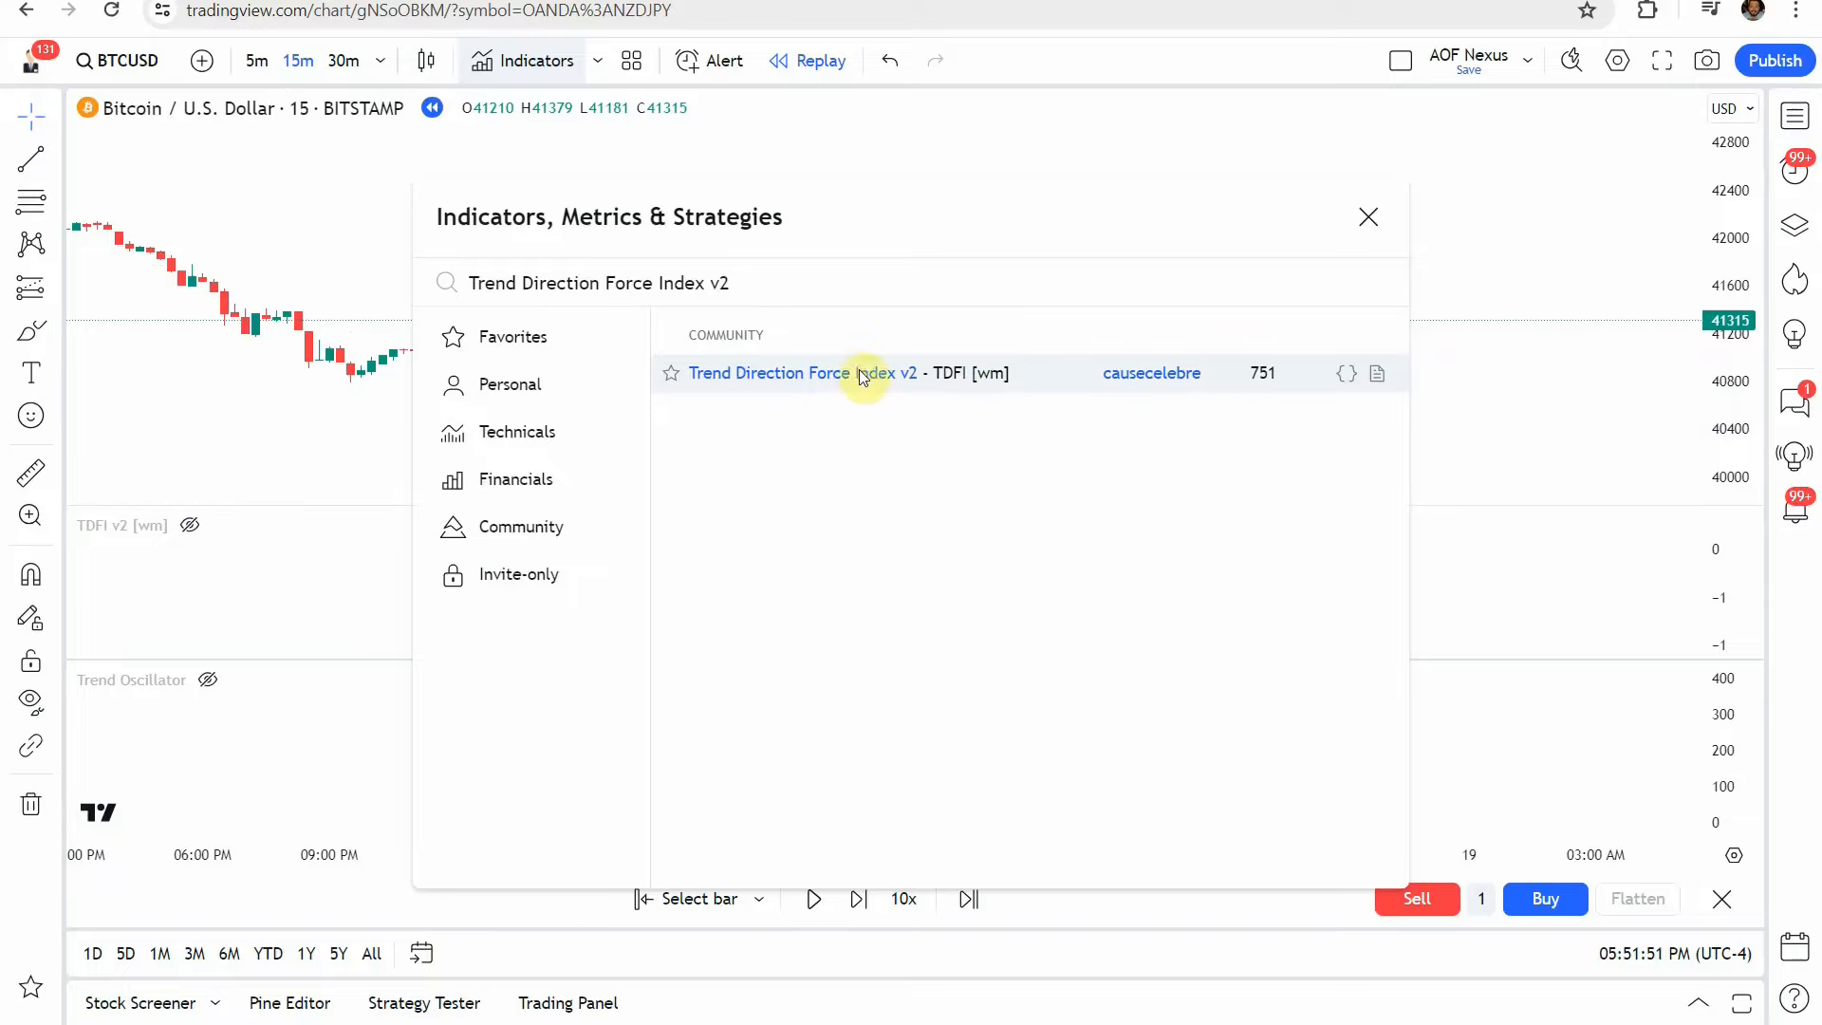
pyautogui.click(1367, 217)
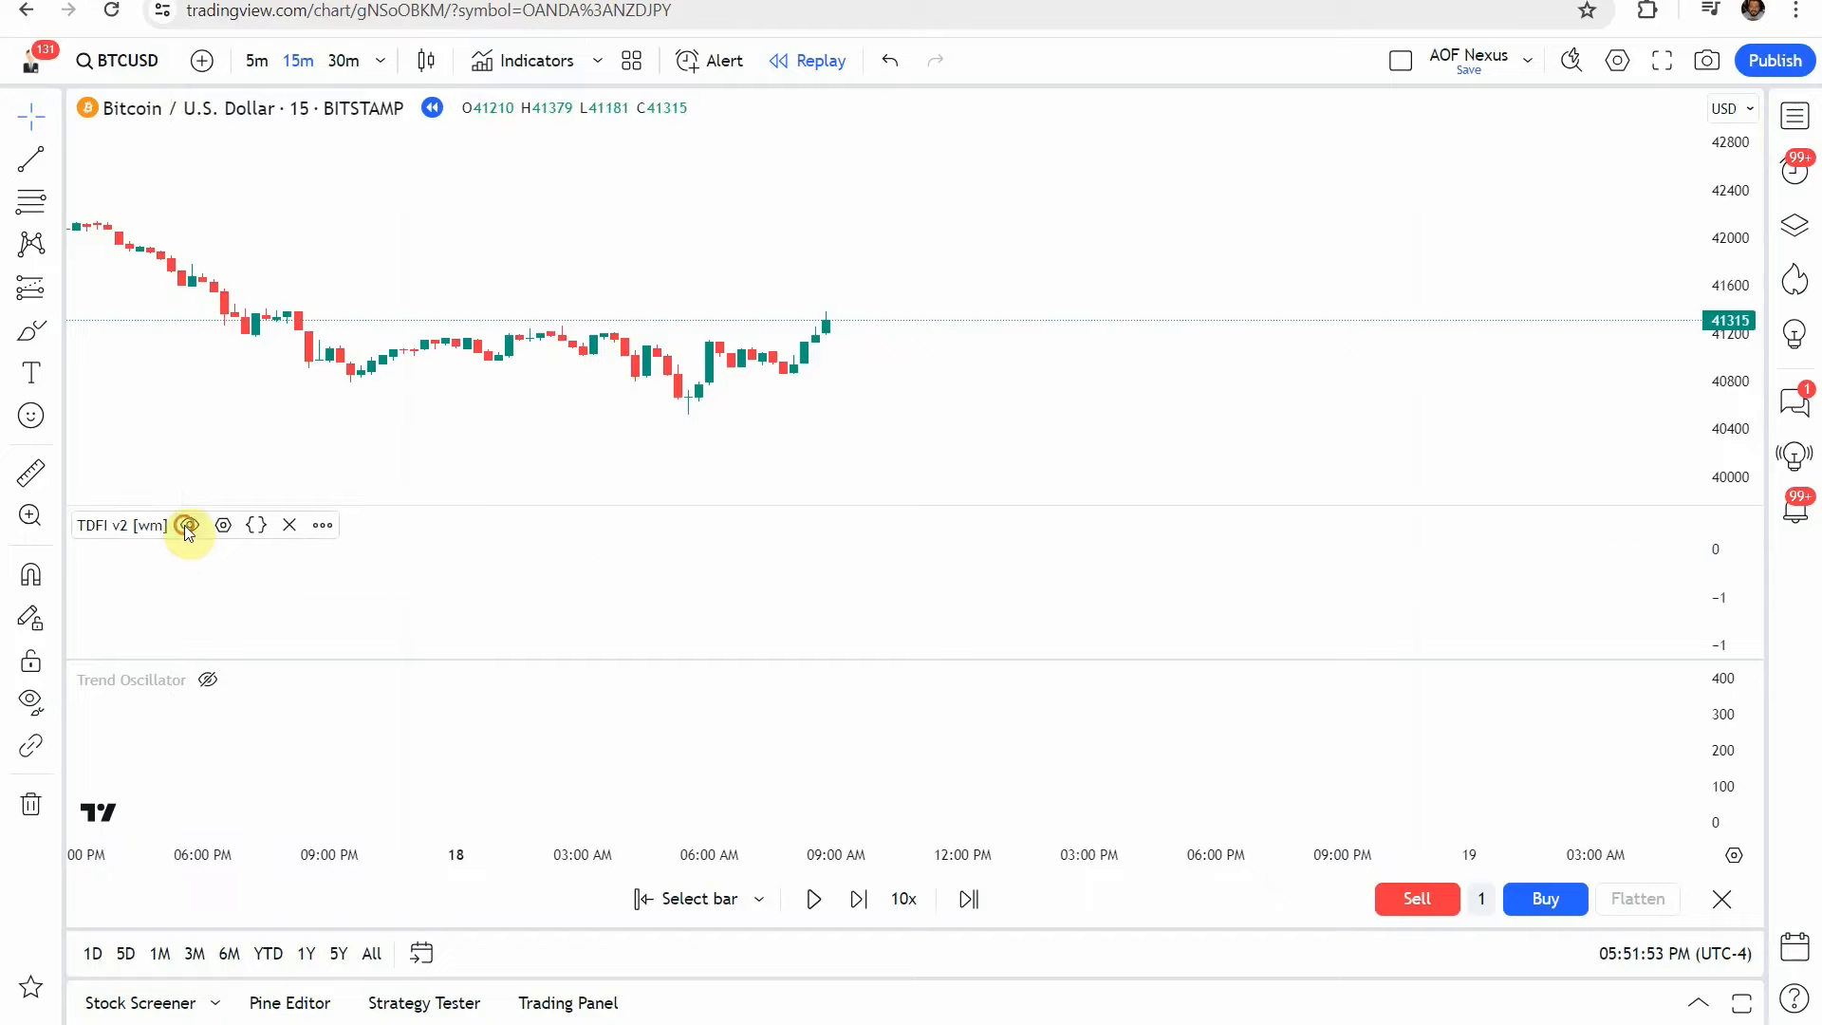
pyautogui.click(190, 525)
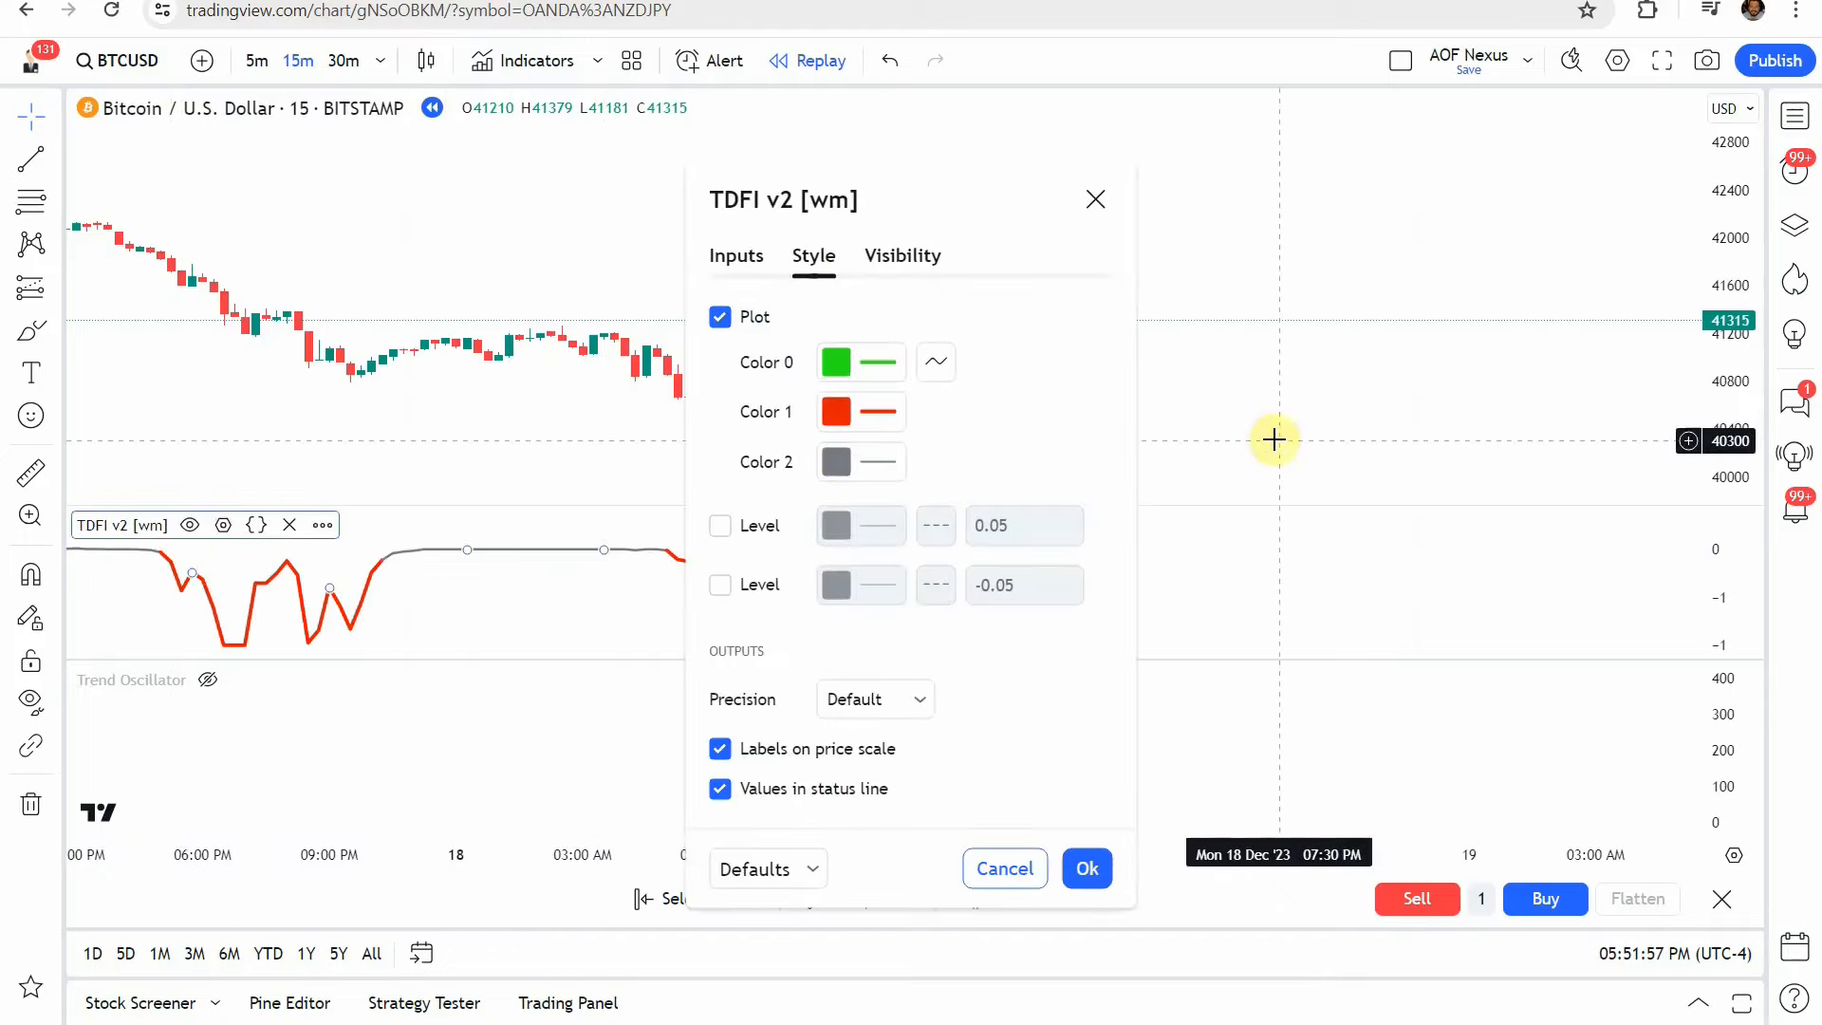
# Review the TDFI v2 inputs: lookback, MMA length and SMMA length all 14
pyautogui.click(736, 255)
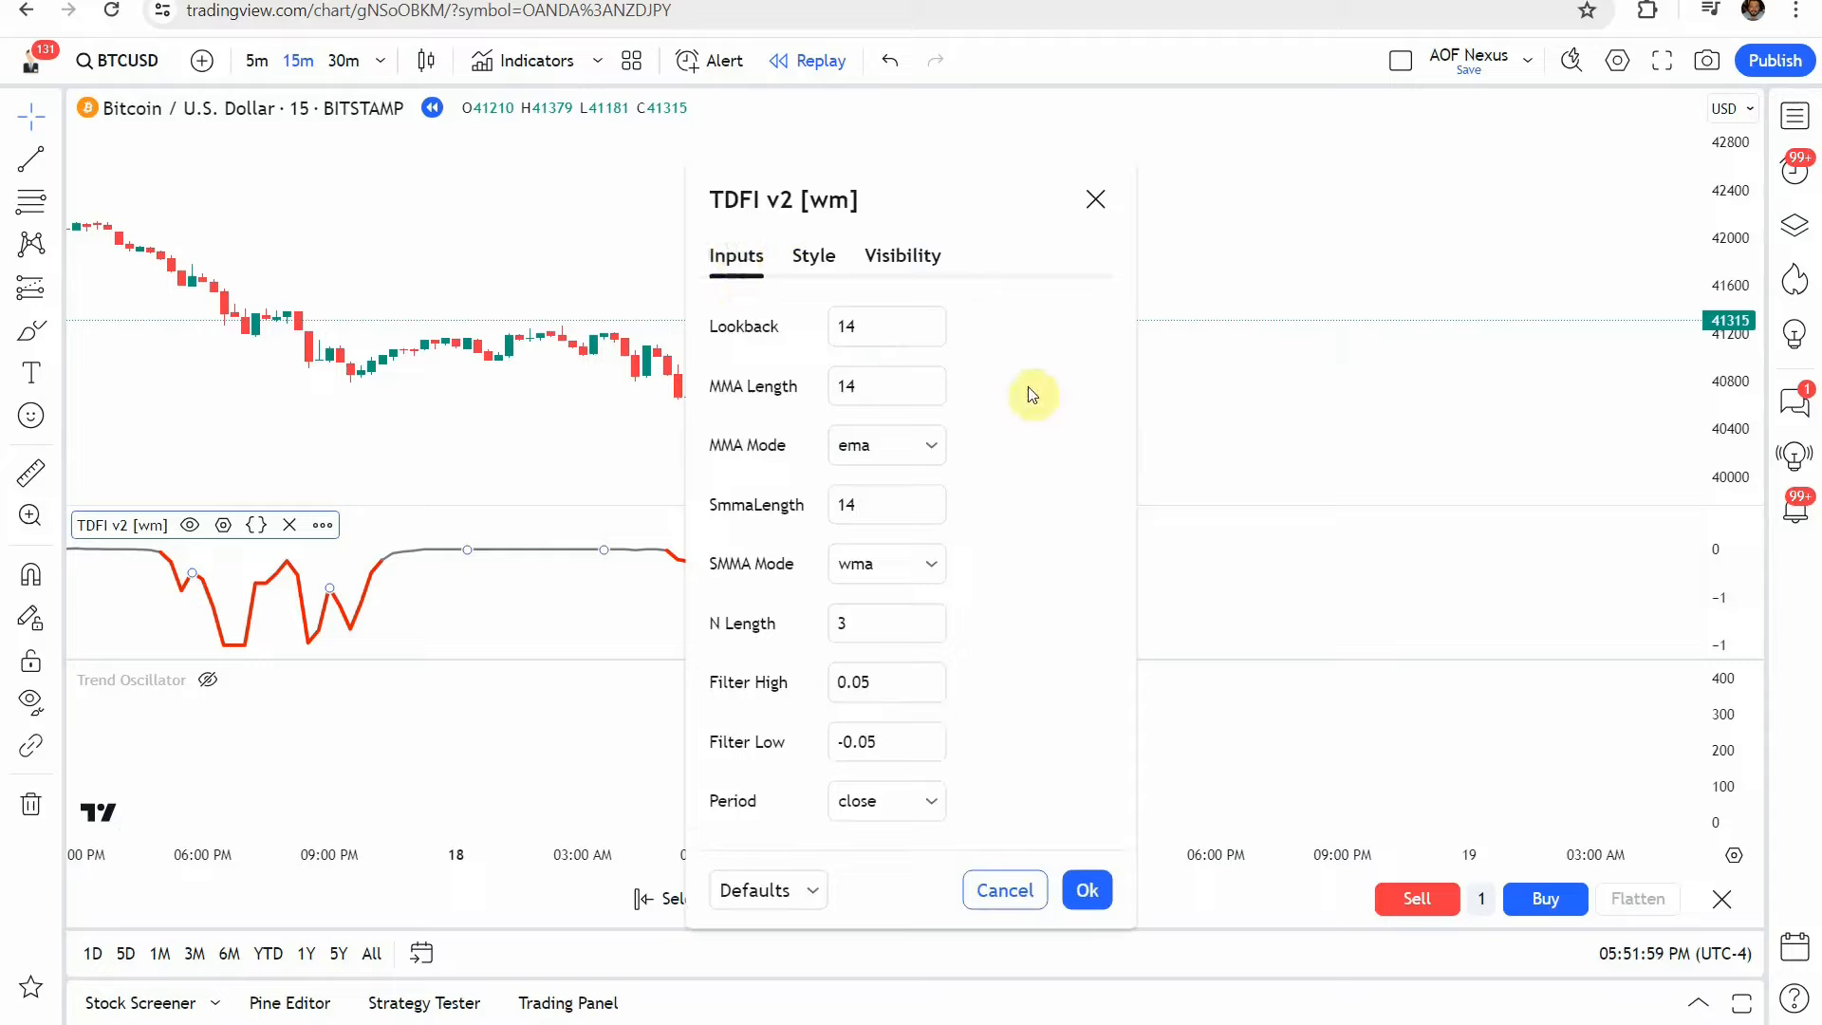
pyautogui.click(877, 326)
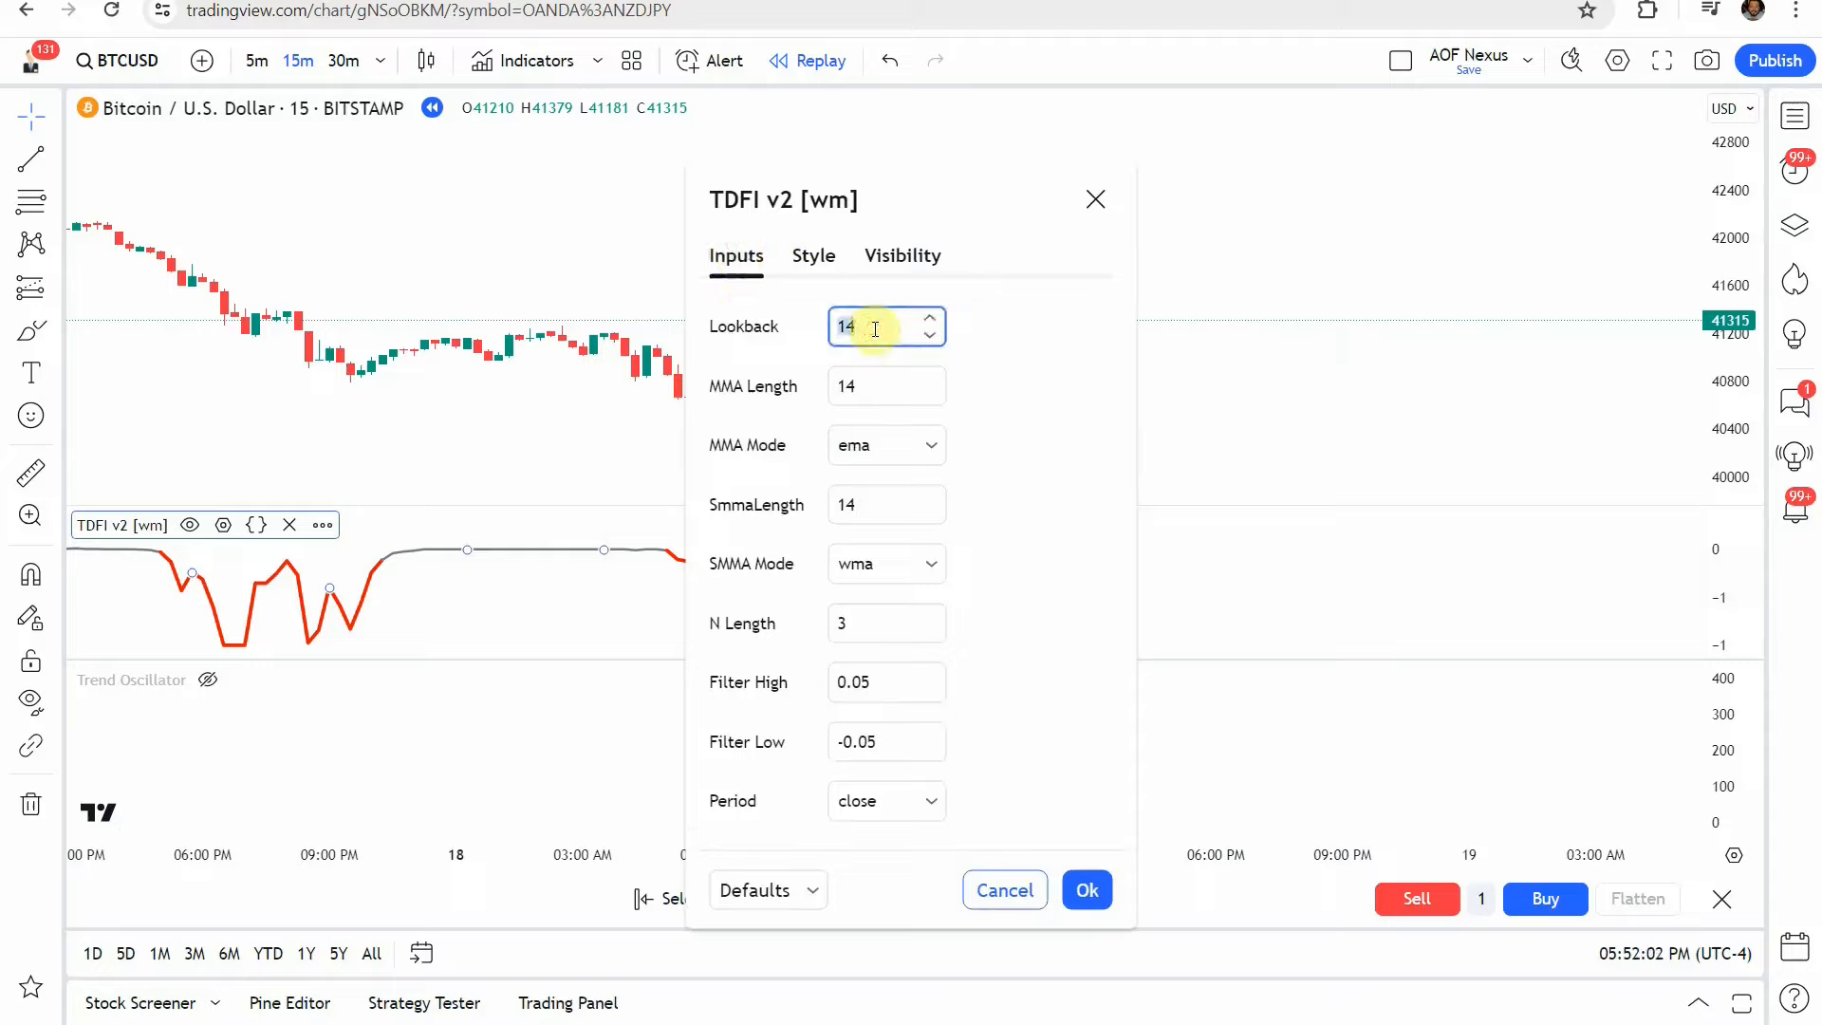
pyautogui.click(876, 386)
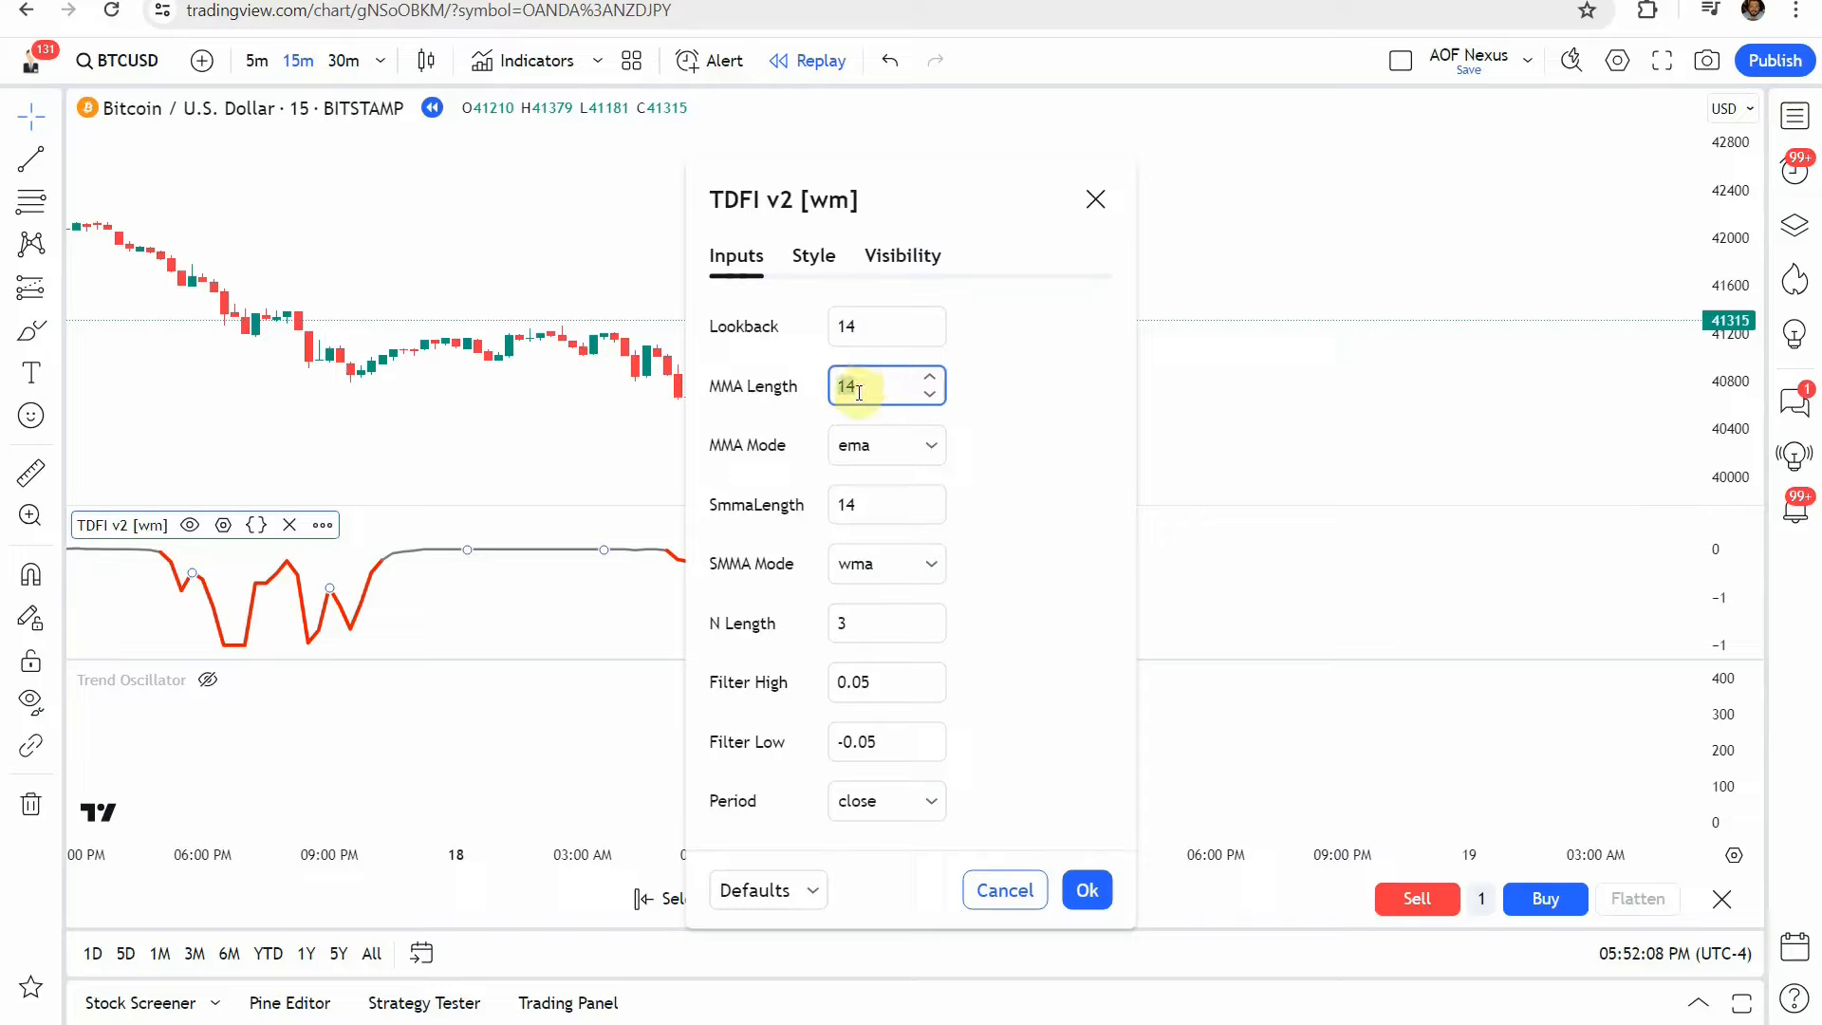
pyautogui.moveTo(854, 415)
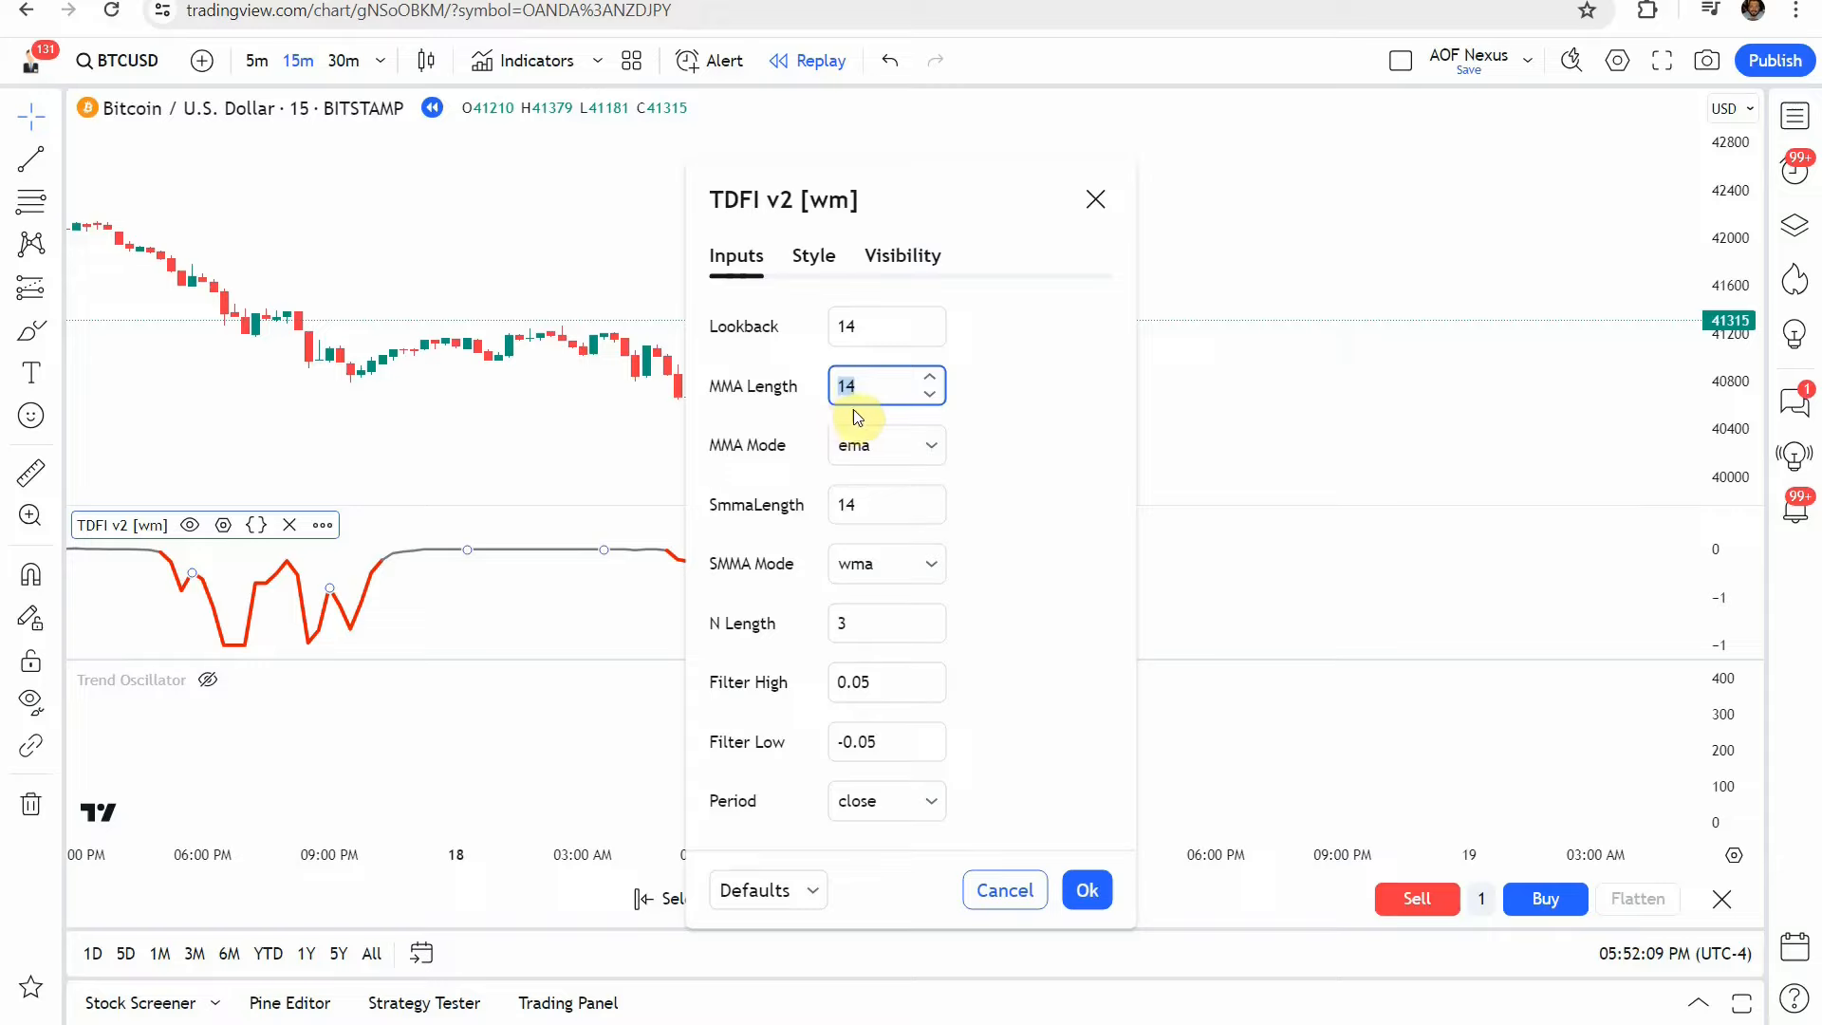
pyautogui.click(886, 504)
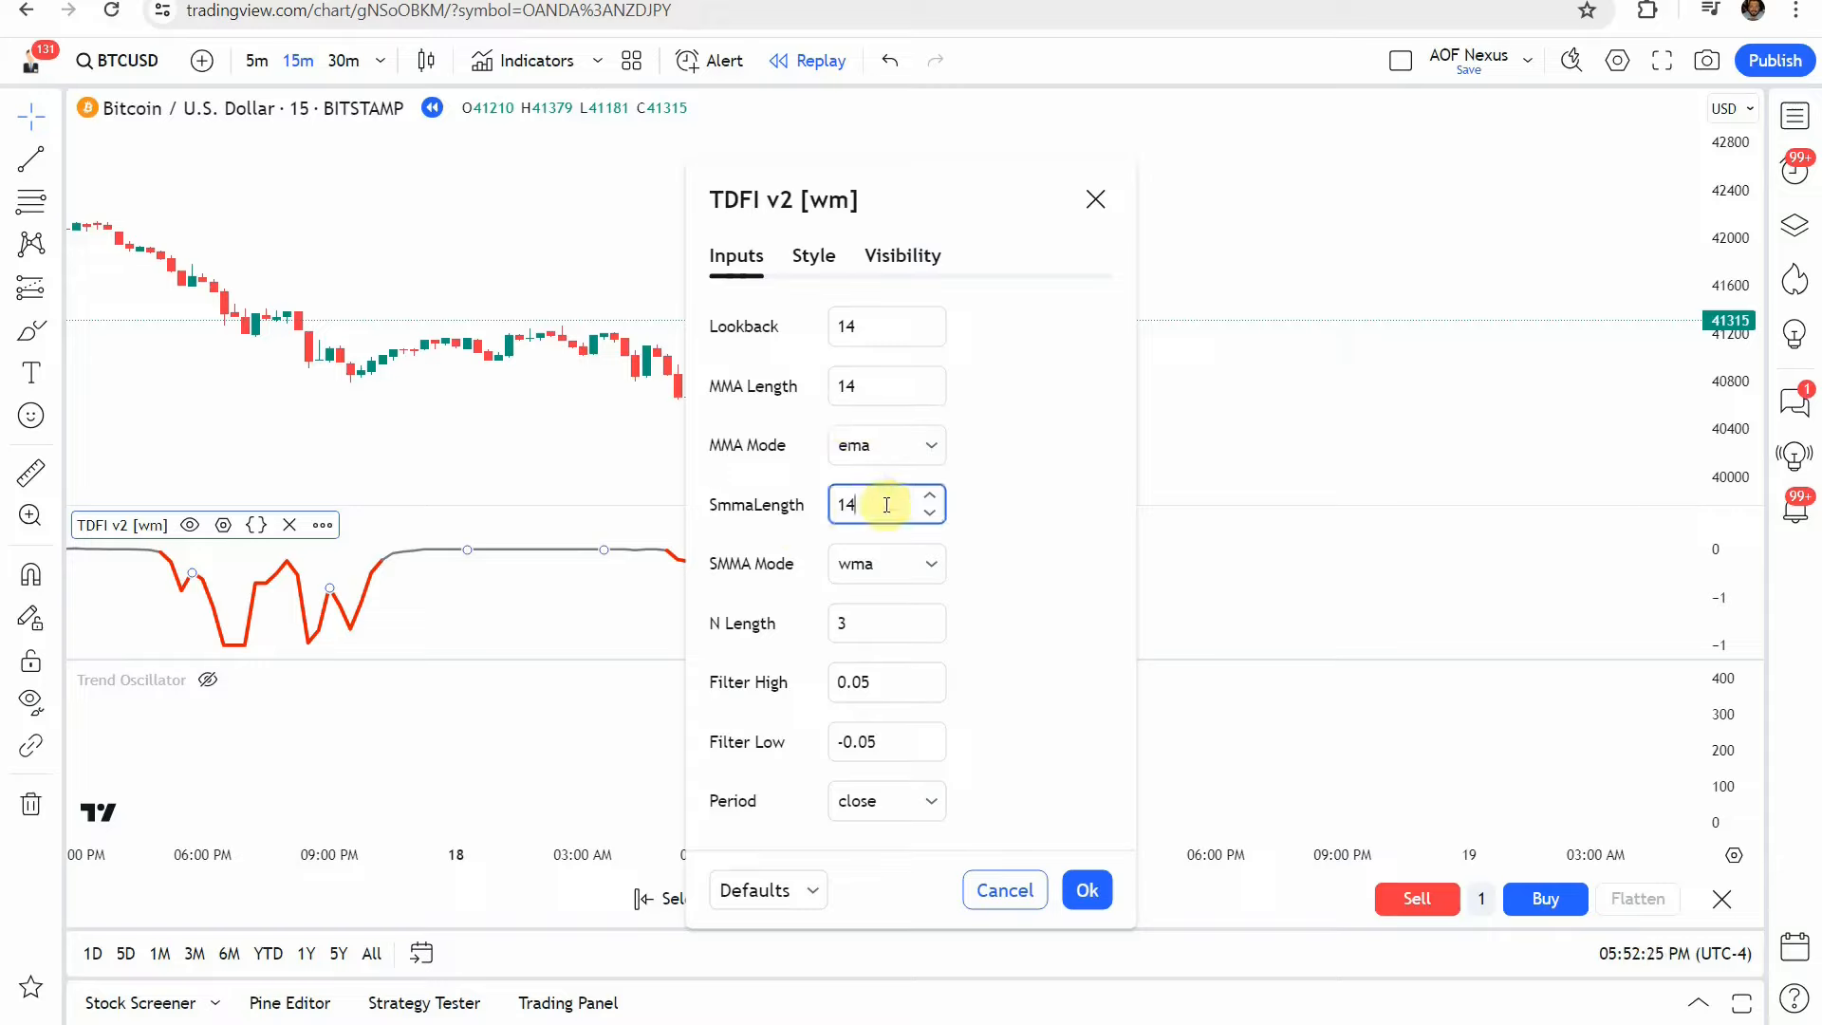
pyautogui.moveTo(1019, 456)
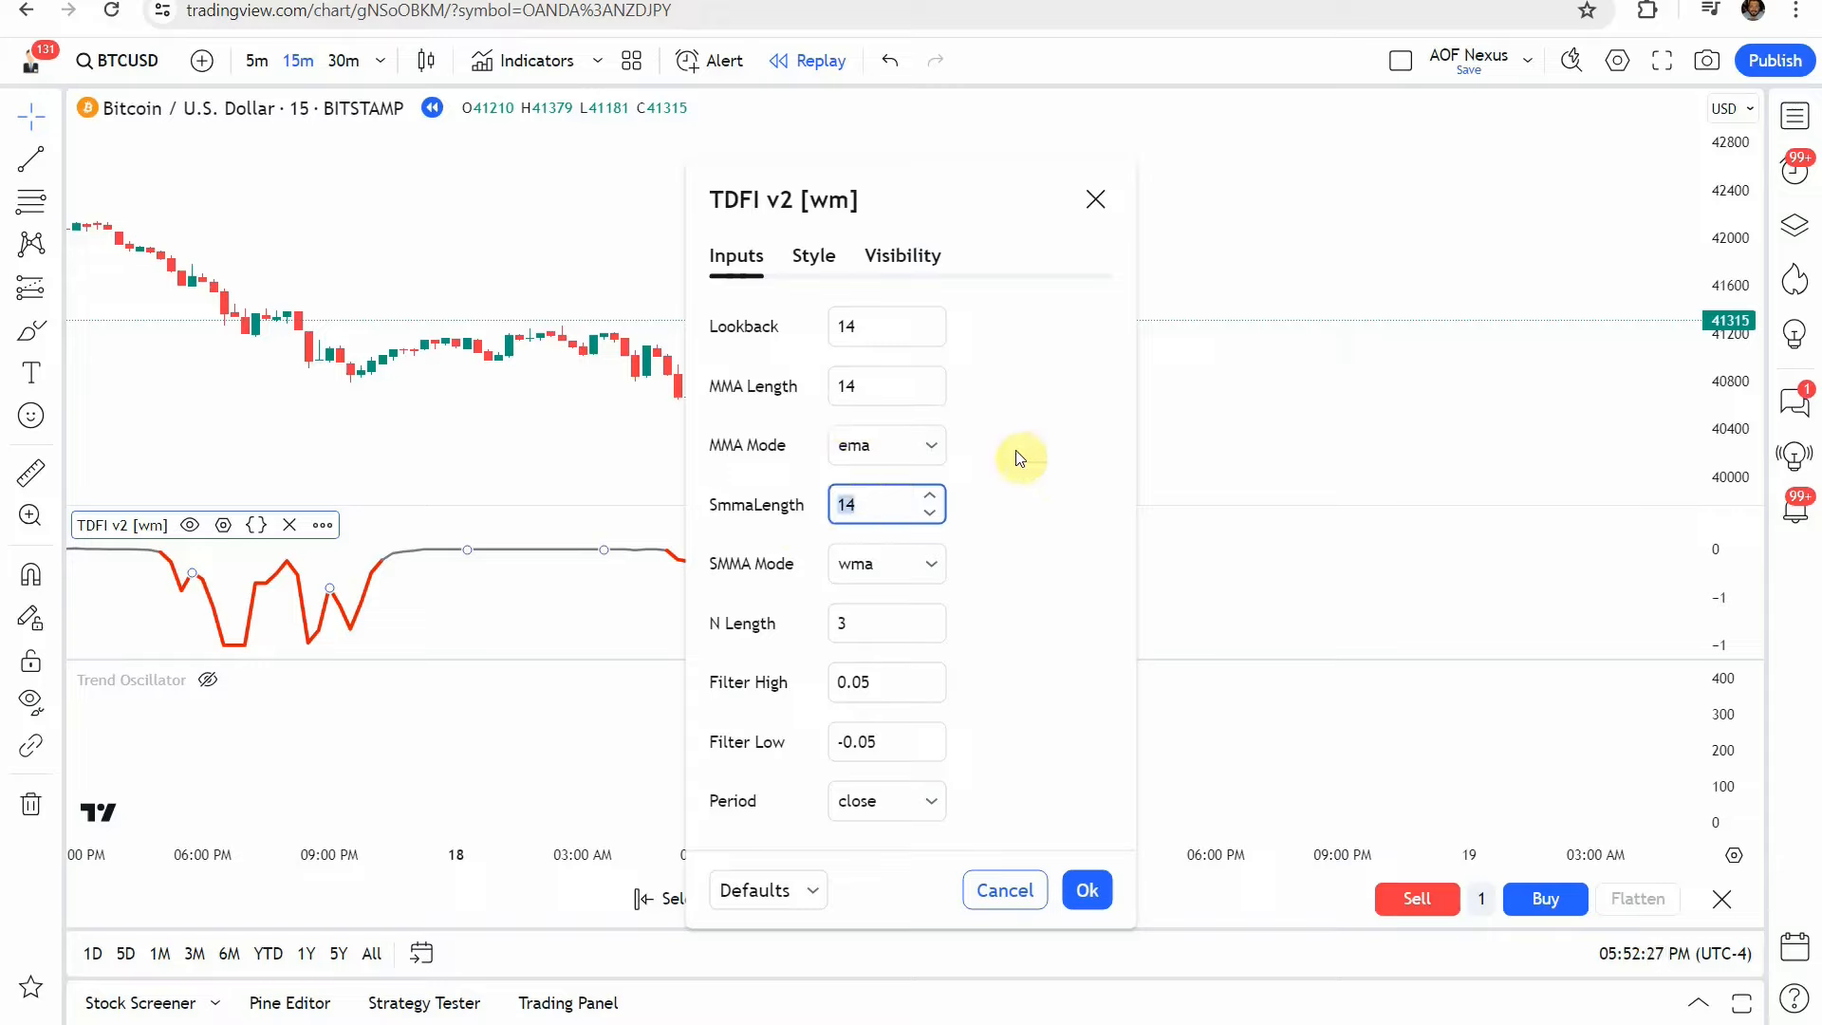
pyautogui.moveTo(730, 583)
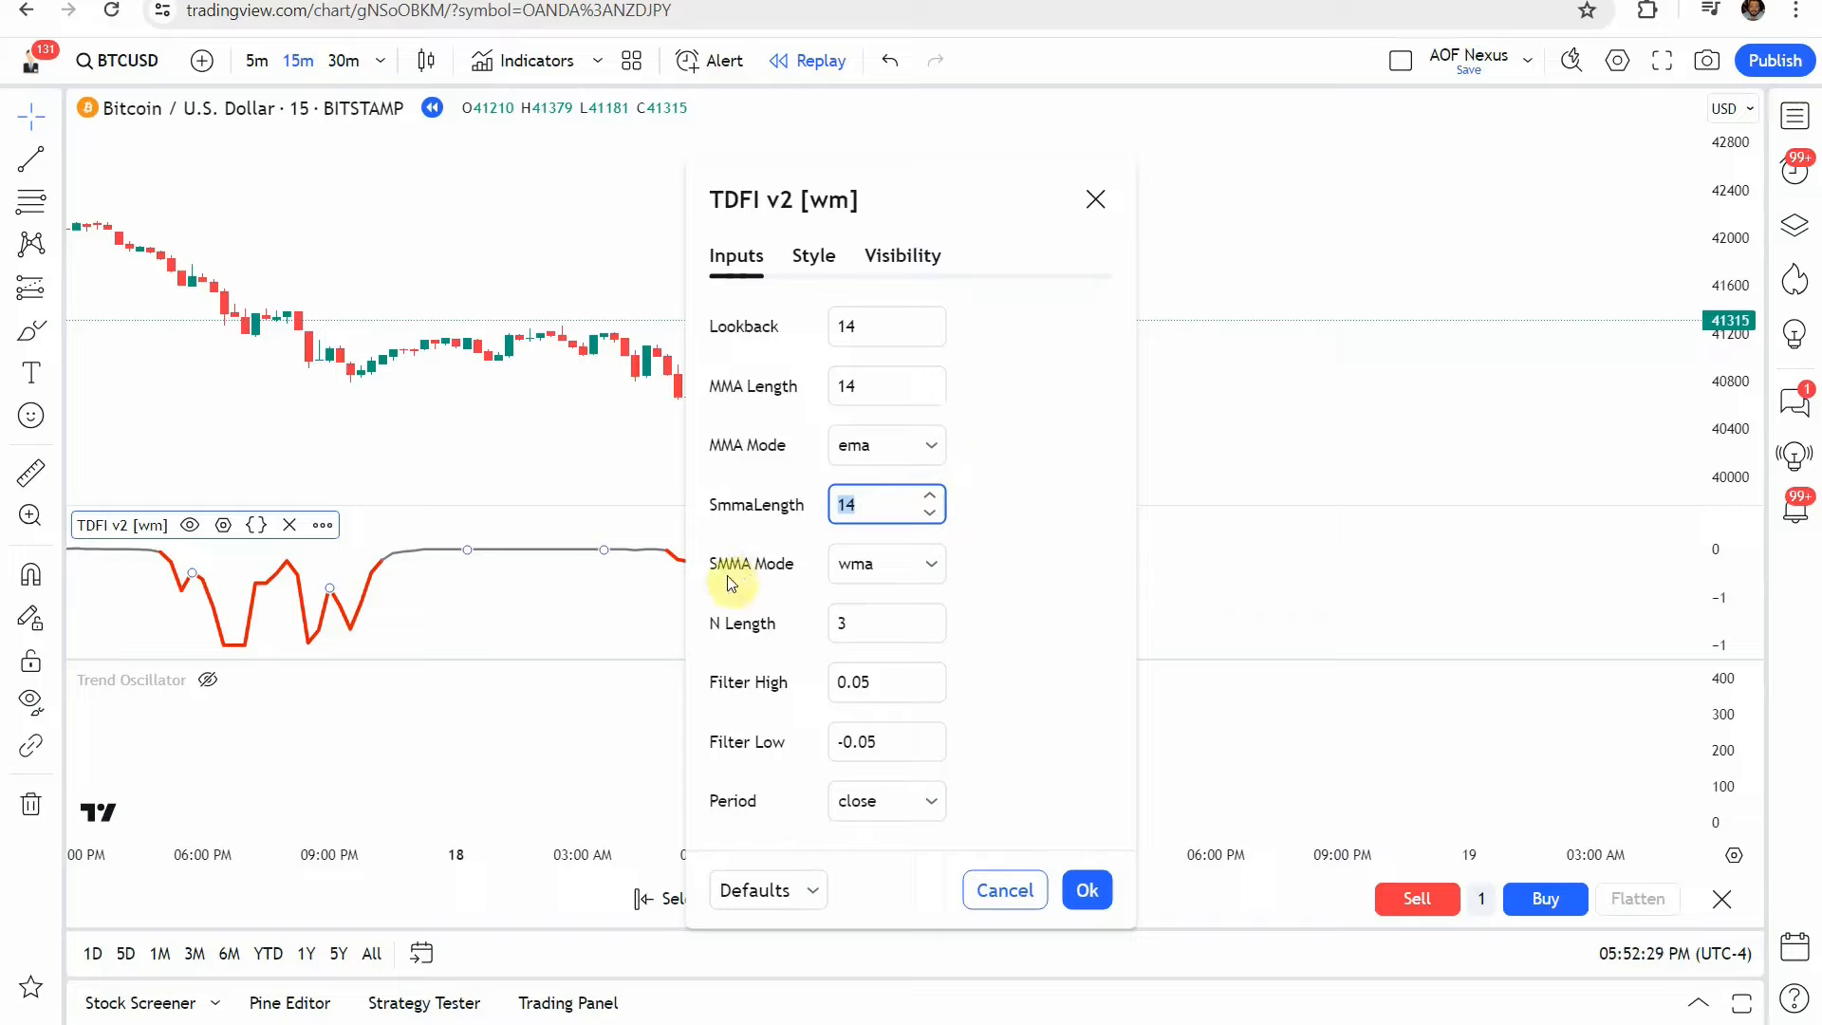
pyautogui.moveTo(938, 586)
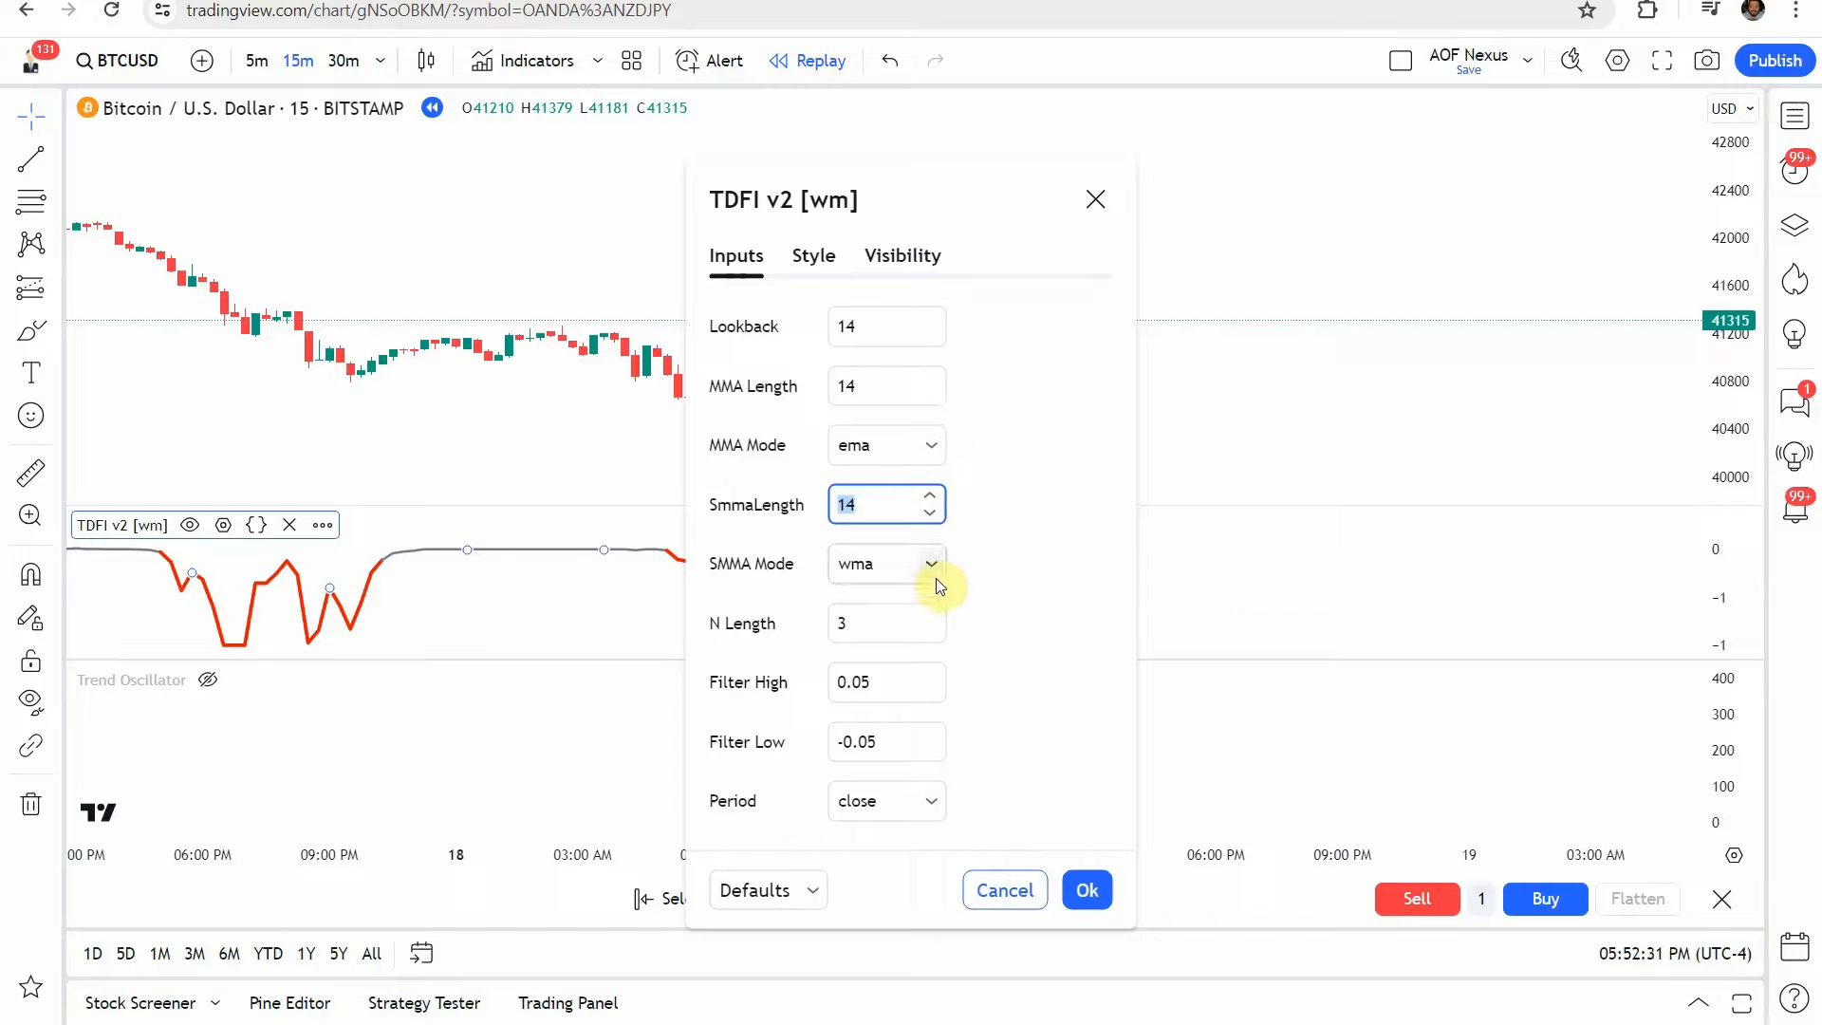
pyautogui.moveTo(883, 563)
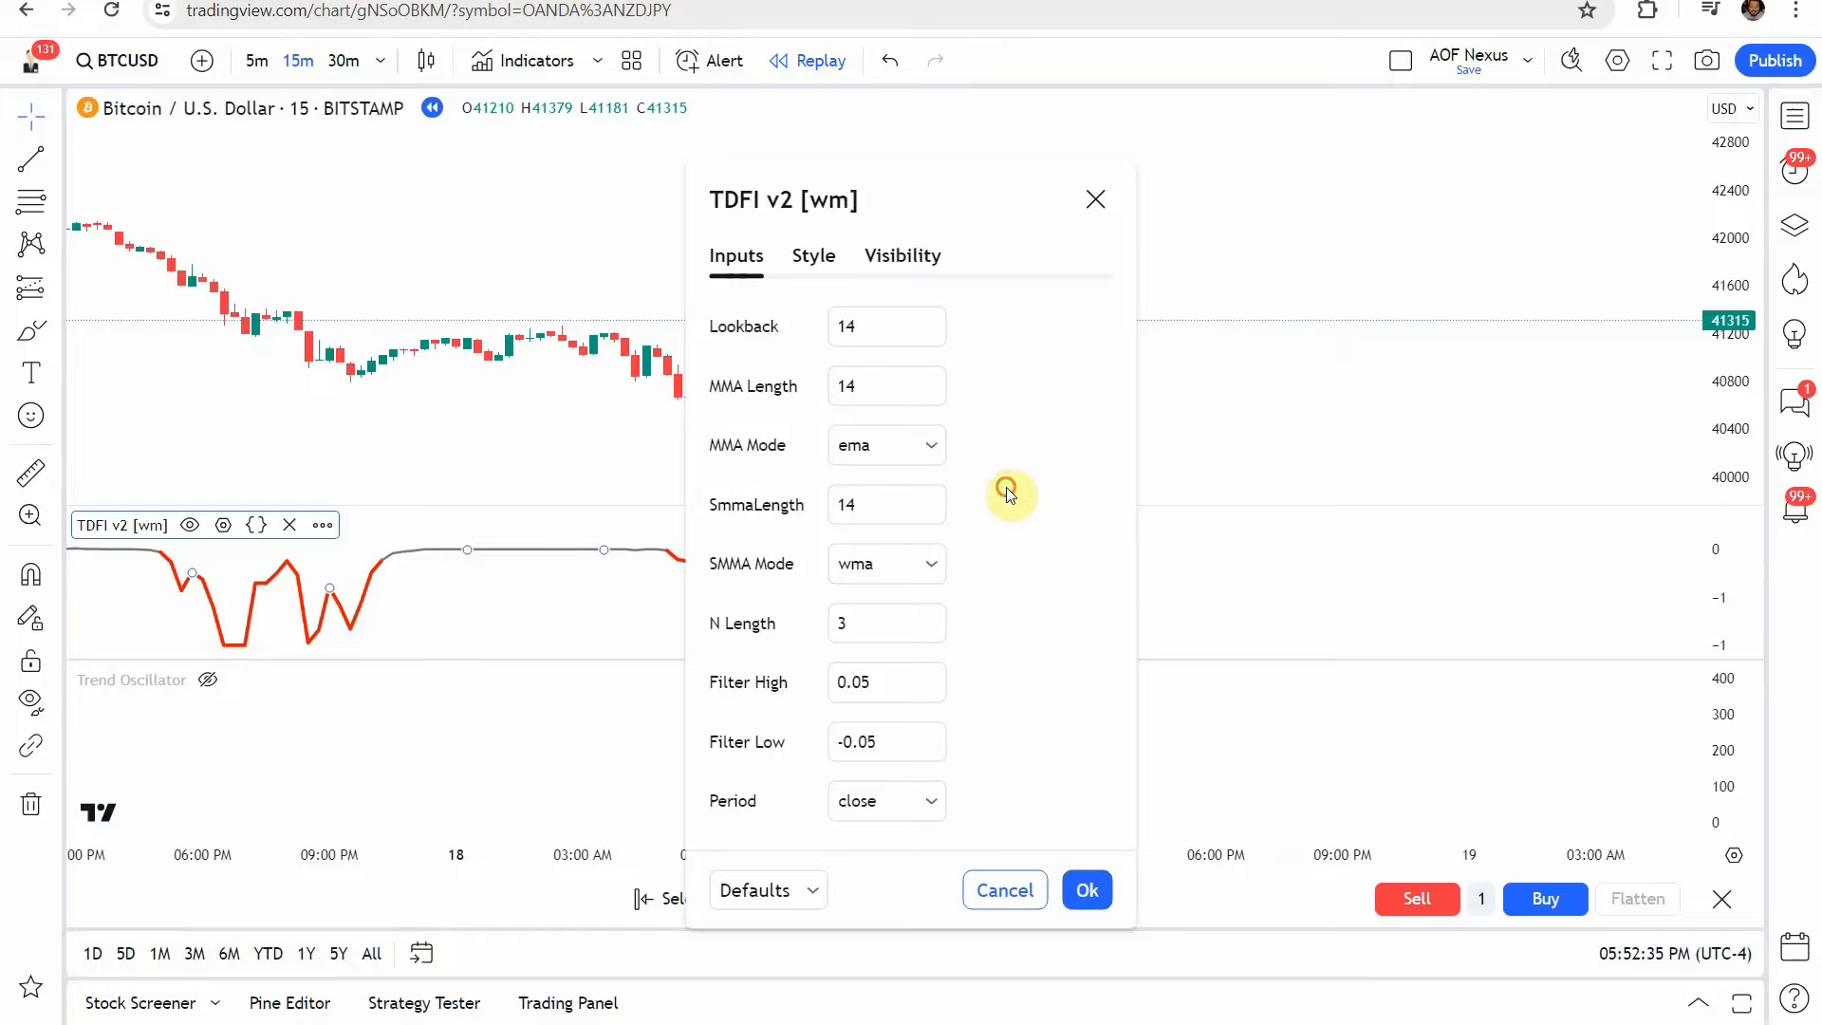
# Keep the TDFI v2 Color 0 green and Color 1 red, then apply the settings
pyautogui.click(813, 255)
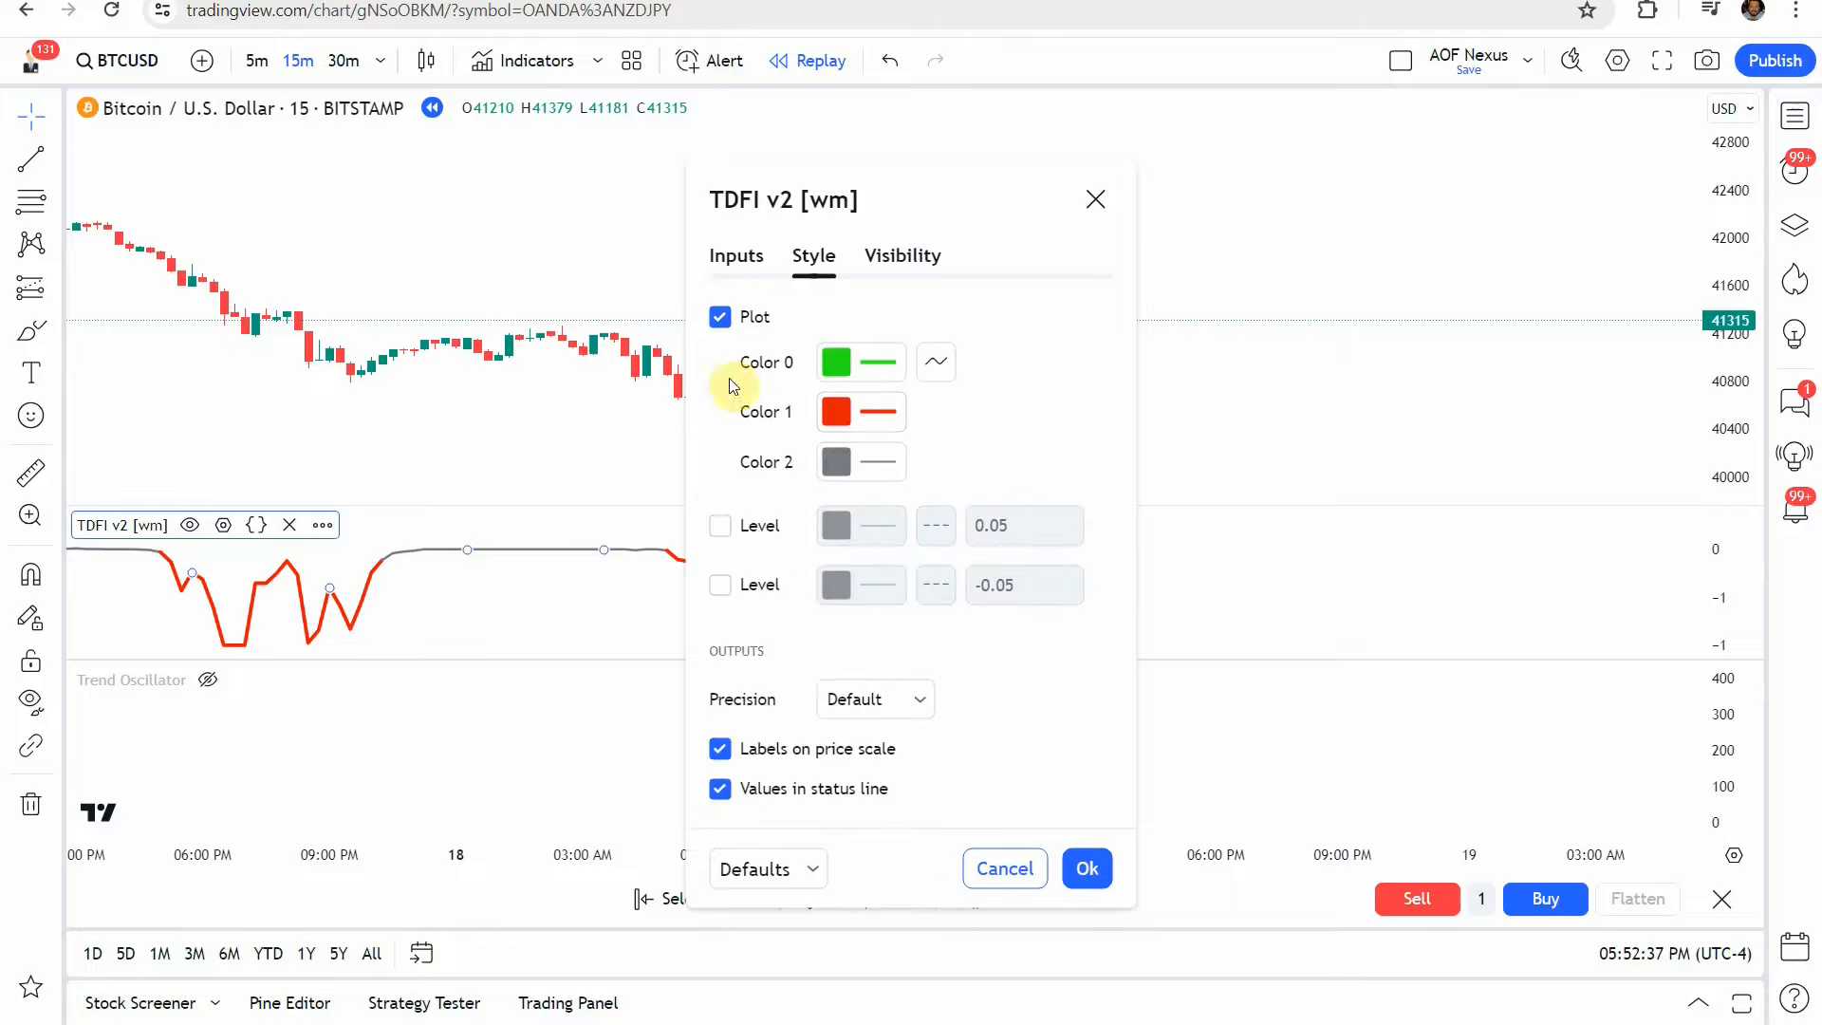
pyautogui.moveTo(998, 429)
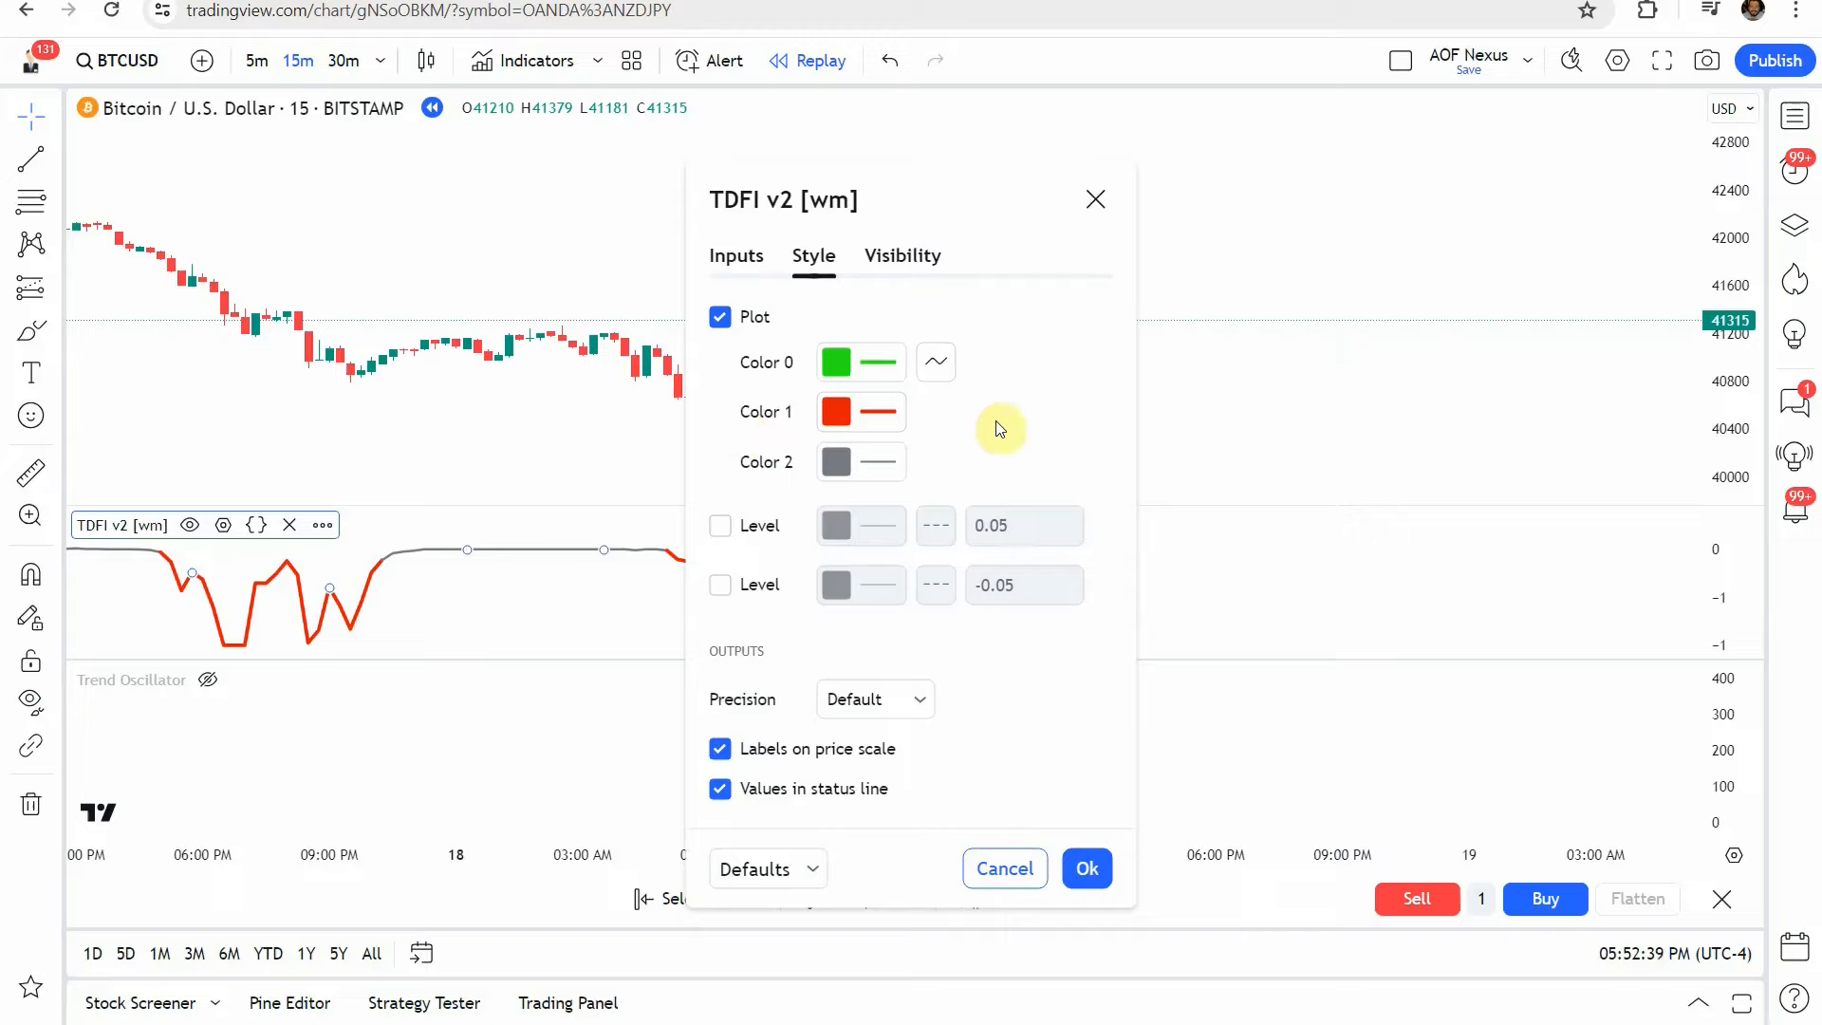
pyautogui.click(844, 362)
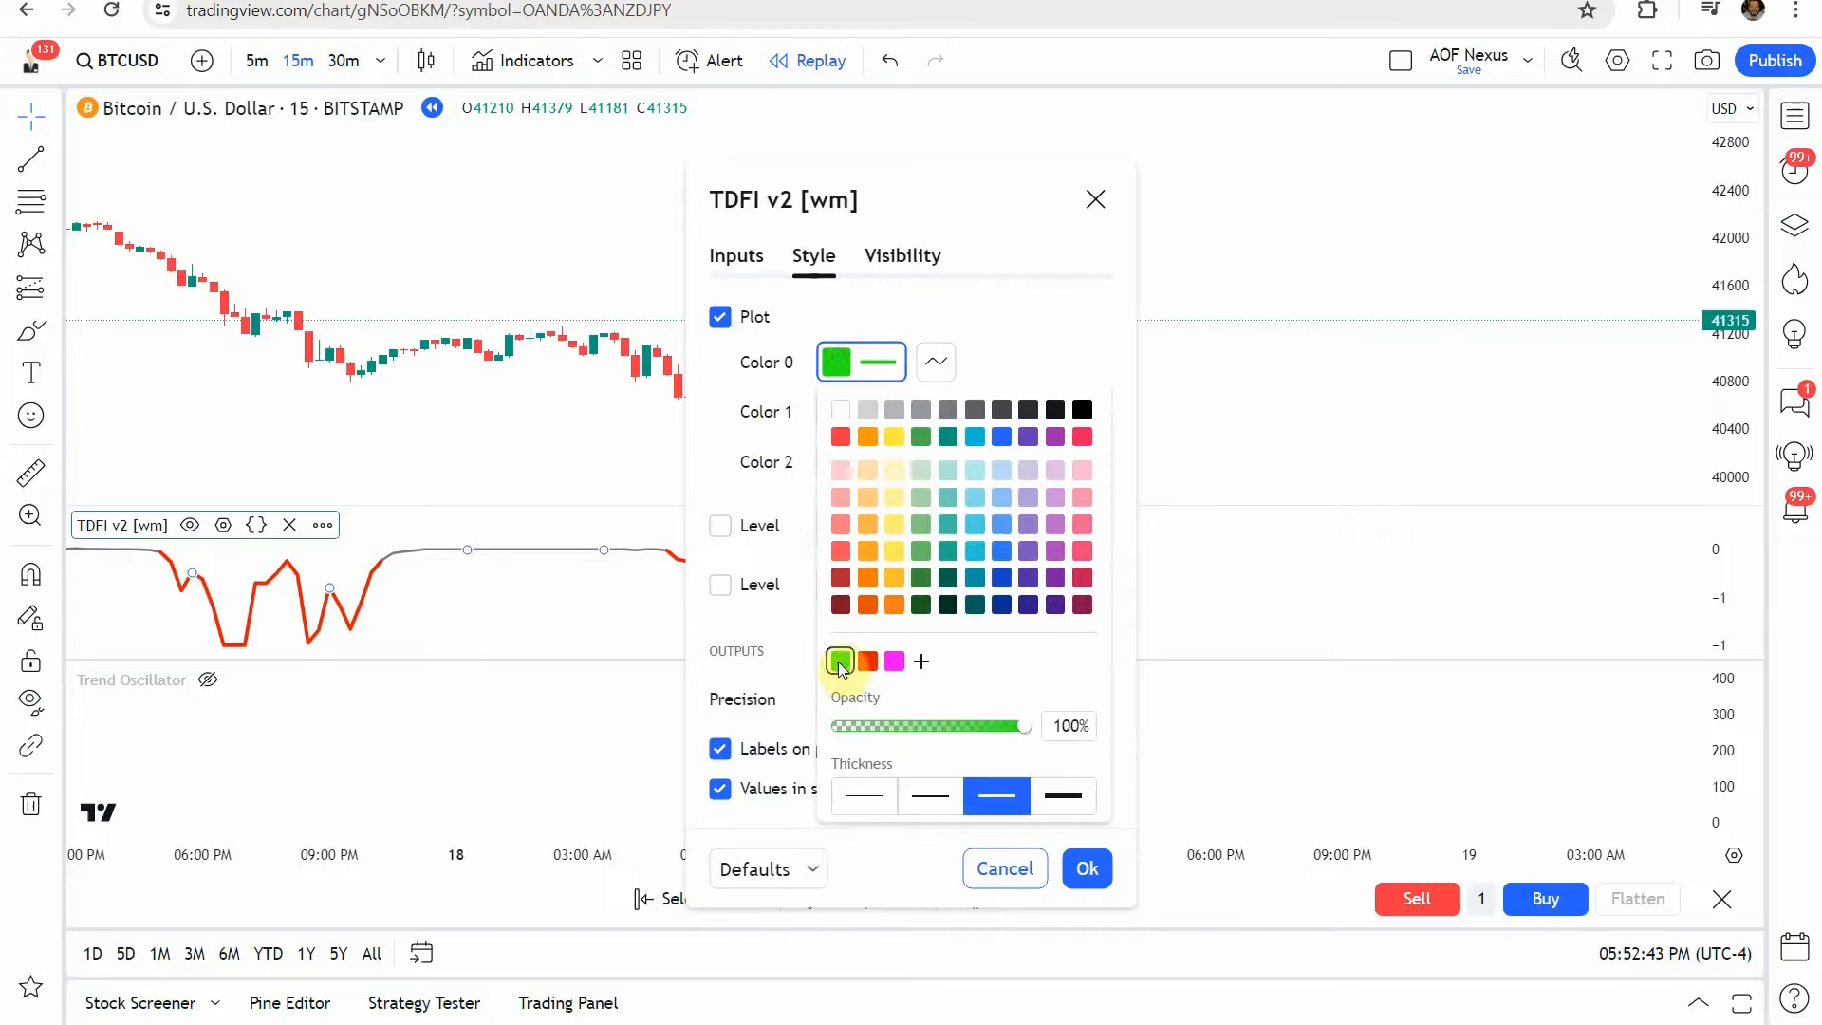
pyautogui.click(1012, 385)
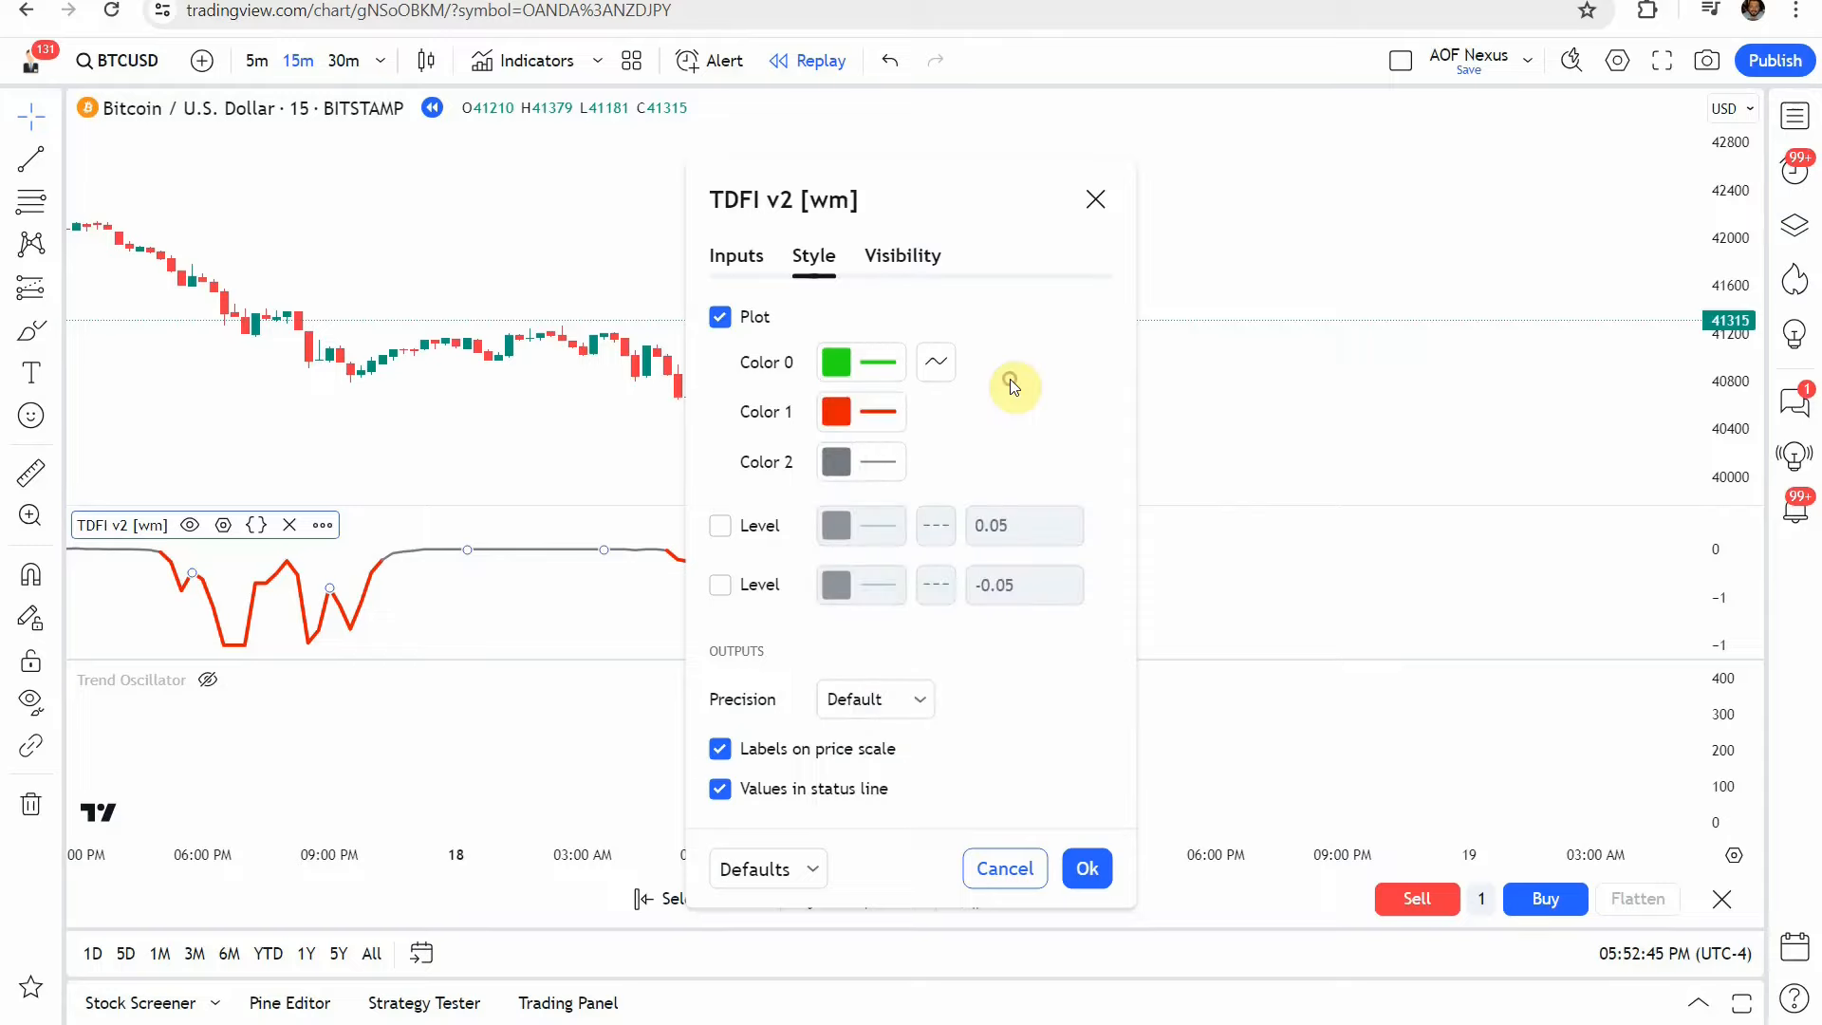
pyautogui.click(842, 410)
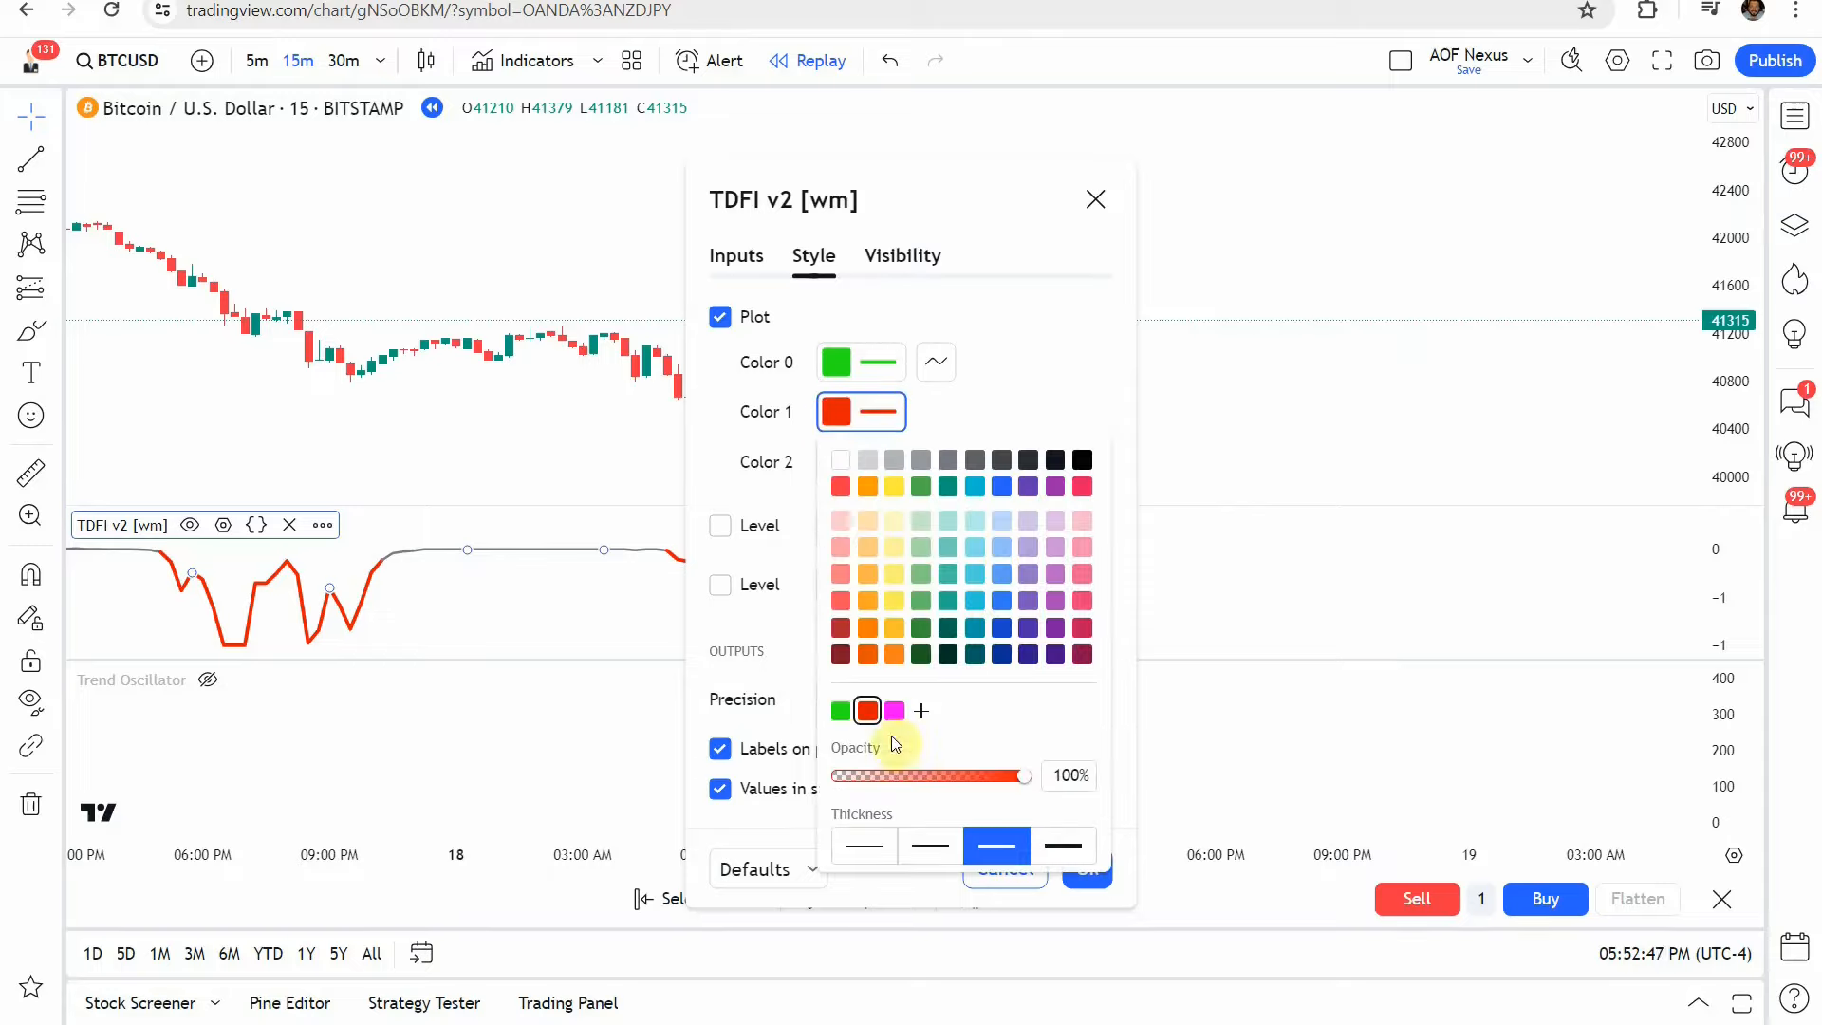
pyautogui.click(1097, 868)
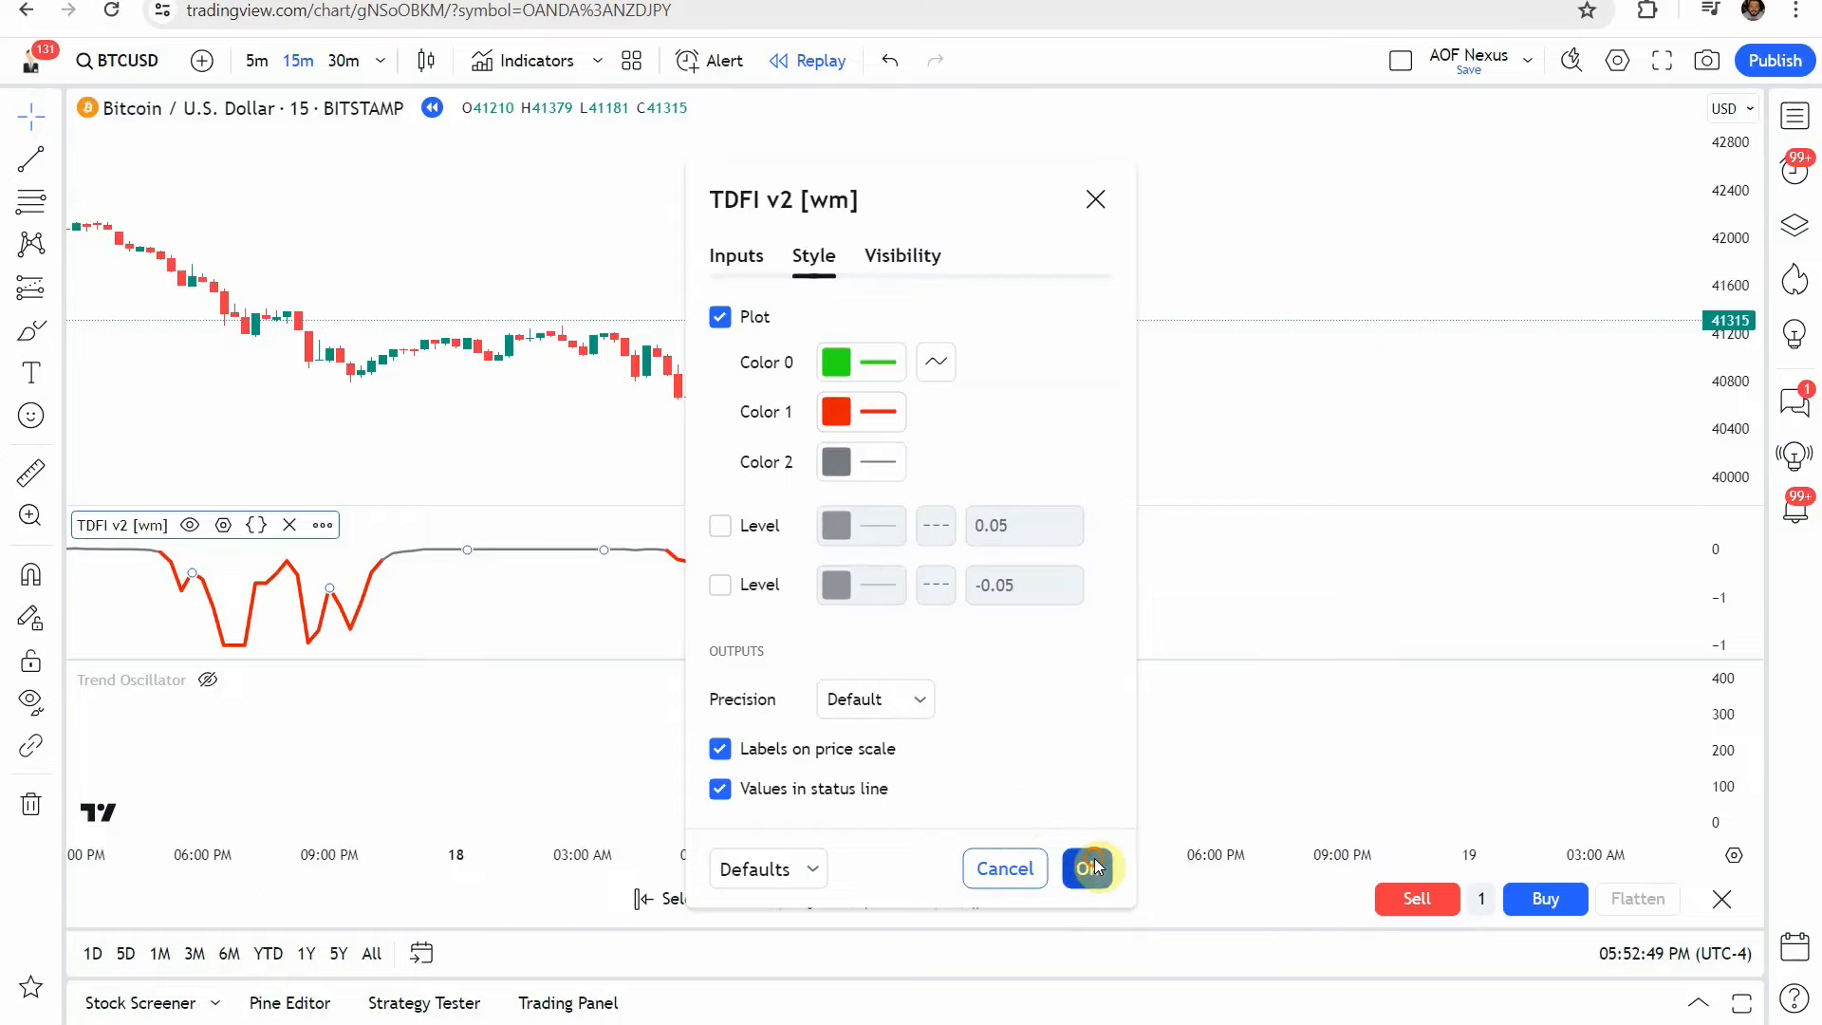
pyautogui.click(1090, 869)
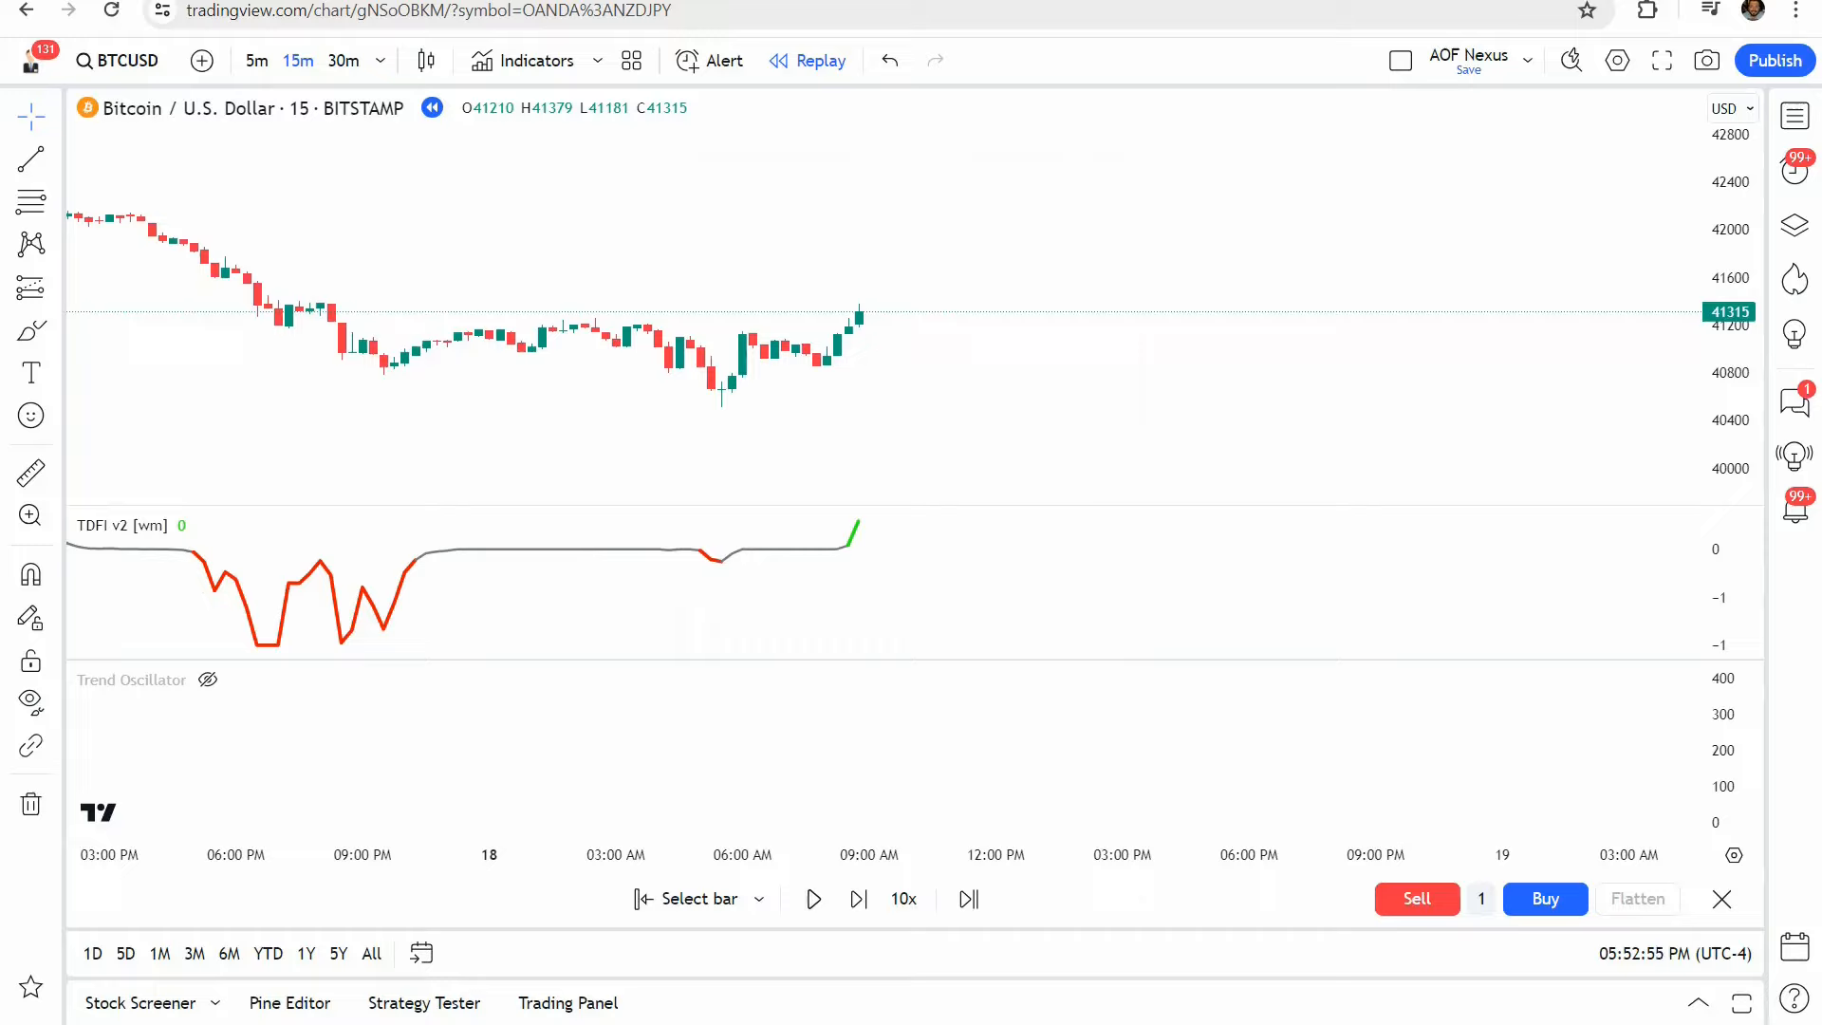
pyautogui.moveTo(1736, 389)
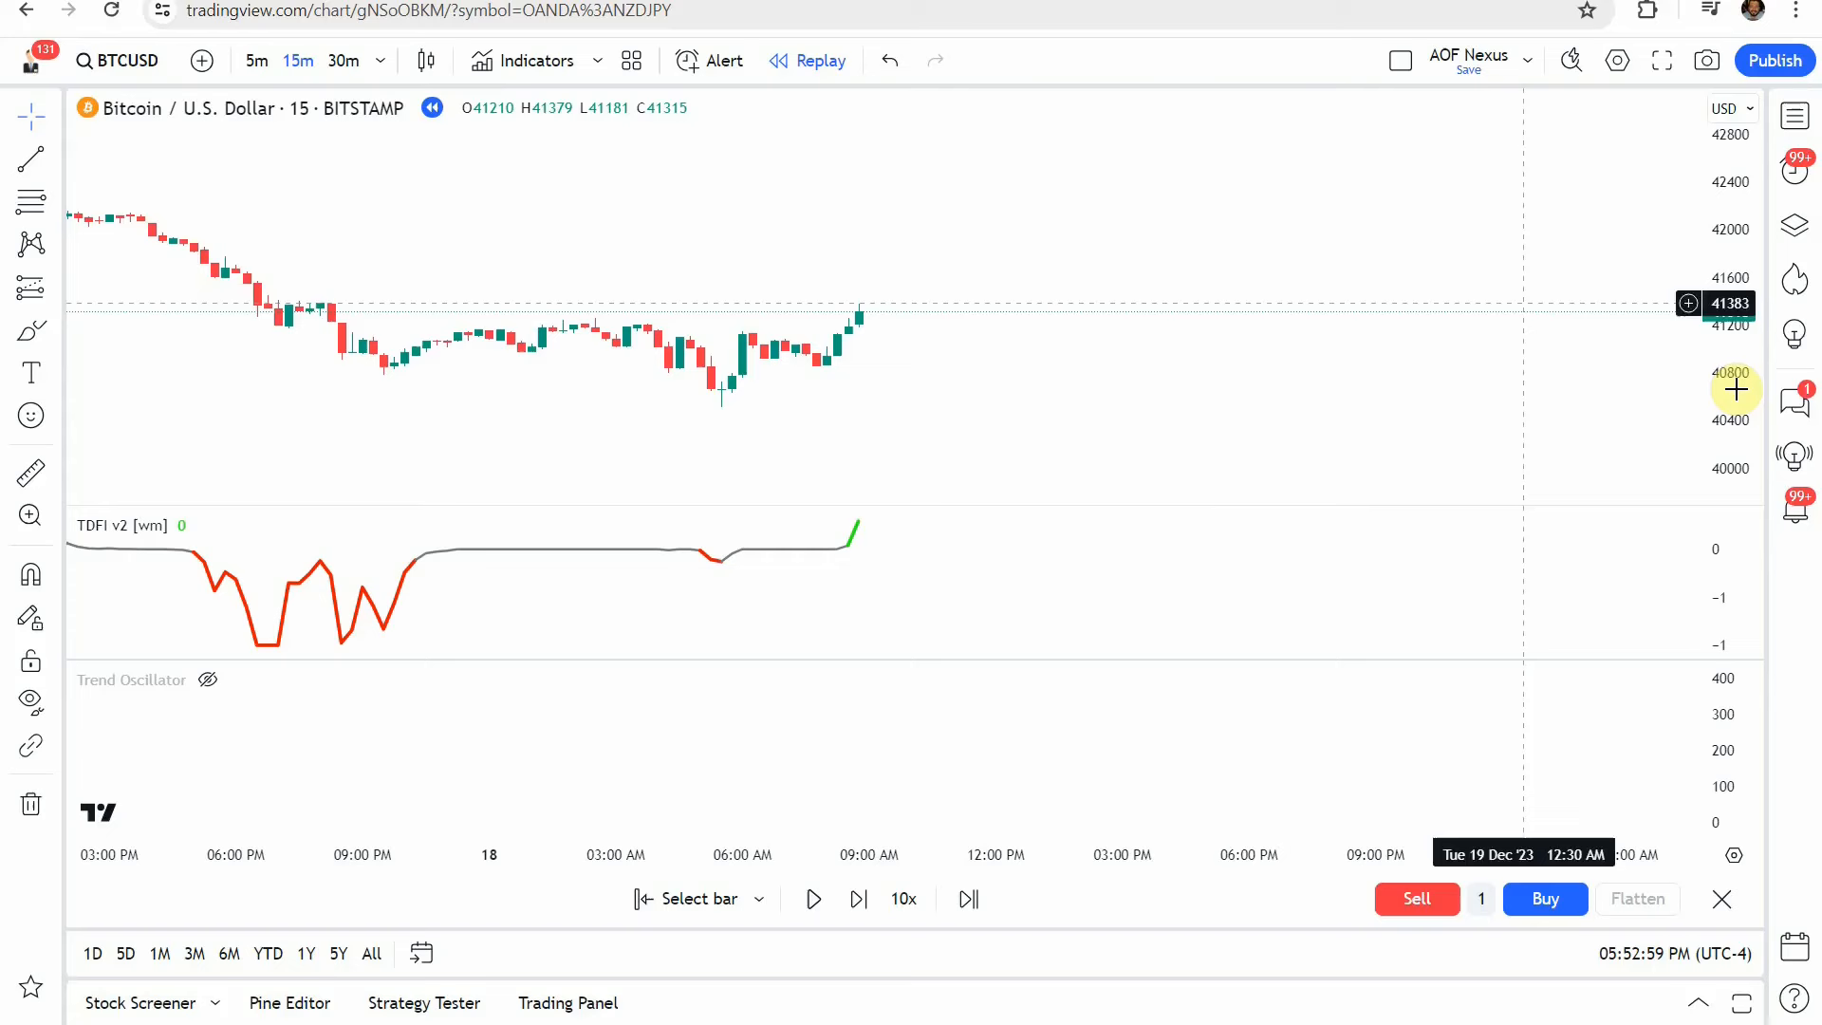
pyautogui.click(535, 61)
pyautogui.write('Trend Oscillator')
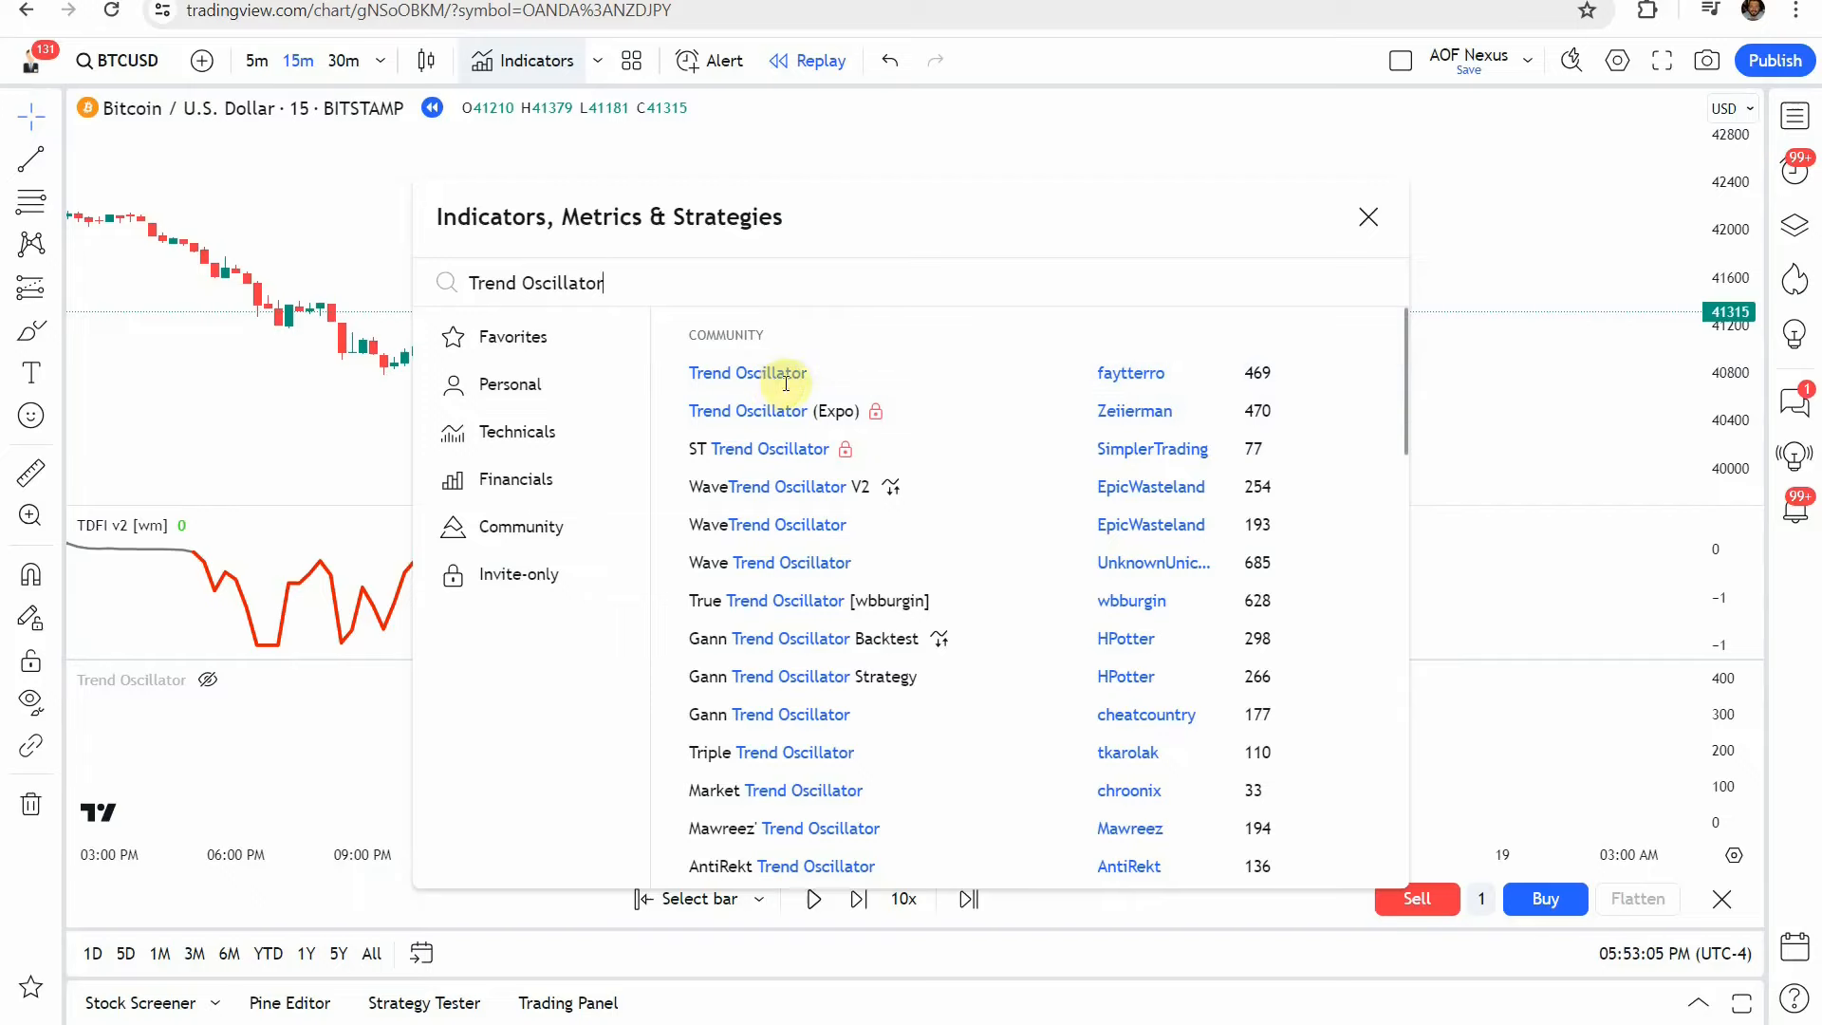
pyautogui.click(749, 373)
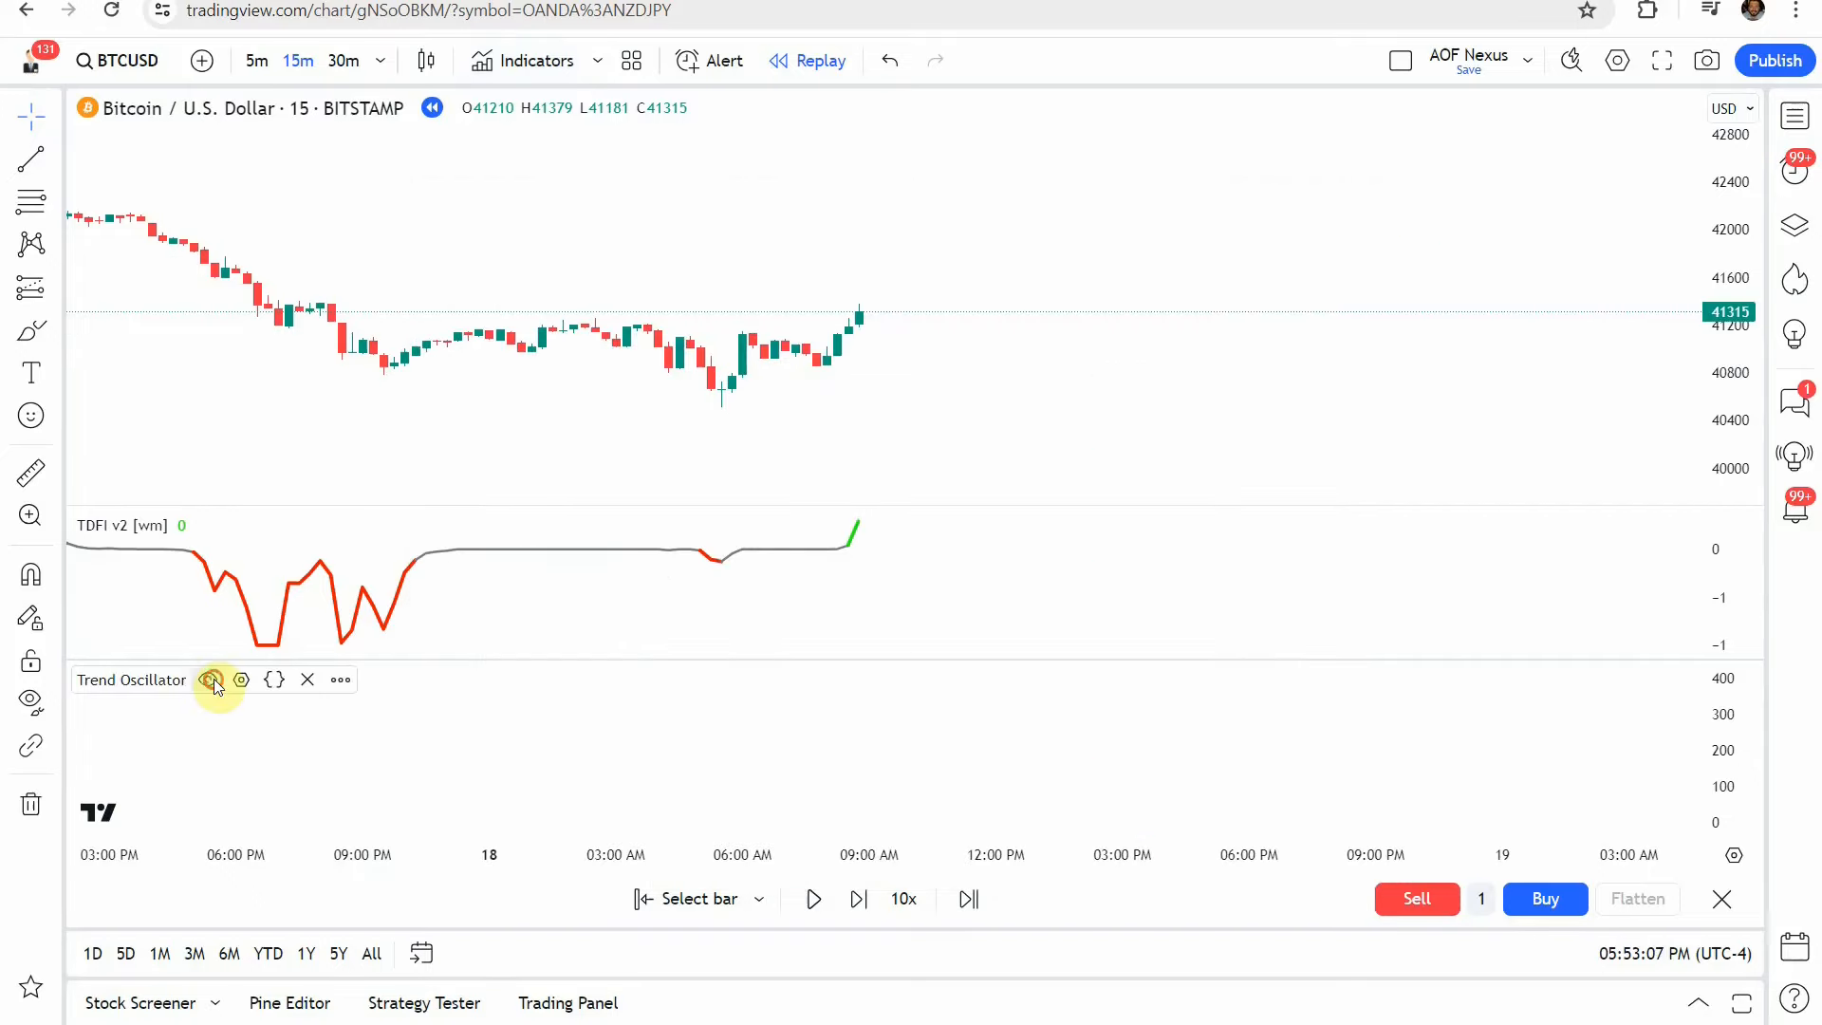
# Confirm Trend Oscillator inputs: close source, length 200, timeframe kept at 30 minutes
pyautogui.click(210, 679)
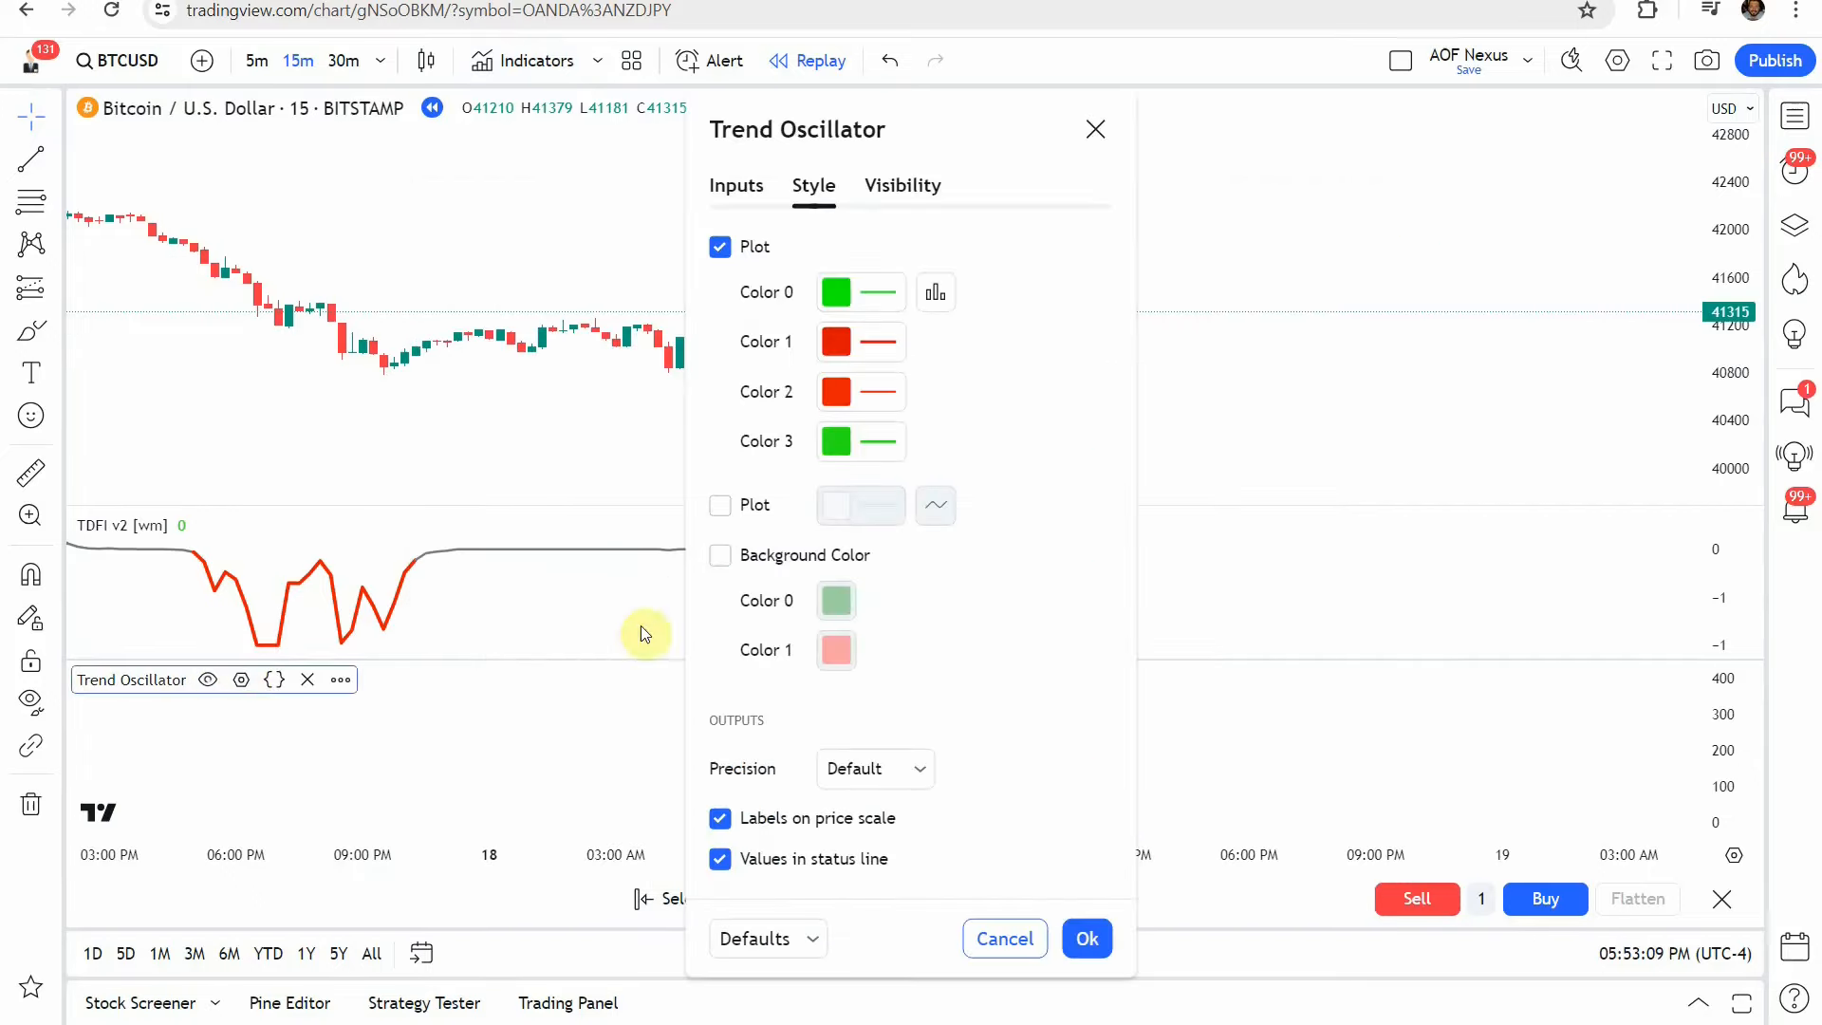
pyautogui.click(736, 185)
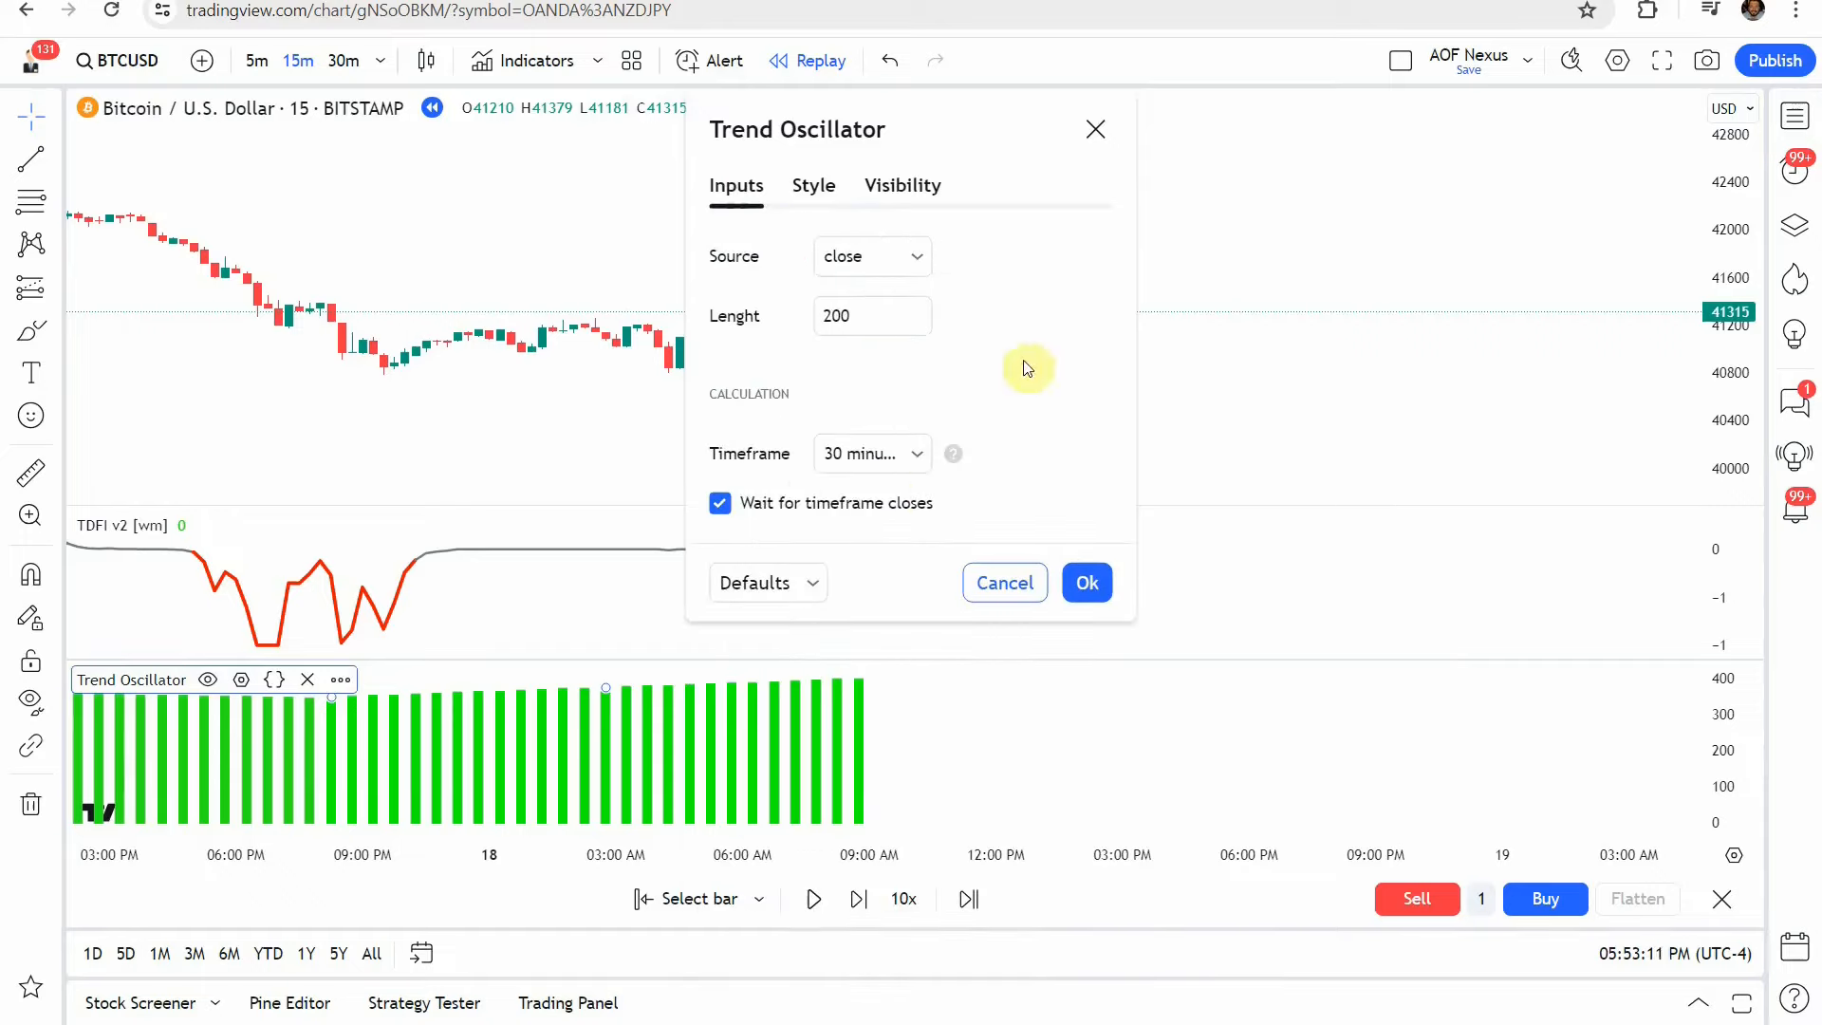
pyautogui.moveTo(829, 376)
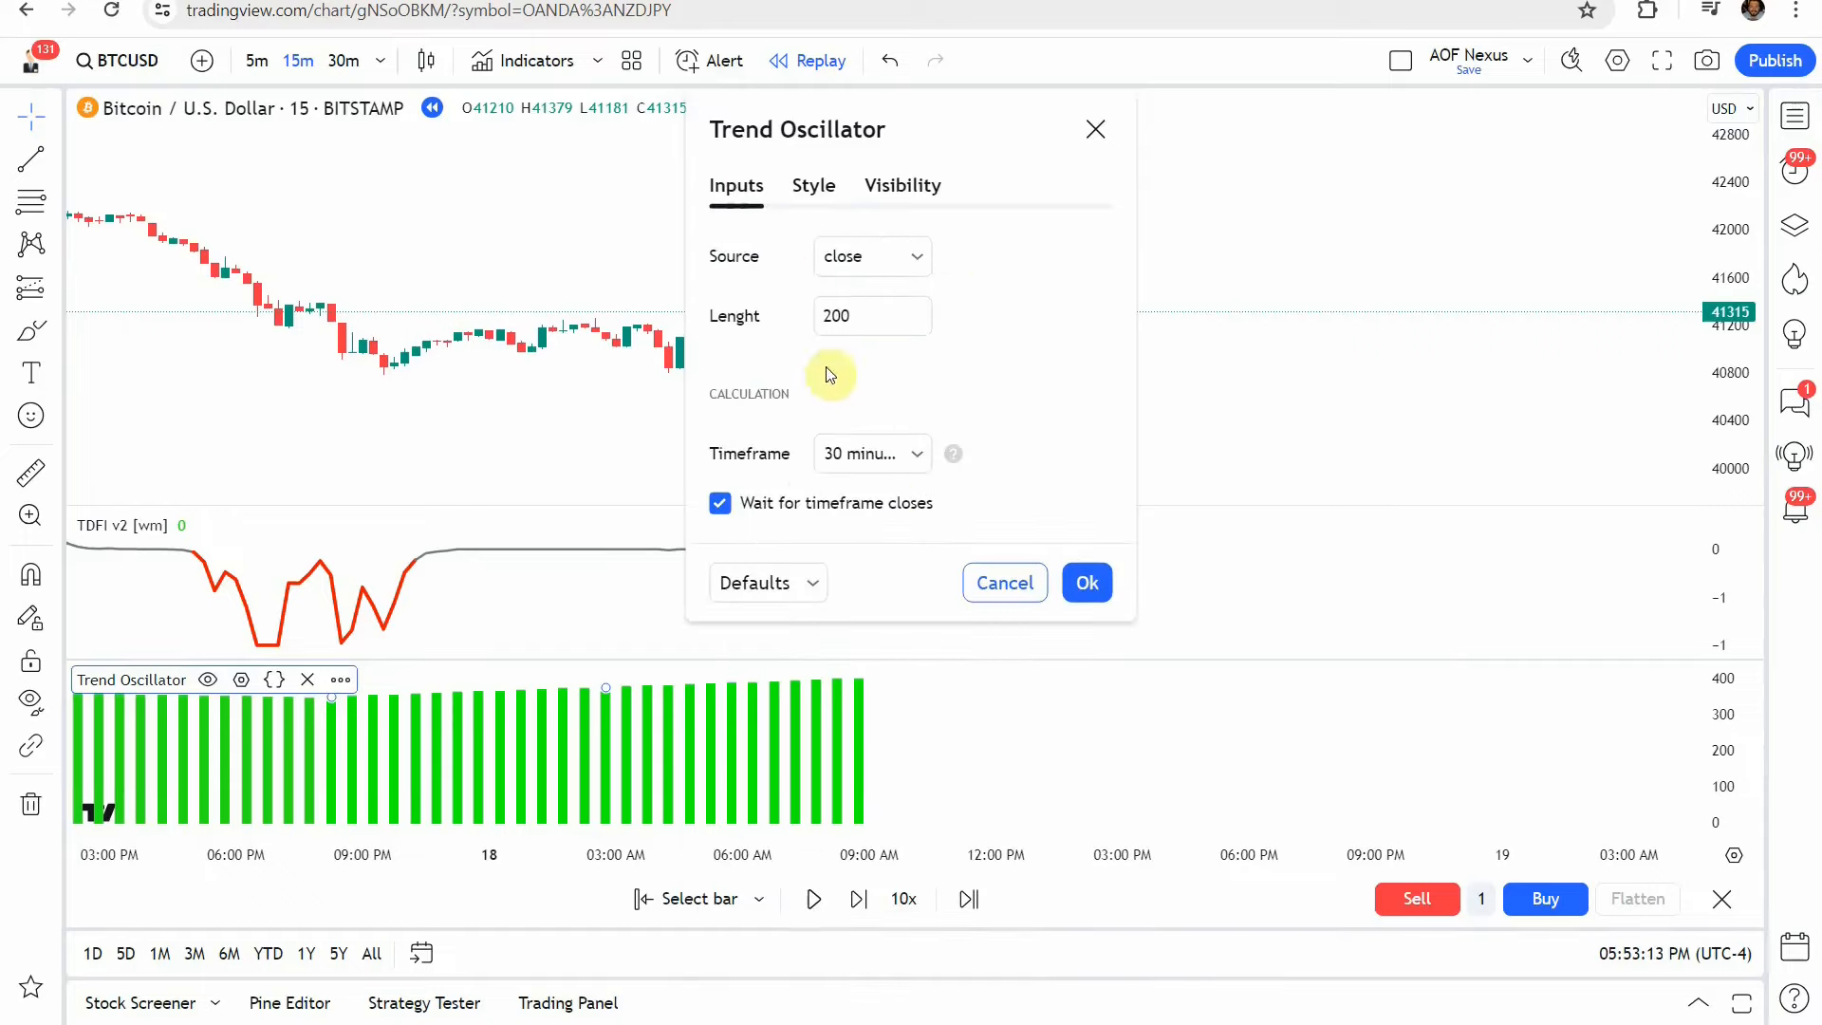
pyautogui.moveTo(750, 263)
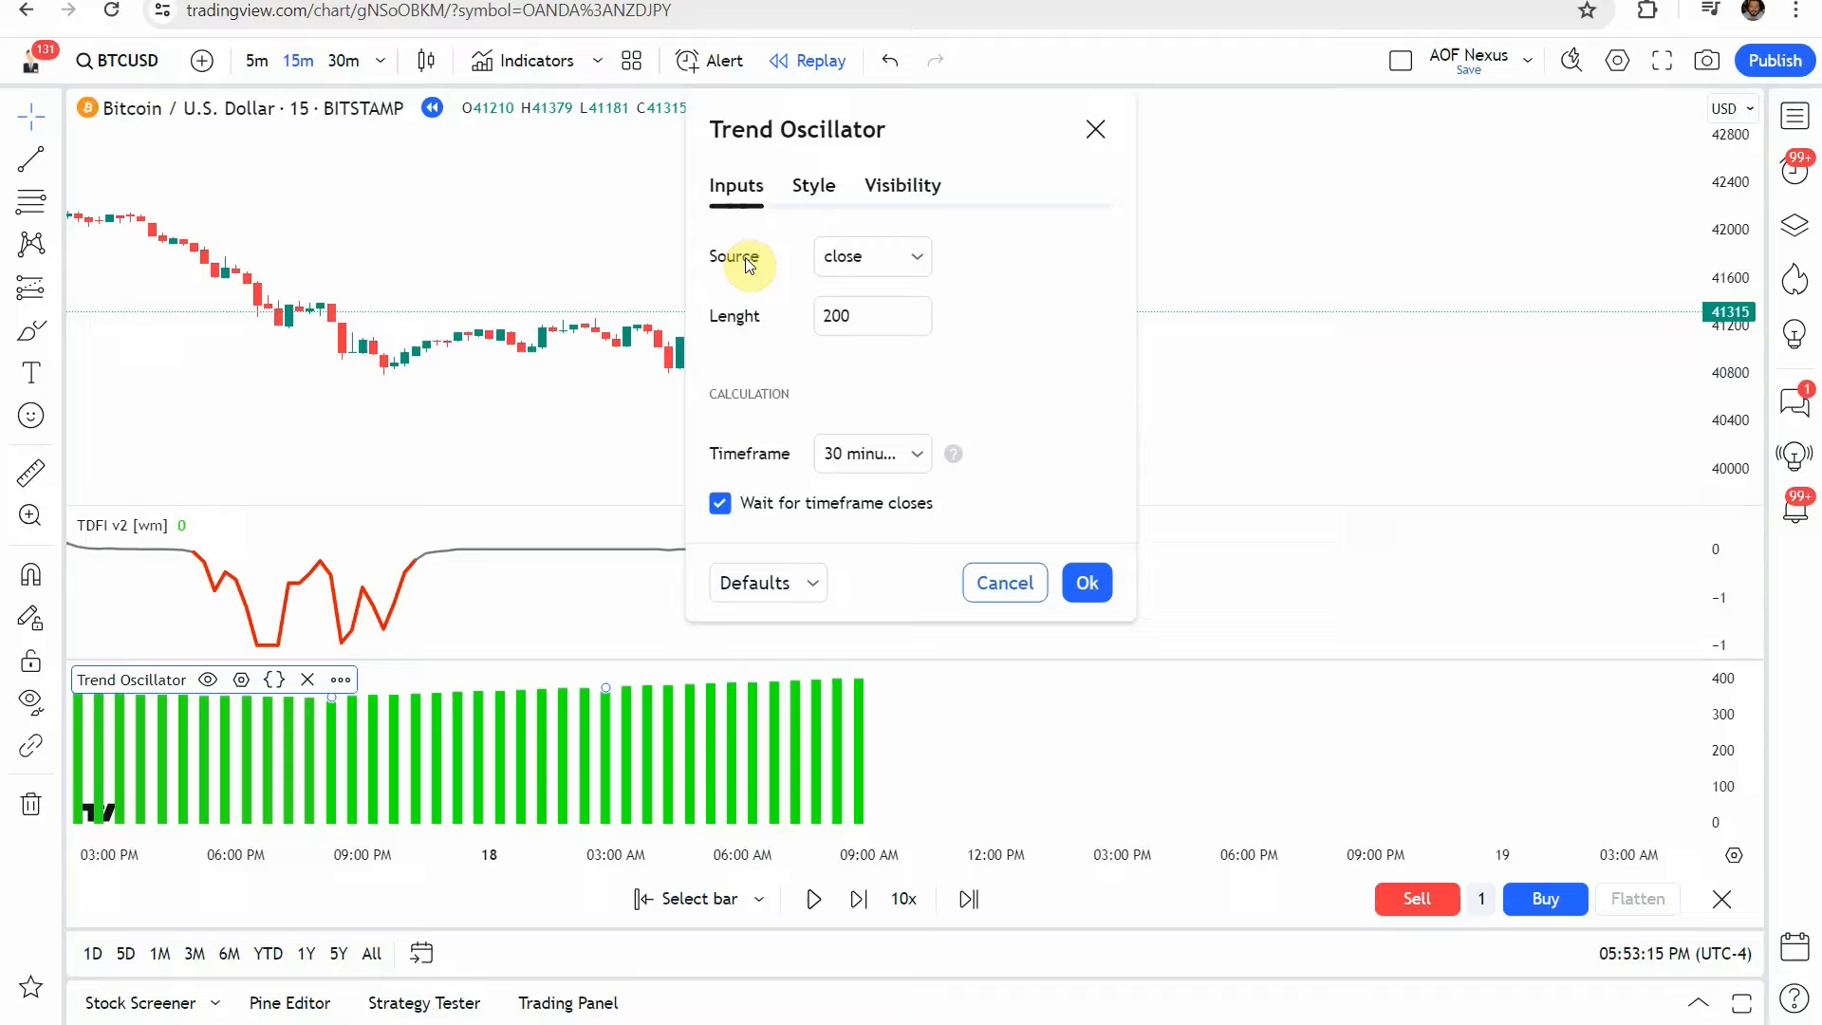
pyautogui.click(859, 316)
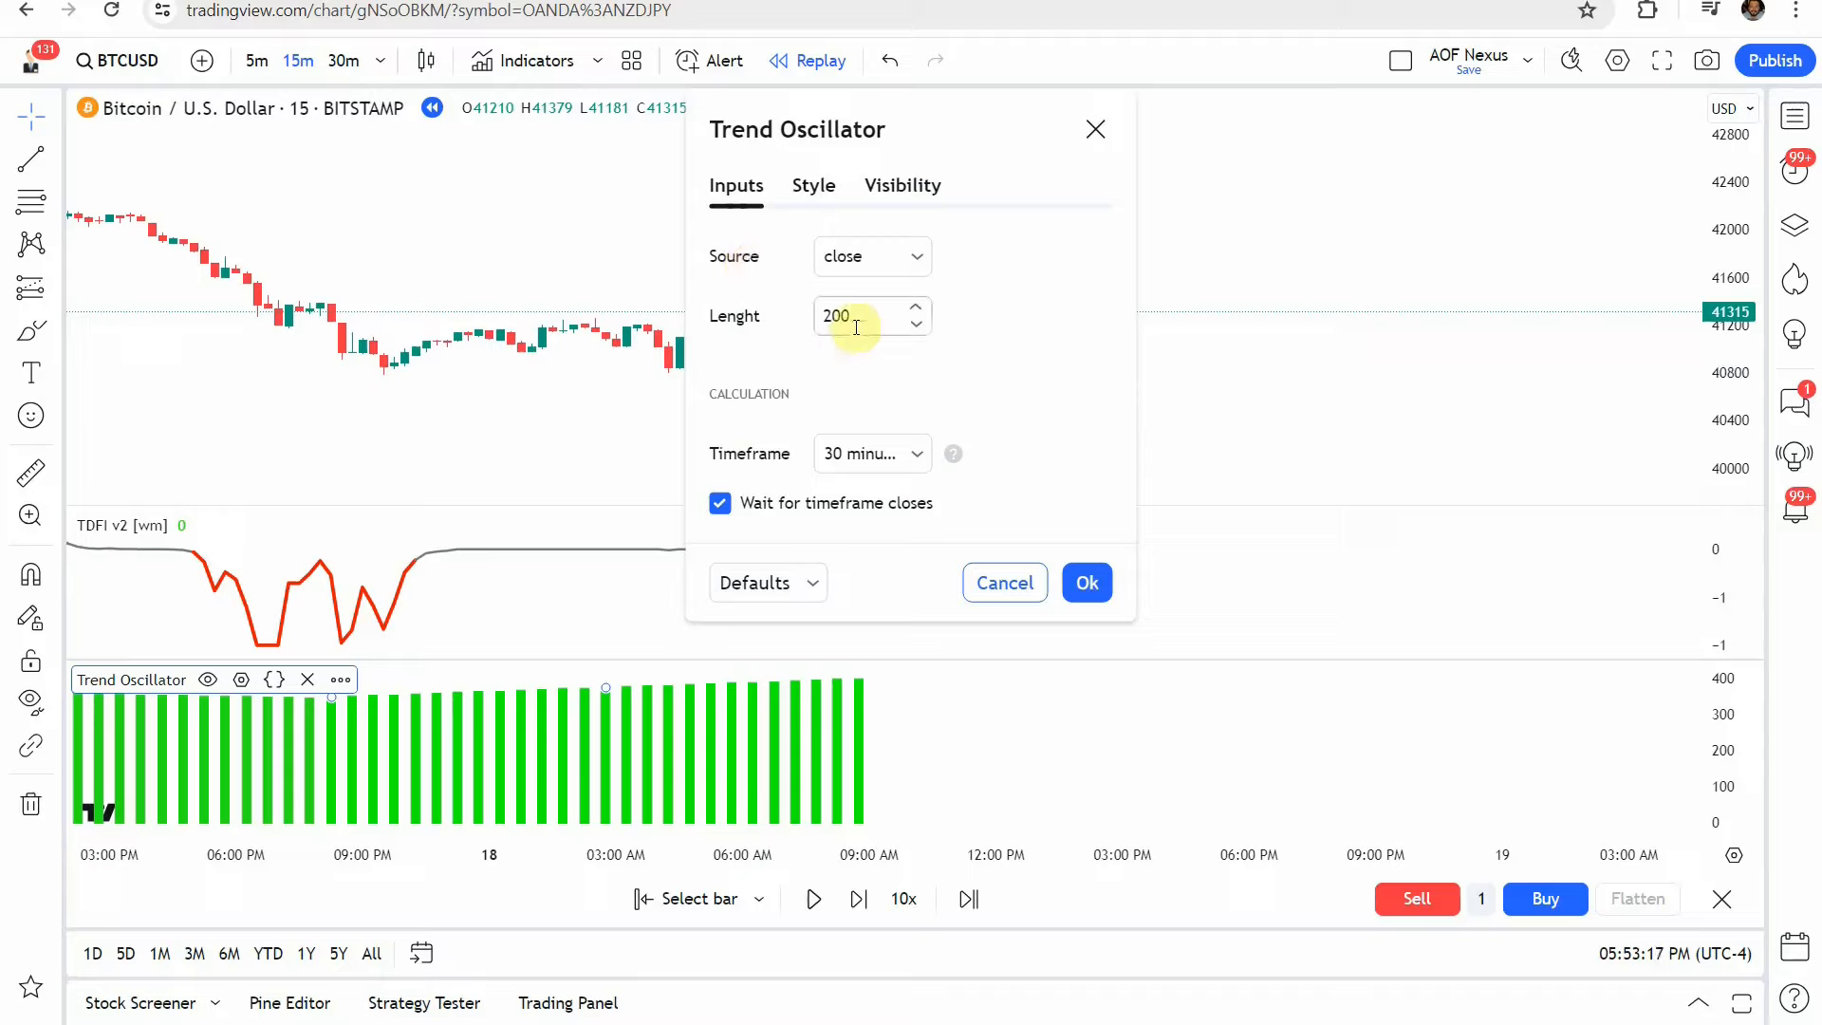
pyautogui.moveTo(906, 480)
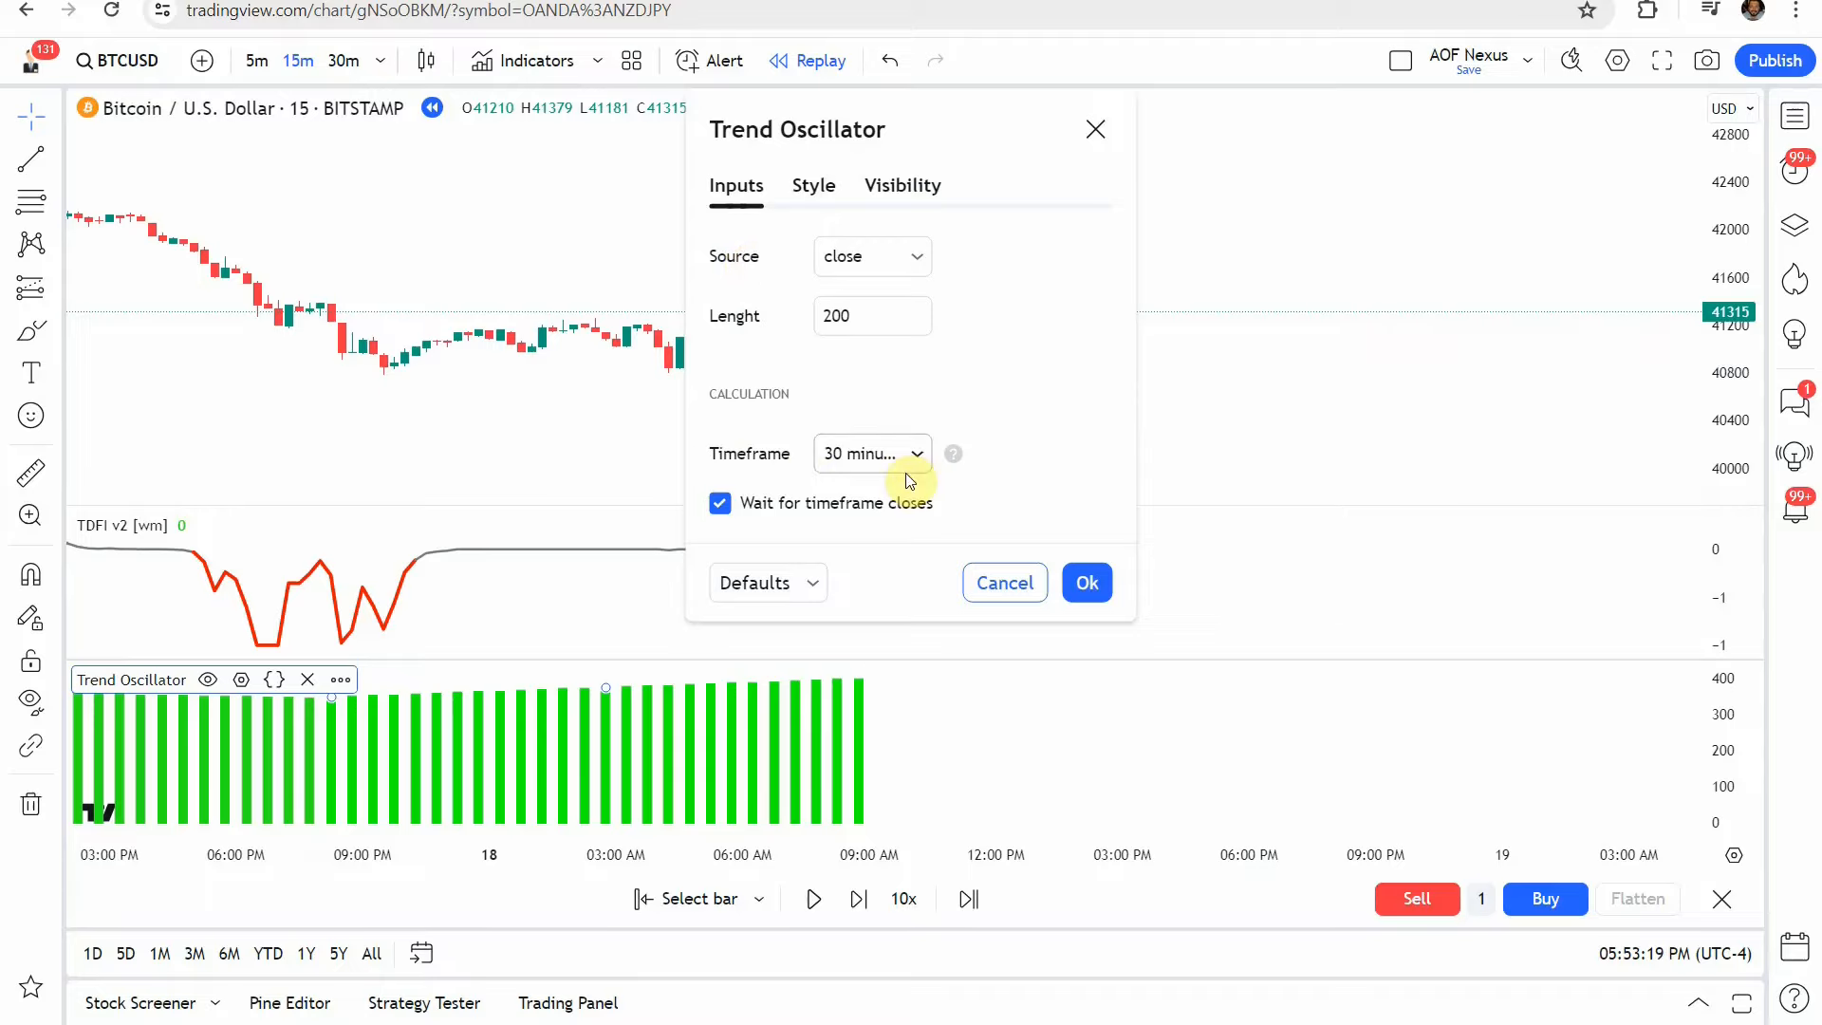
pyautogui.click(870, 453)
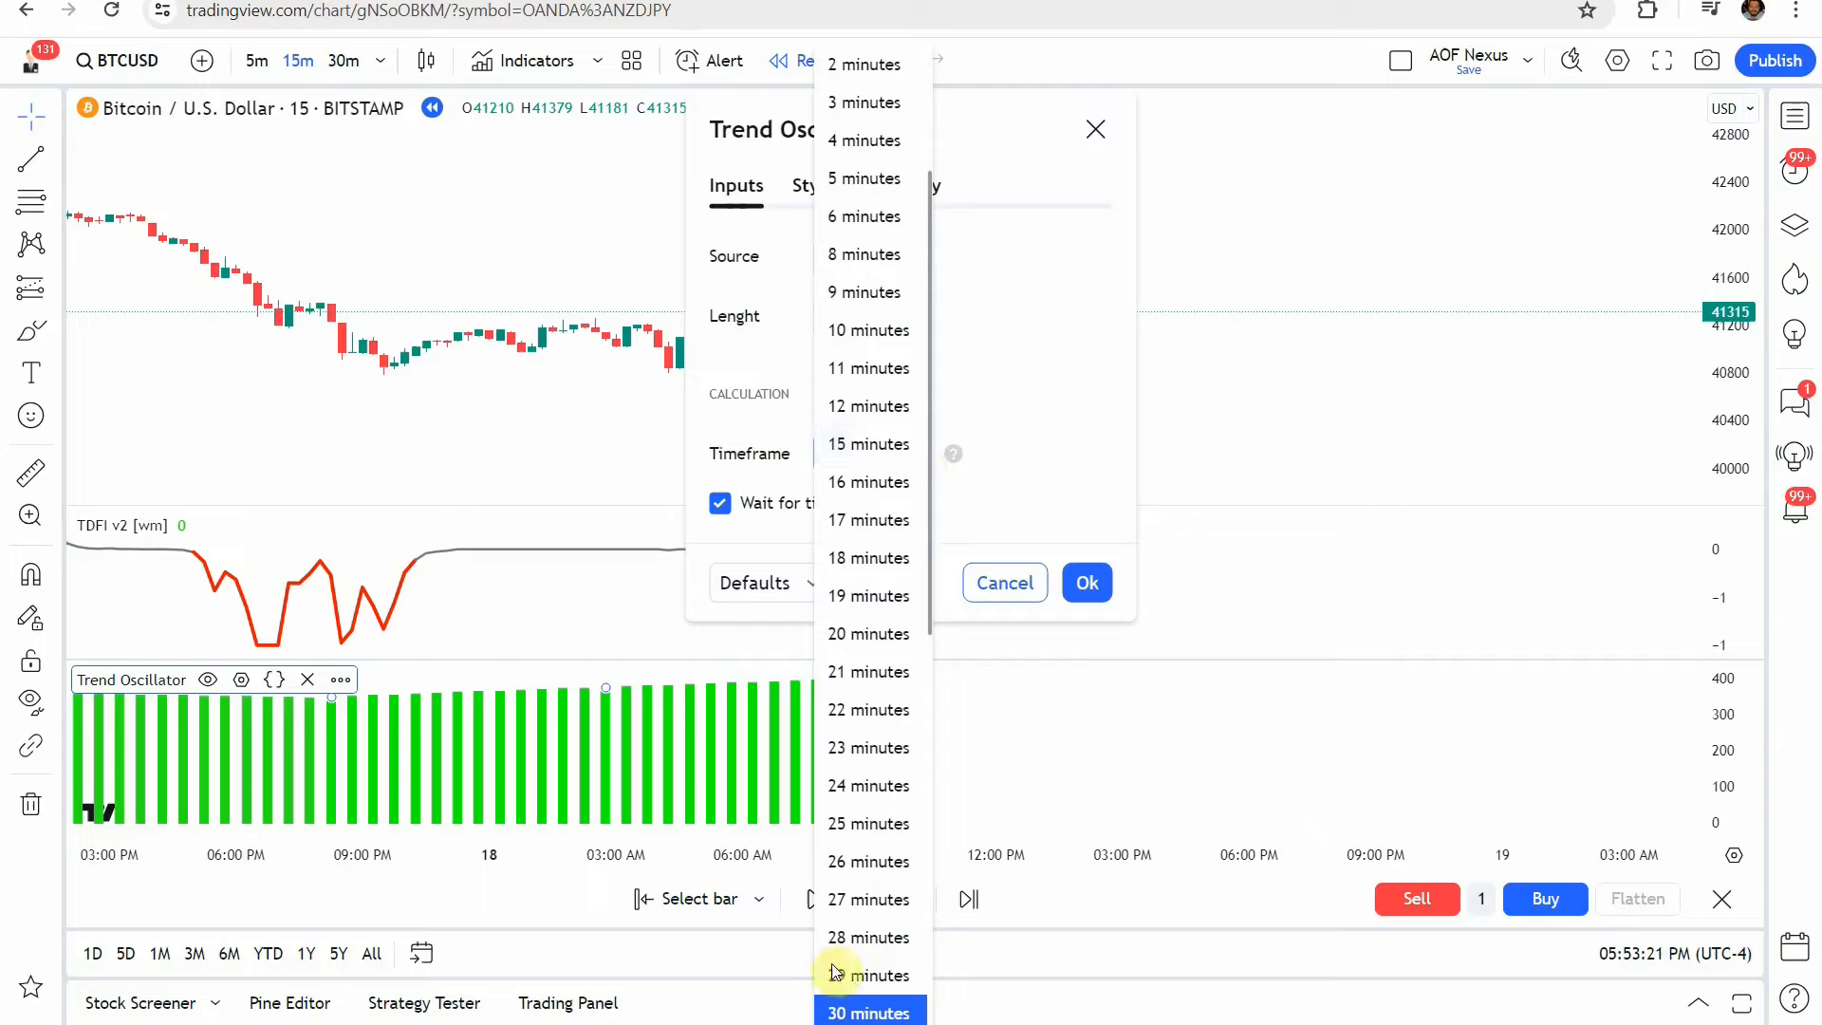
pyautogui.click(867, 1009)
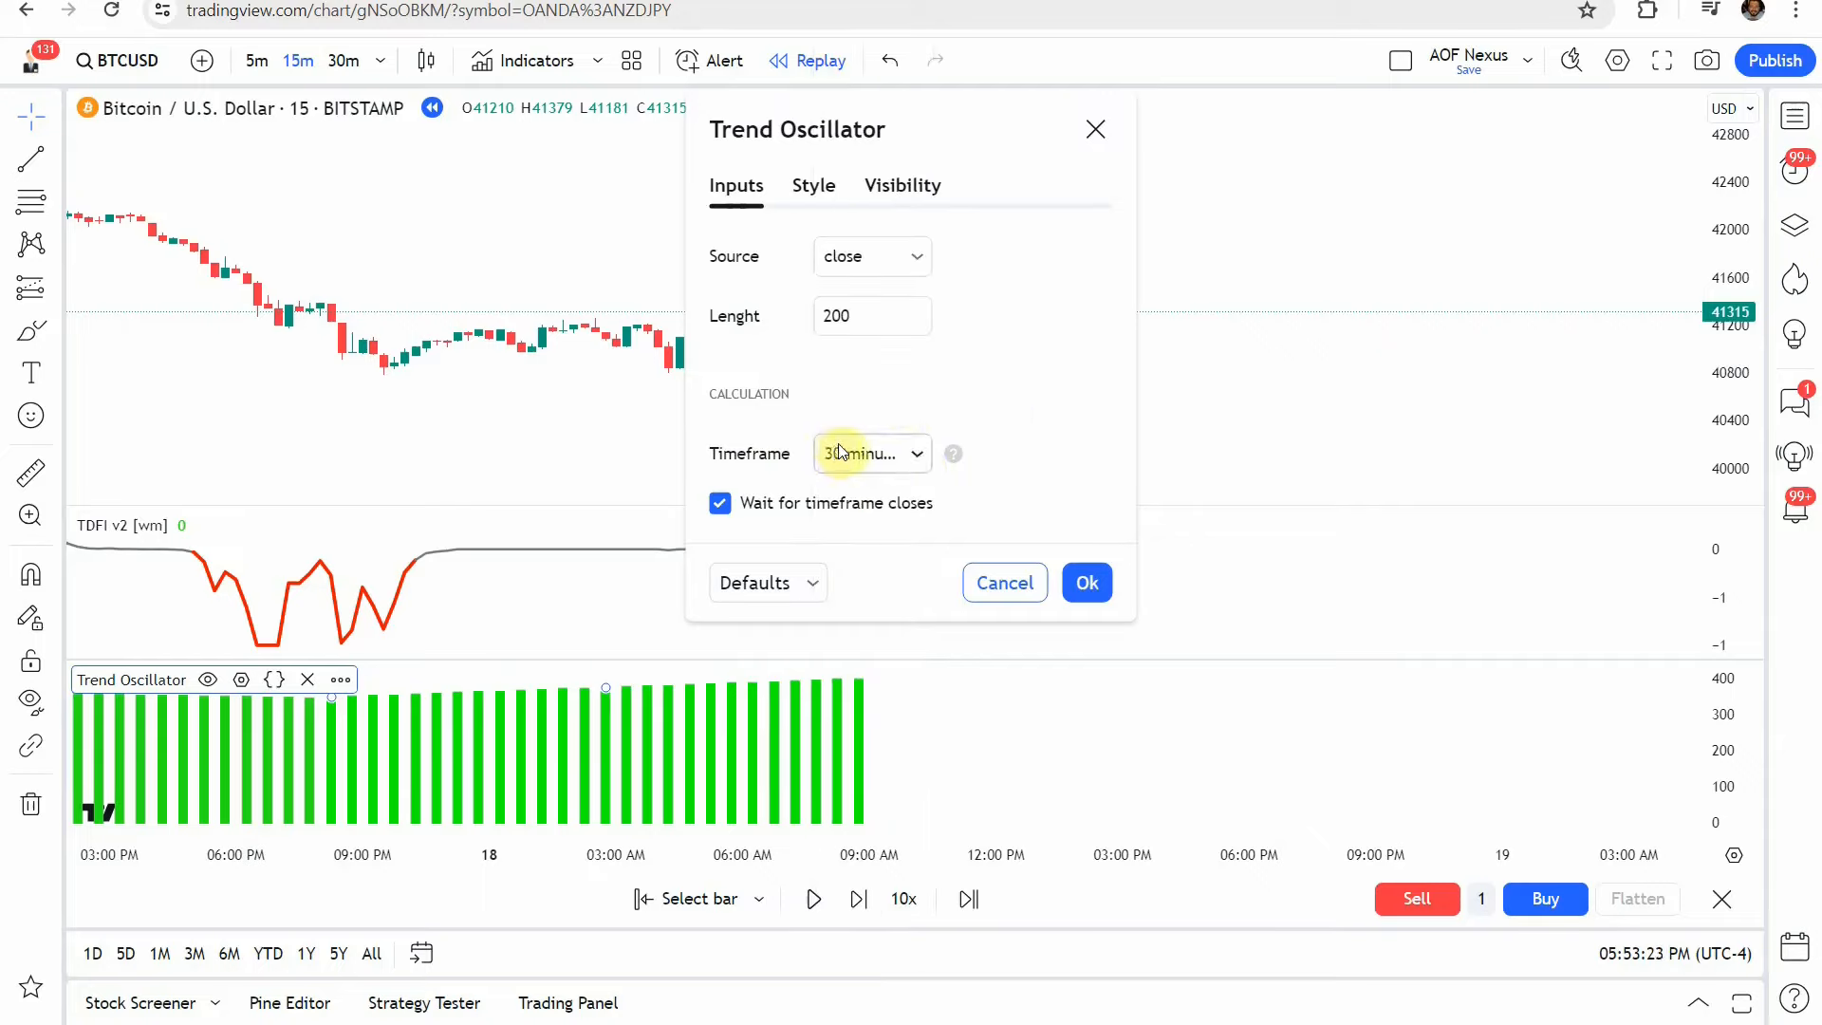
pyautogui.moveTo(979, 433)
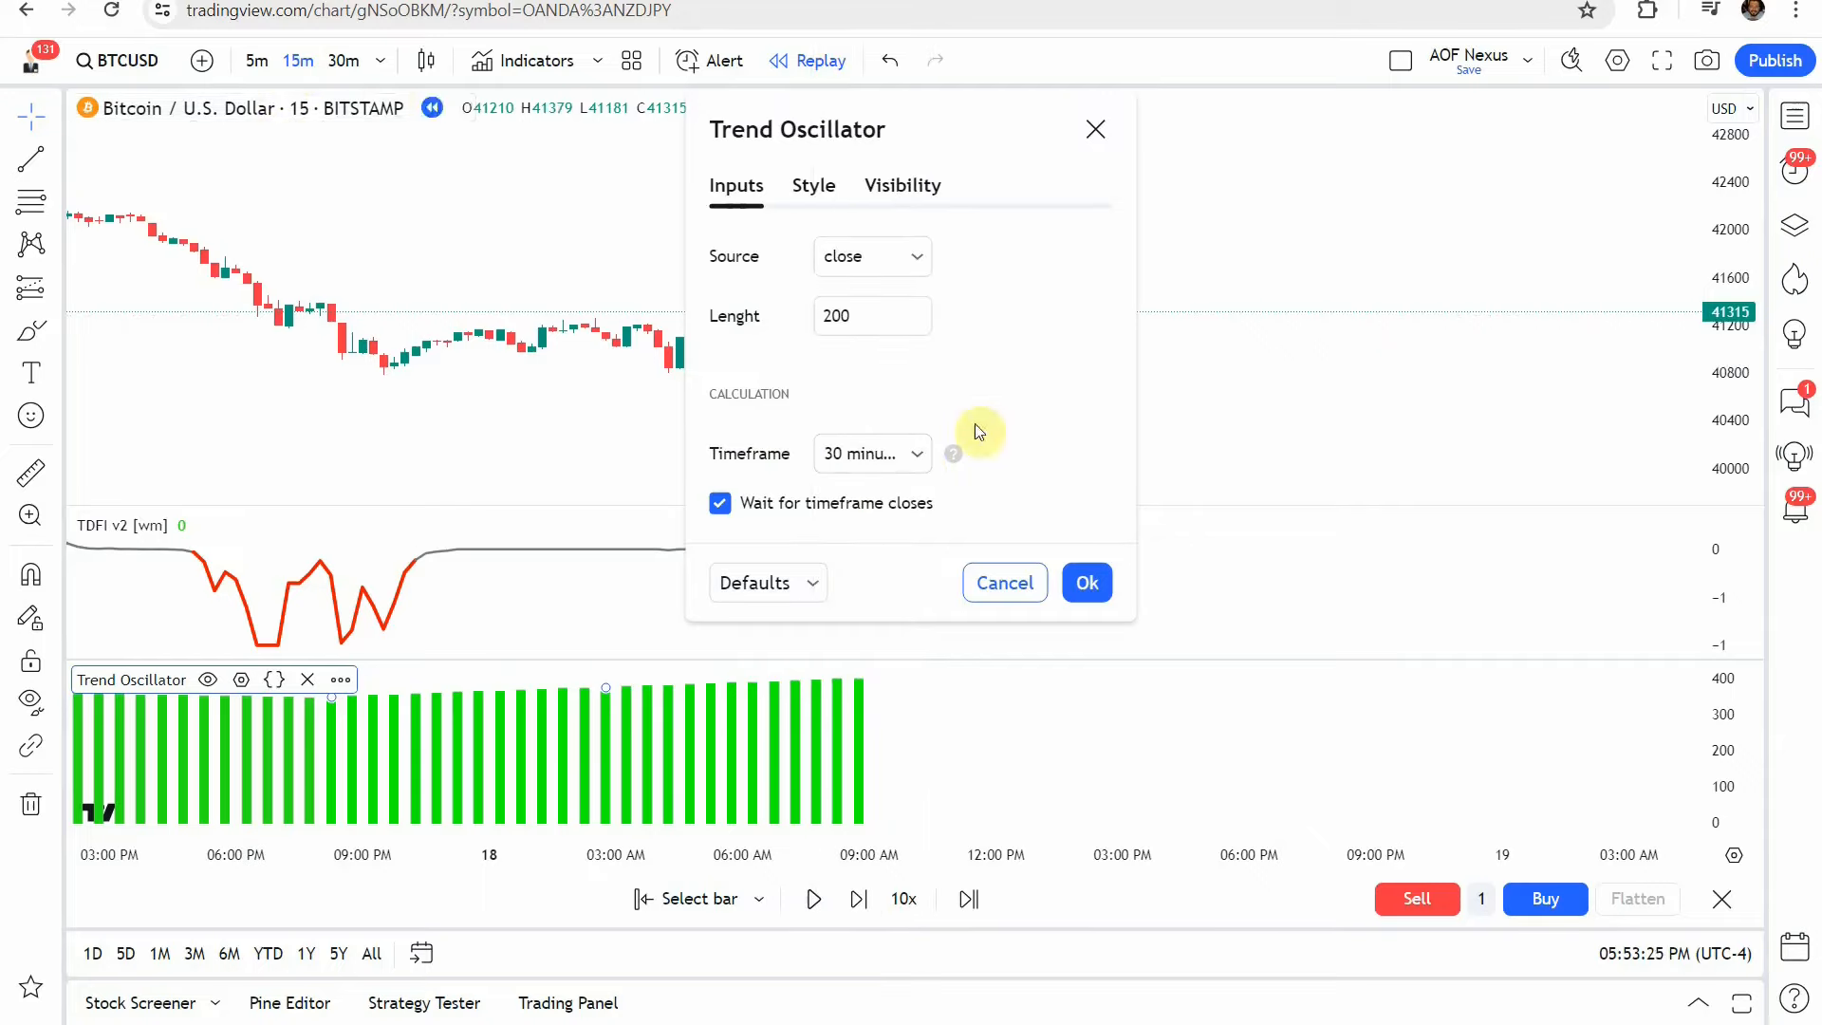
pyautogui.moveTo(698, 276)
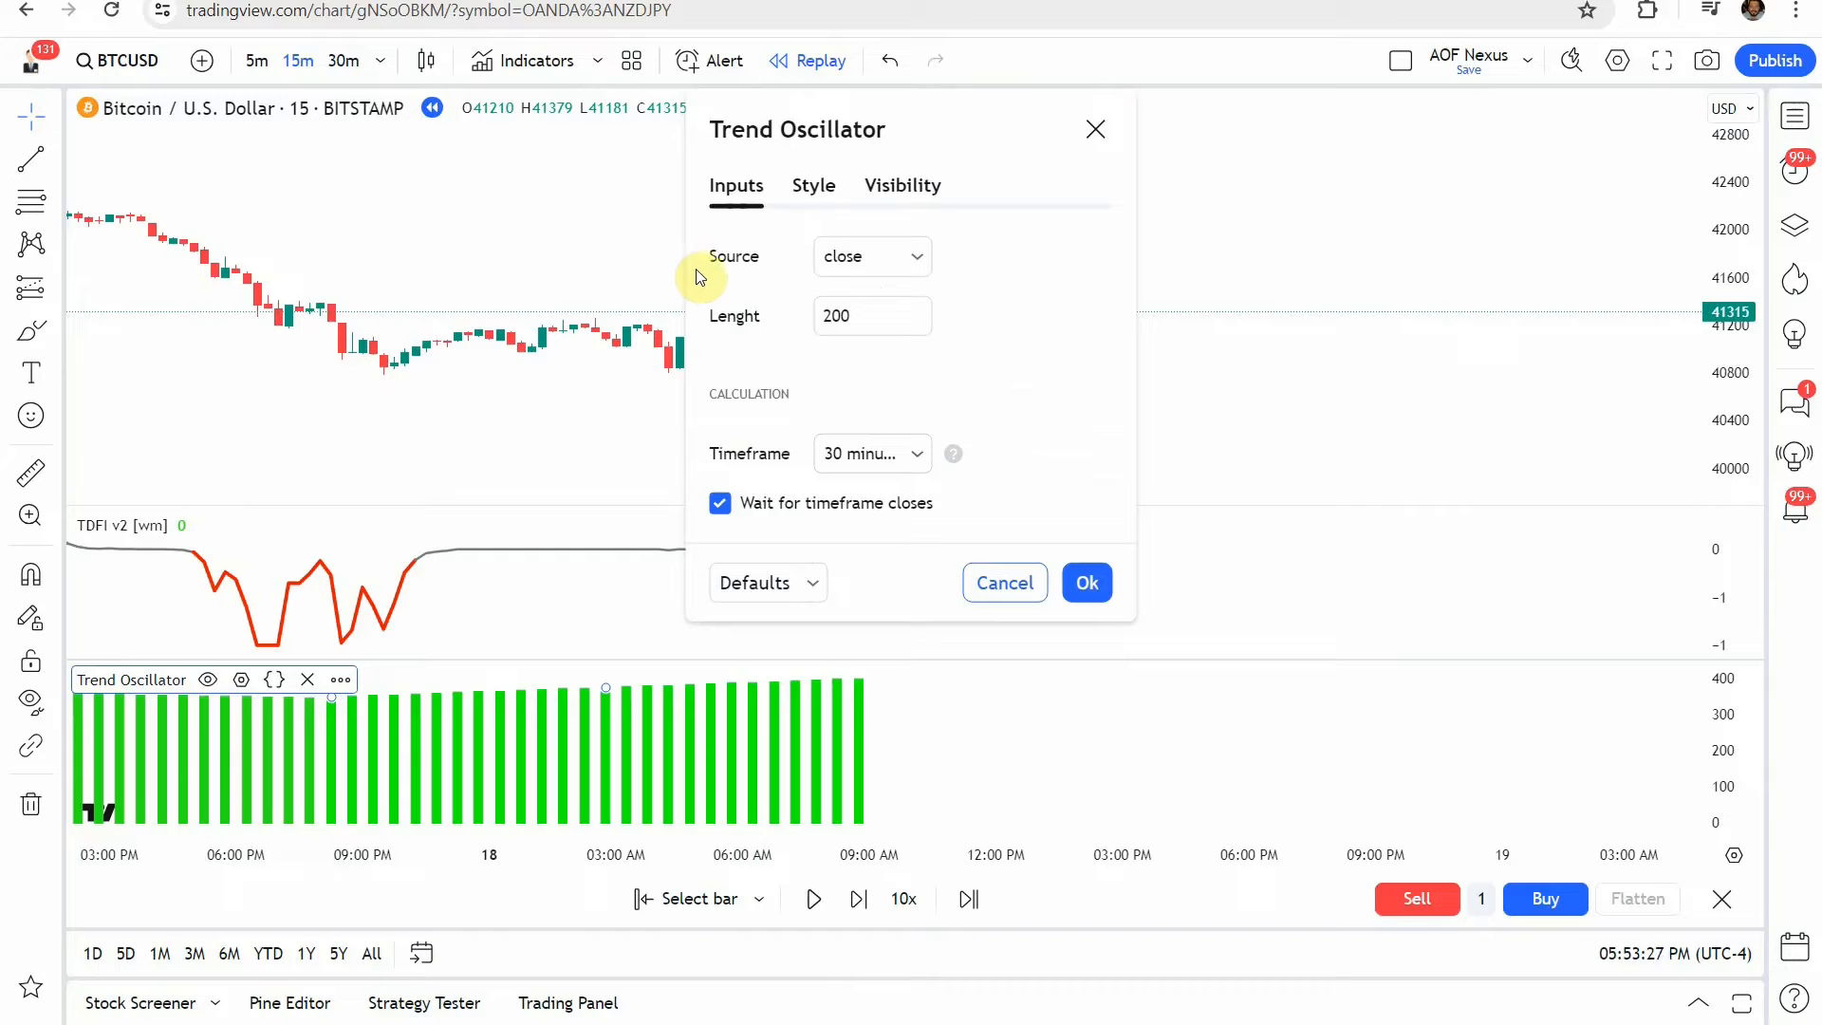
# Review the Trend Oscillator's green Color 0 and Columns plot type without changes
pyautogui.click(812, 185)
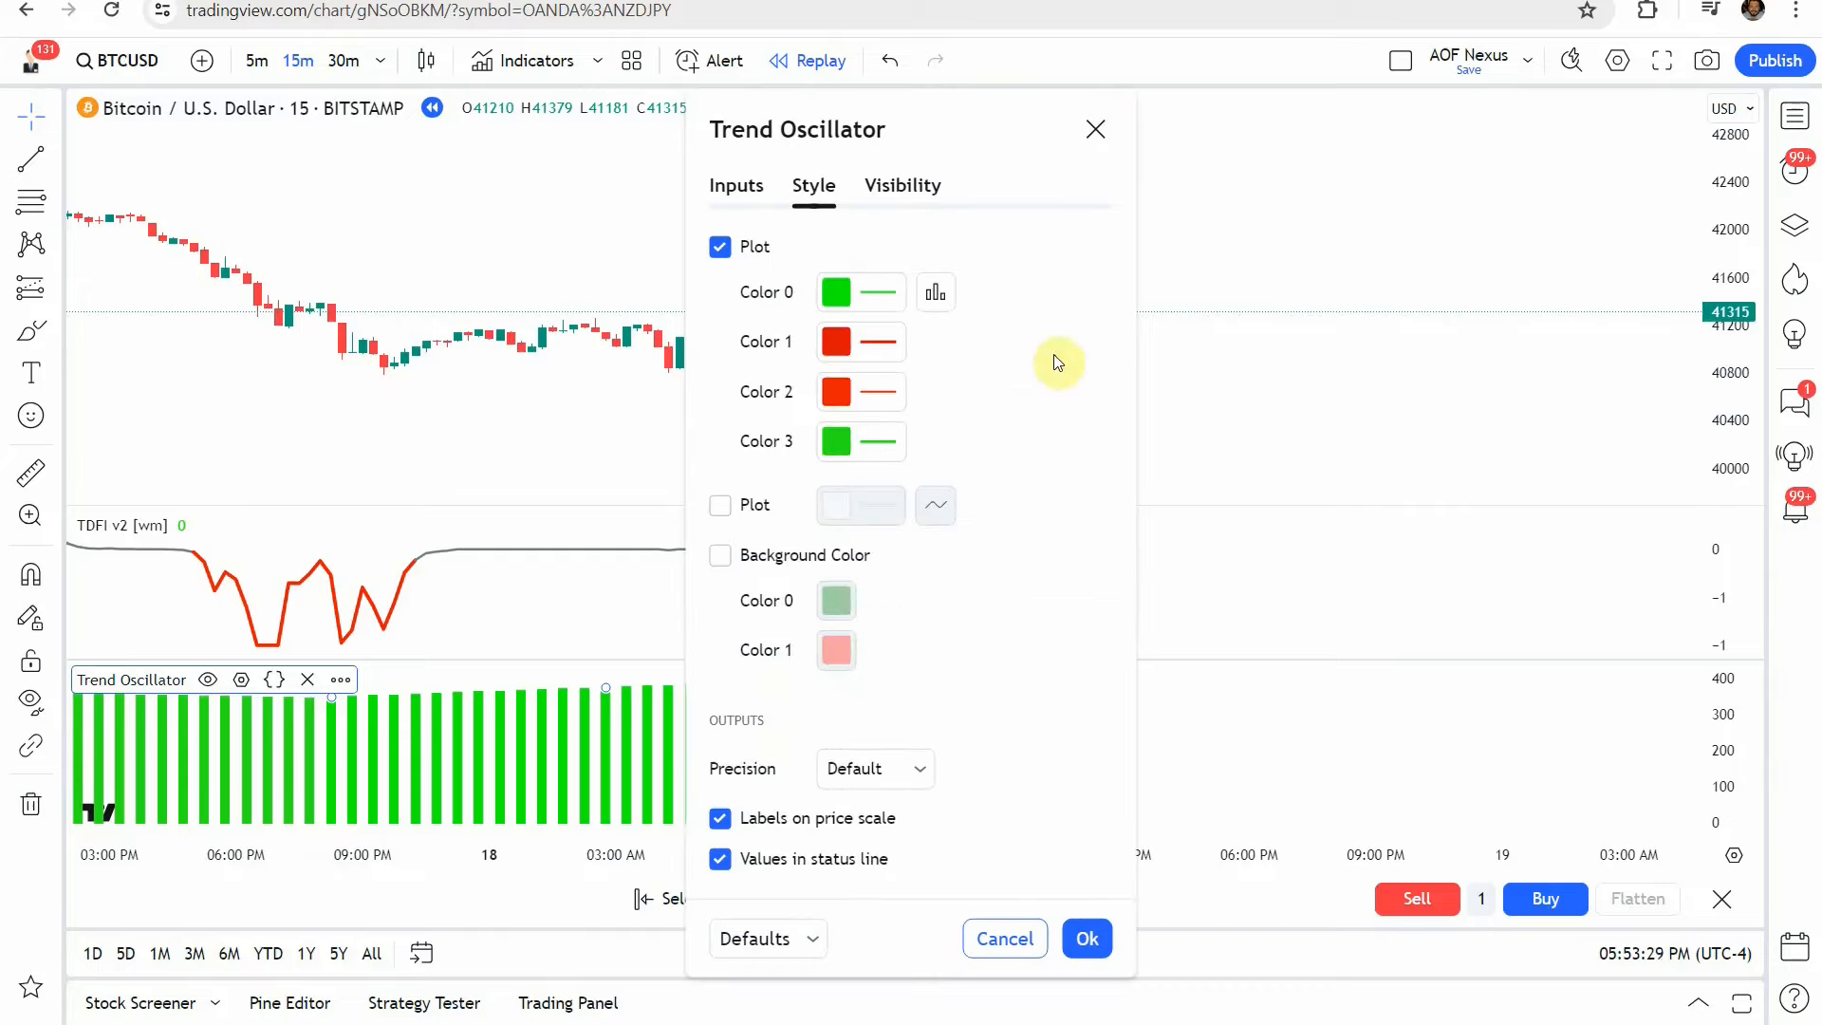
pyautogui.click(834, 292)
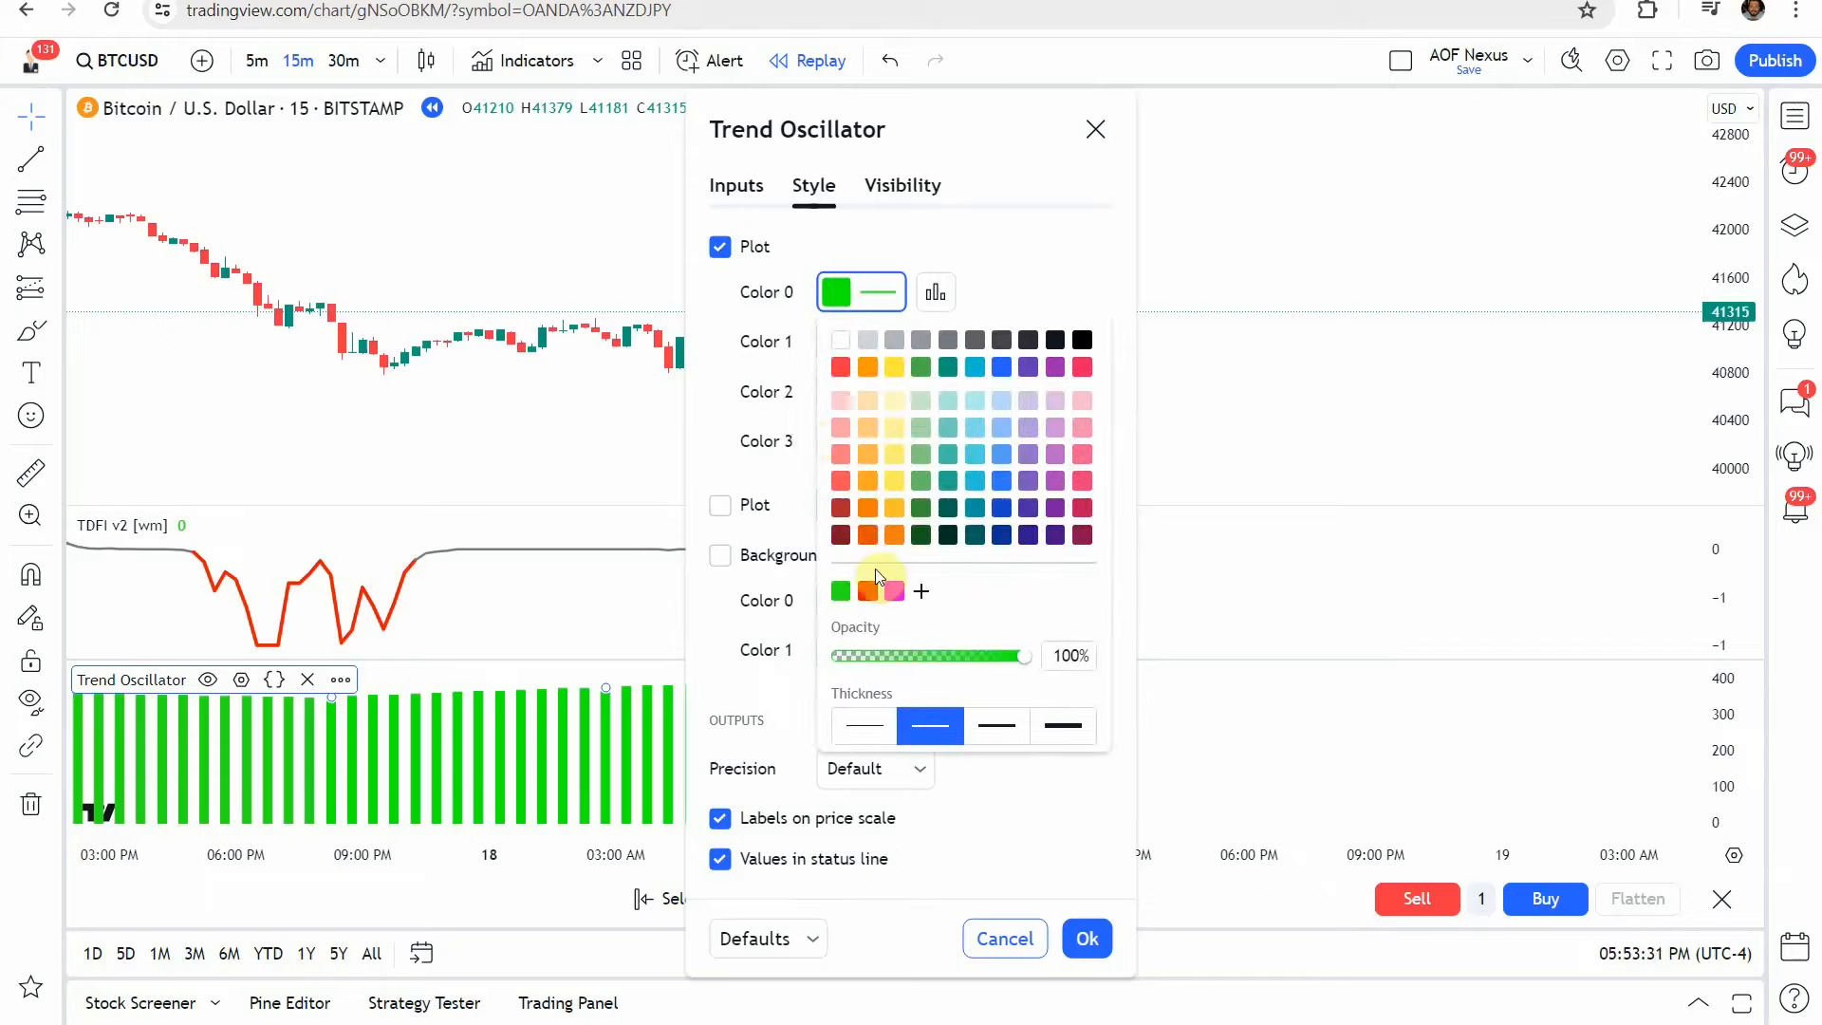
pyautogui.click(860, 440)
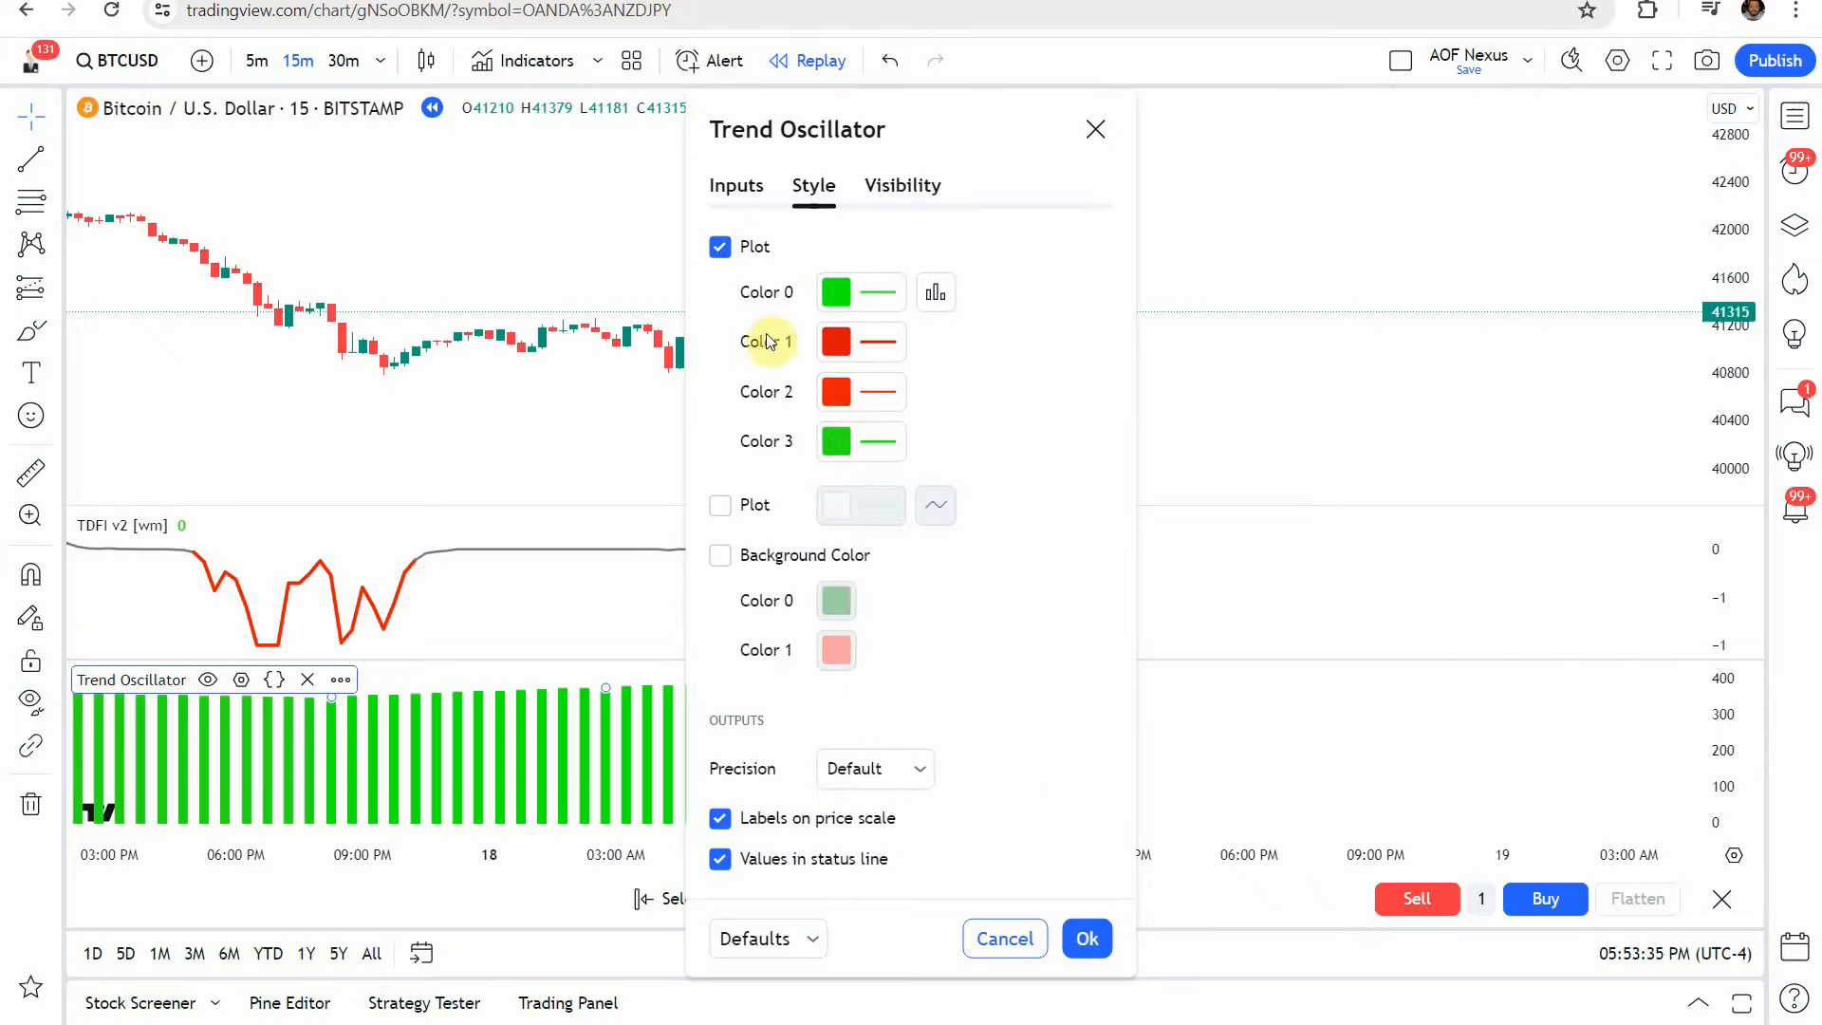
pyautogui.click(835, 340)
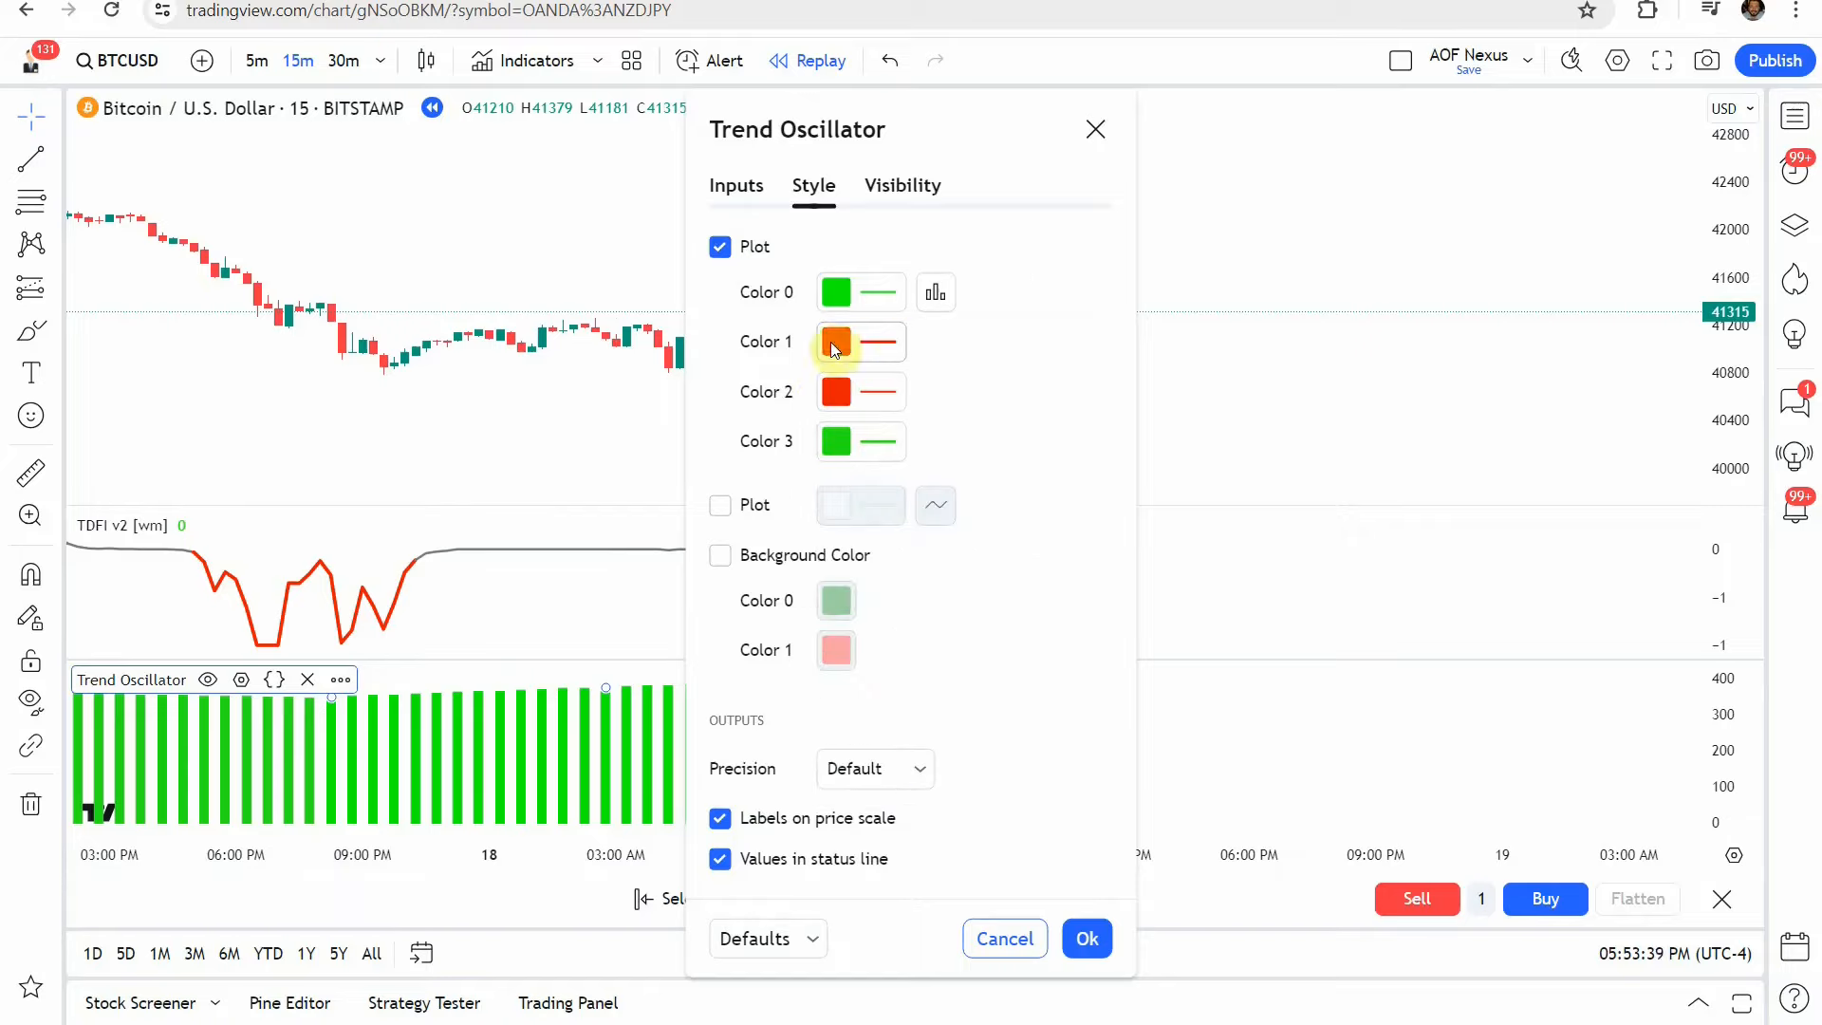
pyautogui.click(834, 341)
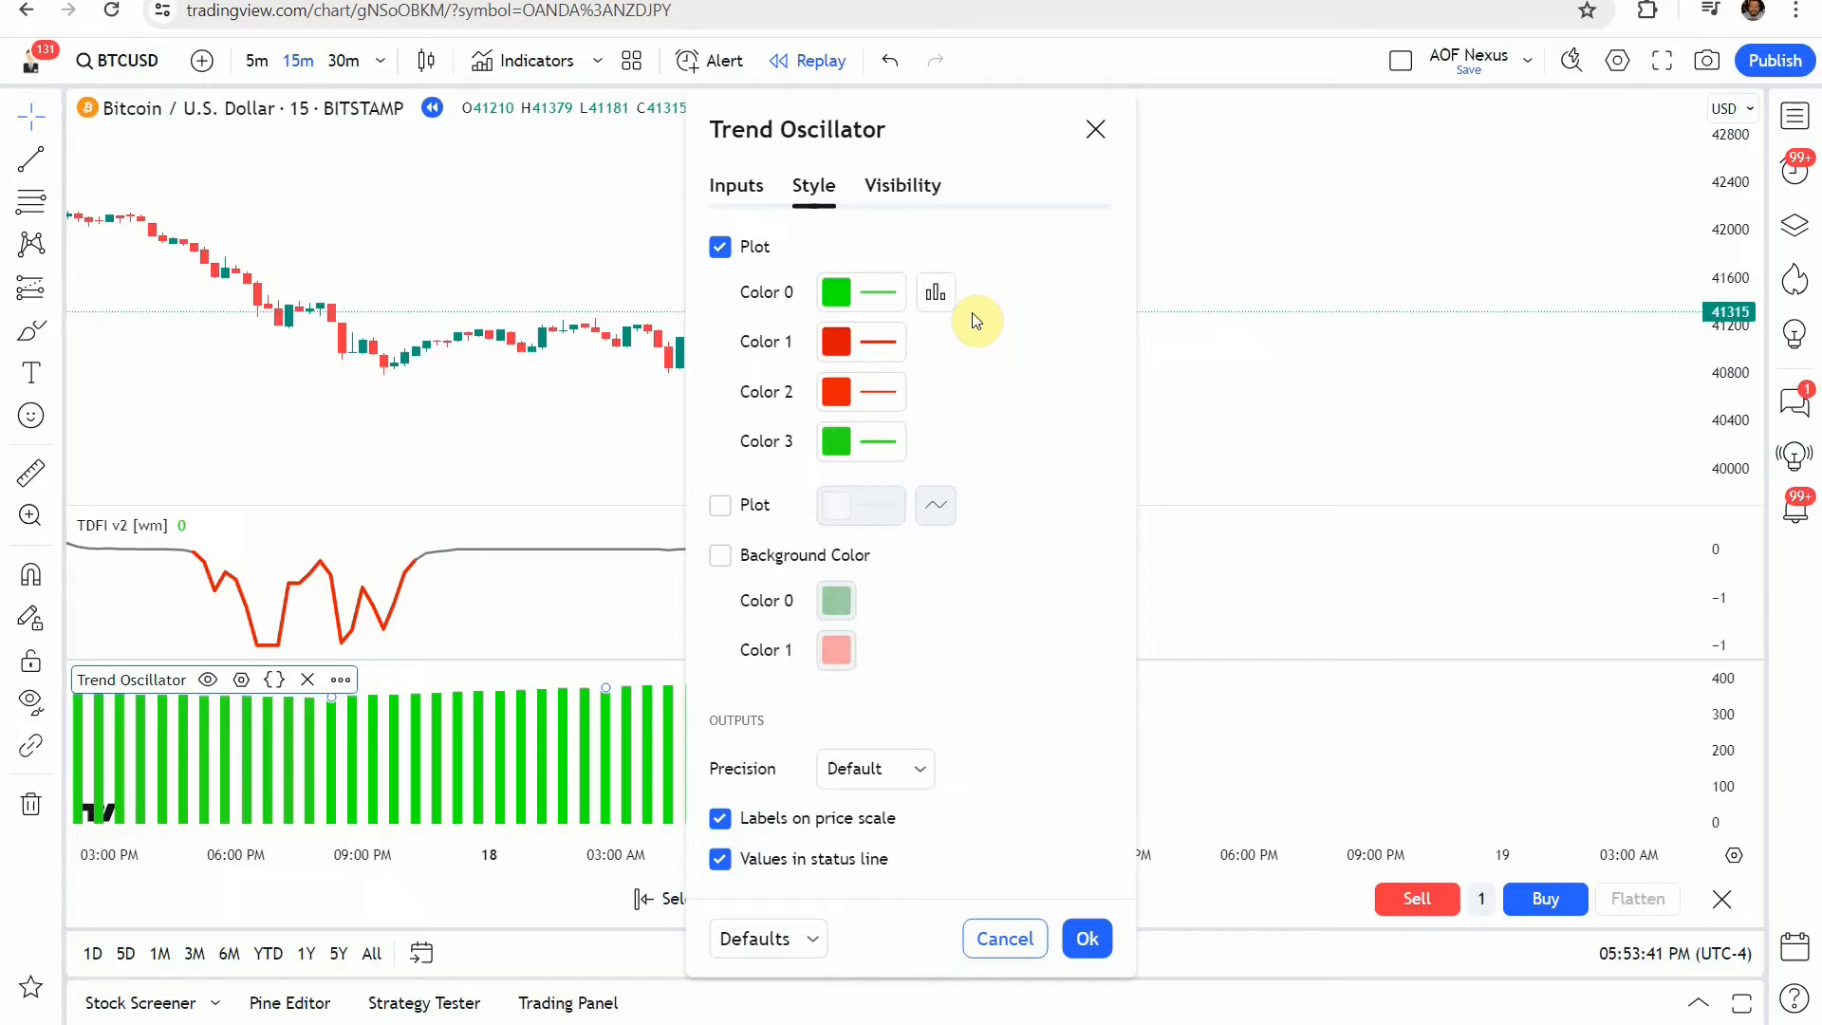
pyautogui.click(935, 292)
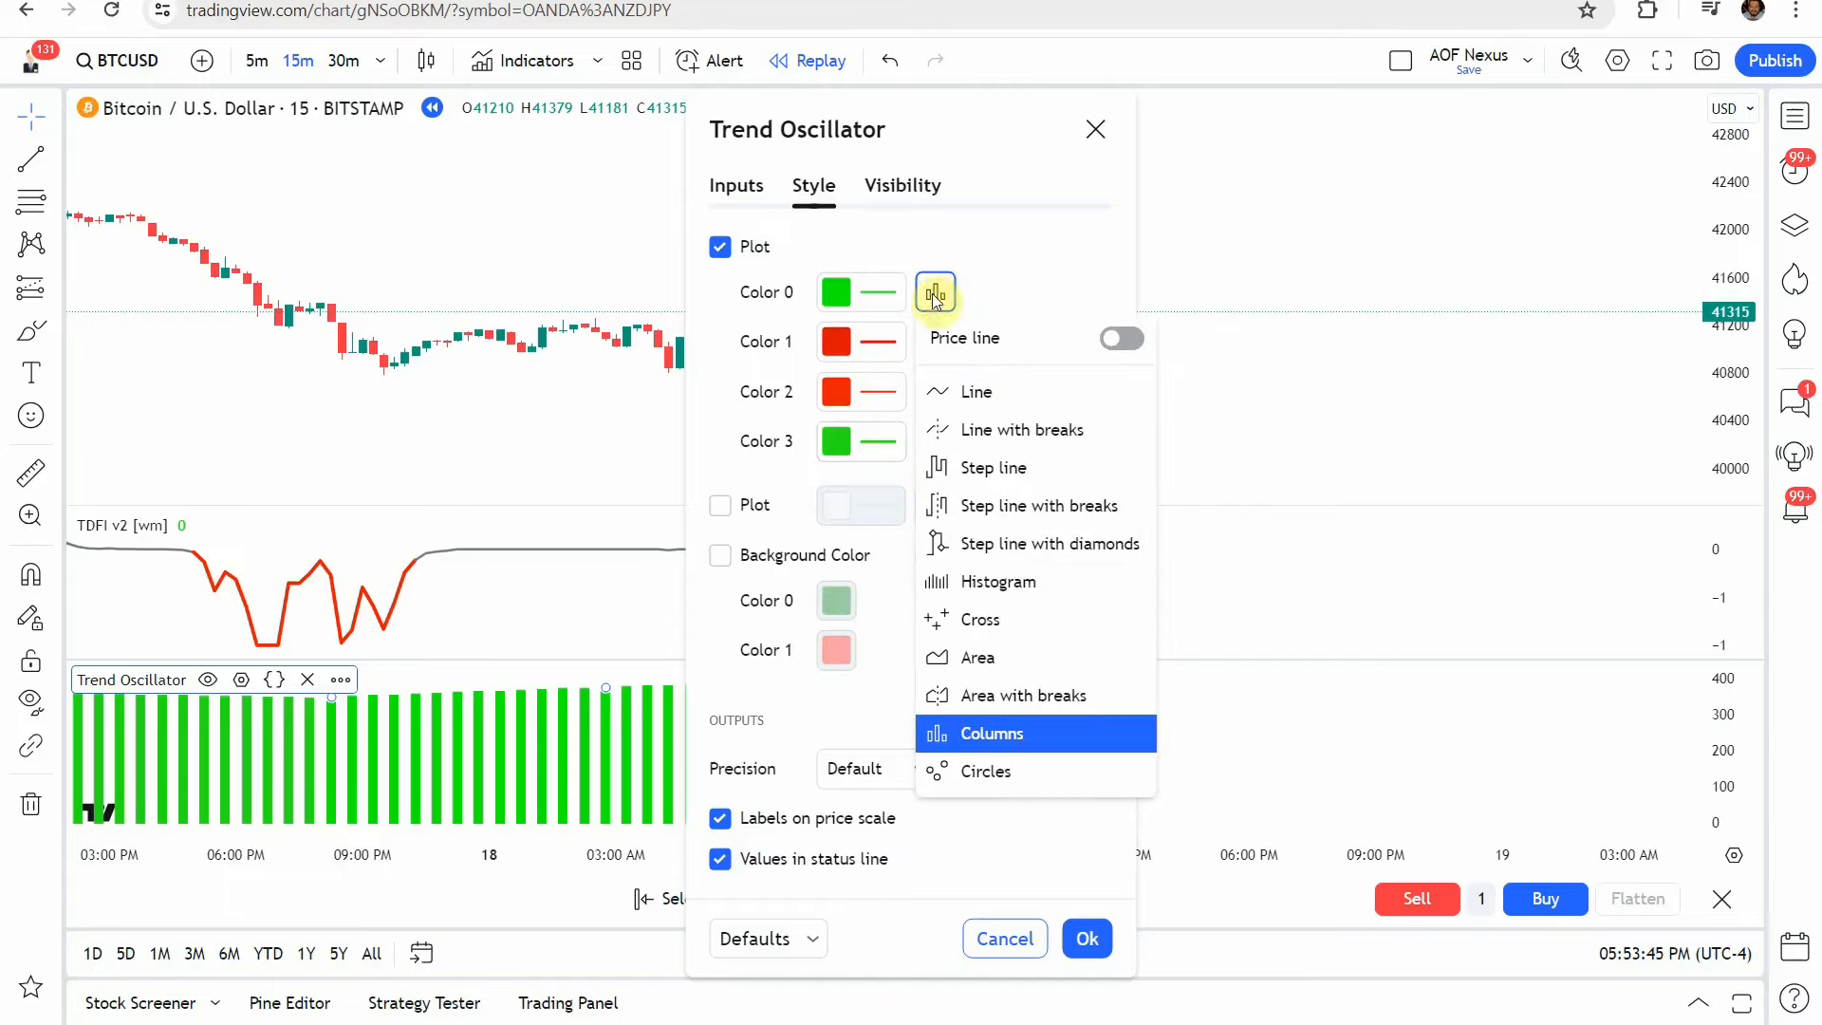
pyautogui.moveTo(1010, 294)
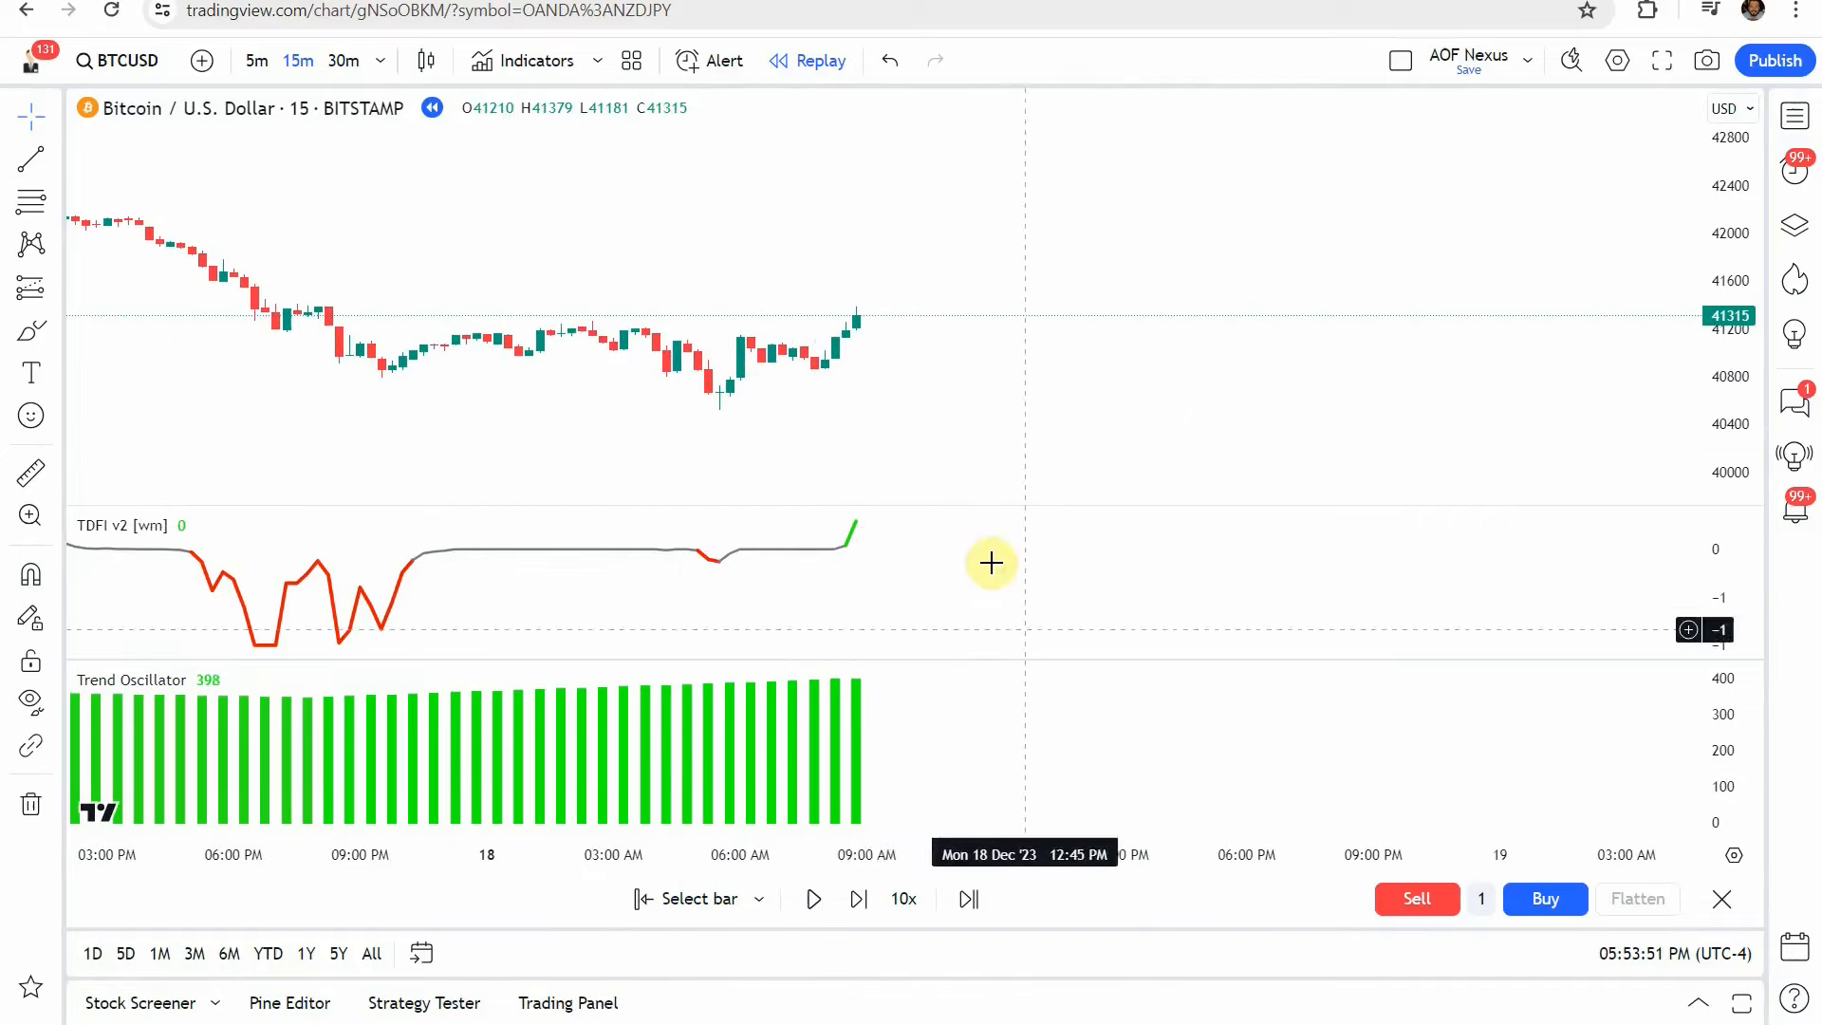
pyautogui.moveTo(955, 352)
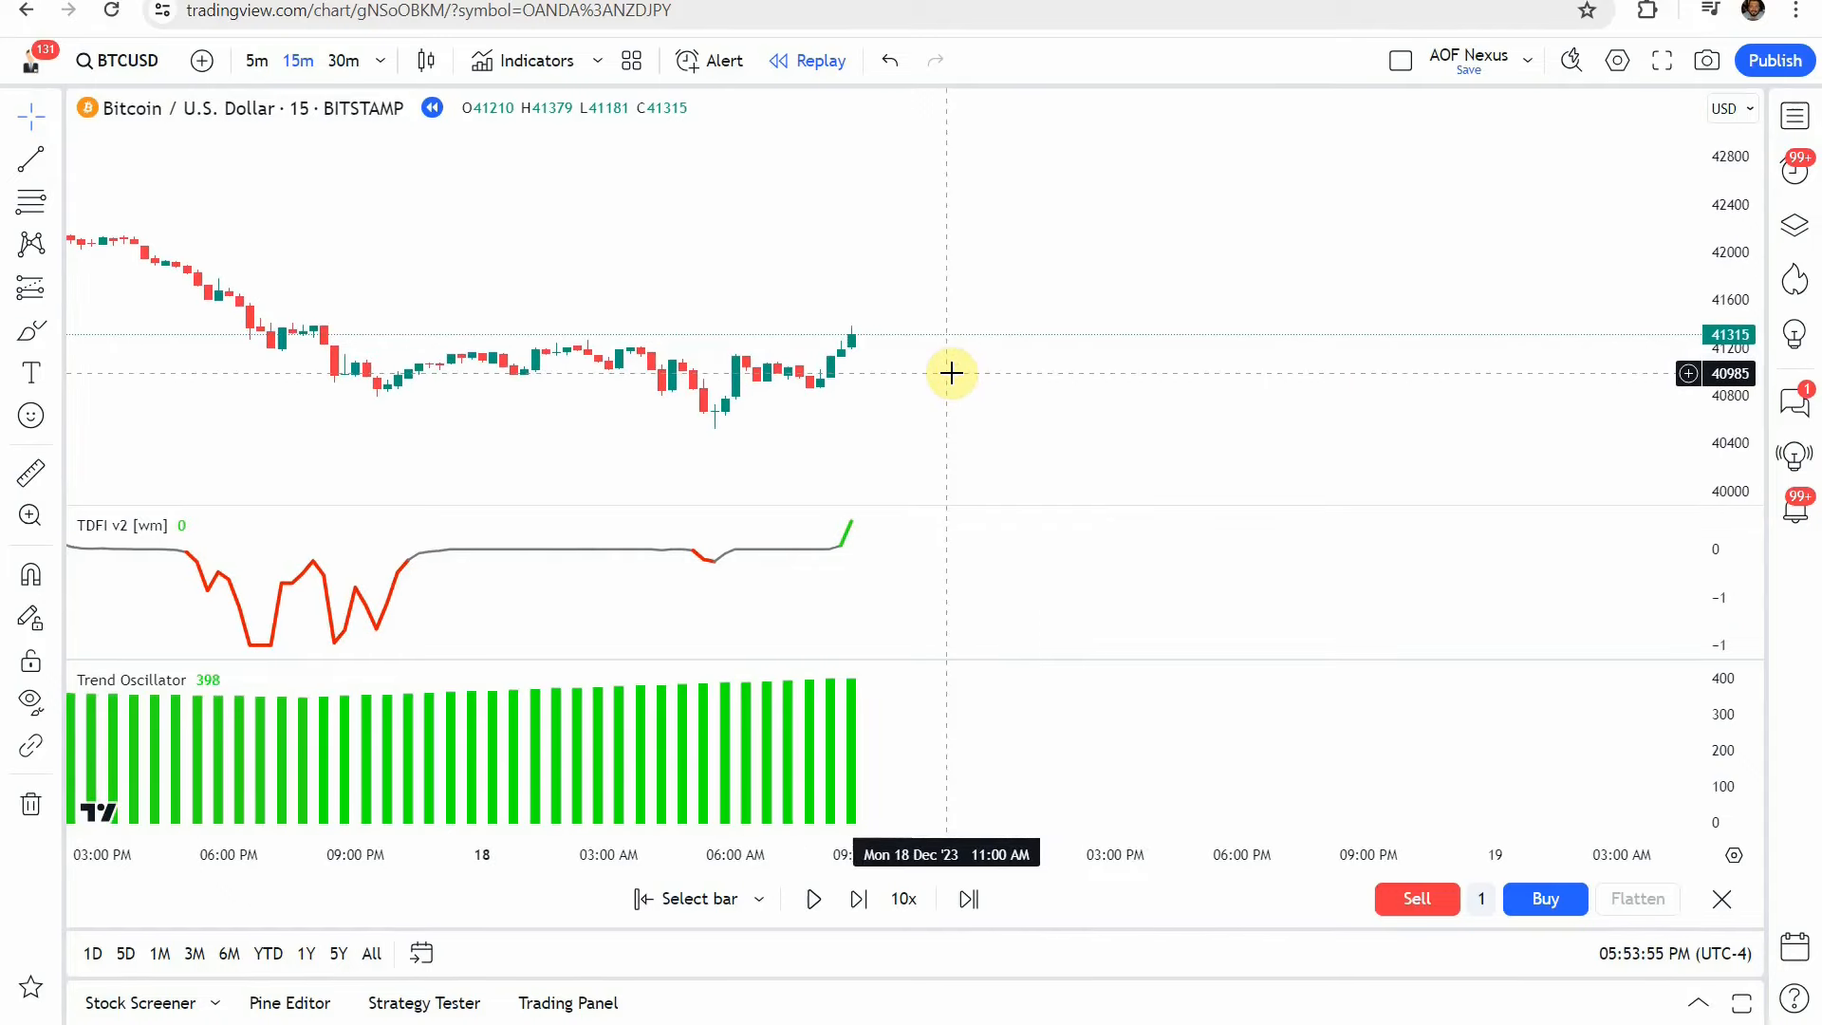
pyautogui.moveTo(837, 352)
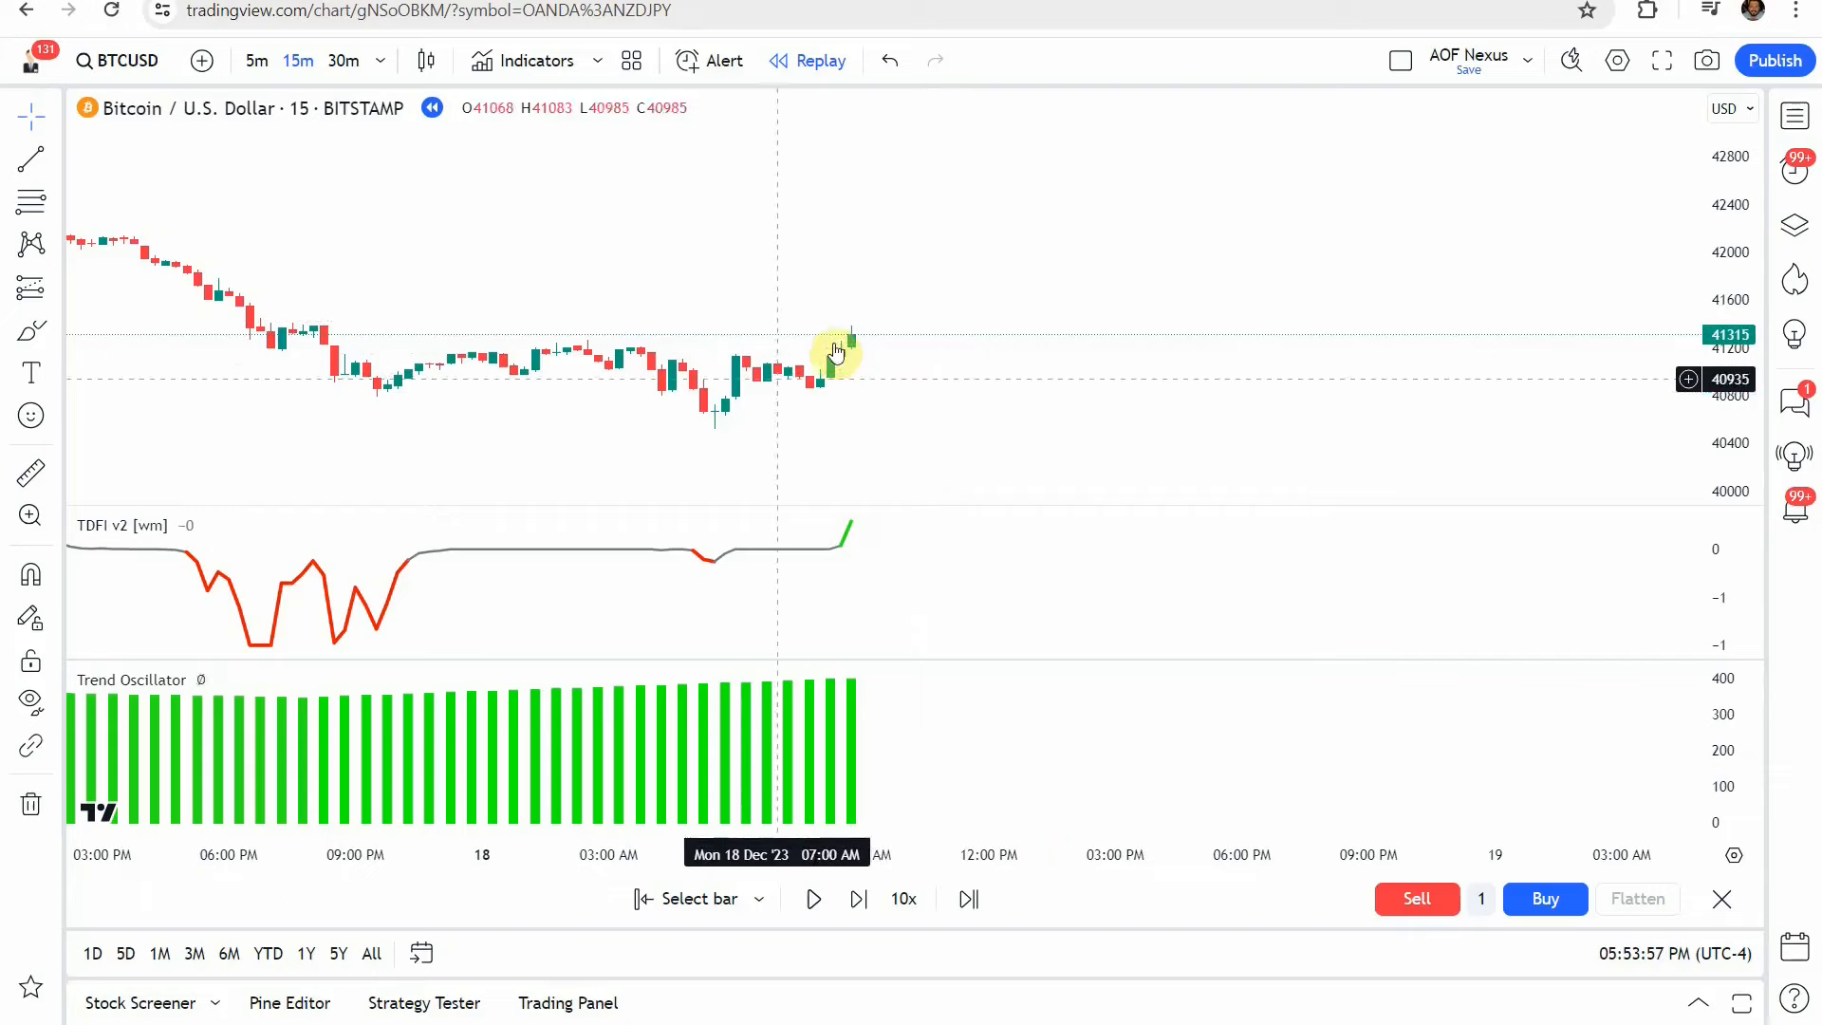
pyautogui.moveTo(740, 408)
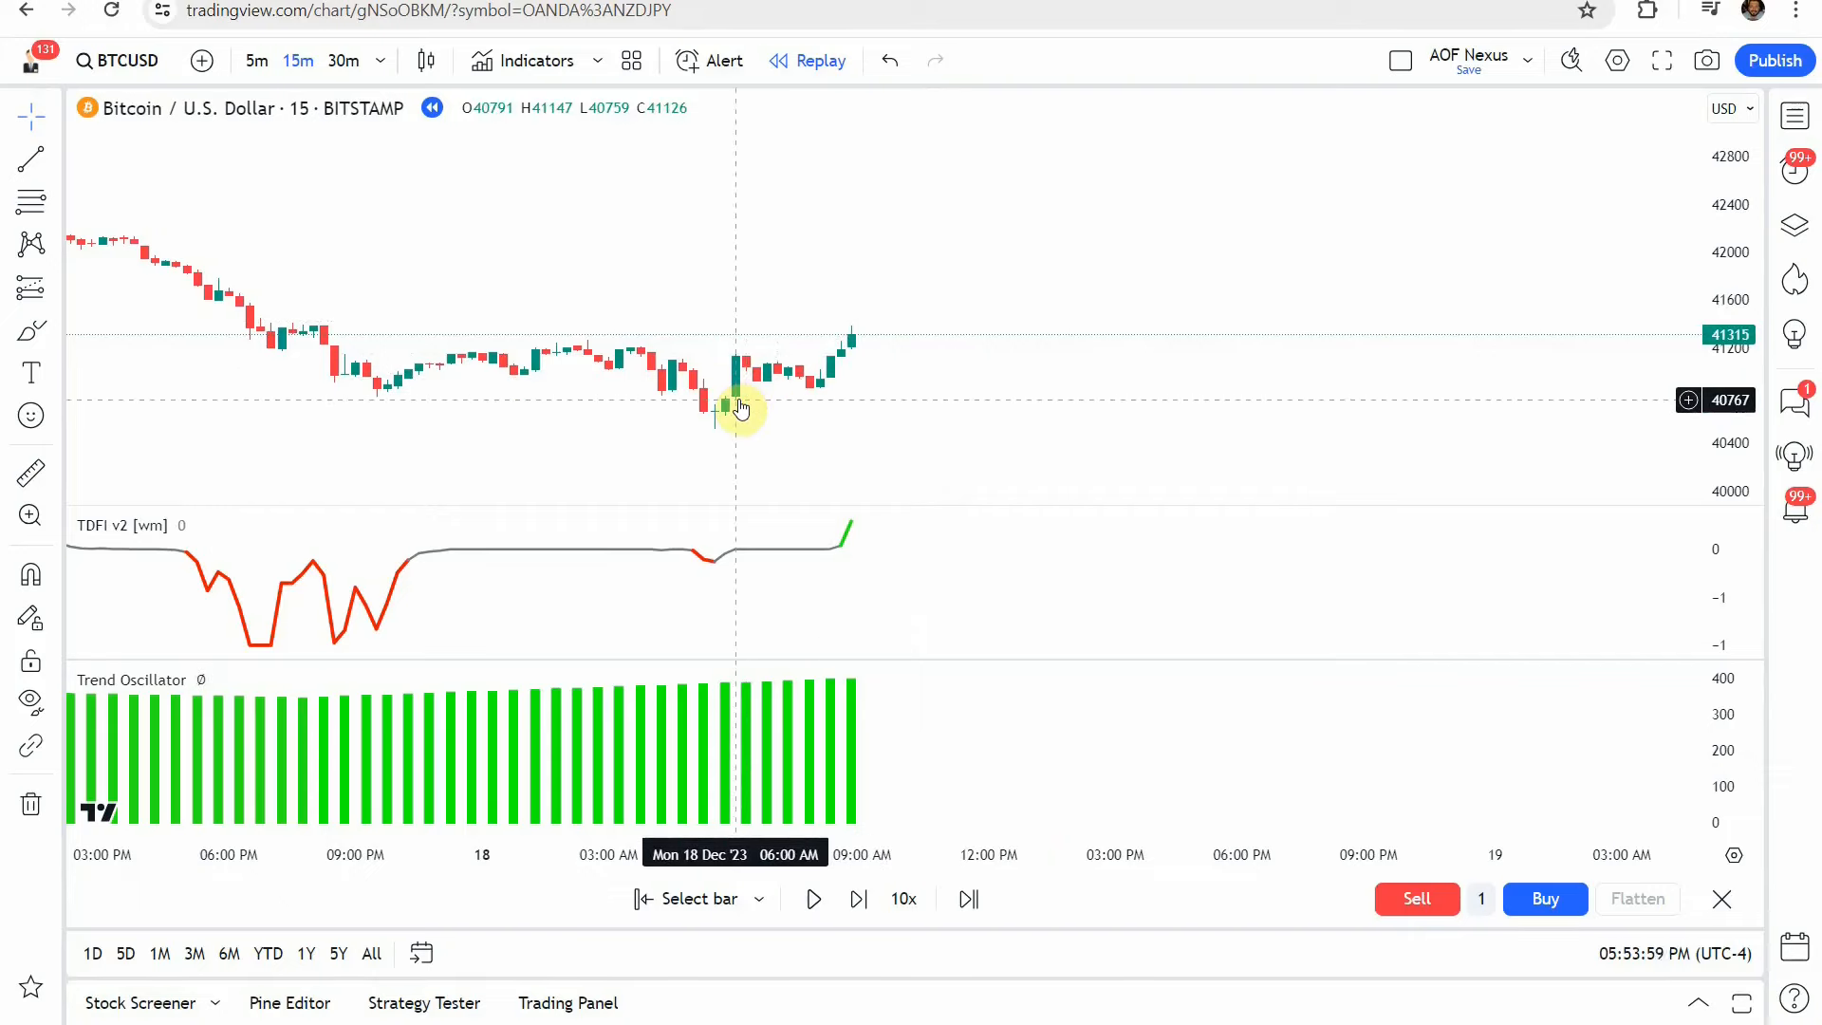
pyautogui.moveTo(850, 537)
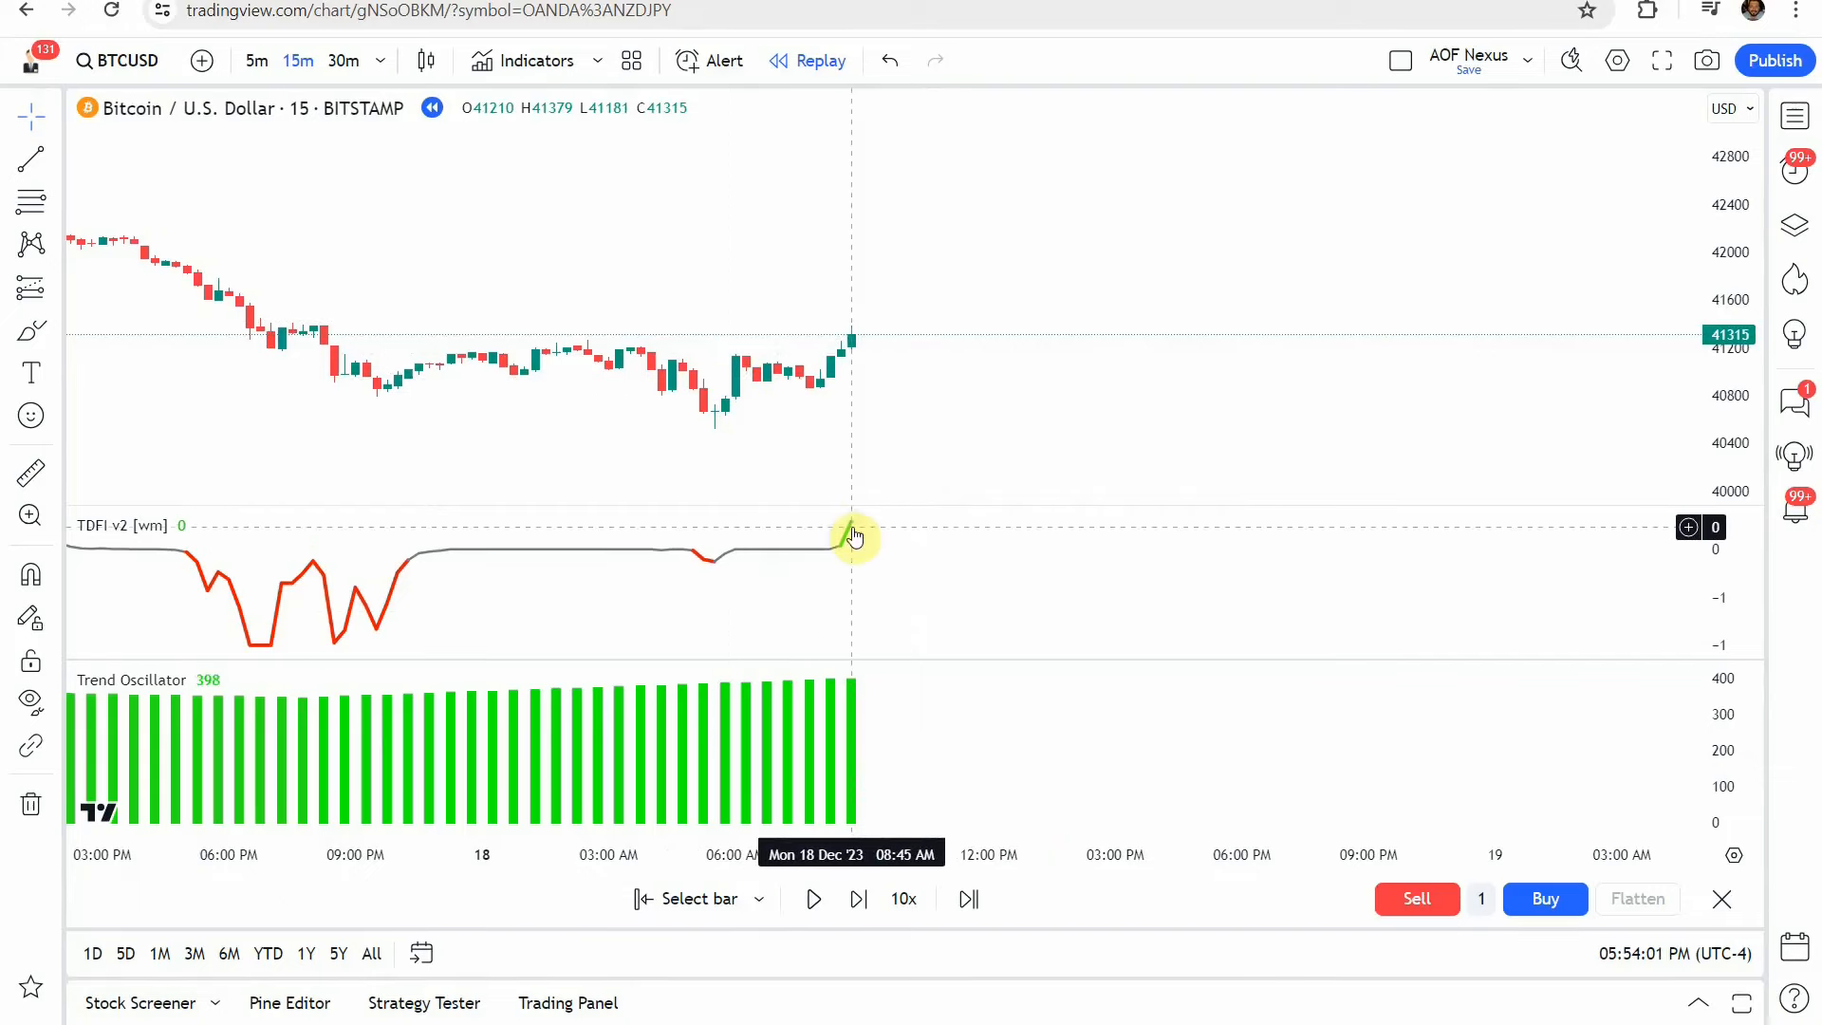
pyautogui.moveTo(808, 555)
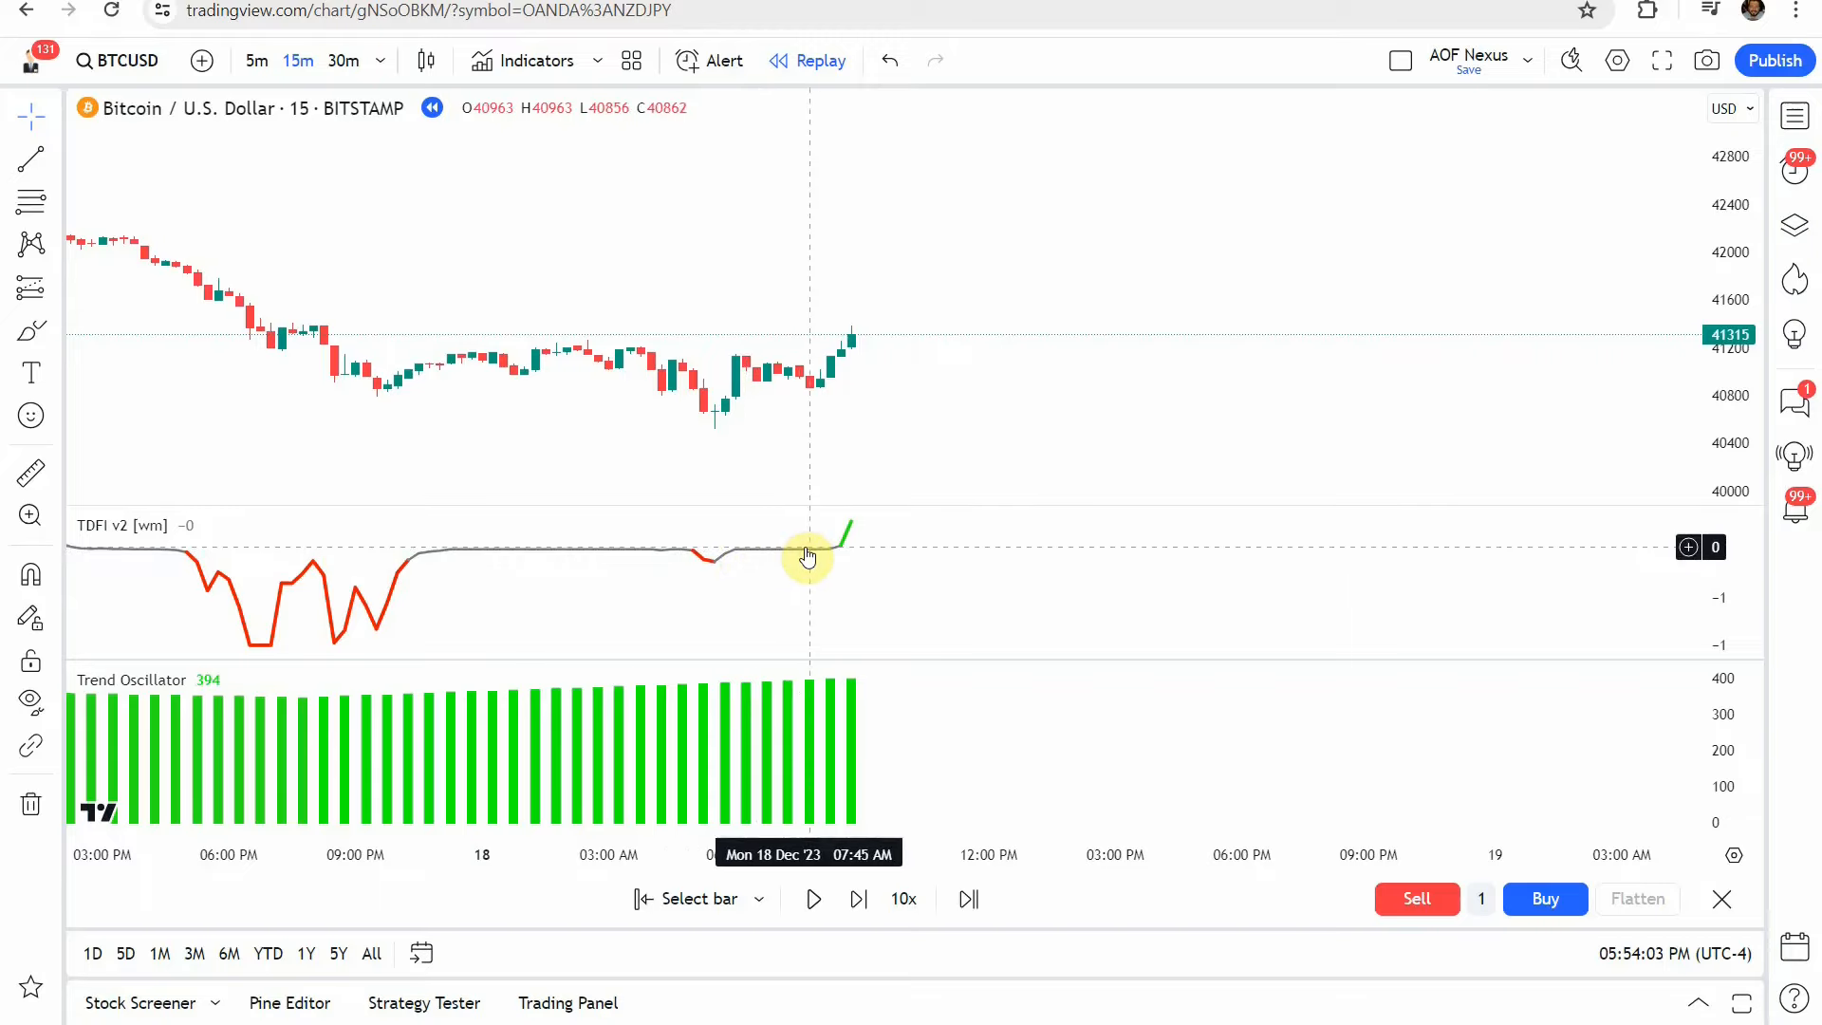
pyautogui.moveTo(771, 536)
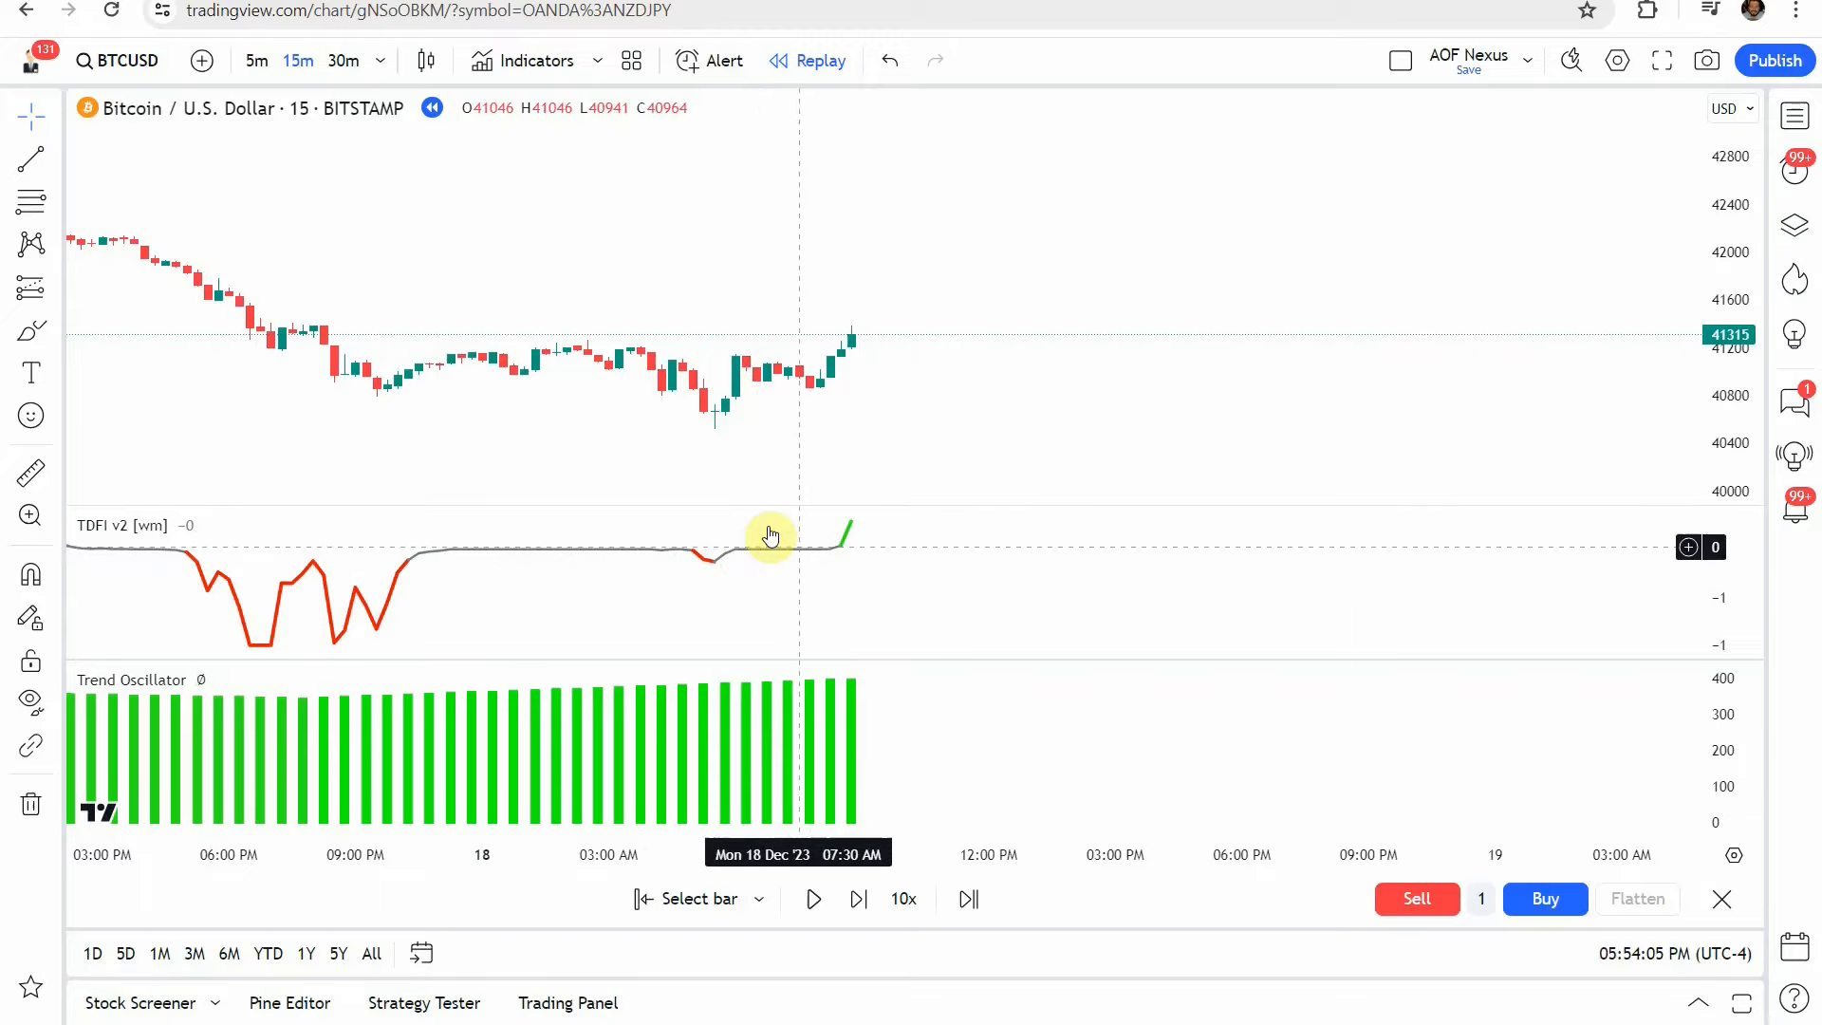
pyautogui.moveTo(844, 601)
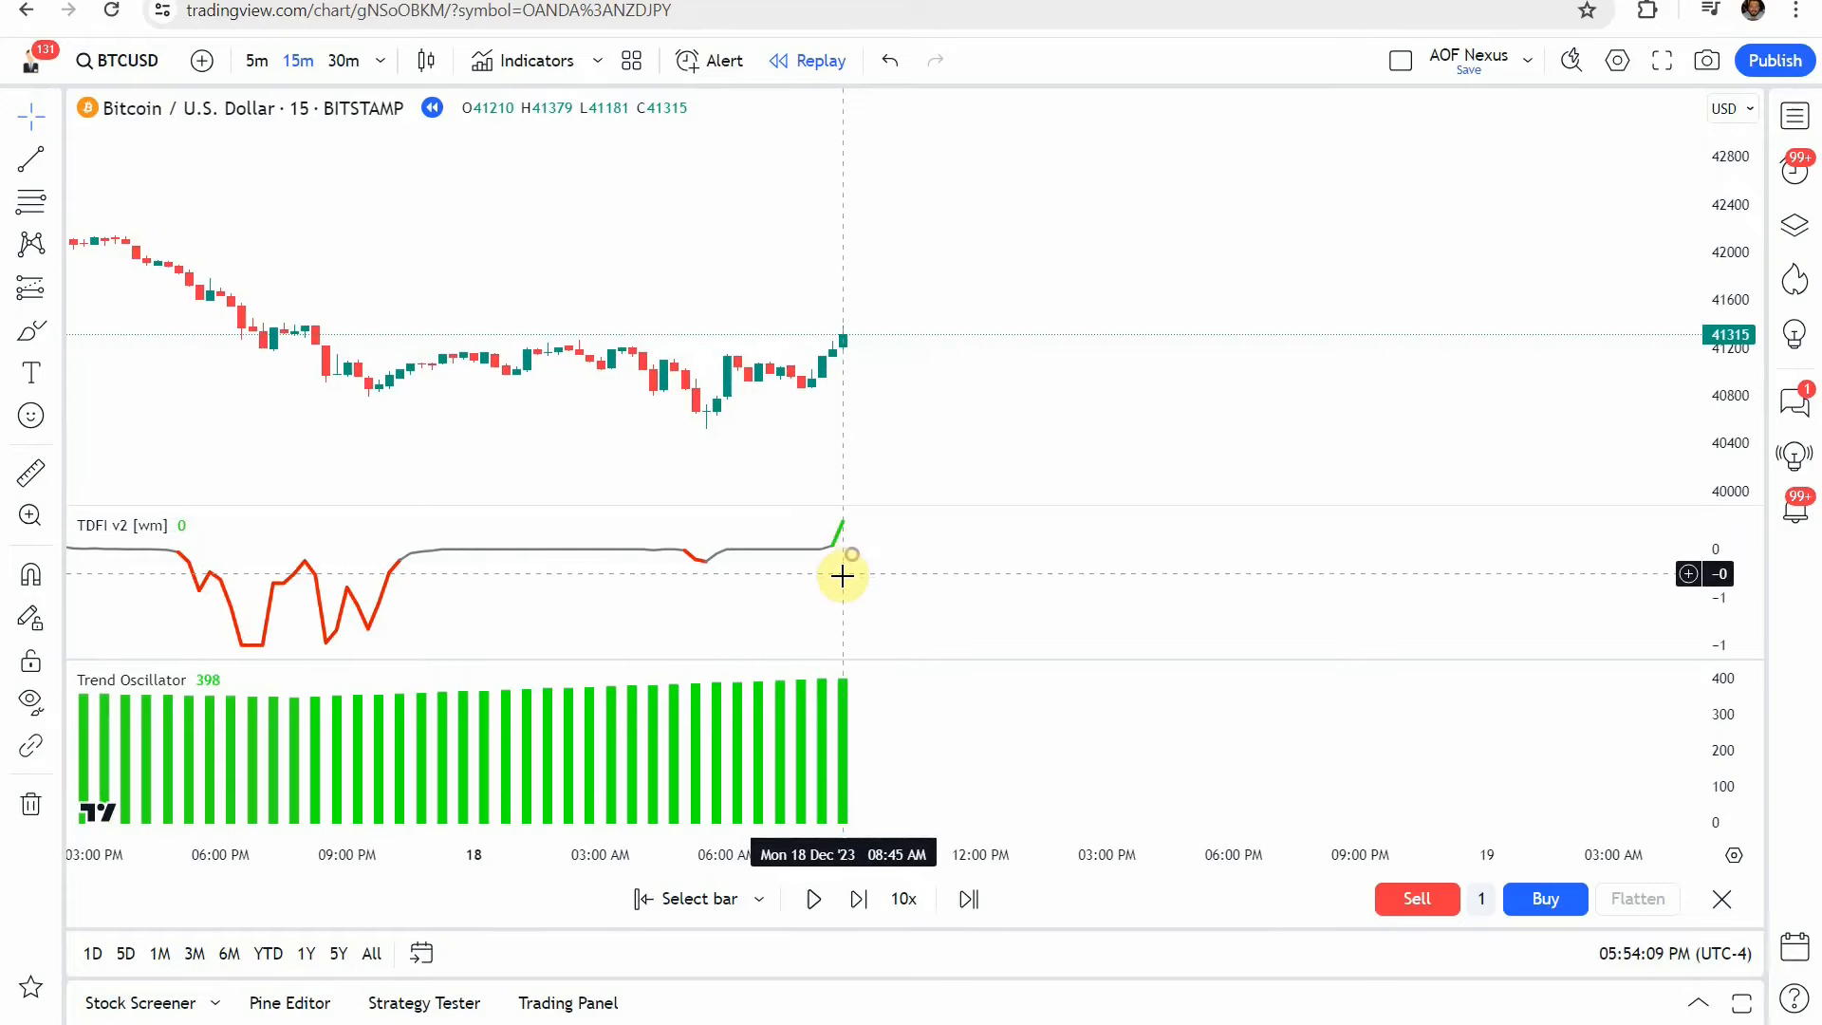
pyautogui.moveTo(845, 532)
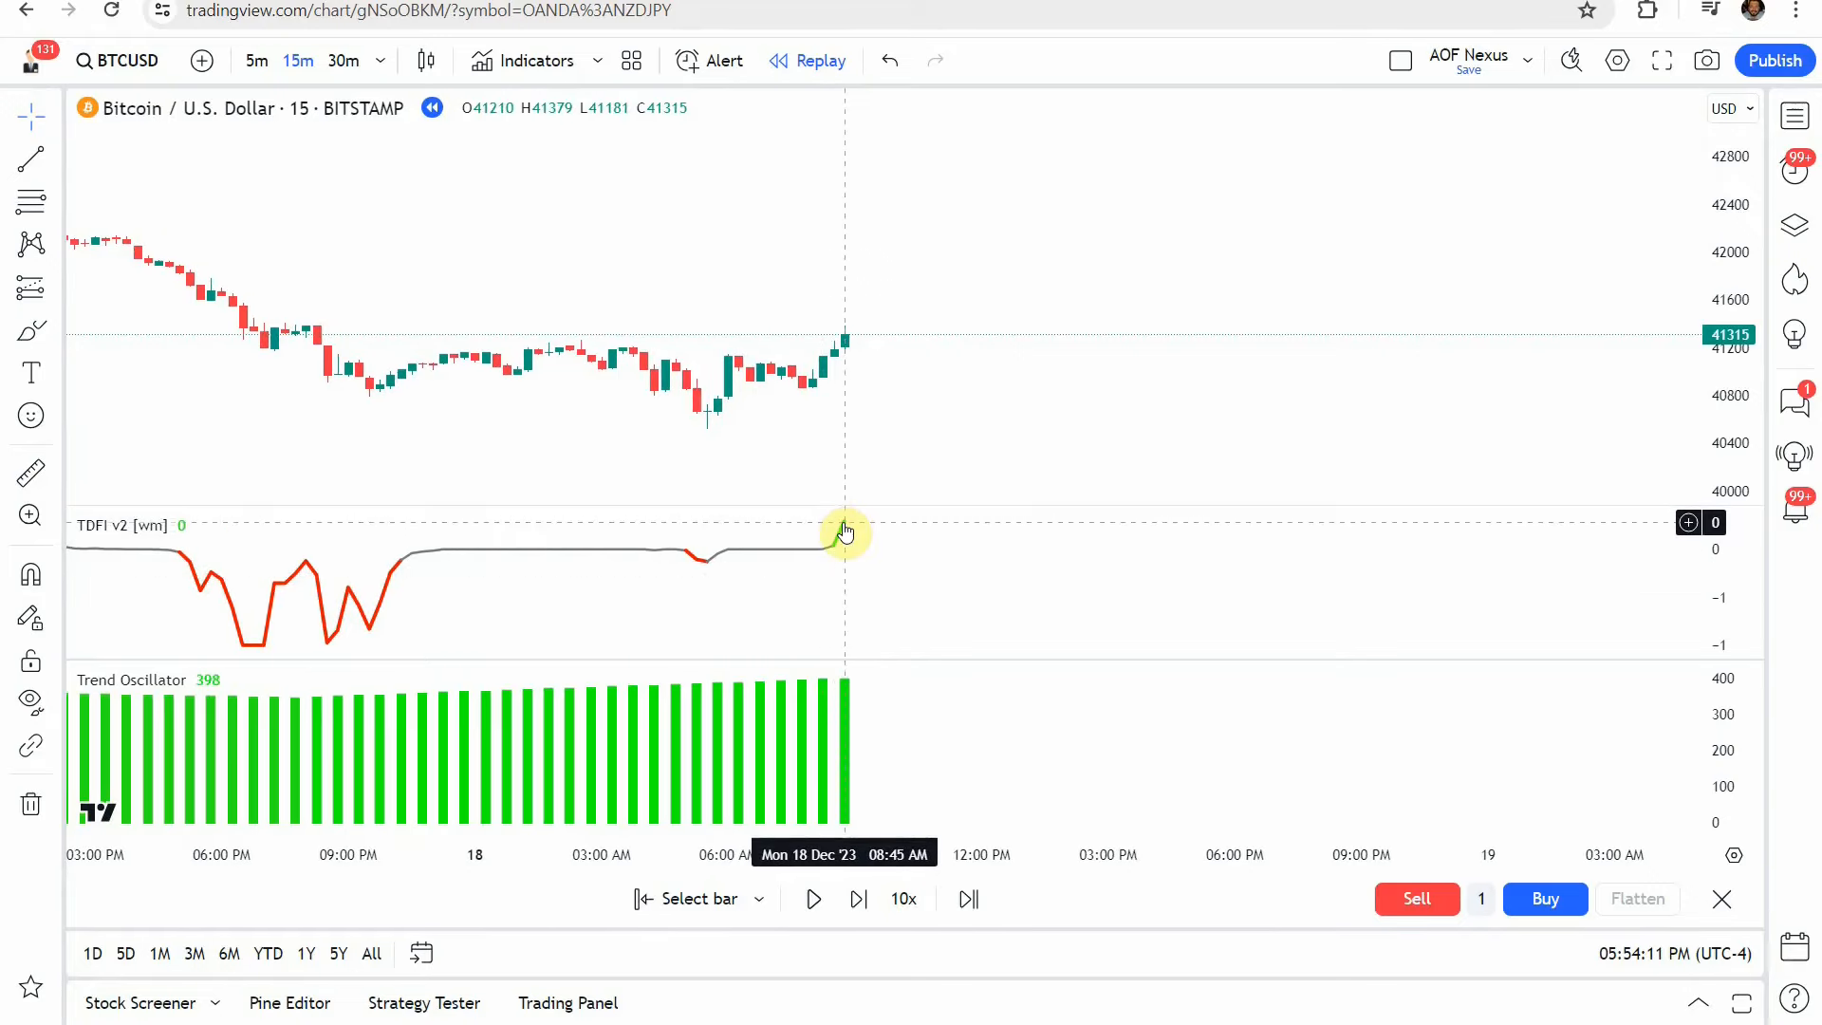
pyautogui.moveTo(846, 697)
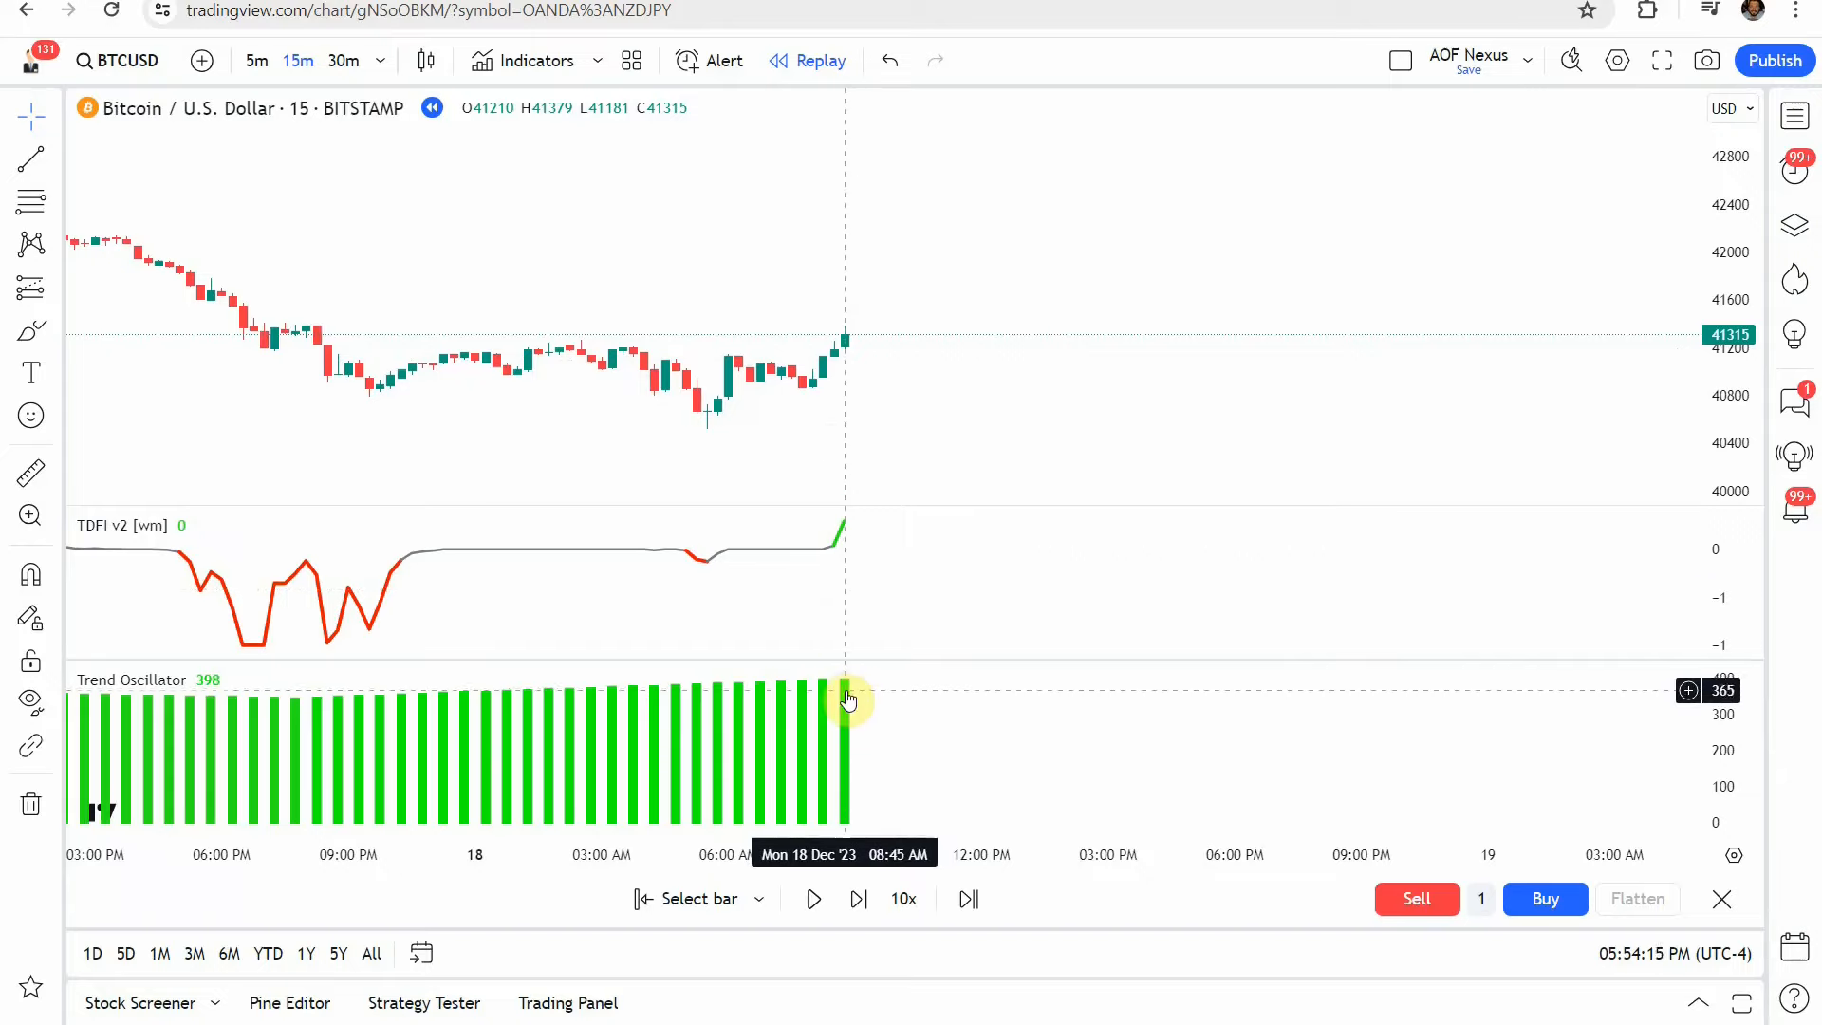
pyautogui.moveTo(848, 711)
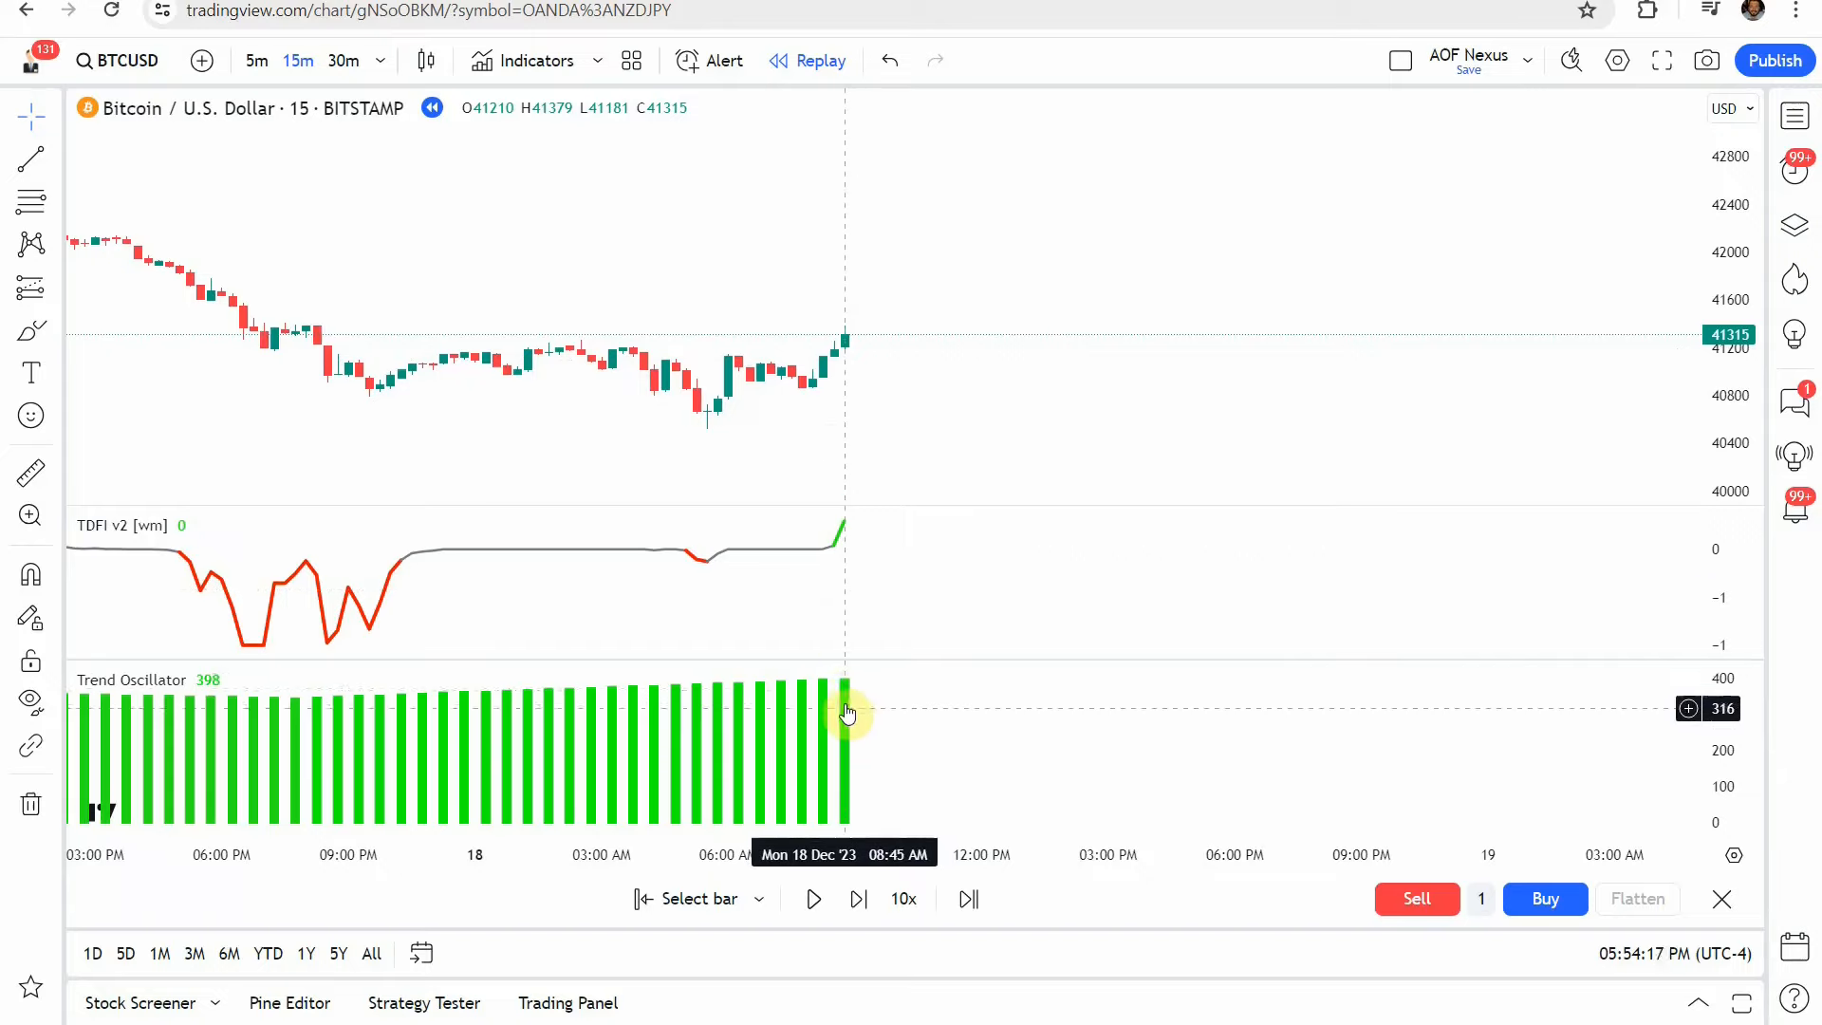
pyautogui.moveTo(848, 737)
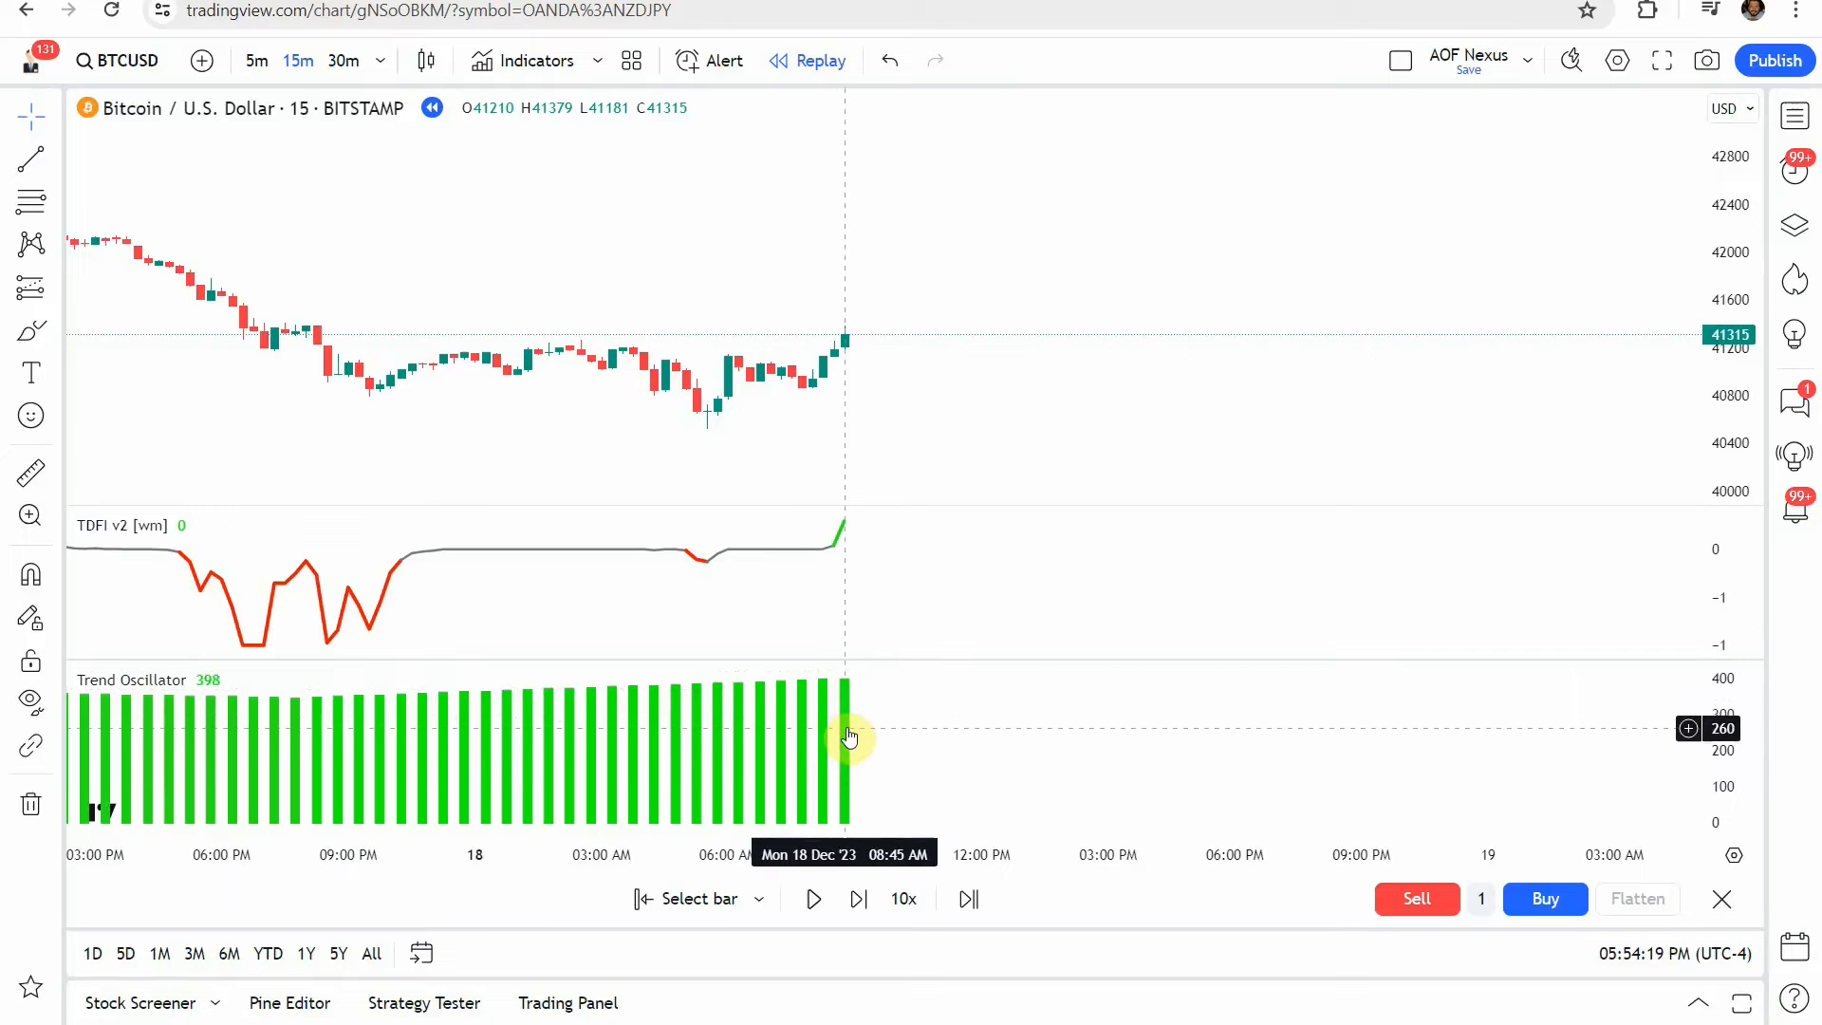
pyautogui.moveTo(842, 394)
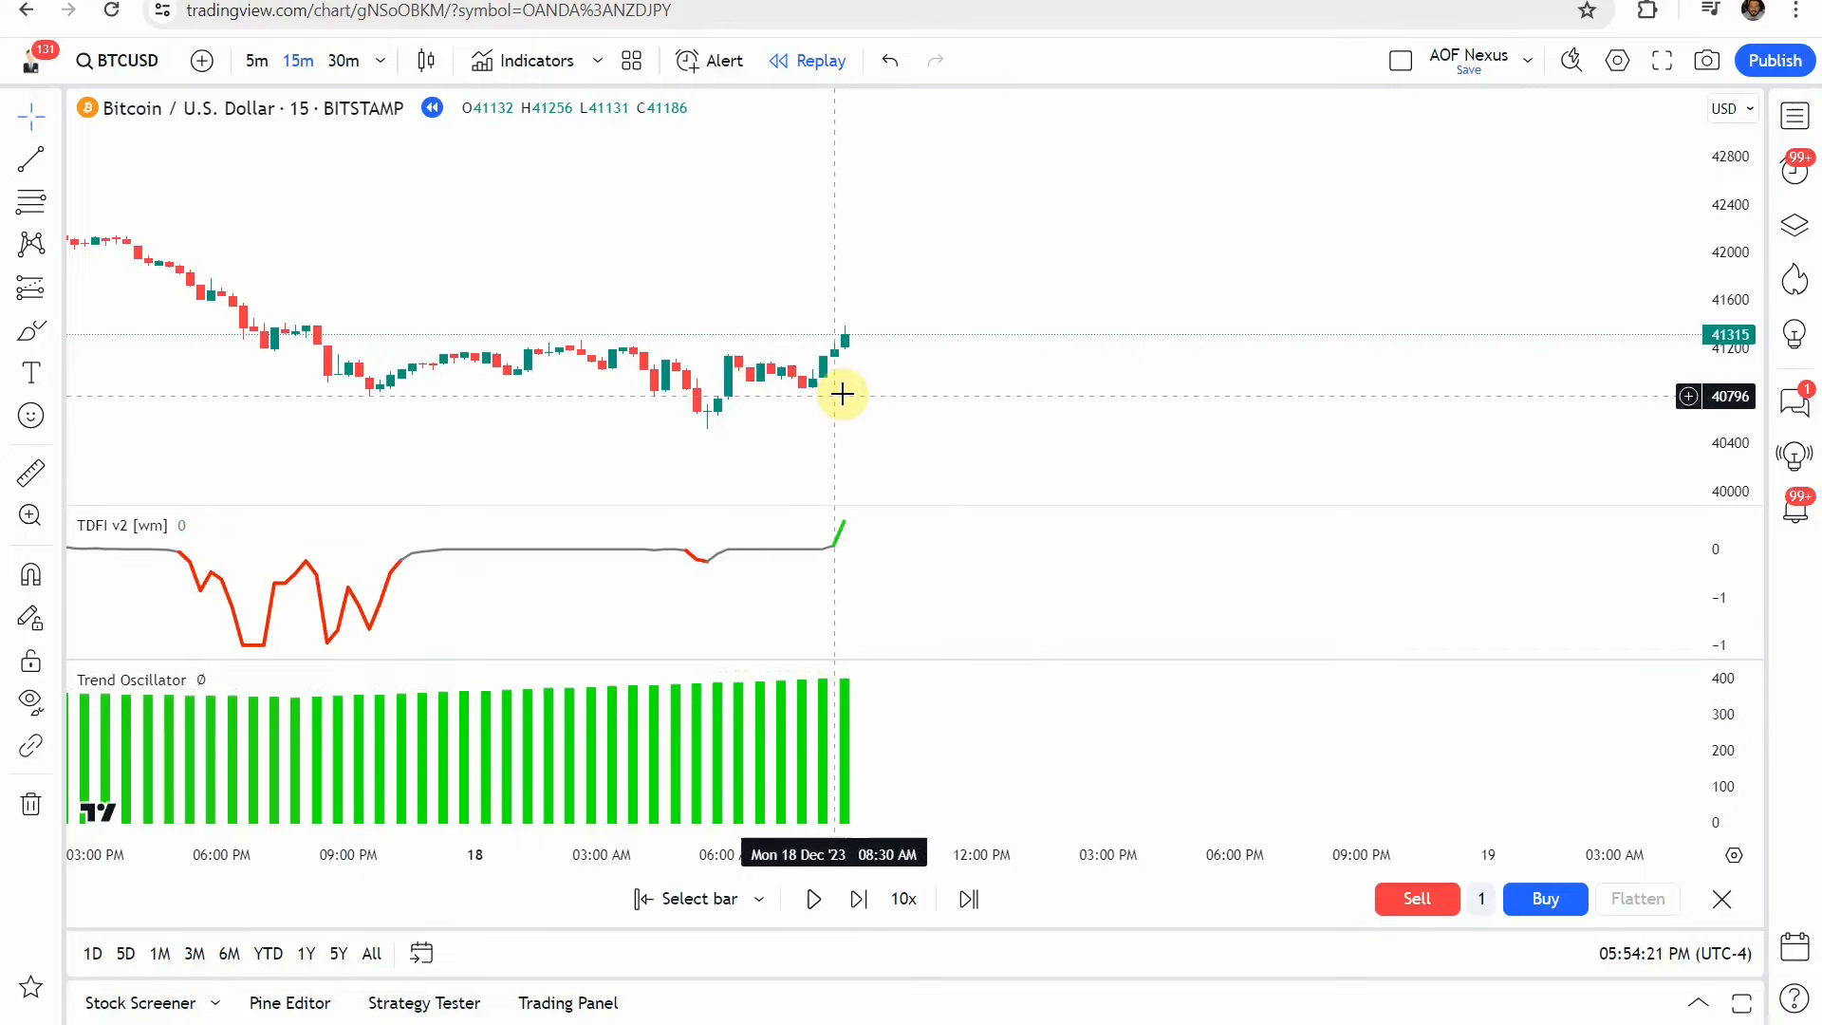
# Pick the Long Position tool, then pause the replay at 16 Nov '23 06:00
pyautogui.click(30, 289)
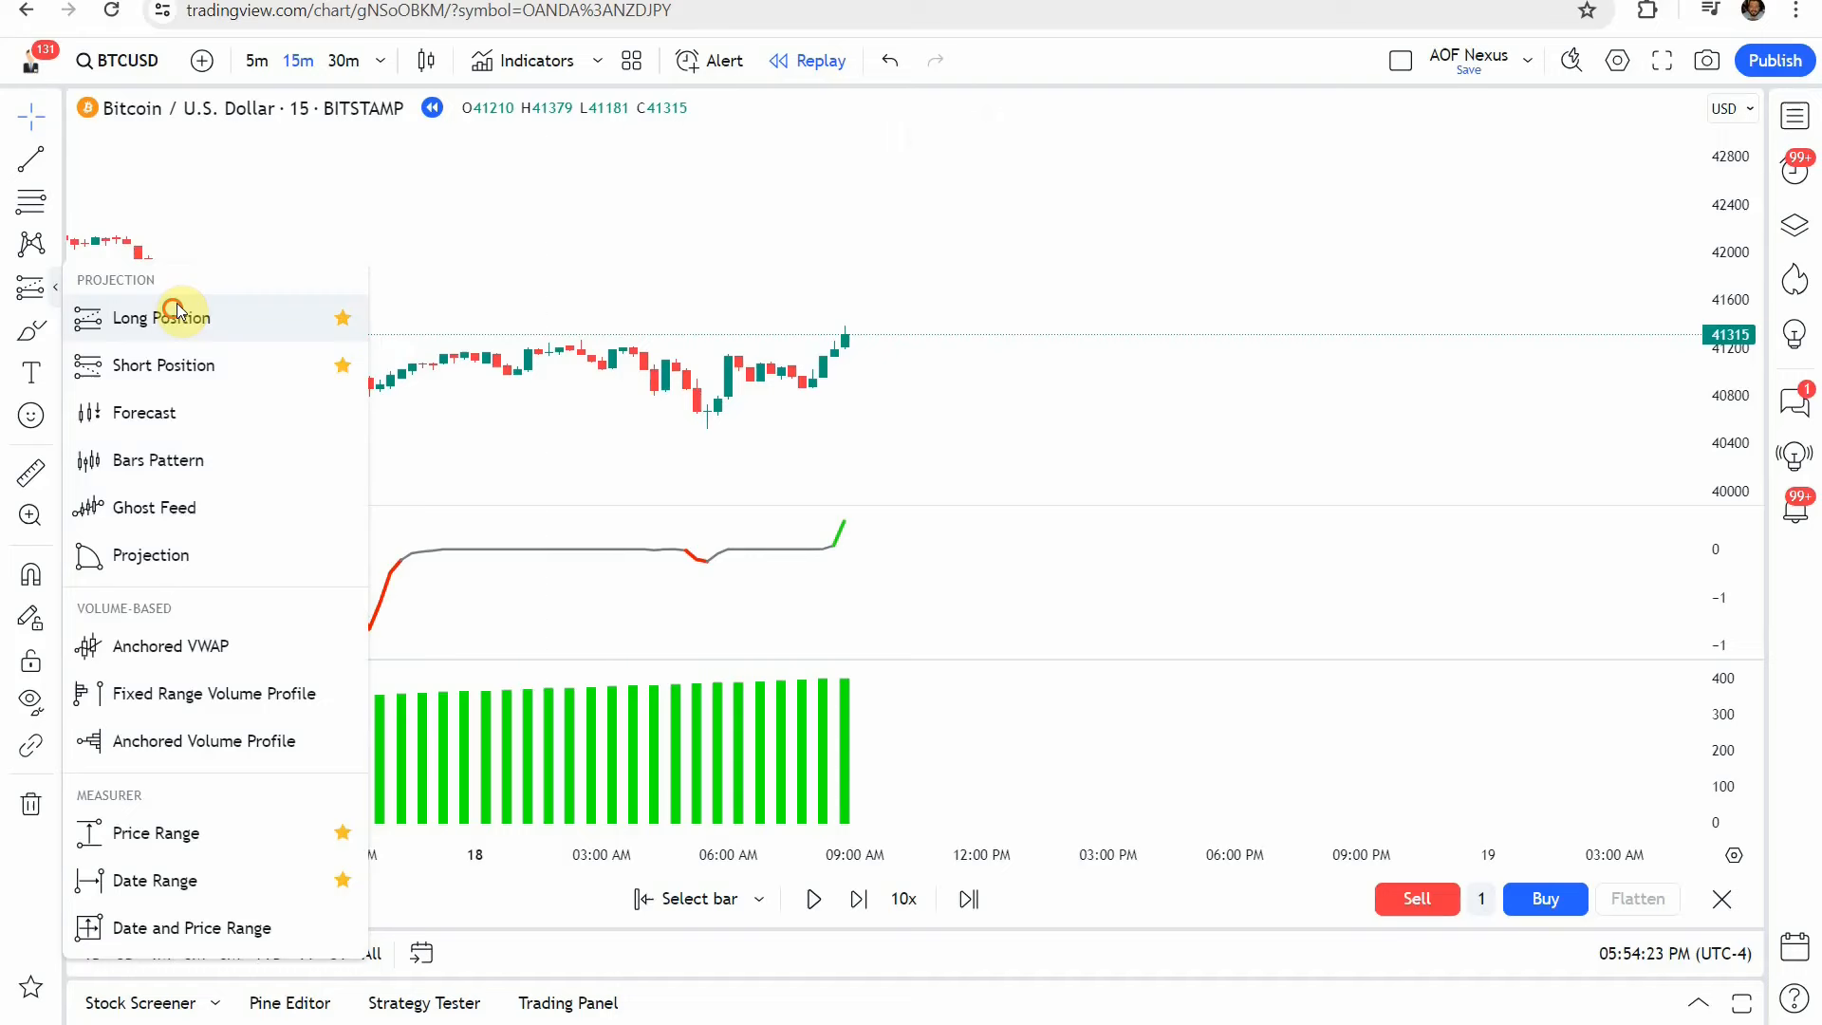
pyautogui.click(161, 317)
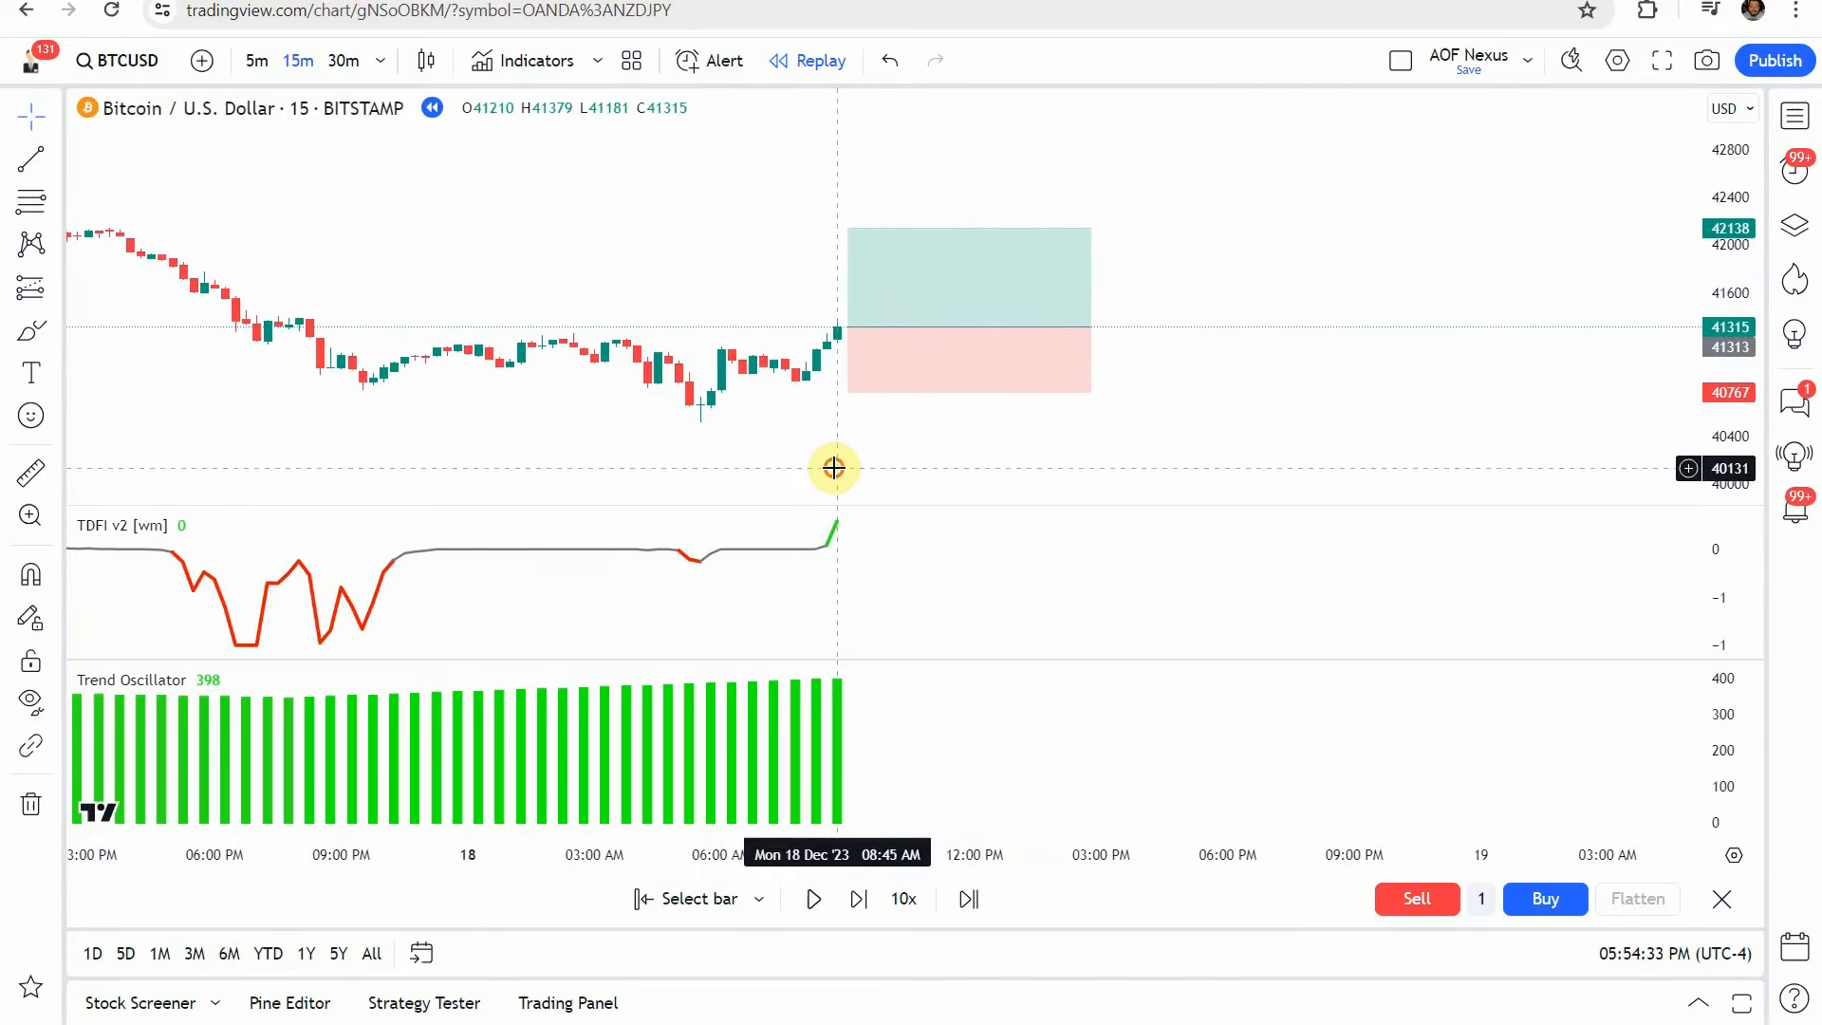
pyautogui.click(812, 899)
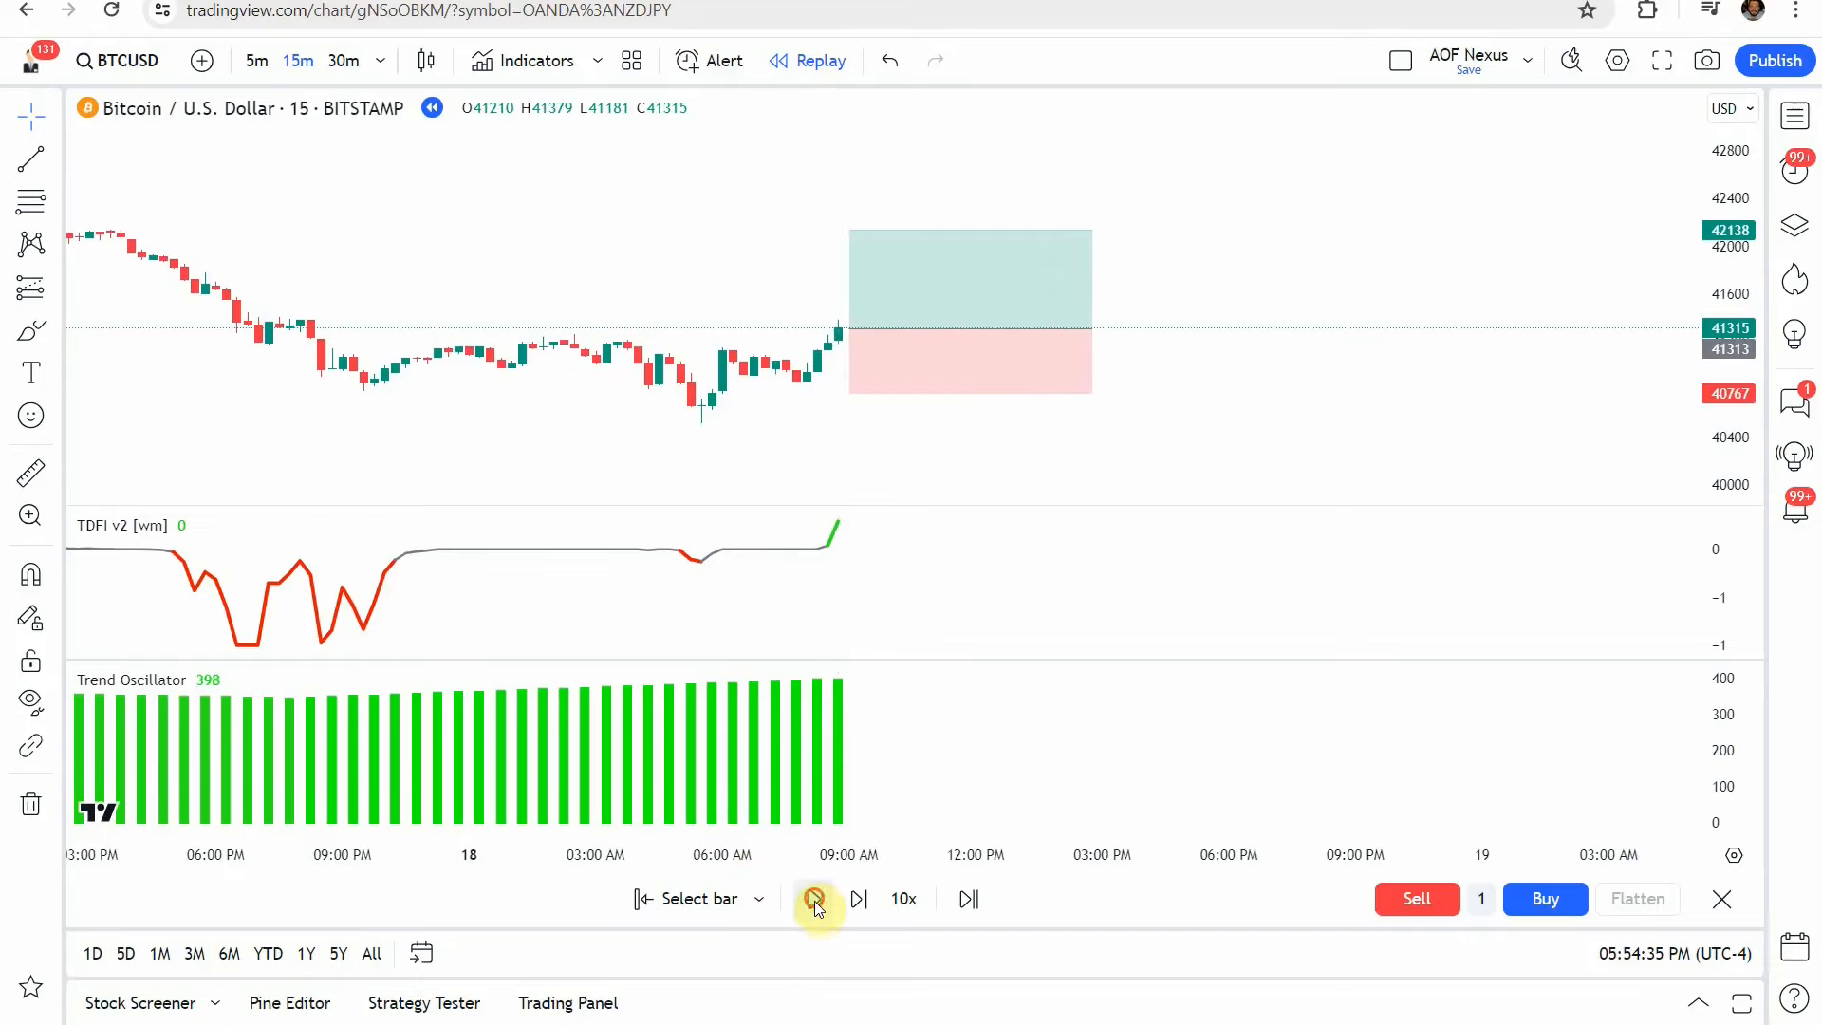
pyautogui.click(814, 899)
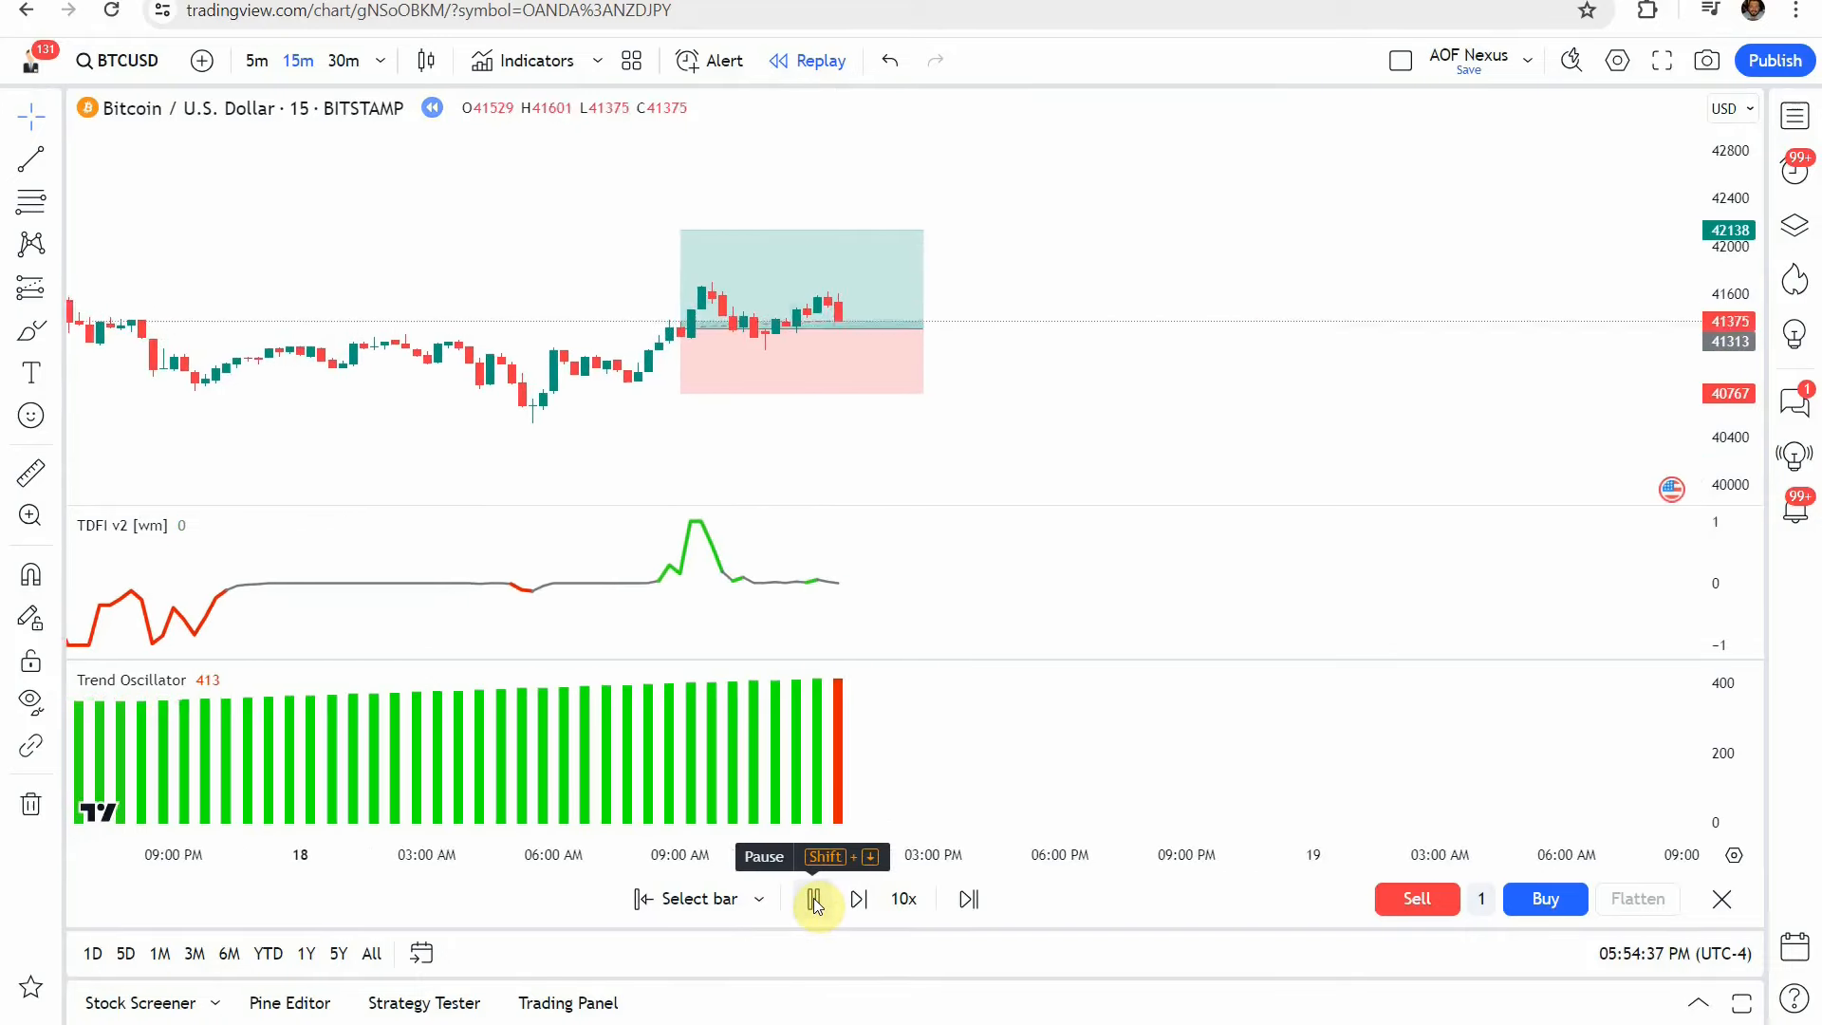
pyautogui.click(813, 898)
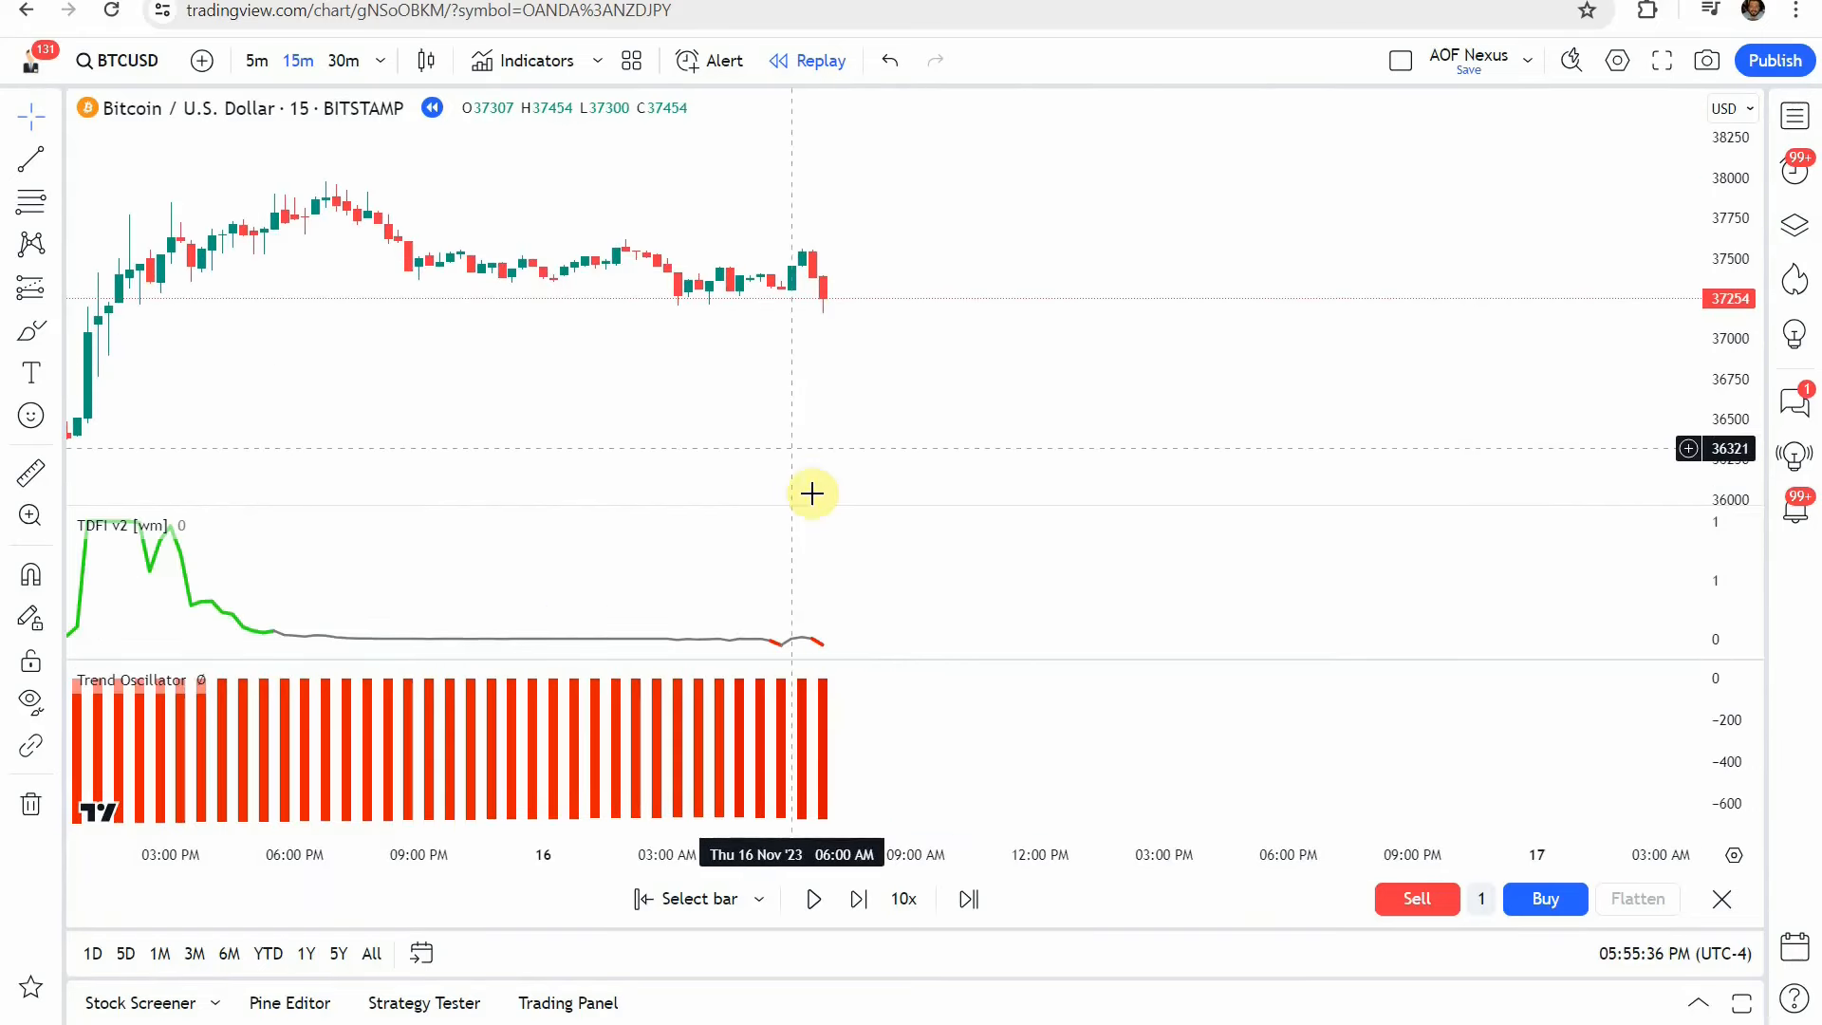
pyautogui.moveTo(845, 589)
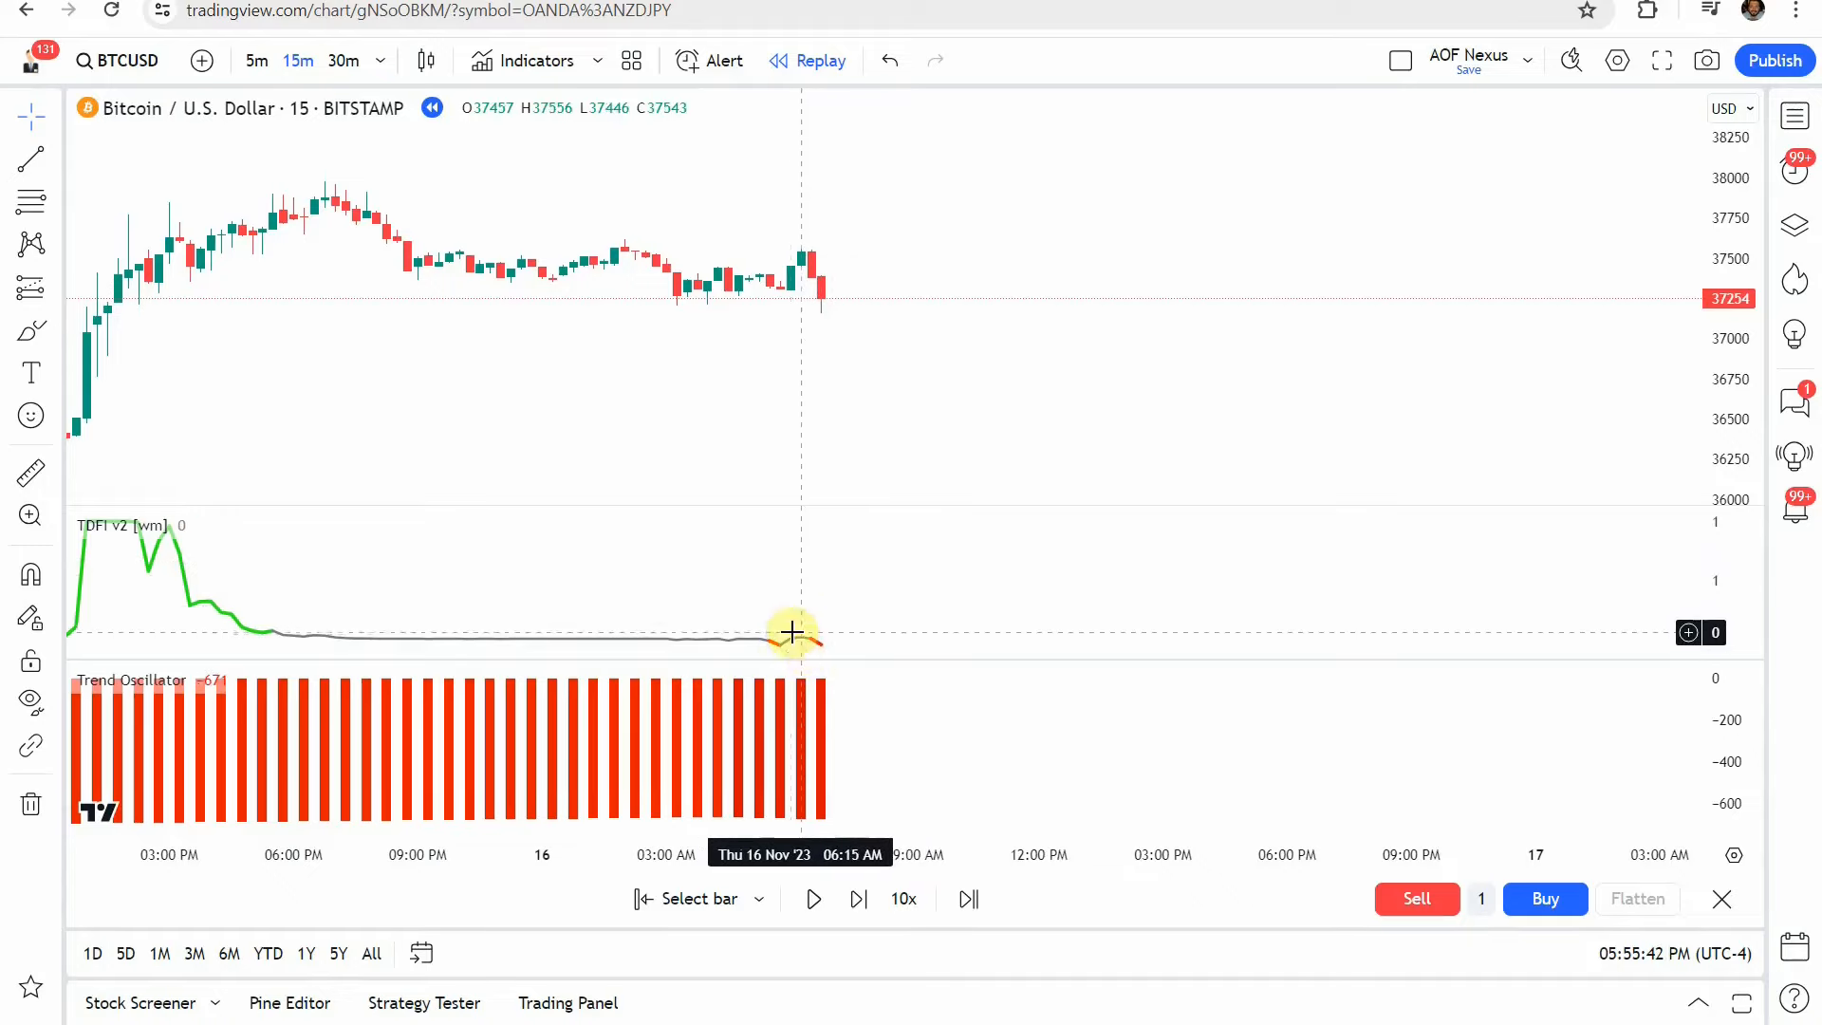
pyautogui.moveTo(821, 648)
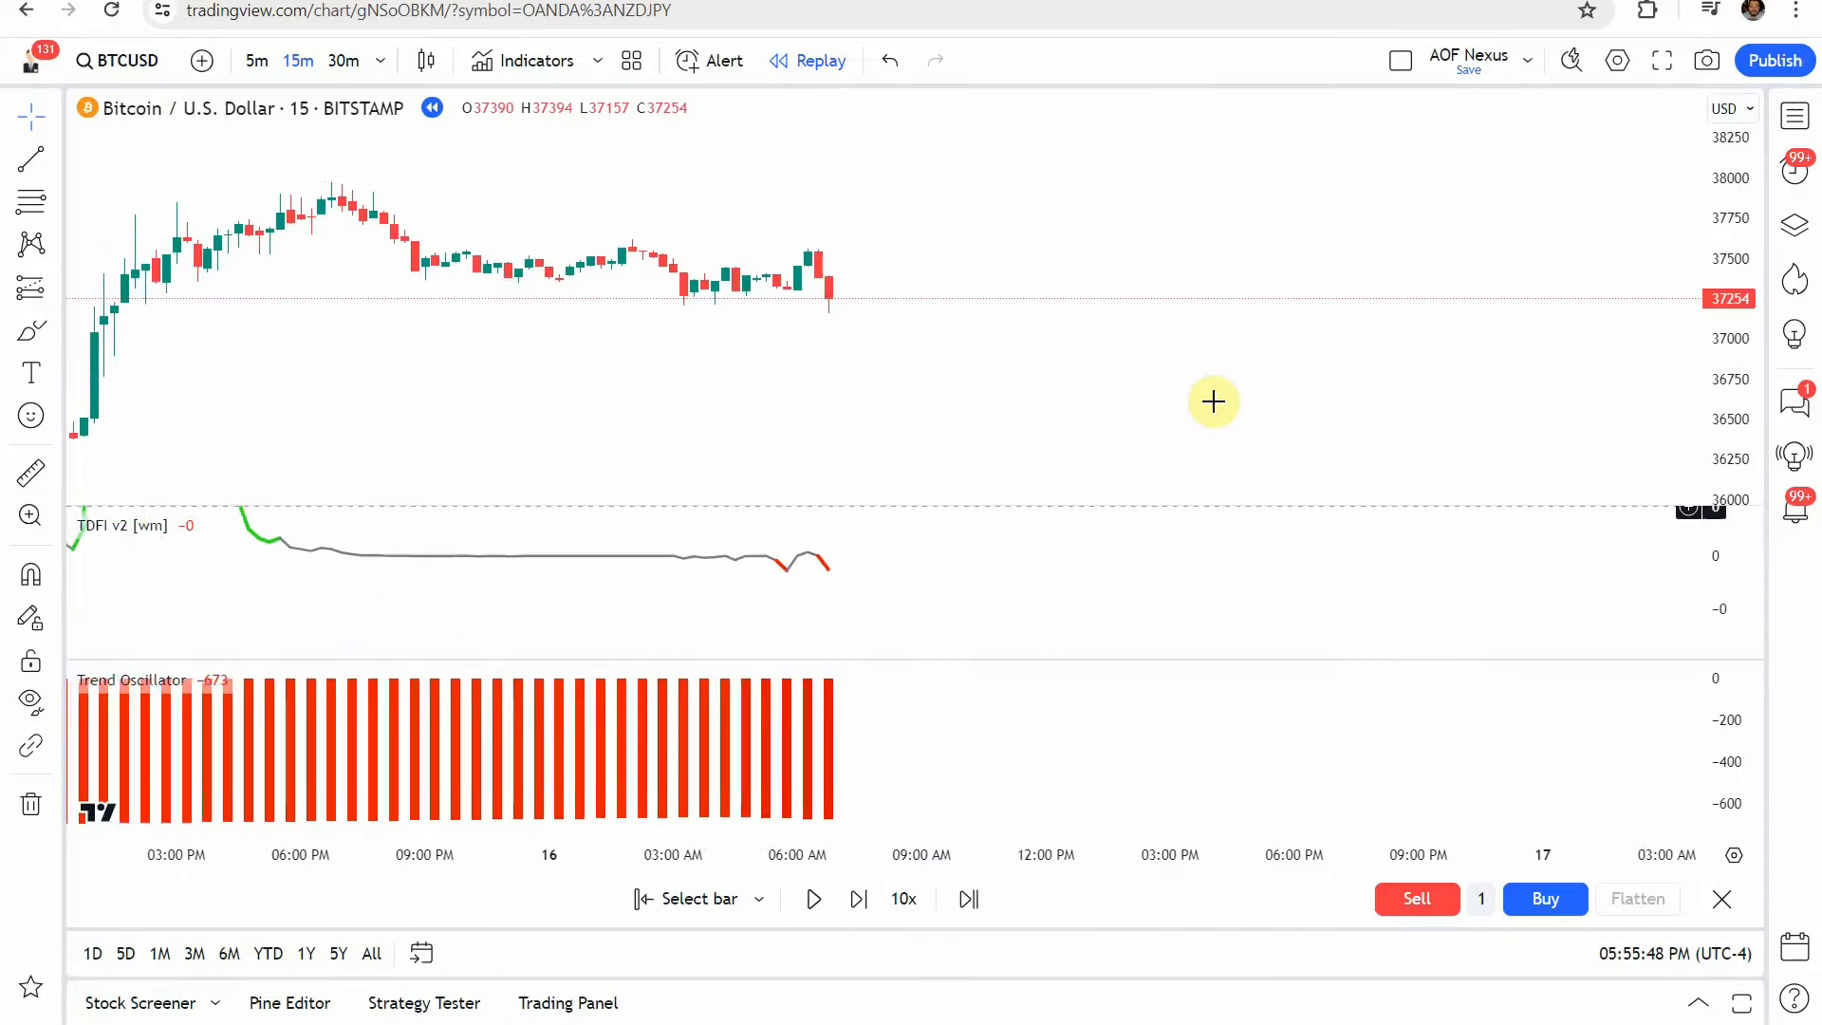
pyautogui.moveTo(789, 566)
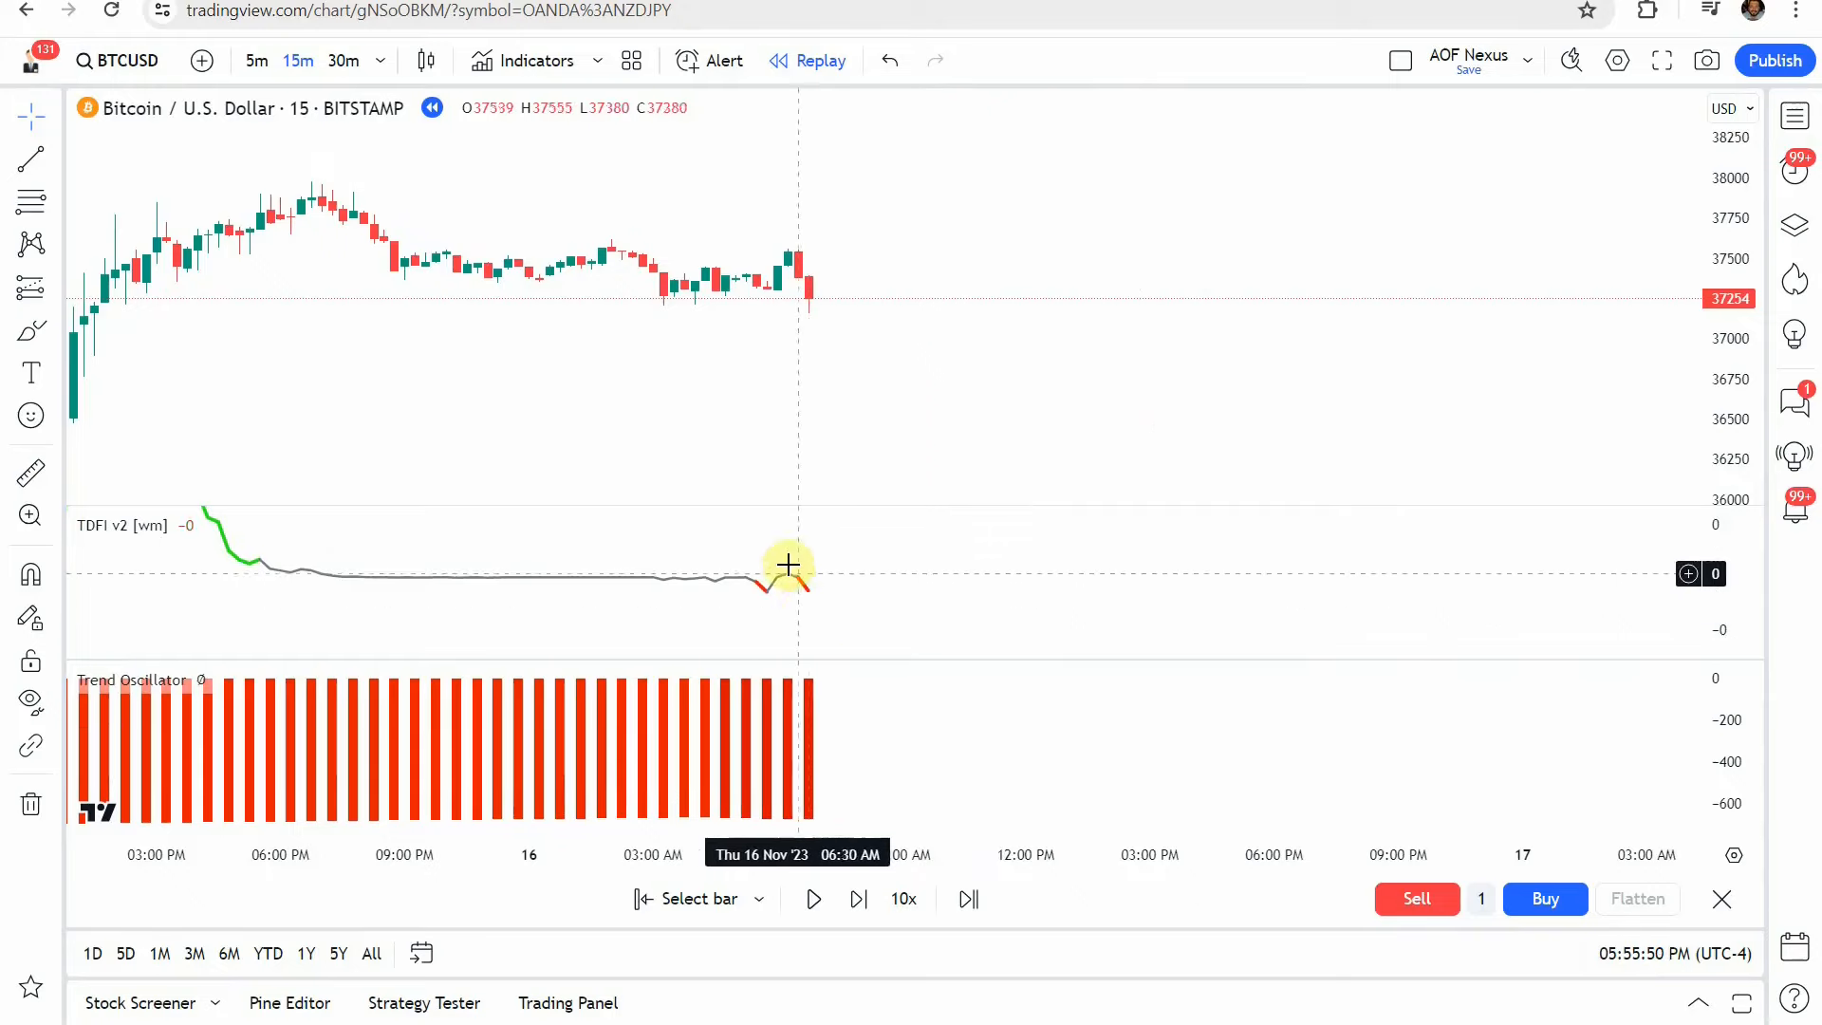
pyautogui.moveTo(808, 600)
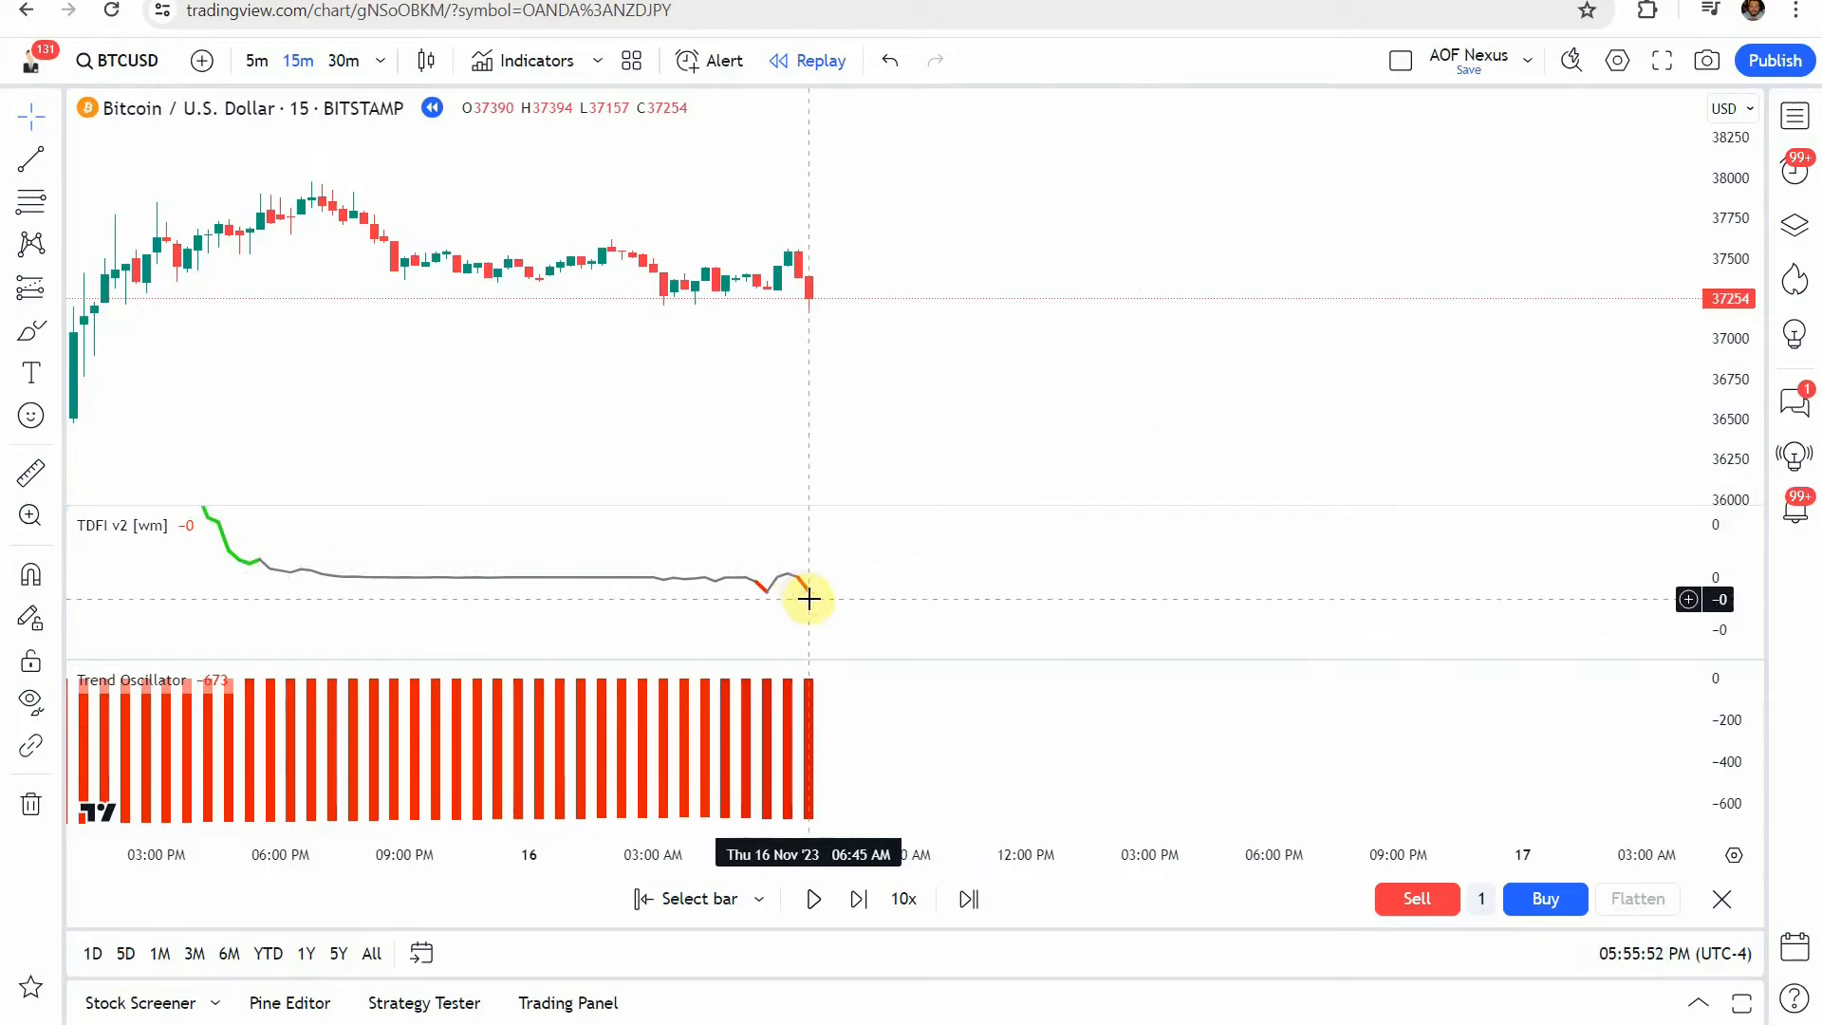
pyautogui.moveTo(811, 738)
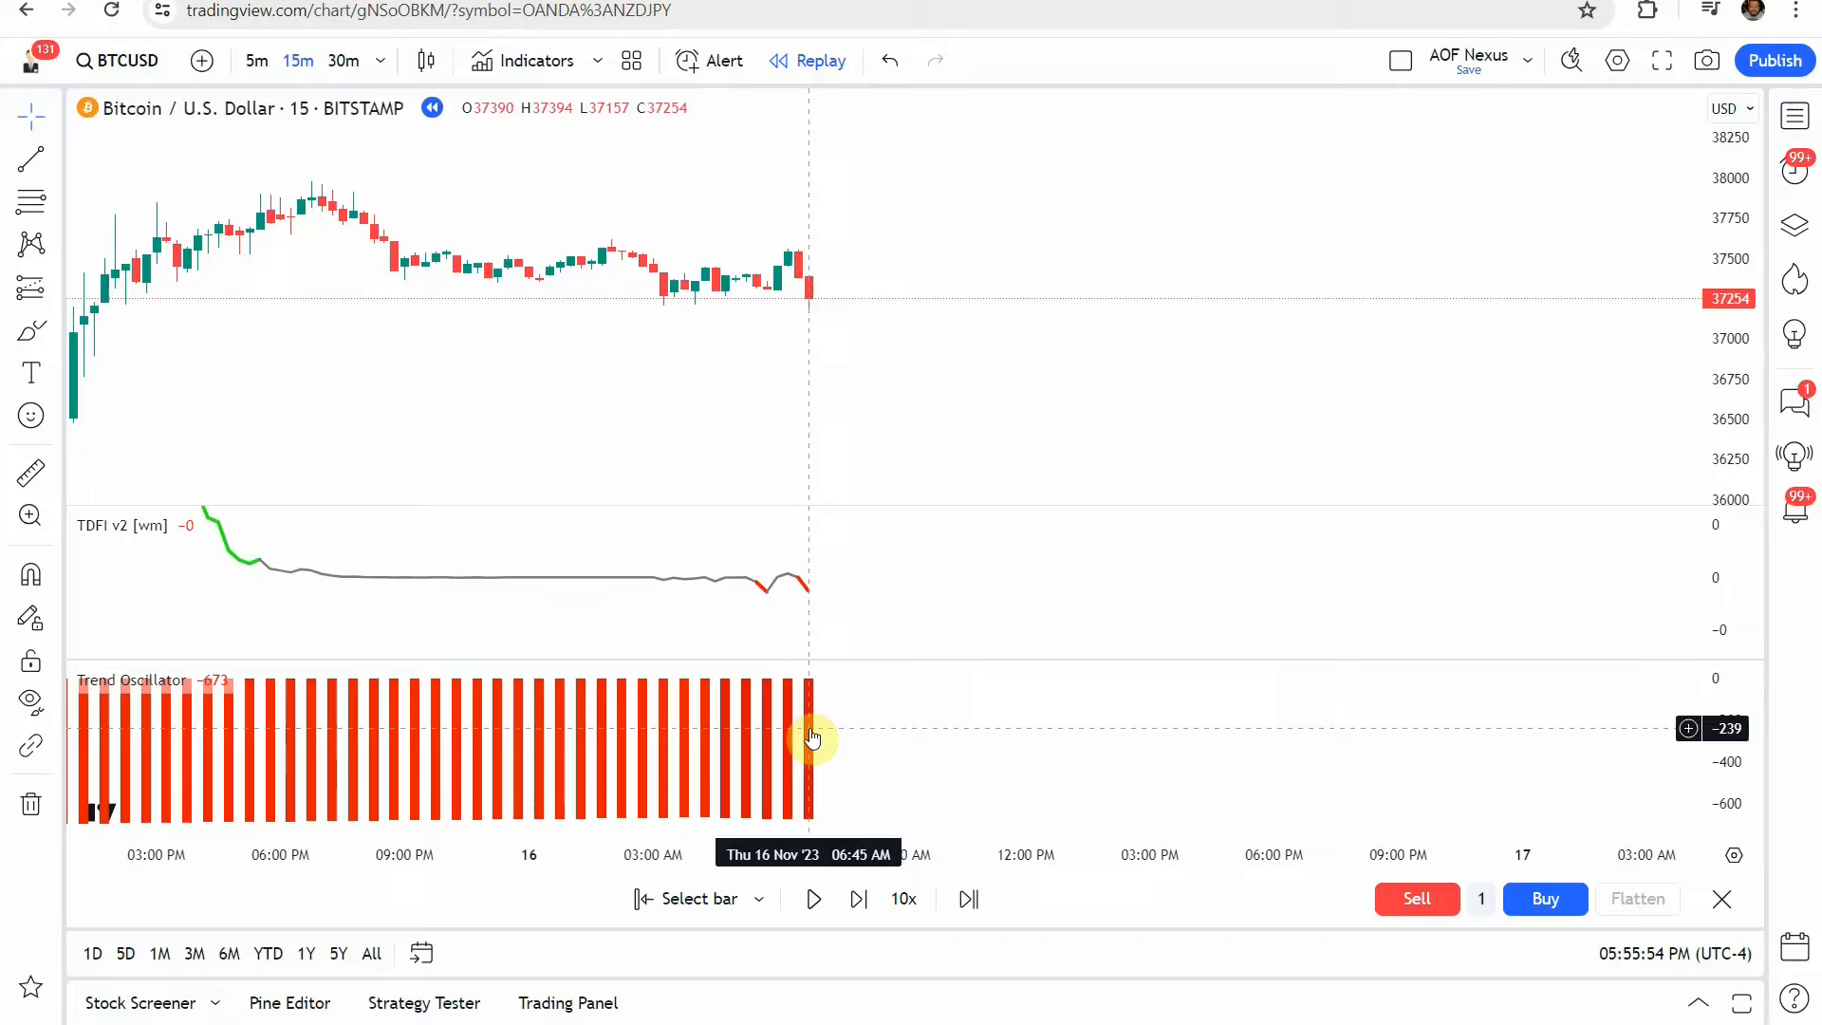
pyautogui.moveTo(806, 790)
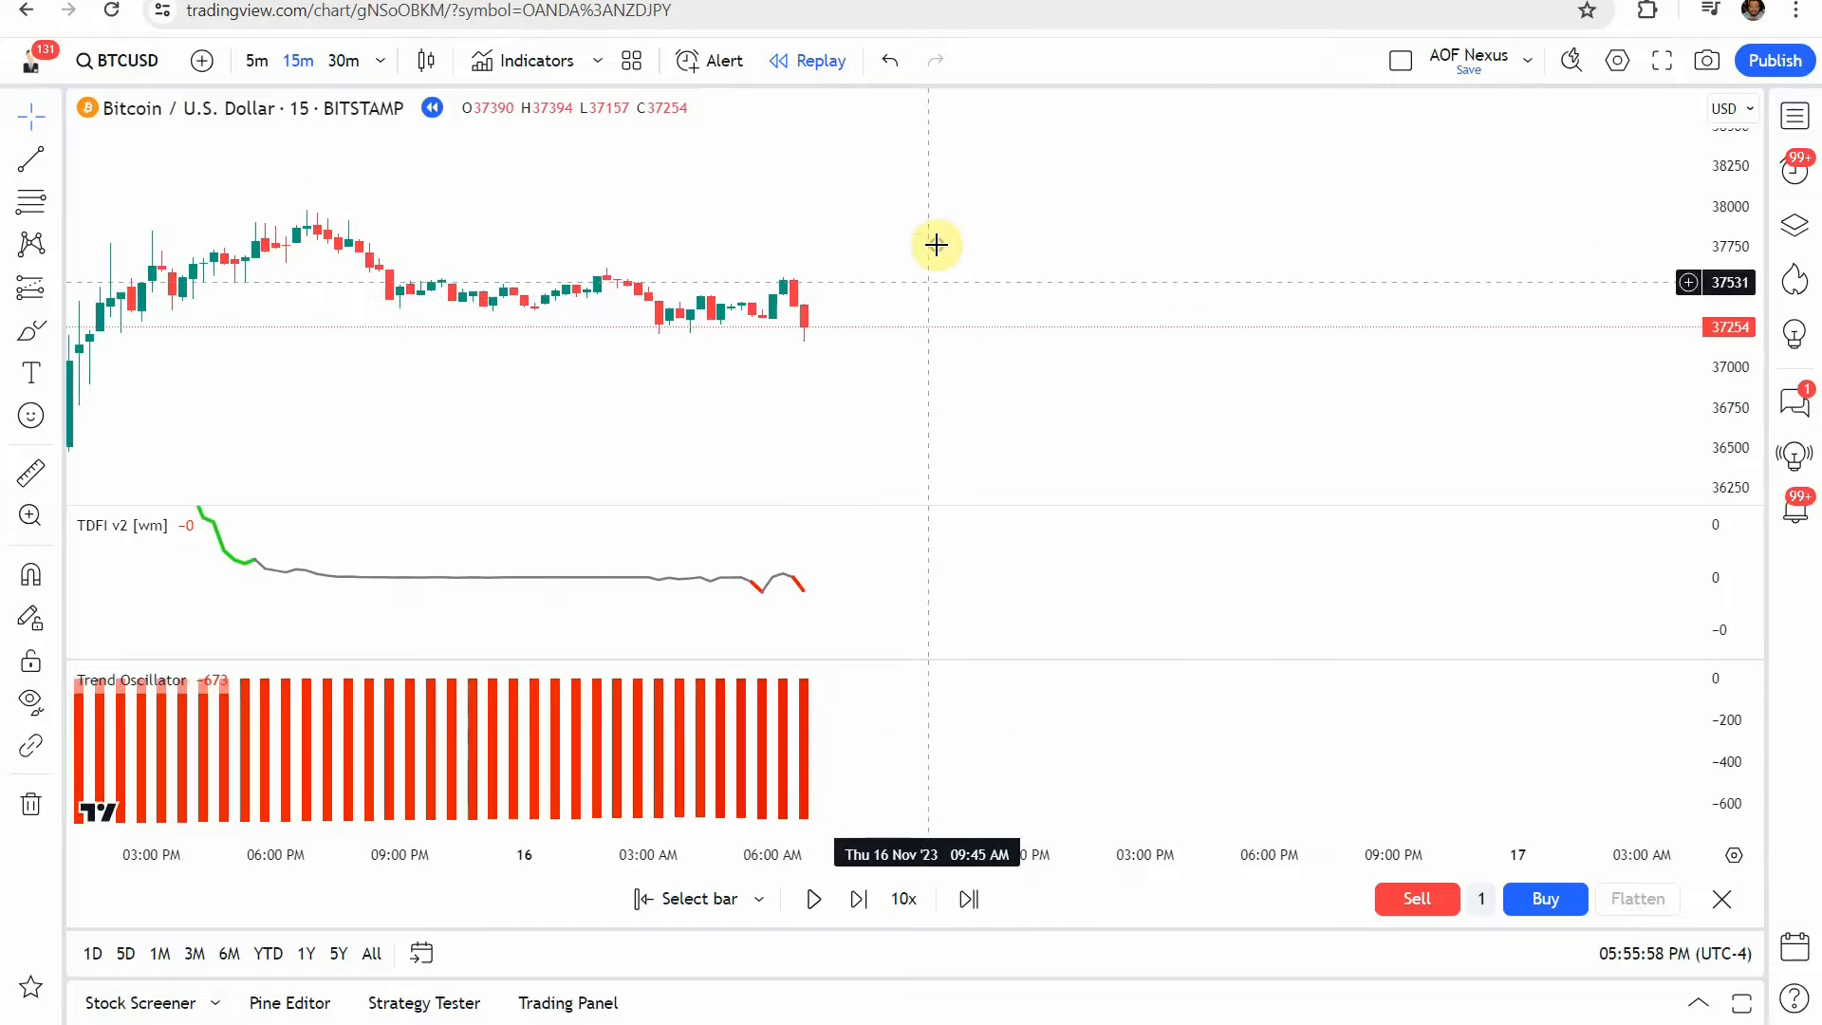
# Place a short position on the latest candle and resume replay until its 546 target
pyautogui.click(29, 288)
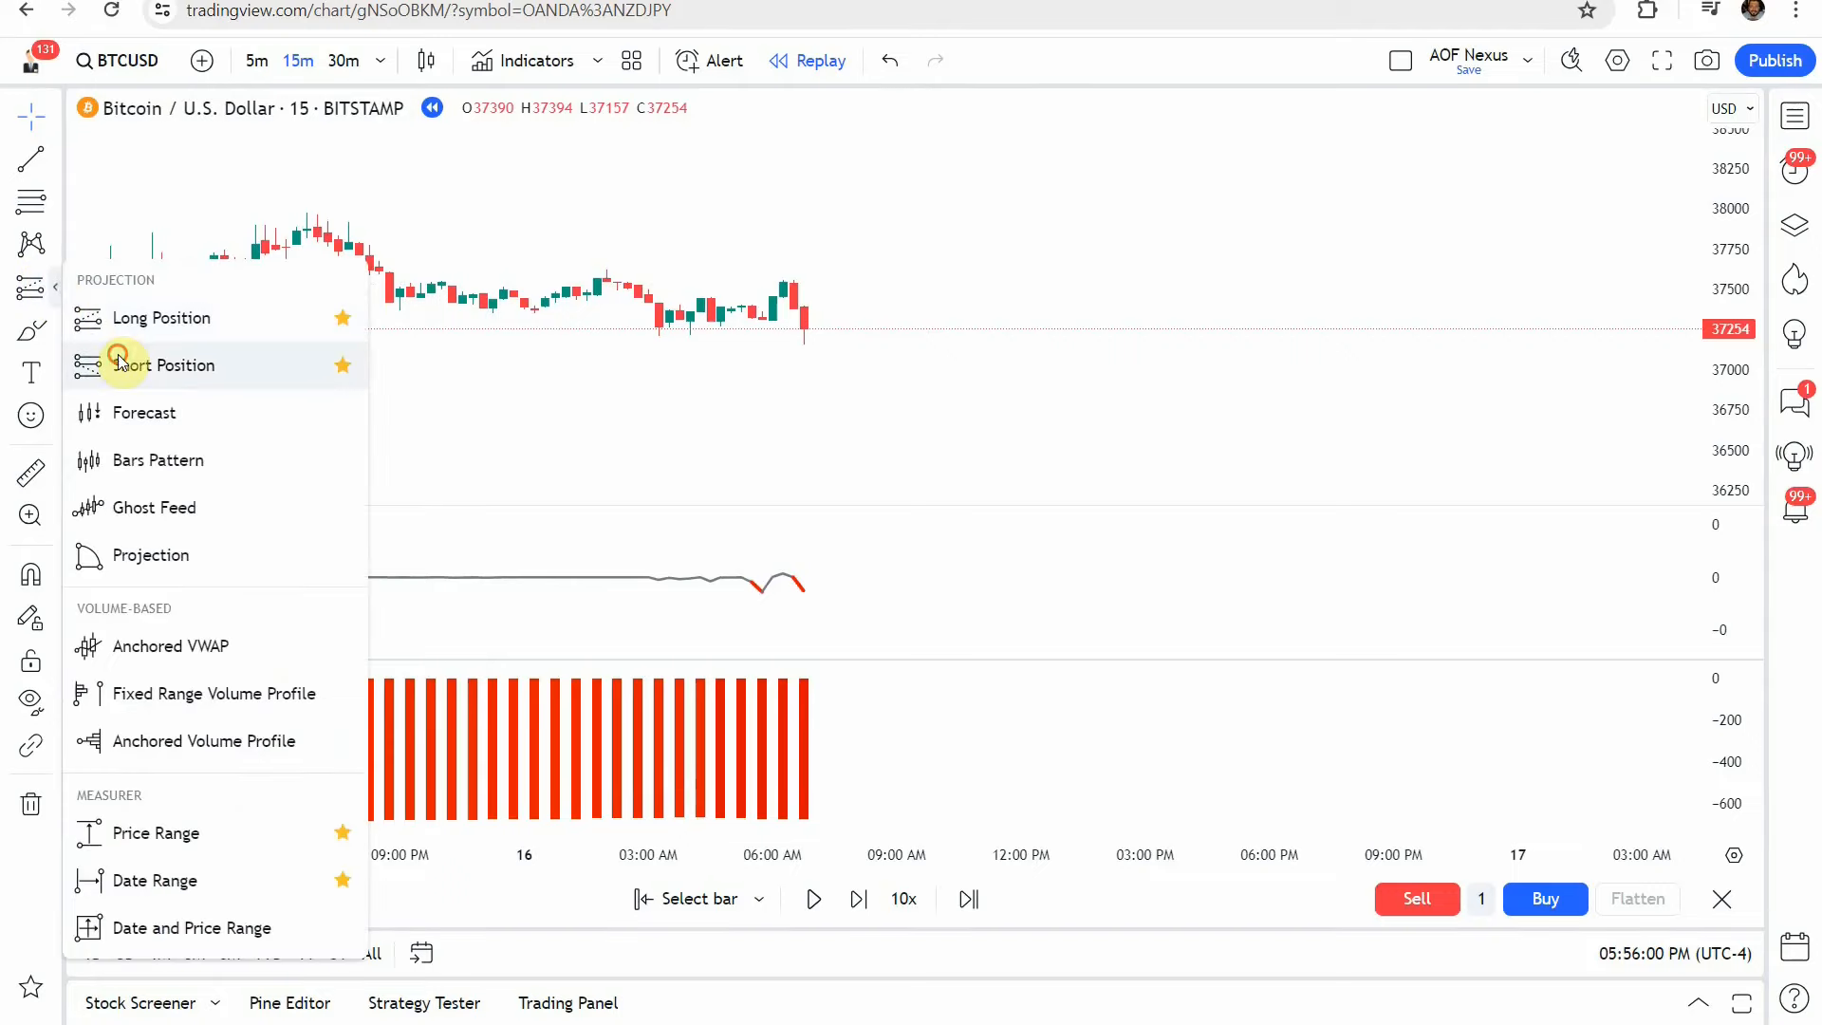
pyautogui.click(166, 364)
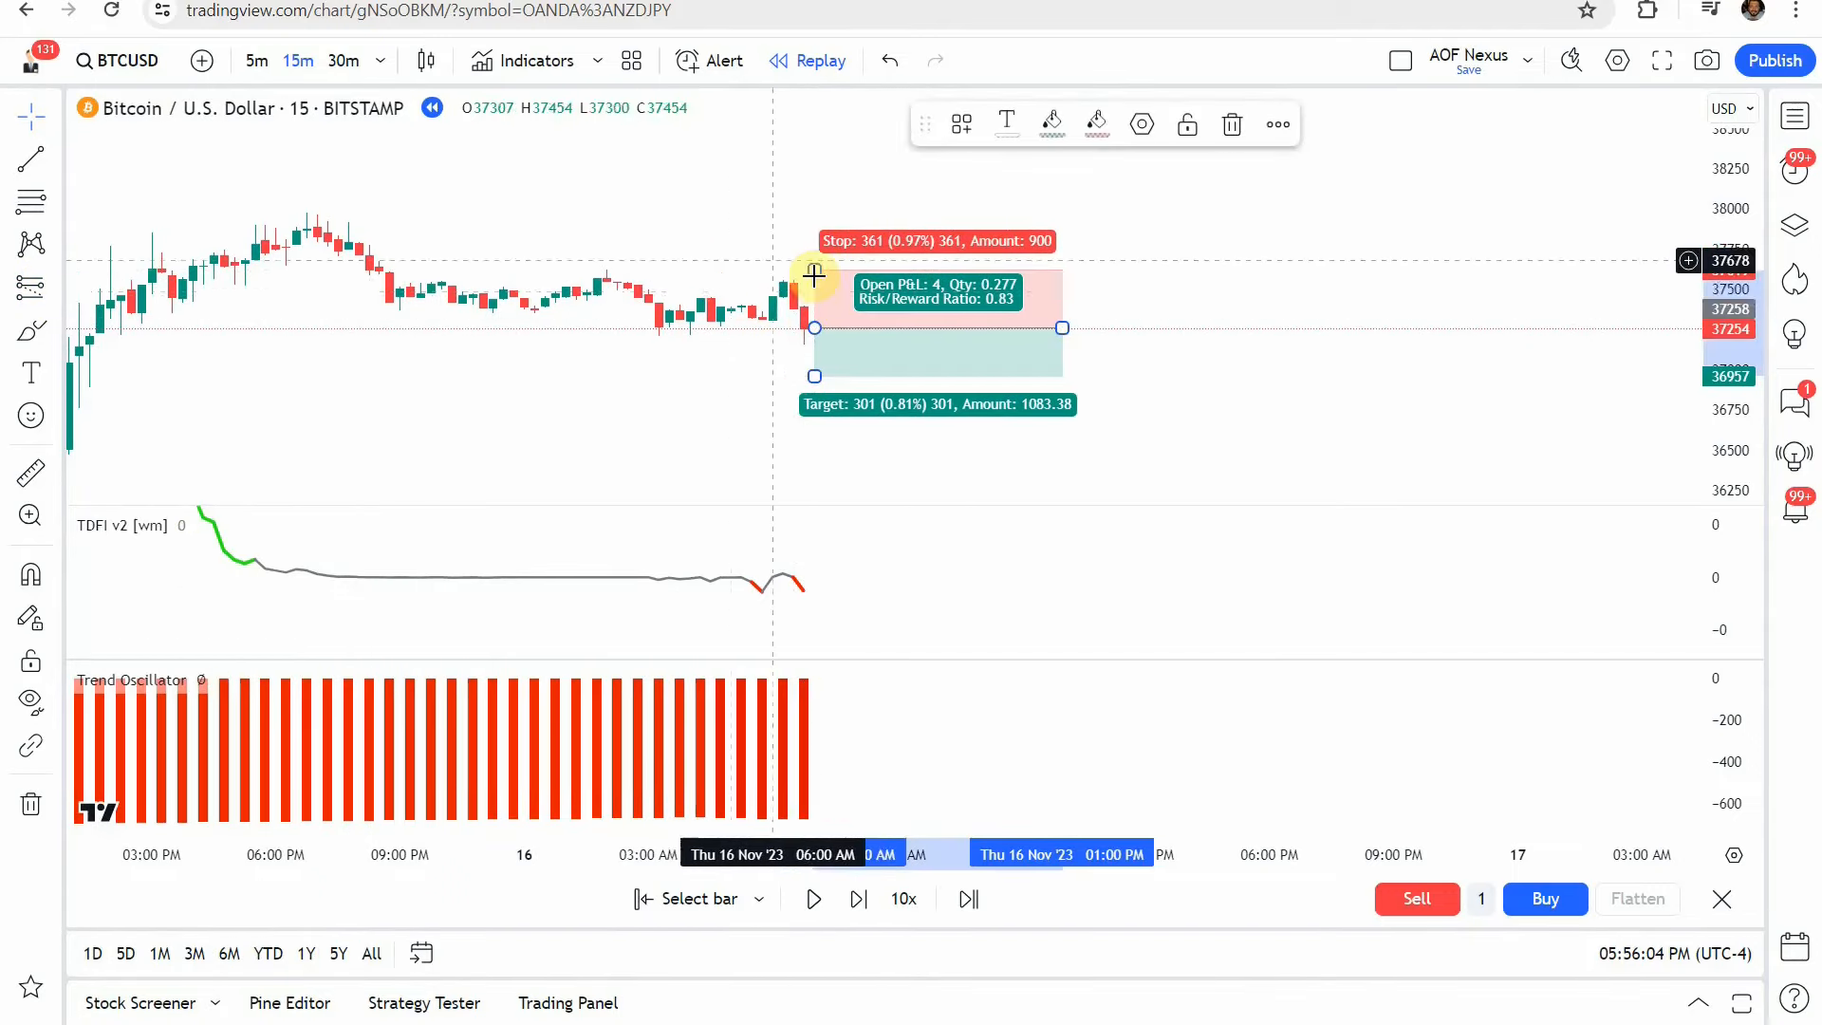
pyautogui.moveTo(814, 374)
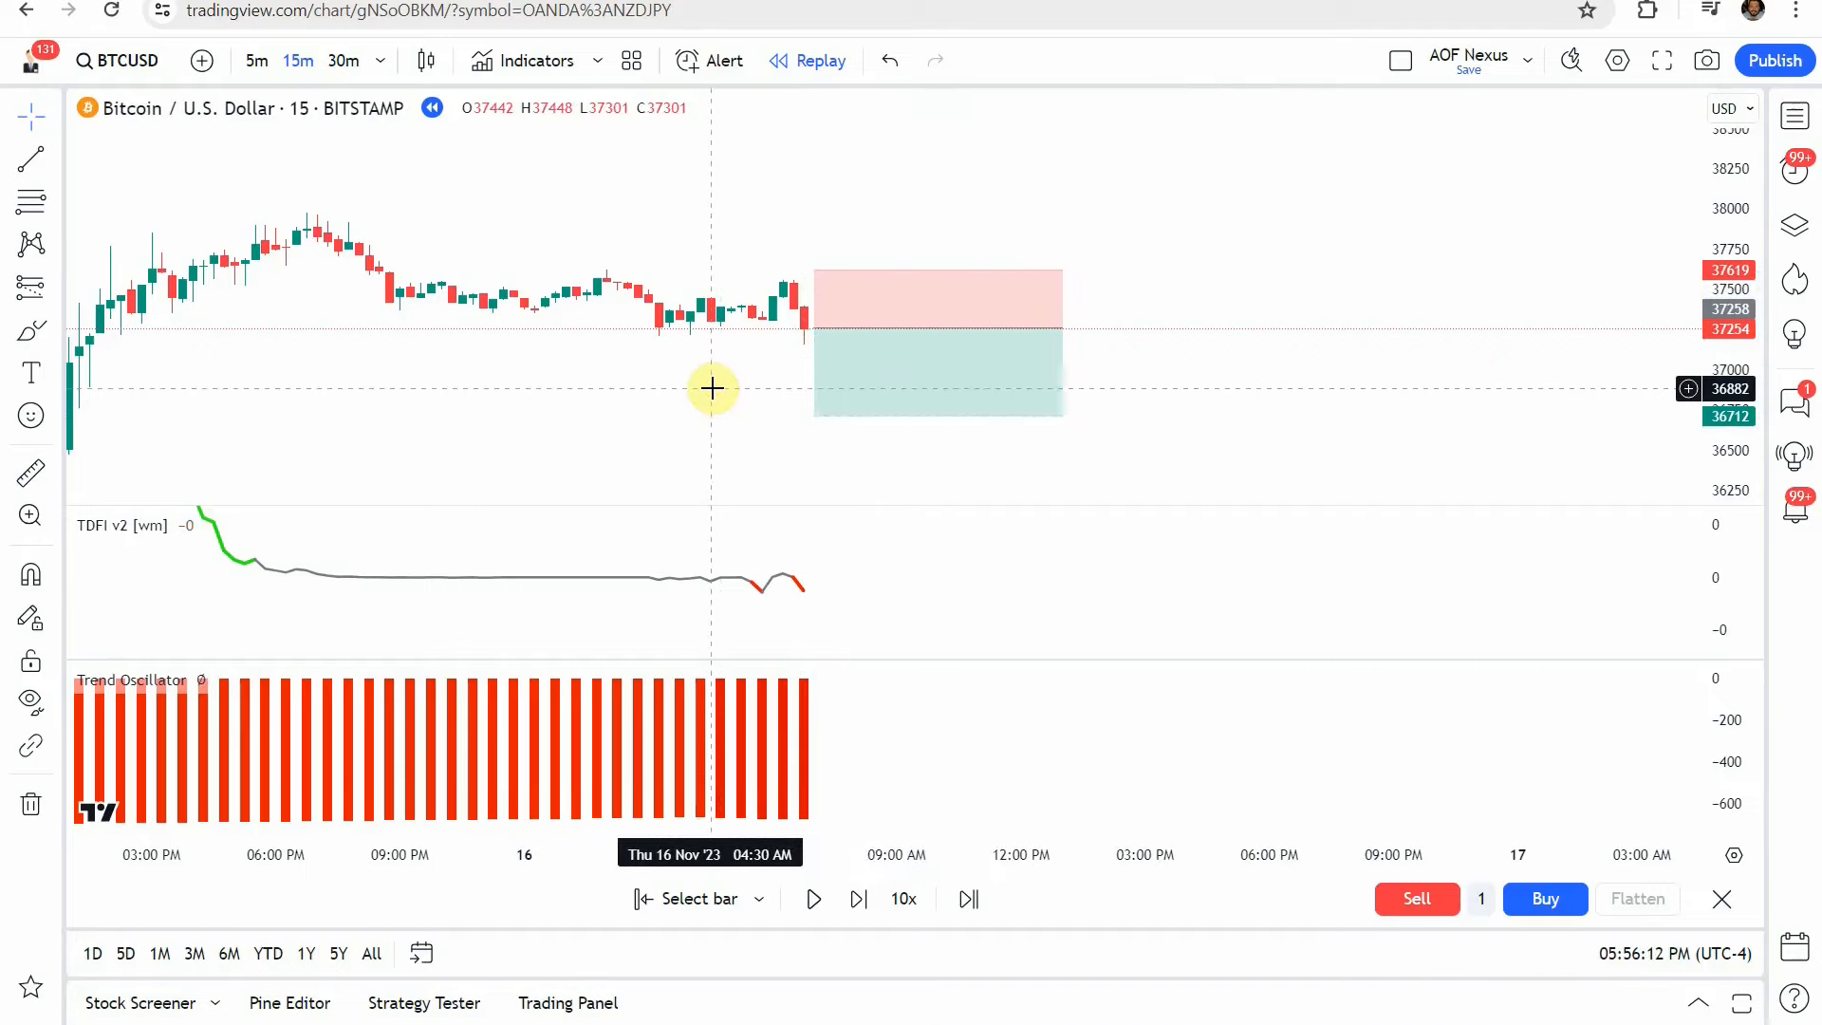
pyautogui.click(812, 898)
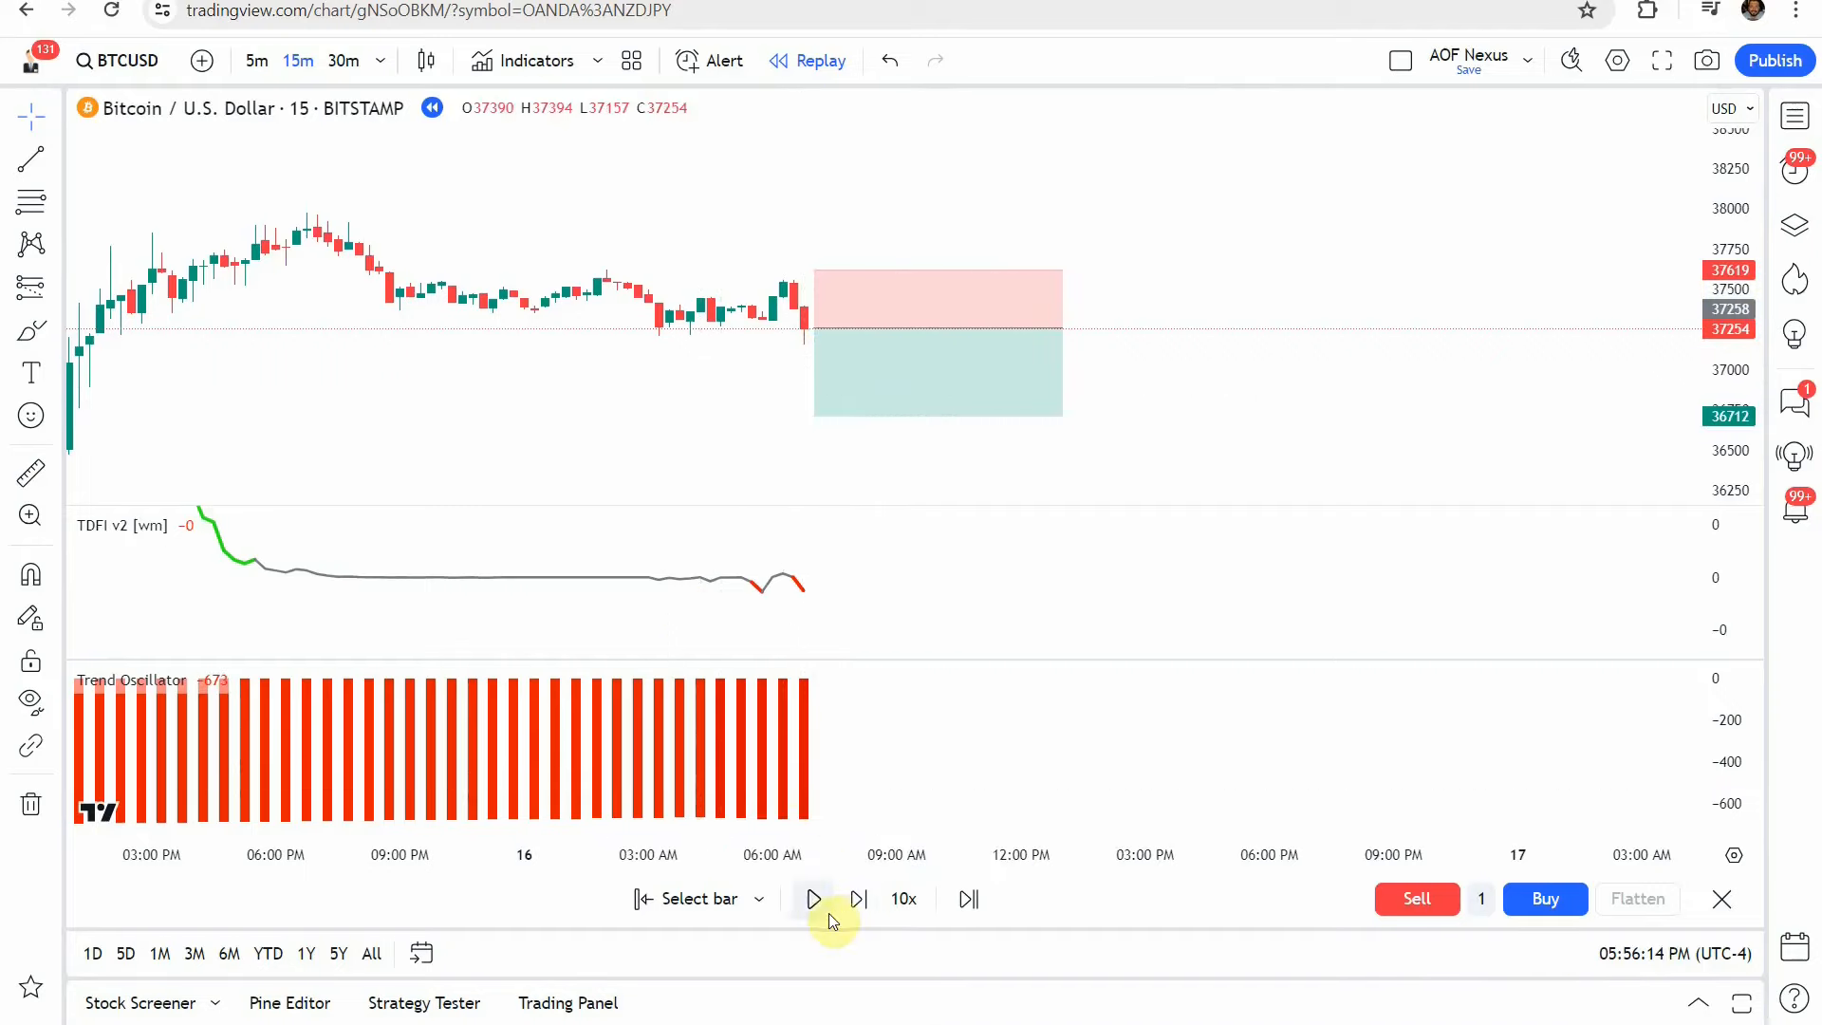
pyautogui.click(813, 899)
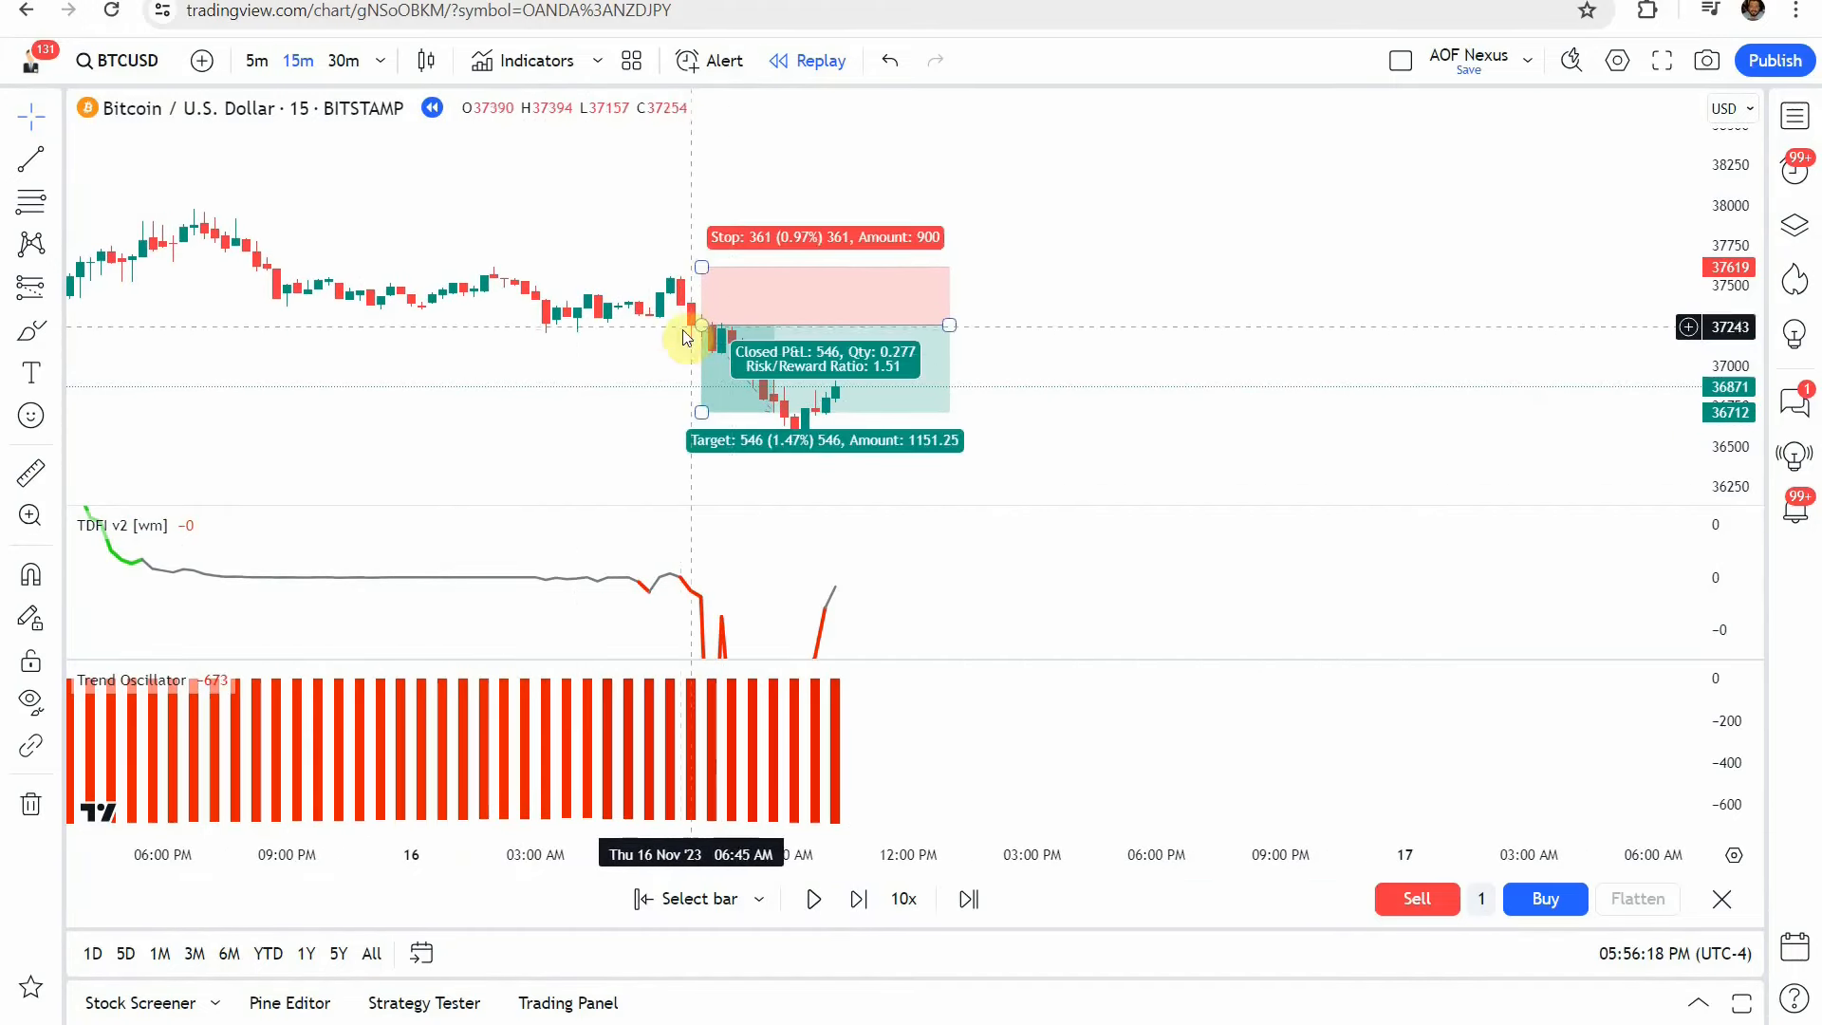
pyautogui.moveTo(540, 424)
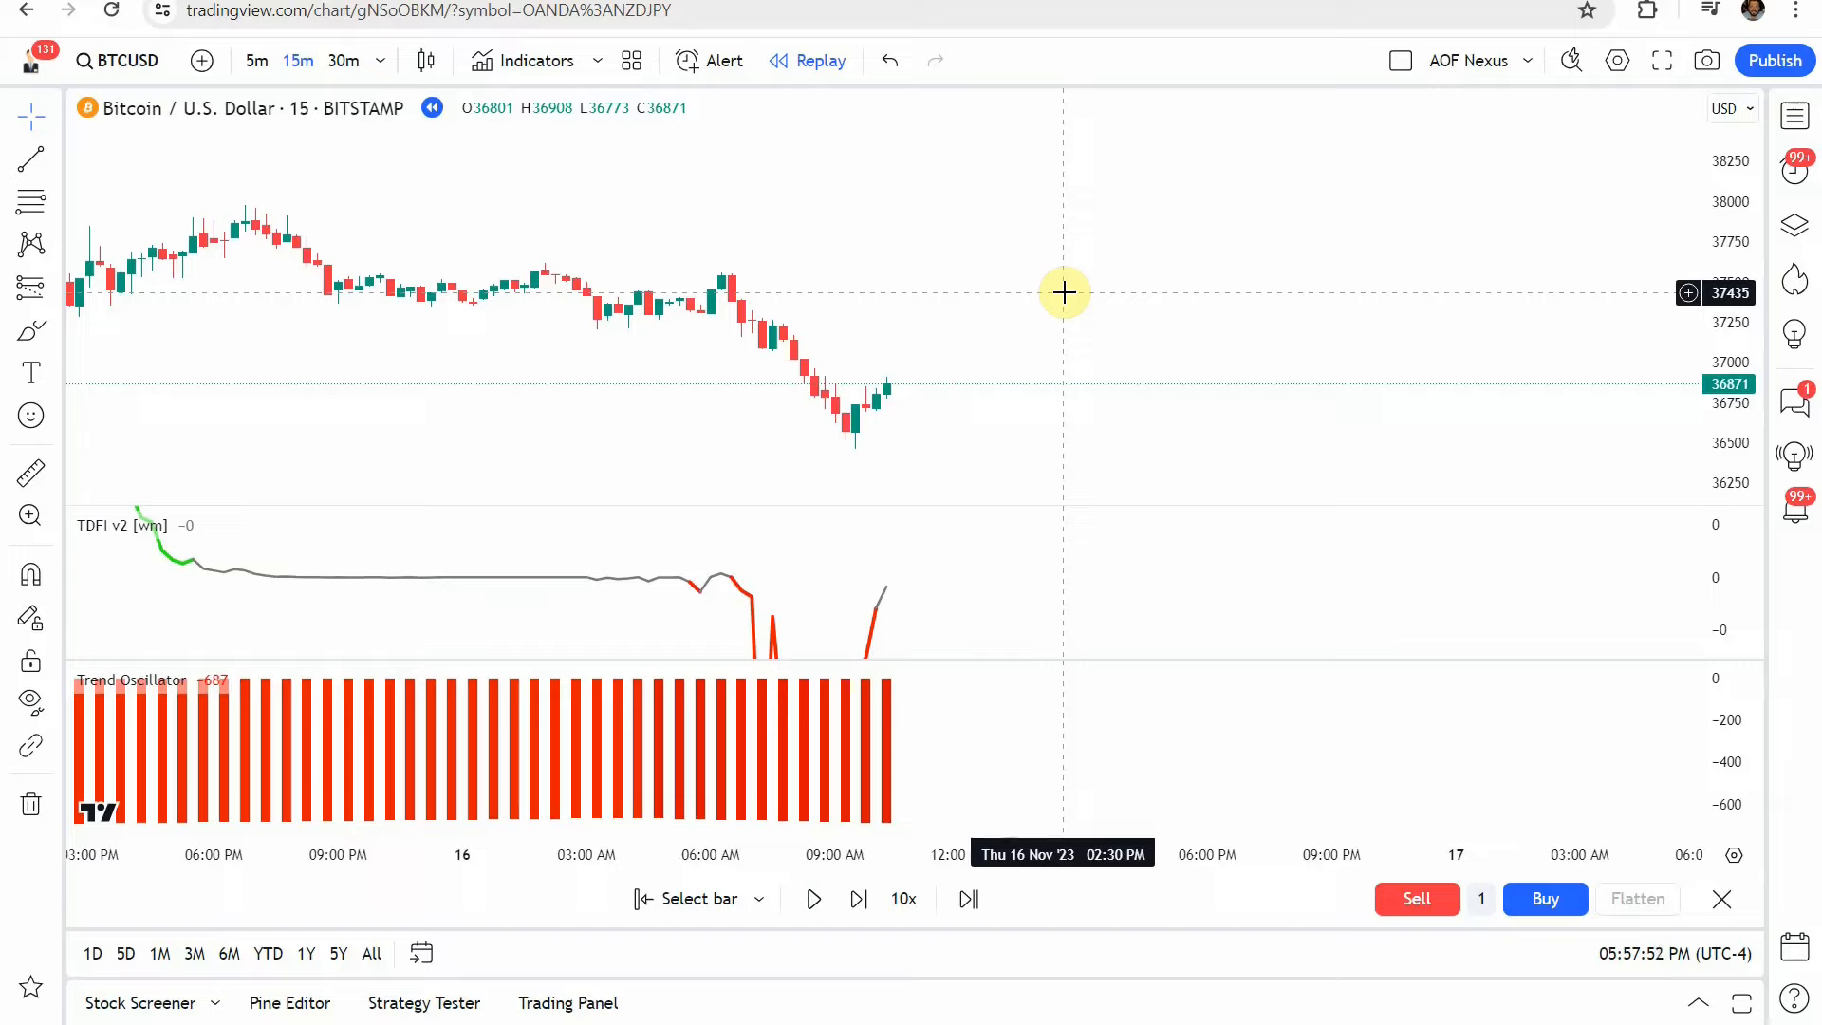
pyautogui.moveTo(778, 647)
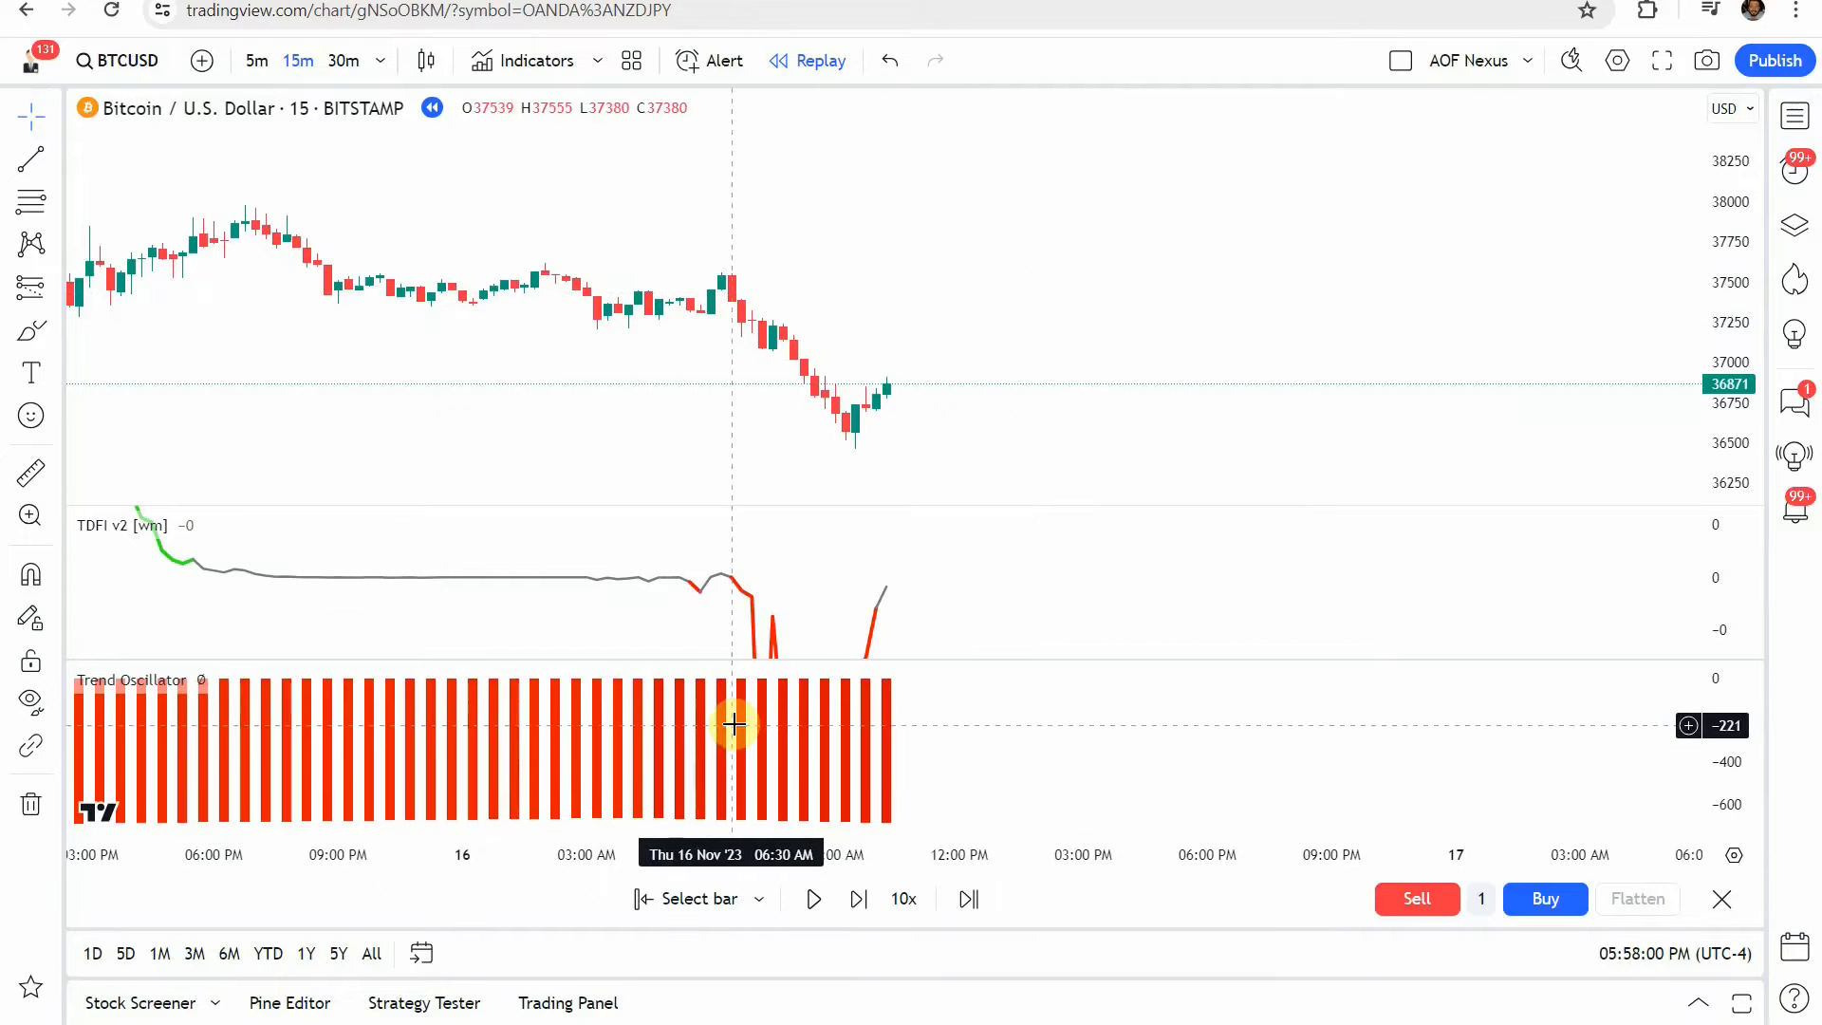
pyautogui.moveTo(809, 403)
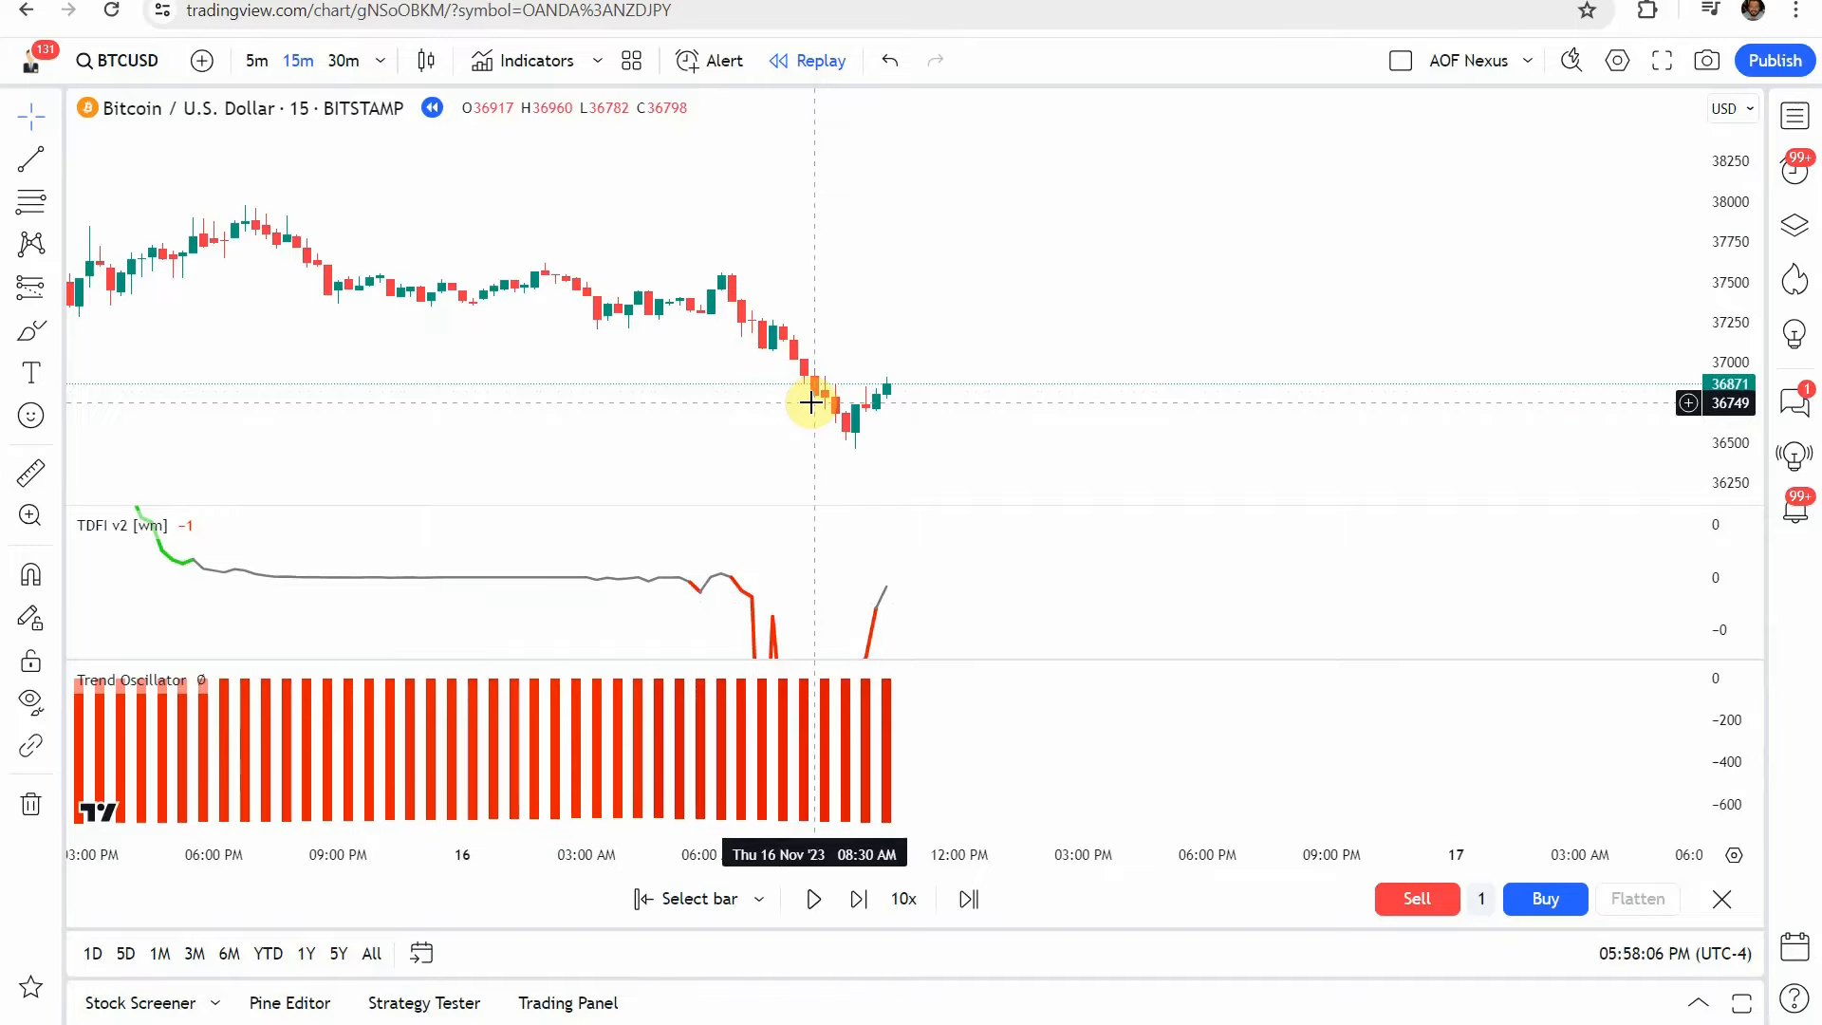
pyautogui.moveTo(809, 404); pyautogui.dragTo(616, 423)
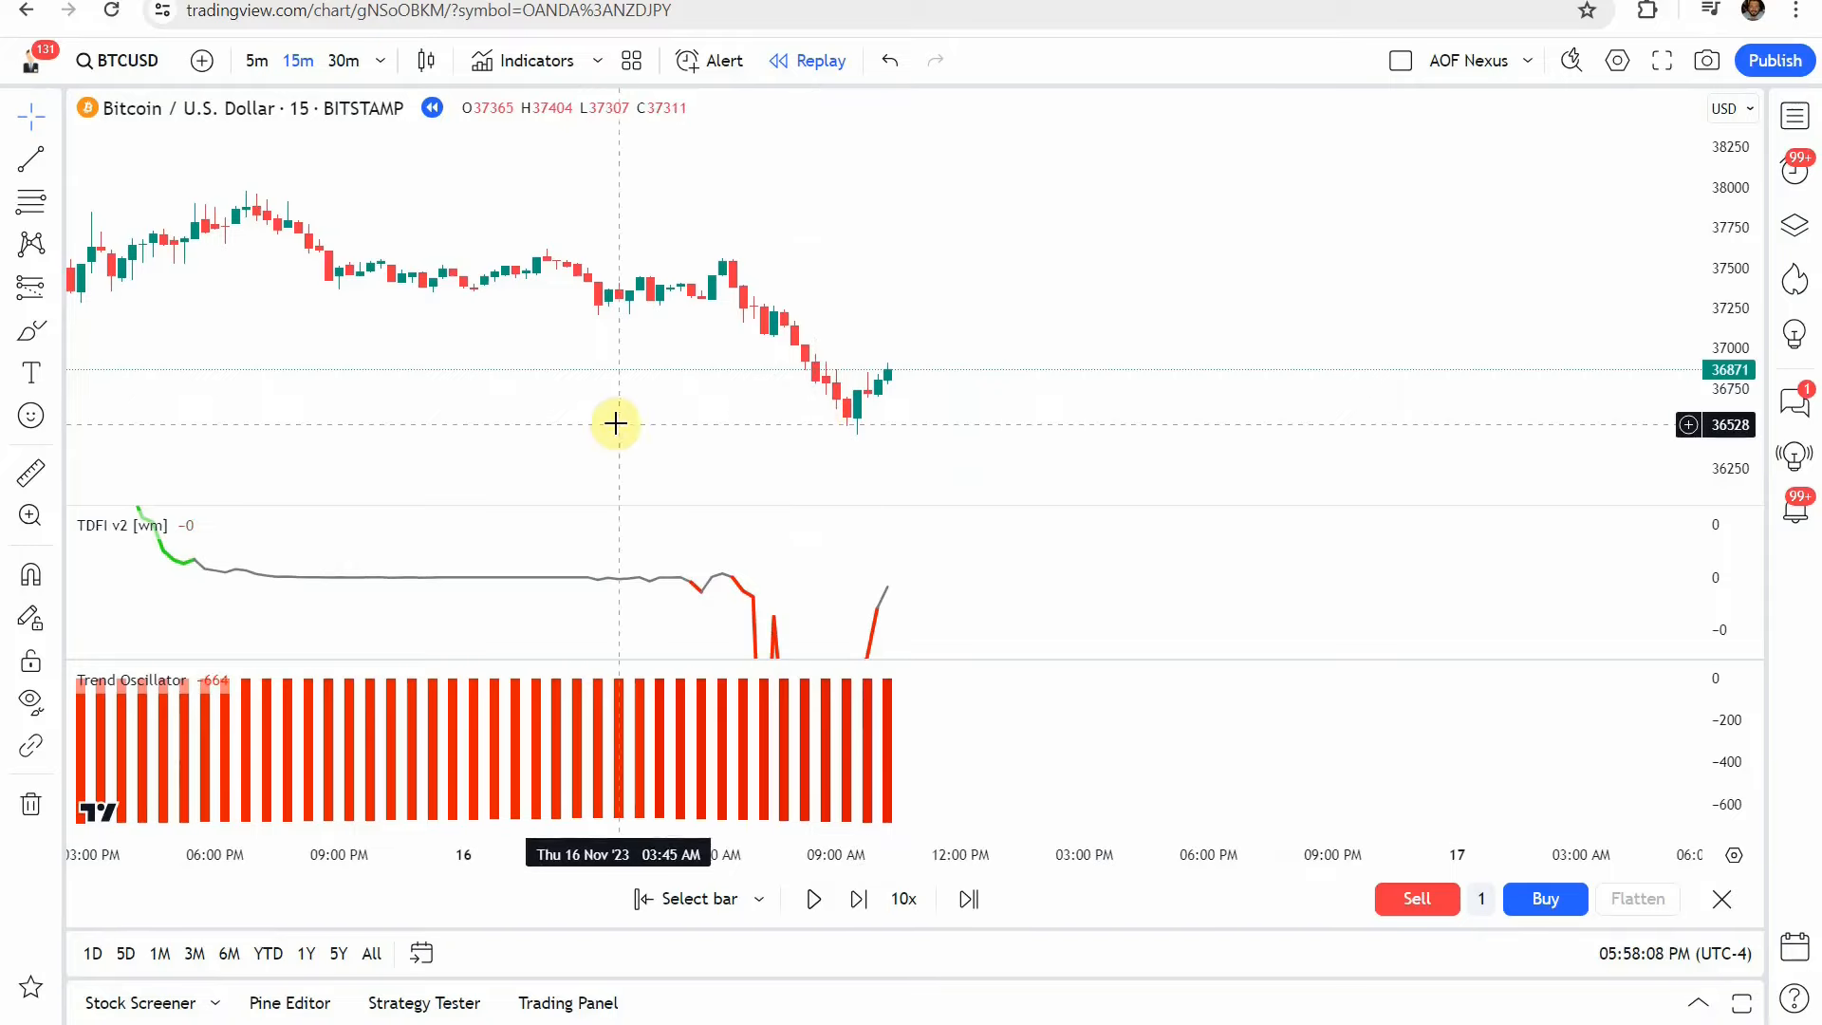
pyautogui.moveTo(734, 443)
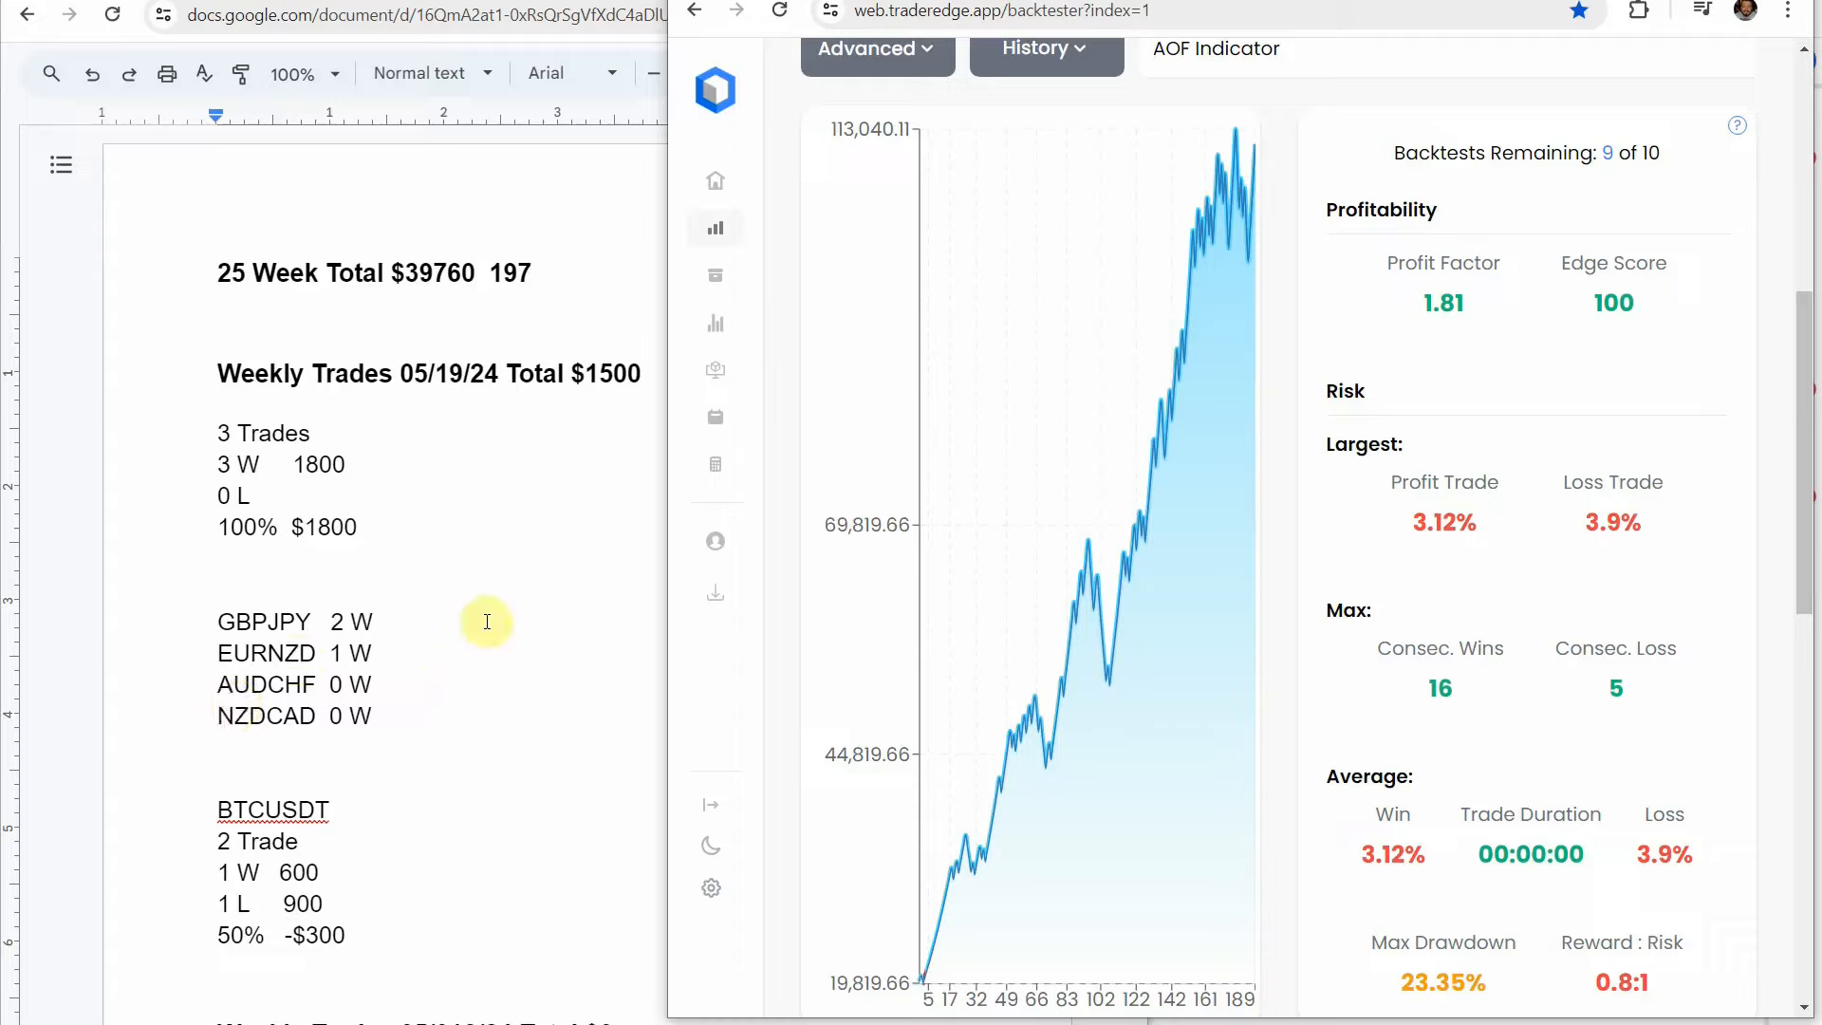
pyautogui.moveTo(439, 476)
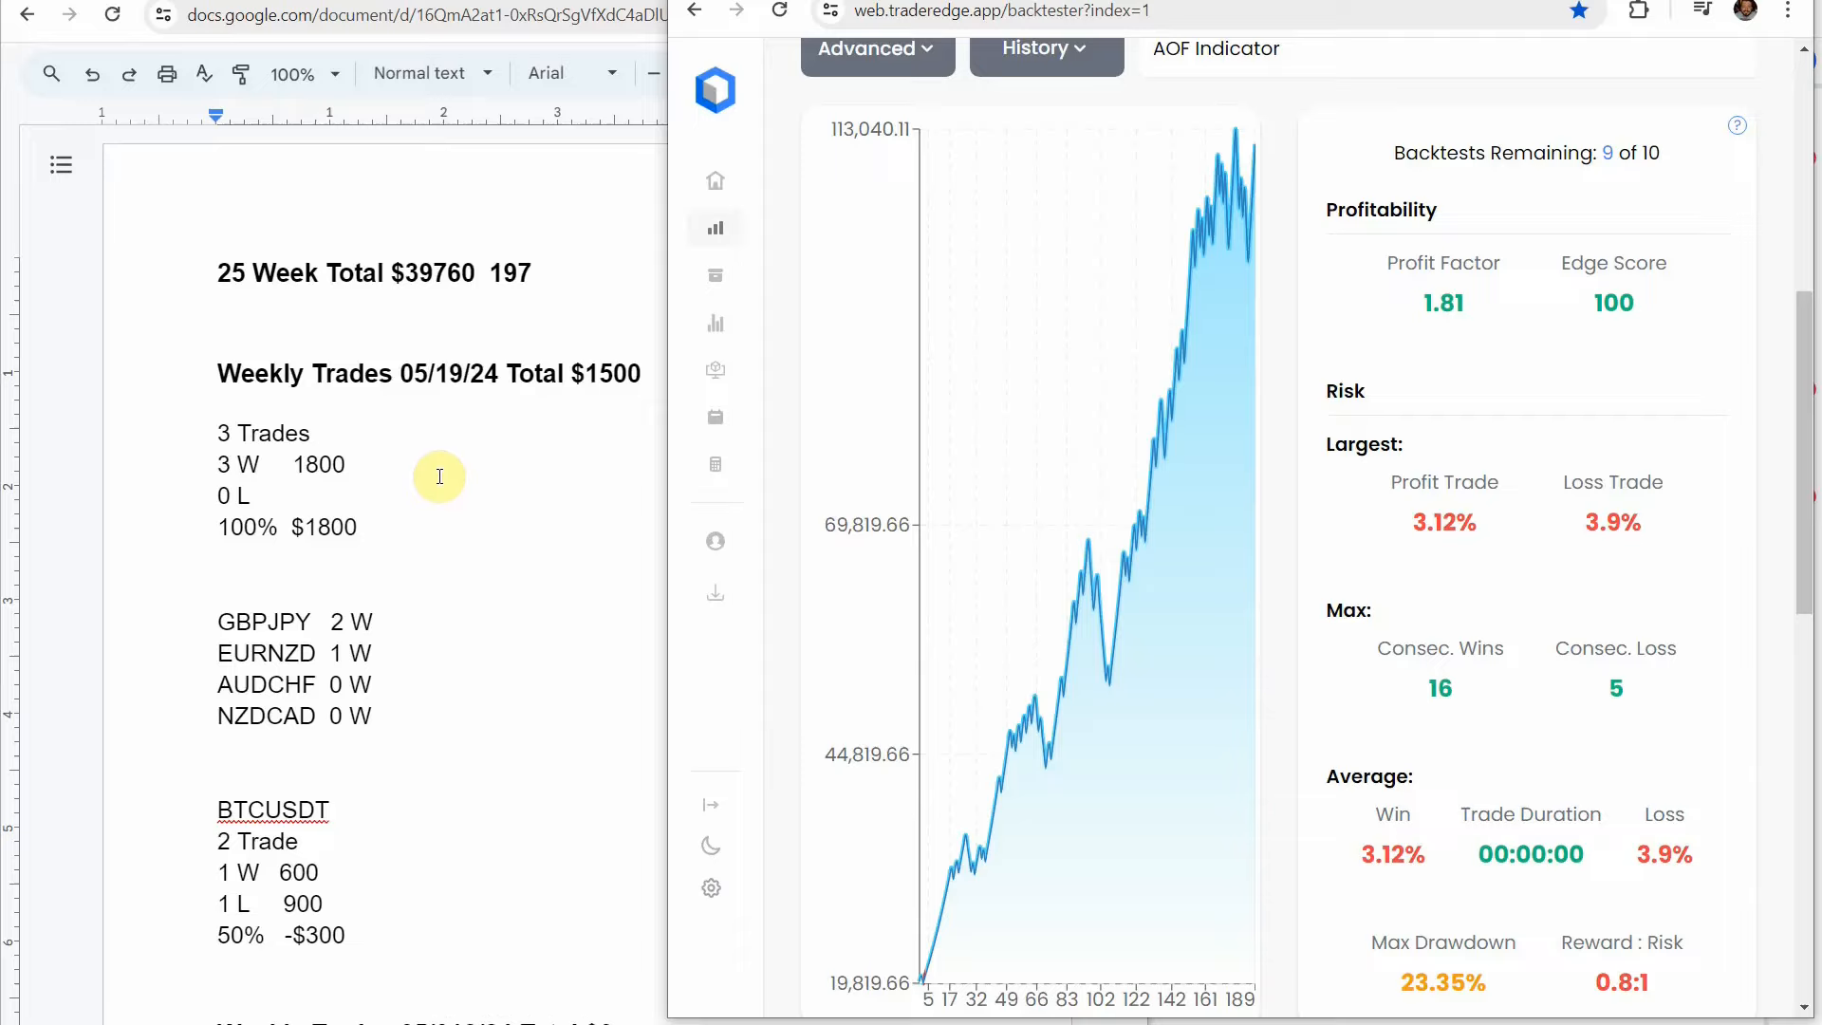
pyautogui.moveTo(410, 461)
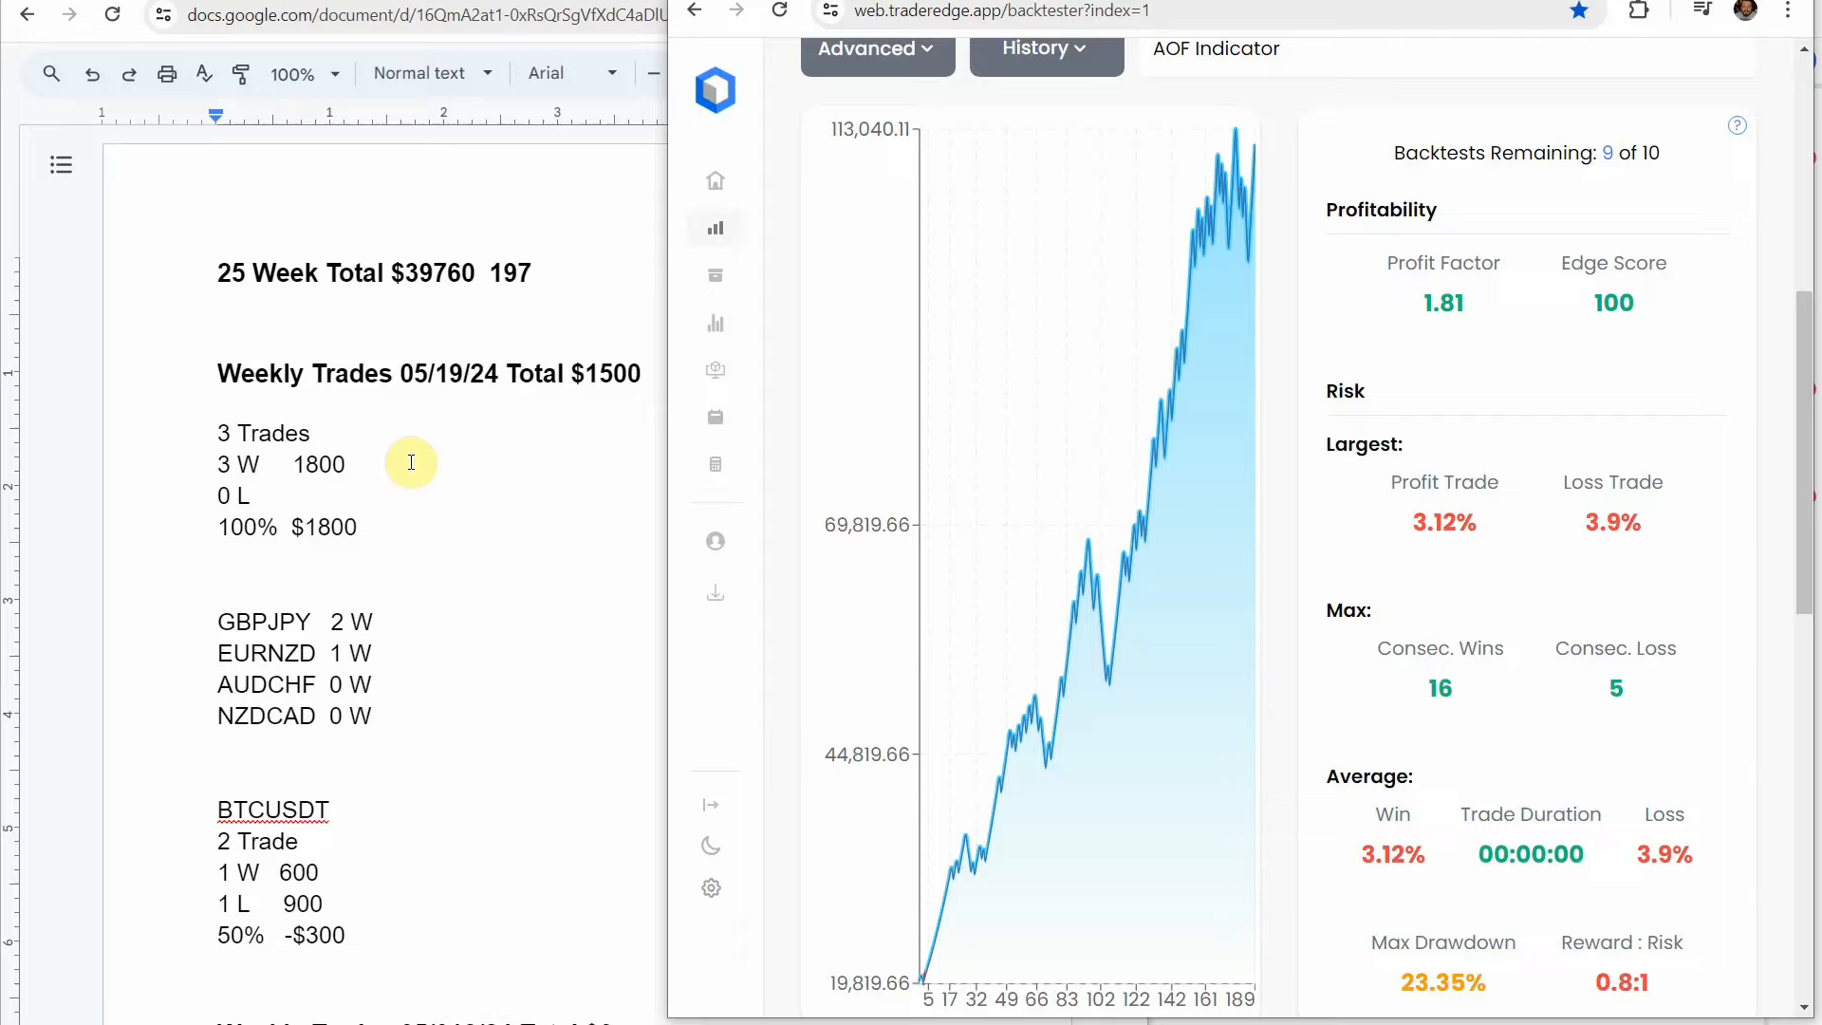
pyautogui.moveTo(270, 465)
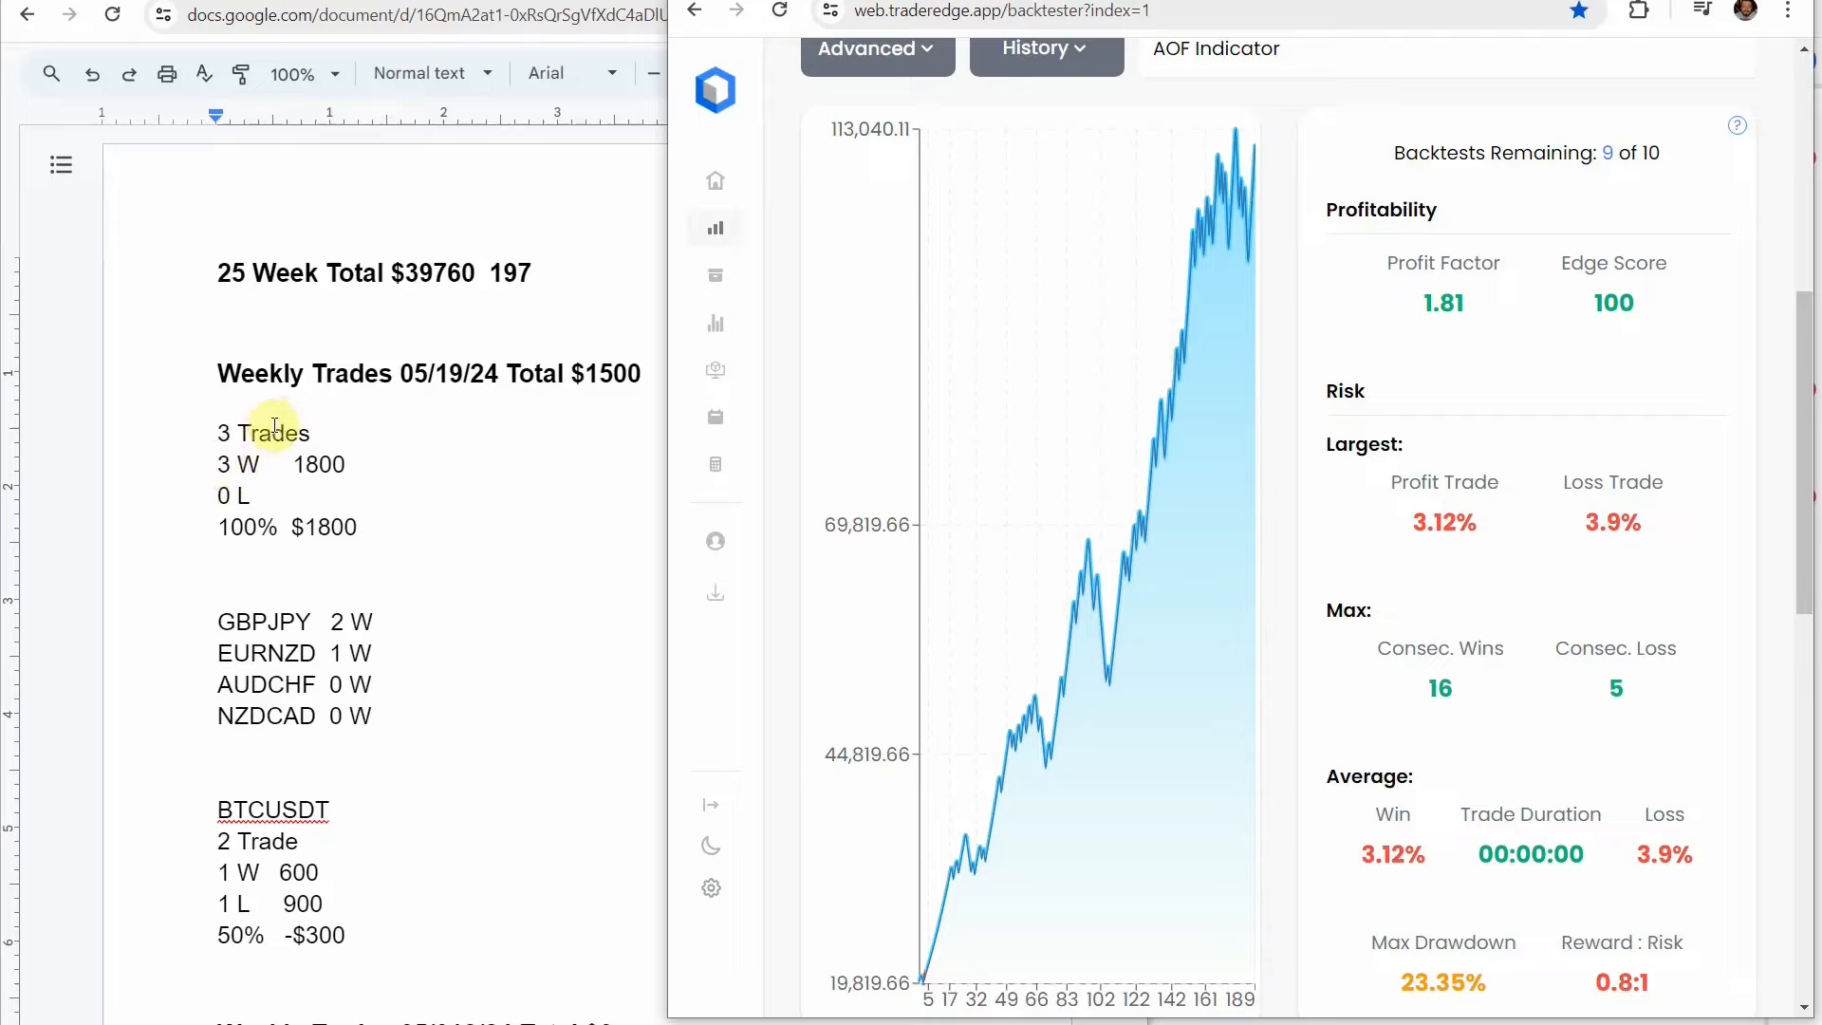
pyautogui.moveTo(187, 555)
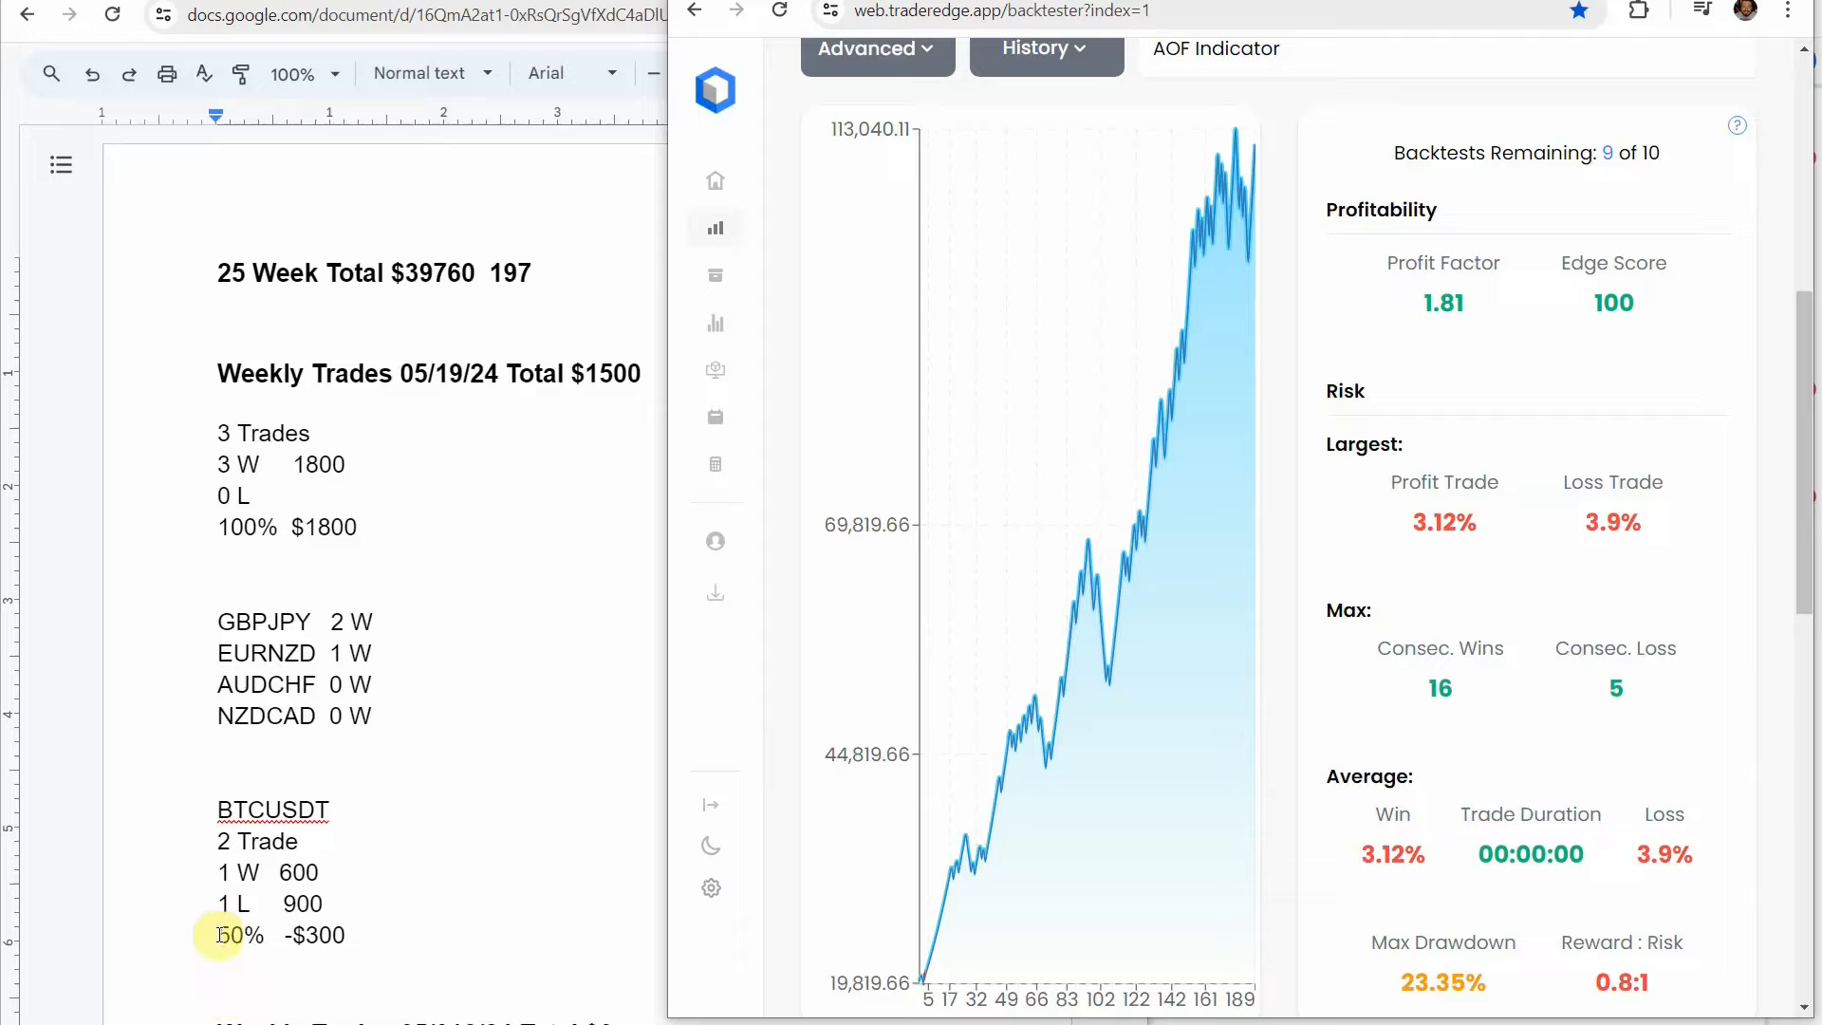
pyautogui.moveTo(585, 305)
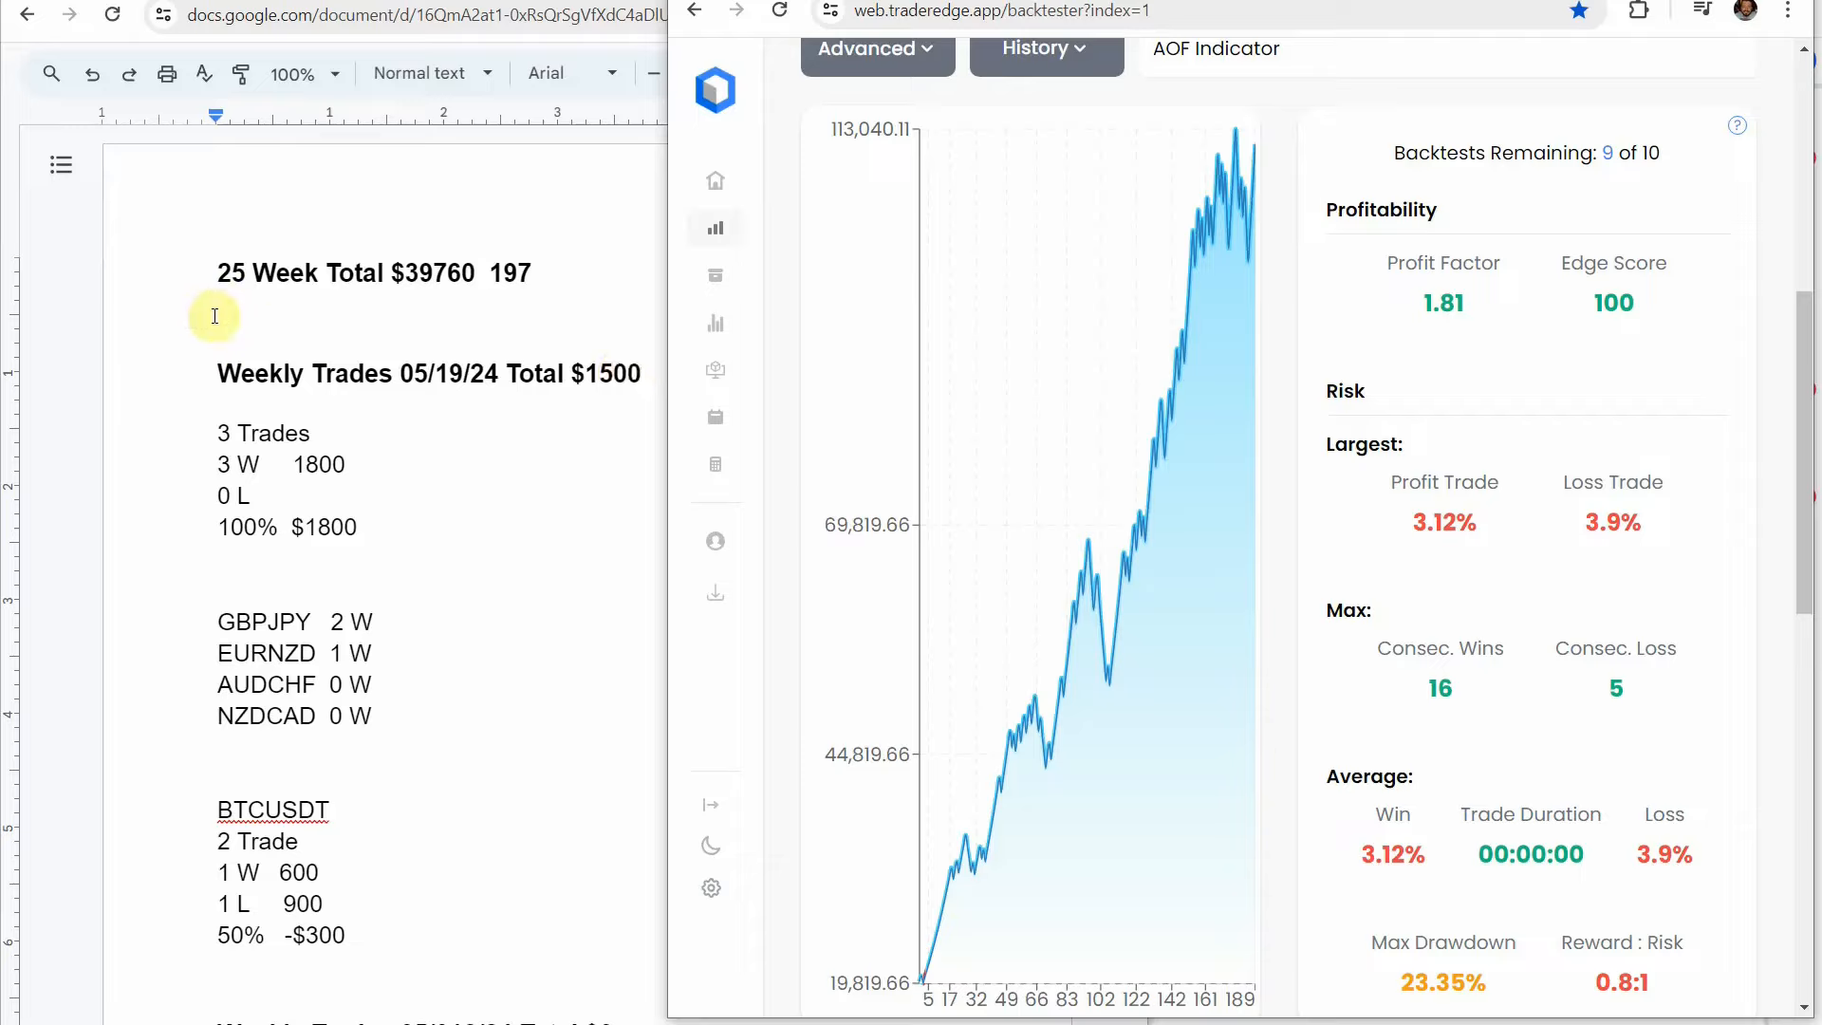
pyautogui.moveTo(397, 357)
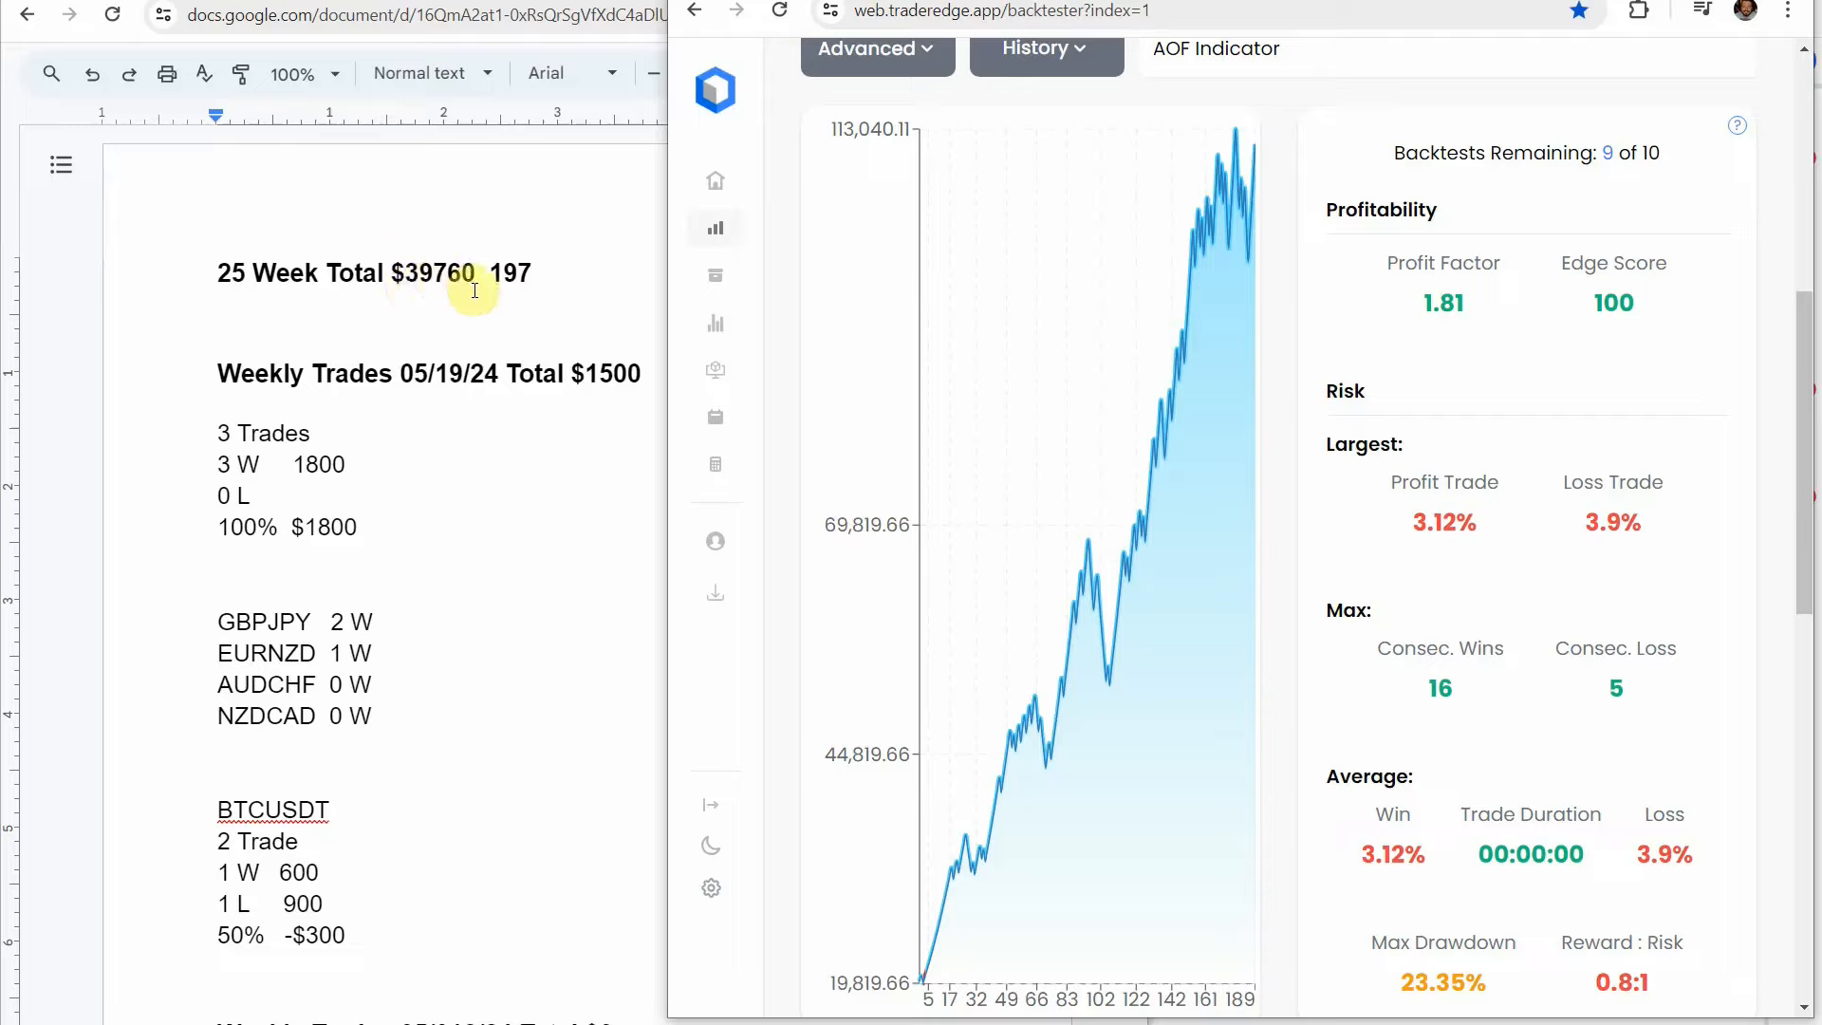
pyautogui.moveTo(571, 342)
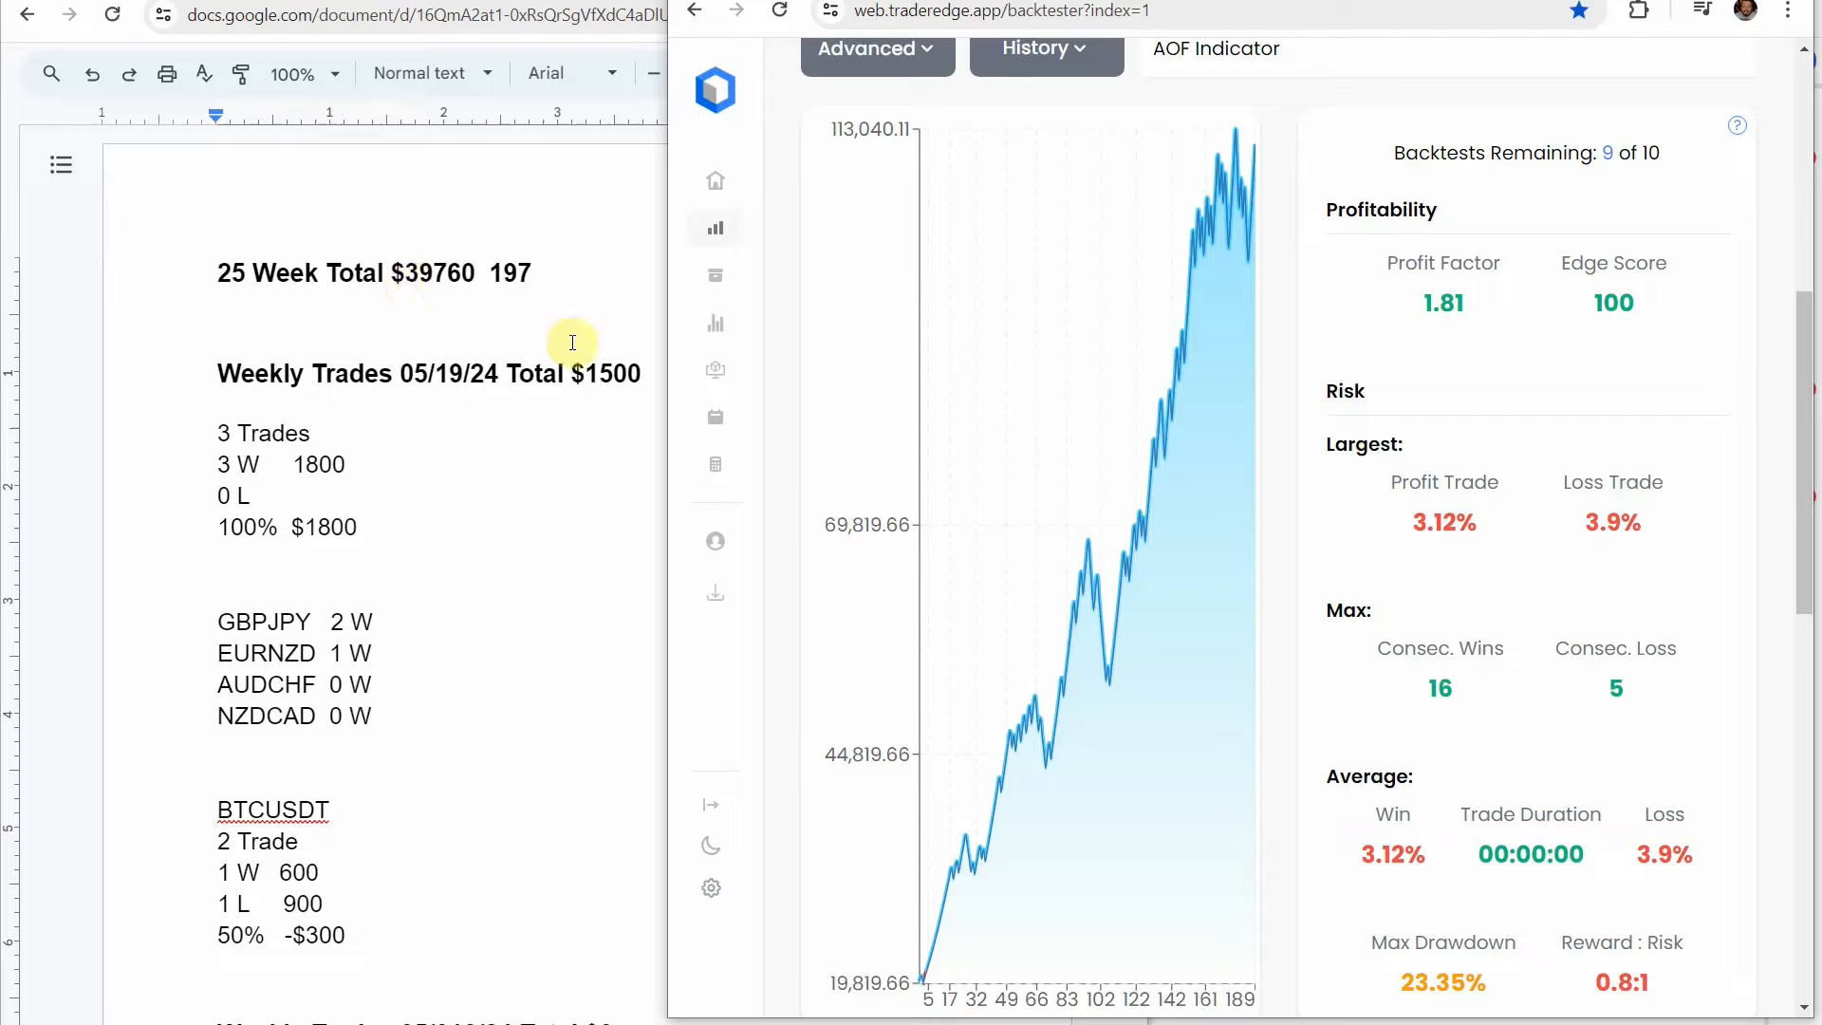
pyautogui.moveTo(1278, 504)
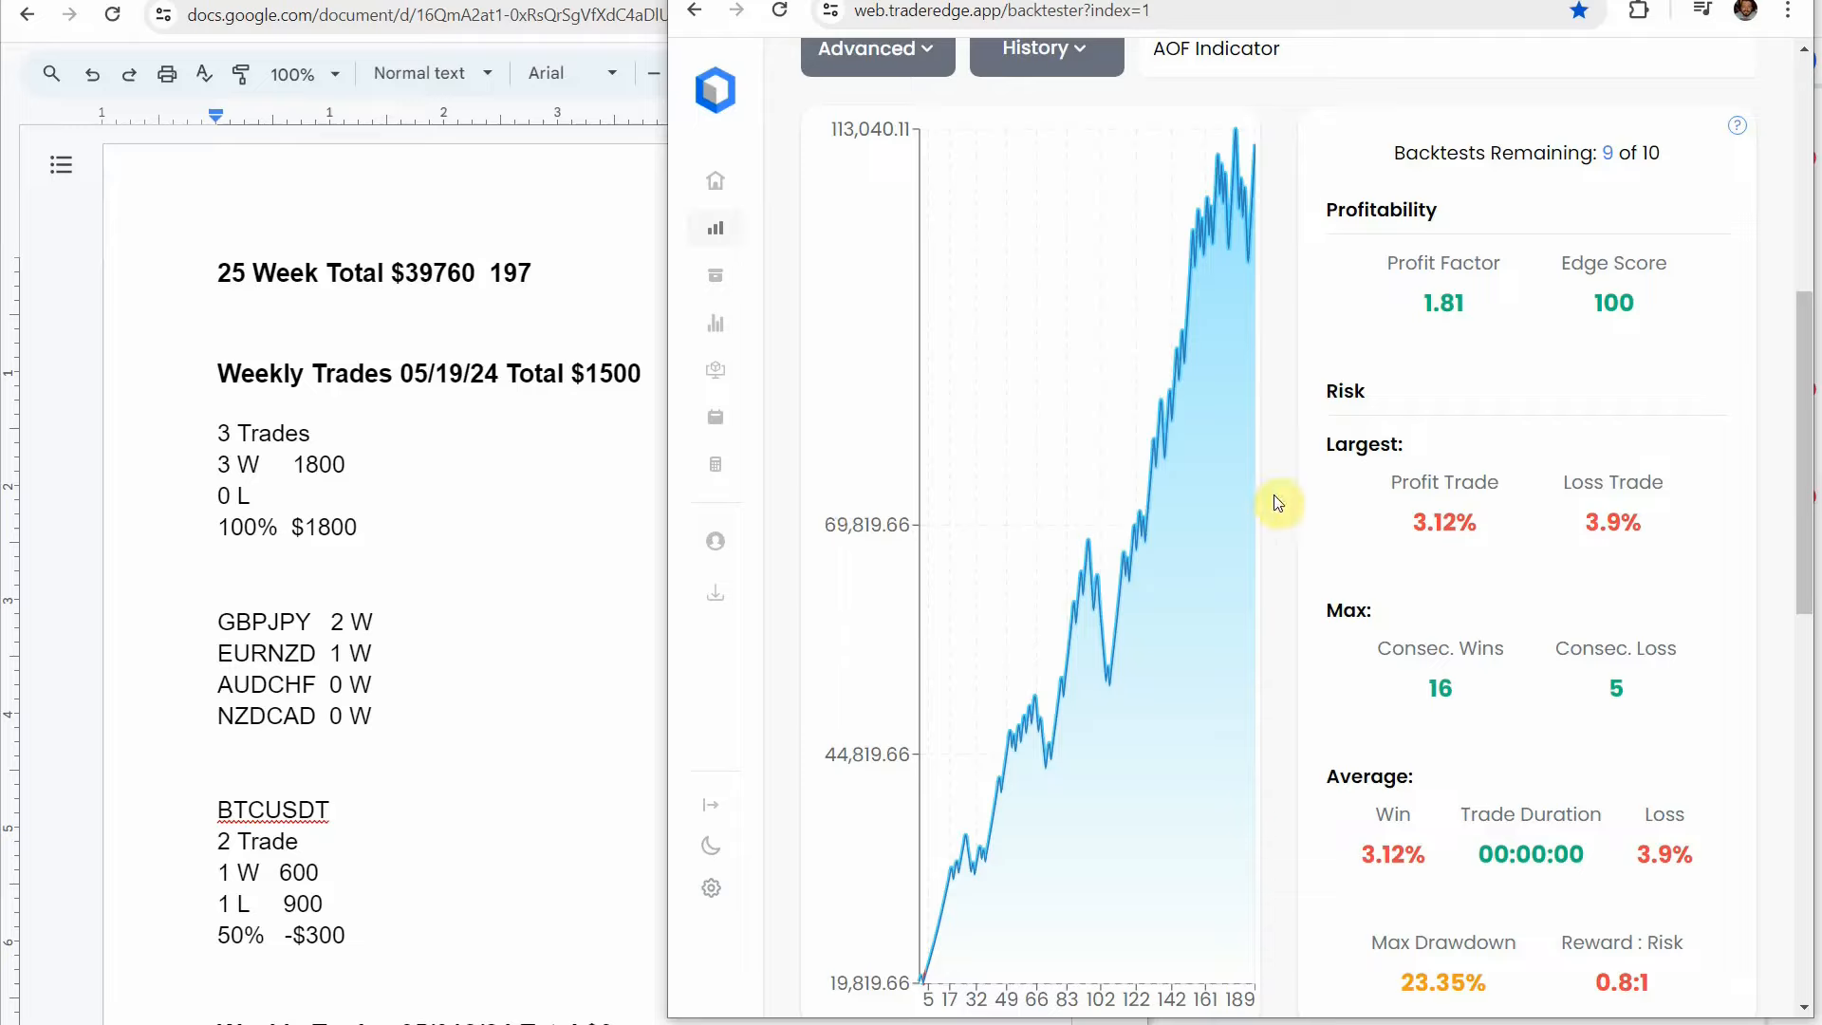
pyautogui.moveTo(1313, 500)
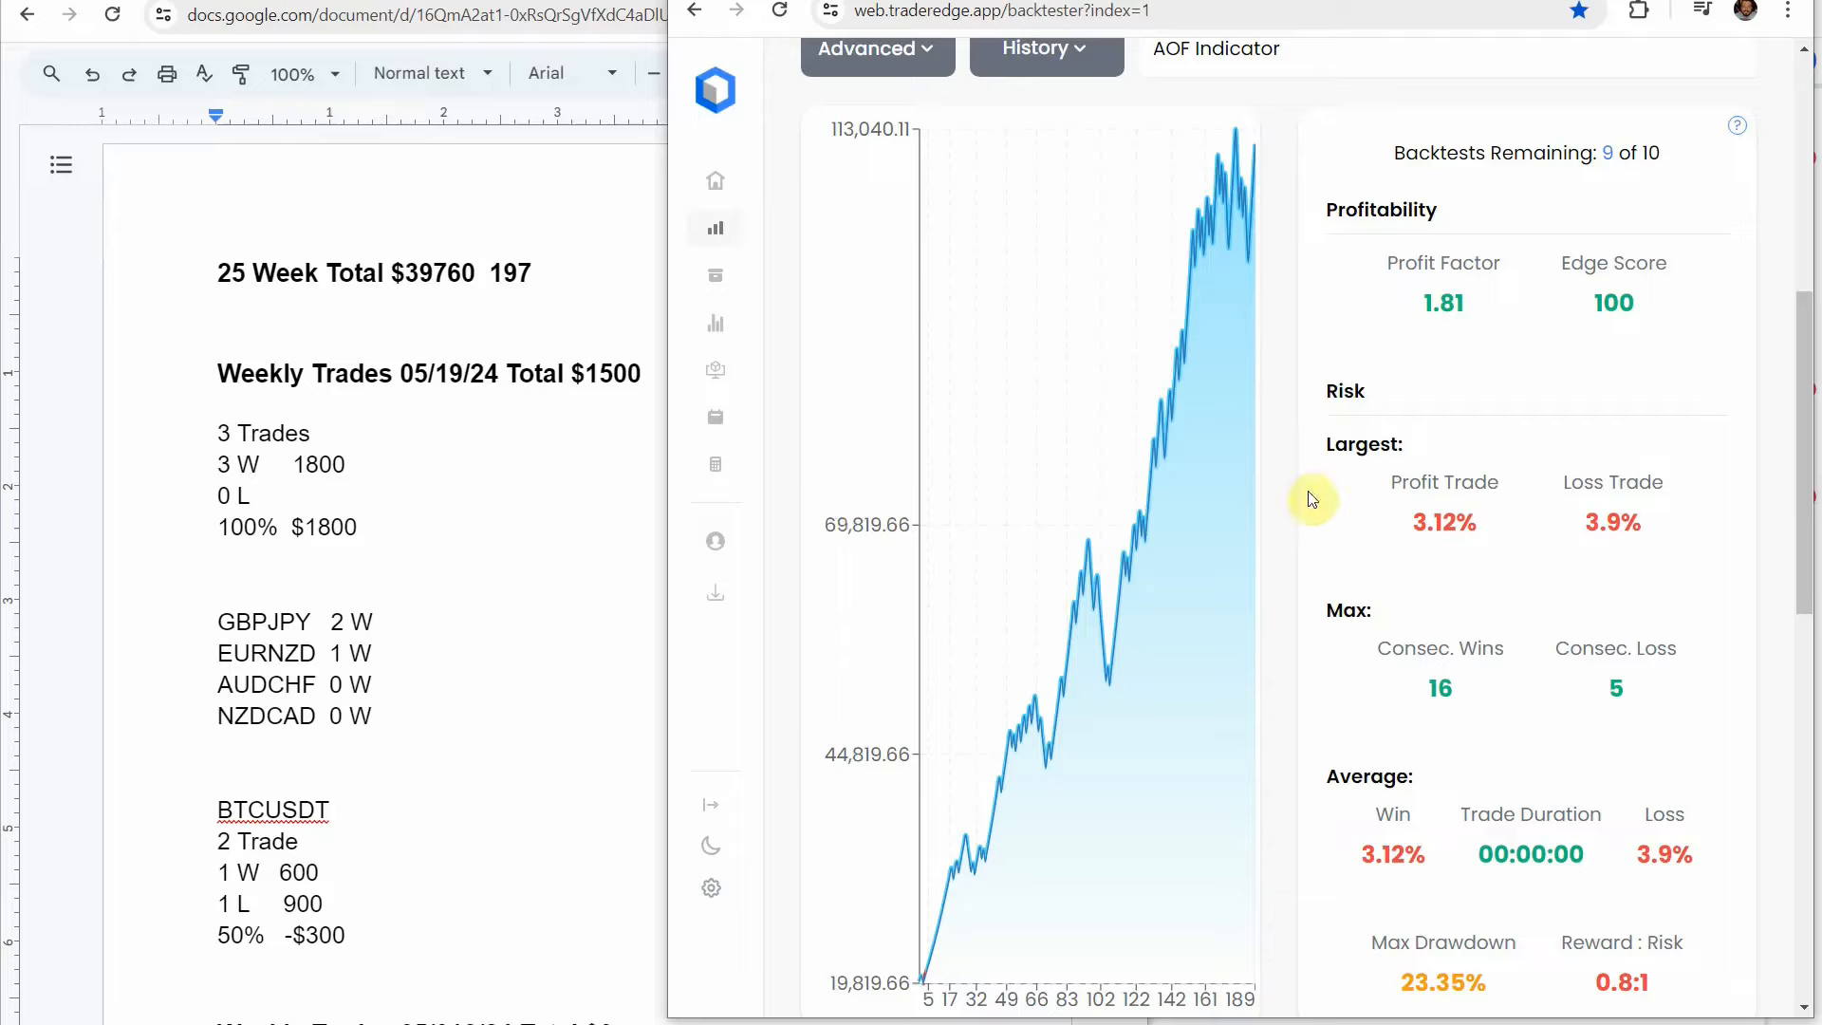
pyautogui.moveTo(1625, 712)
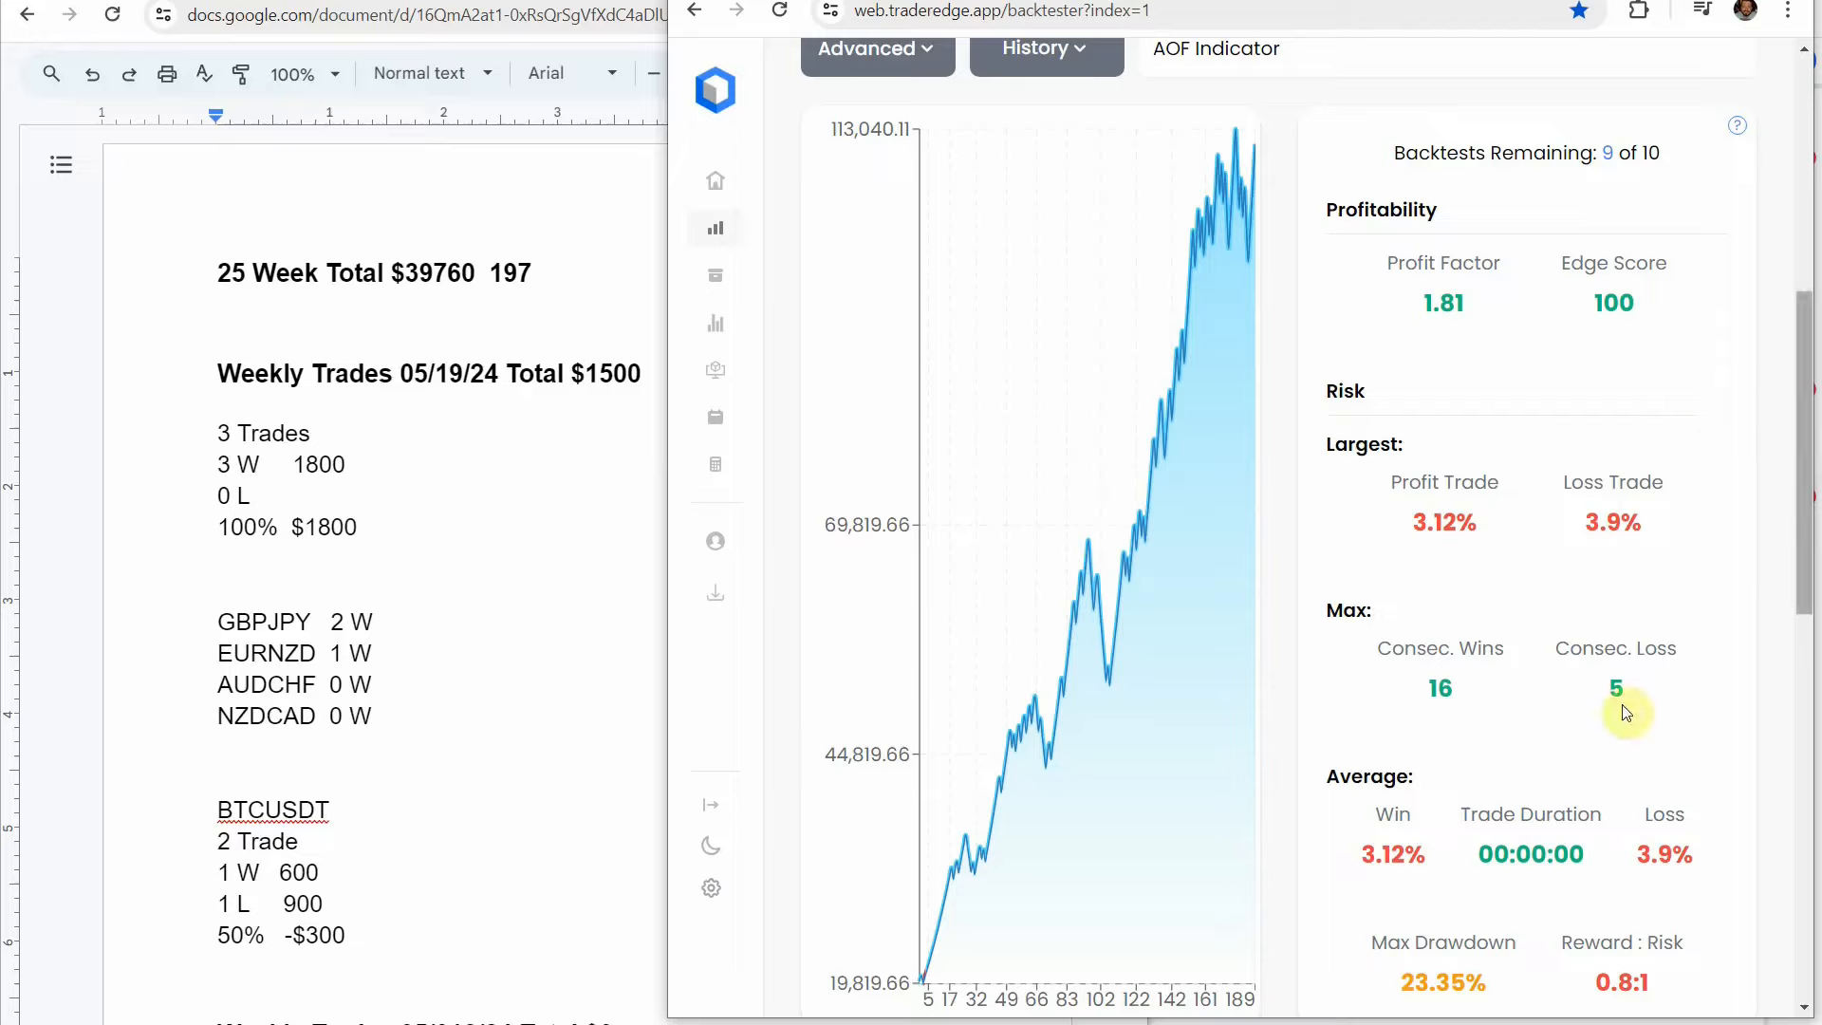
pyautogui.moveTo(1252, 177)
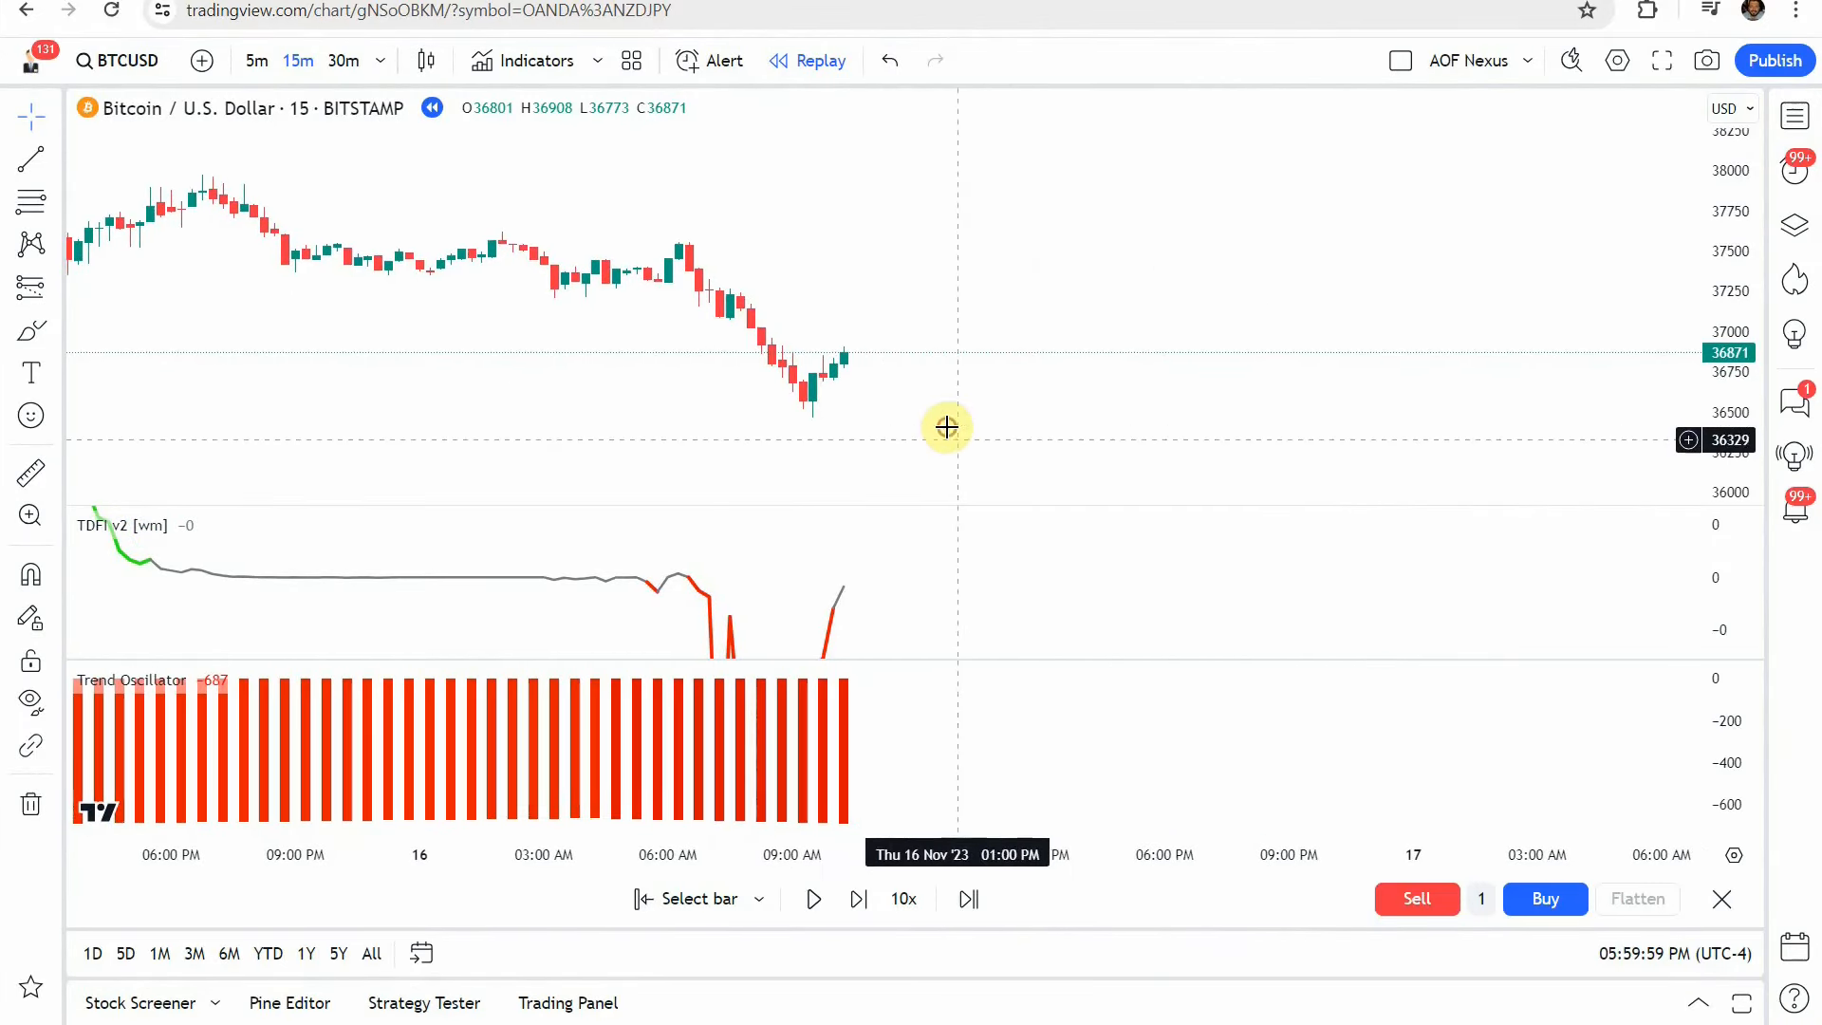
pyautogui.moveTo(777, 478)
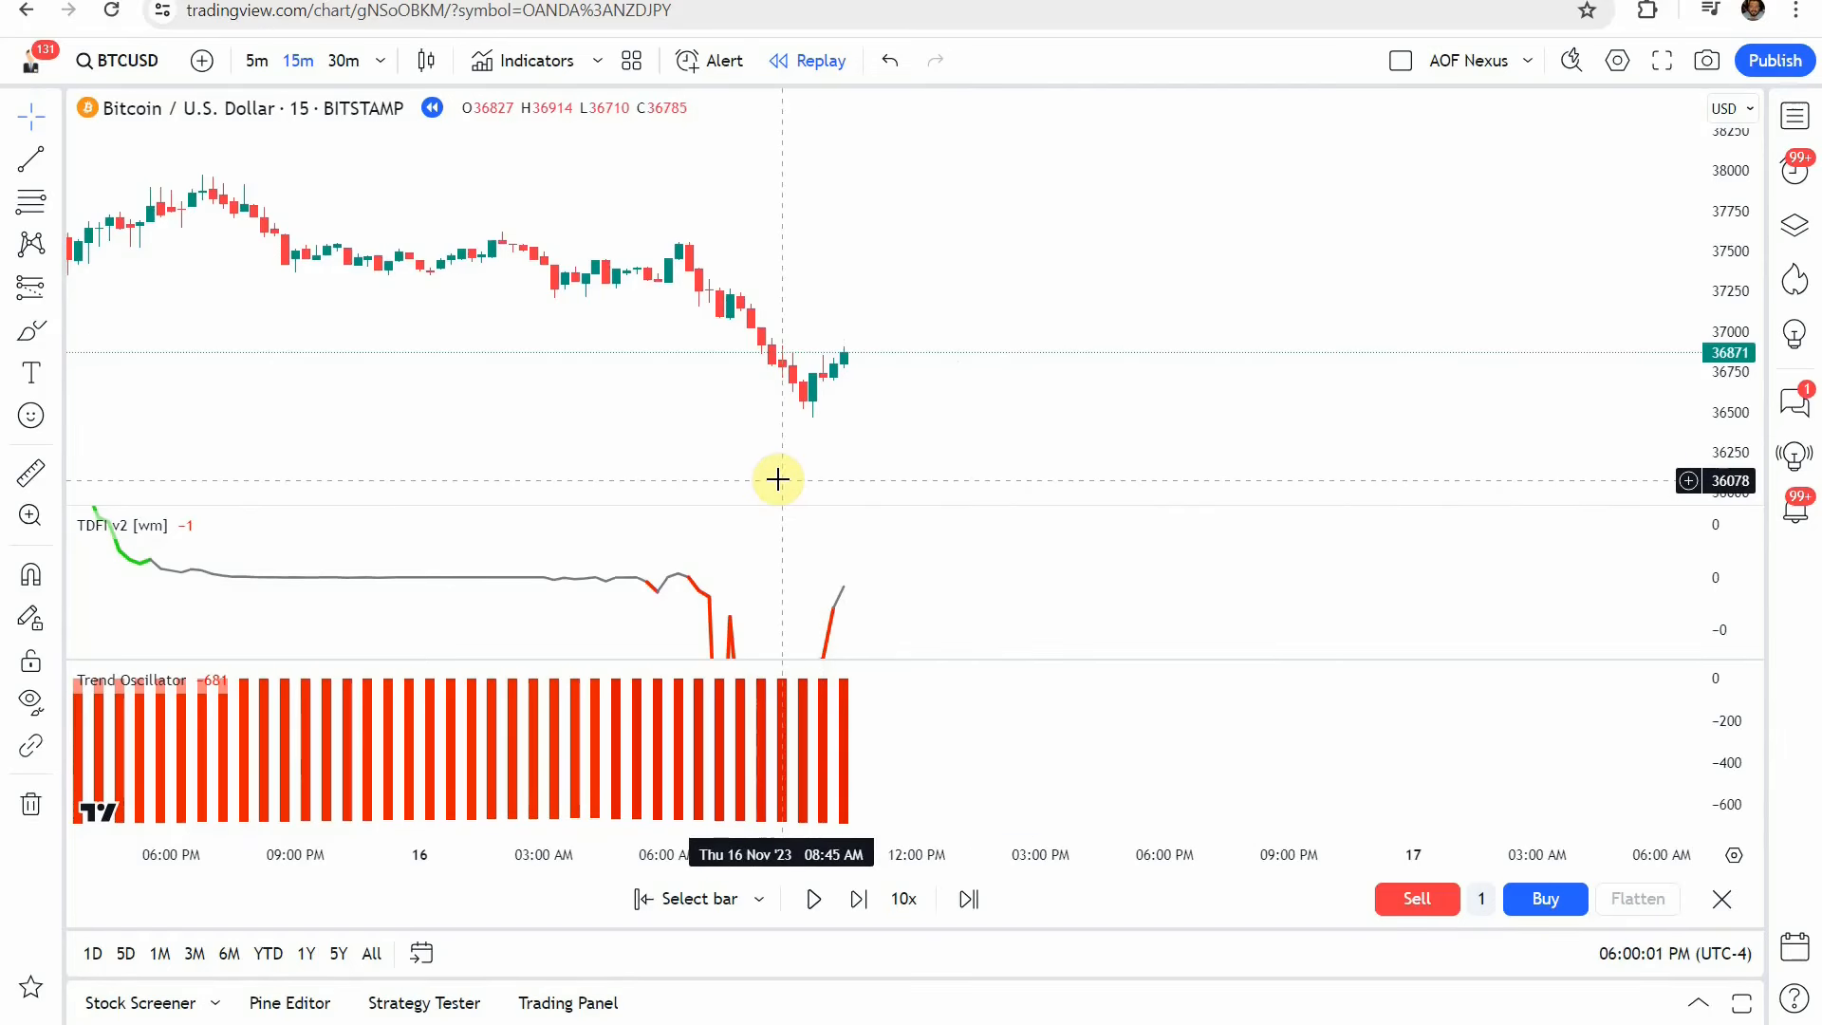